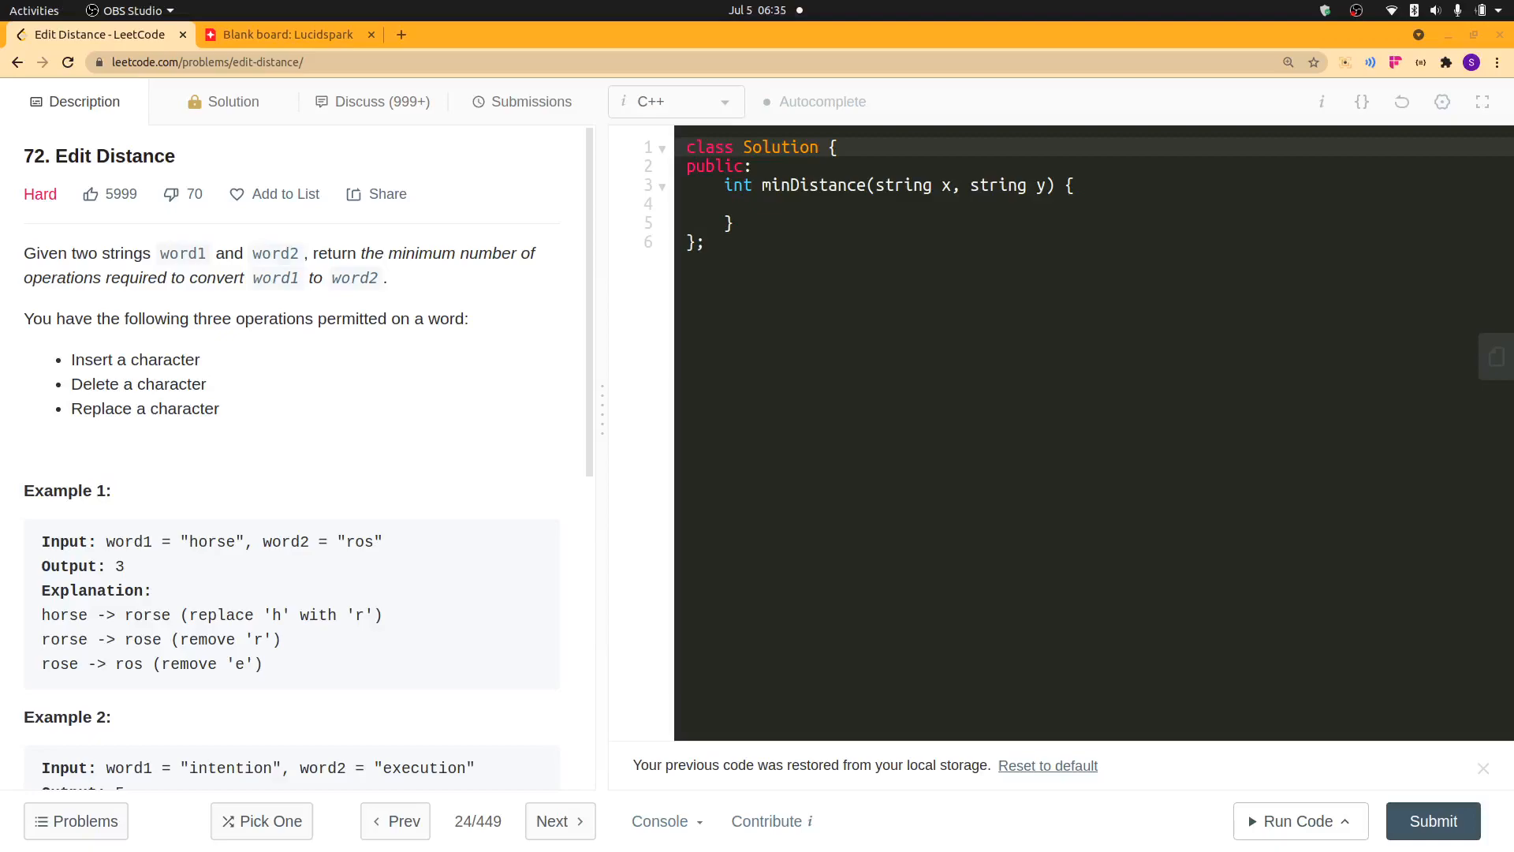
mouse_move(268, 288)
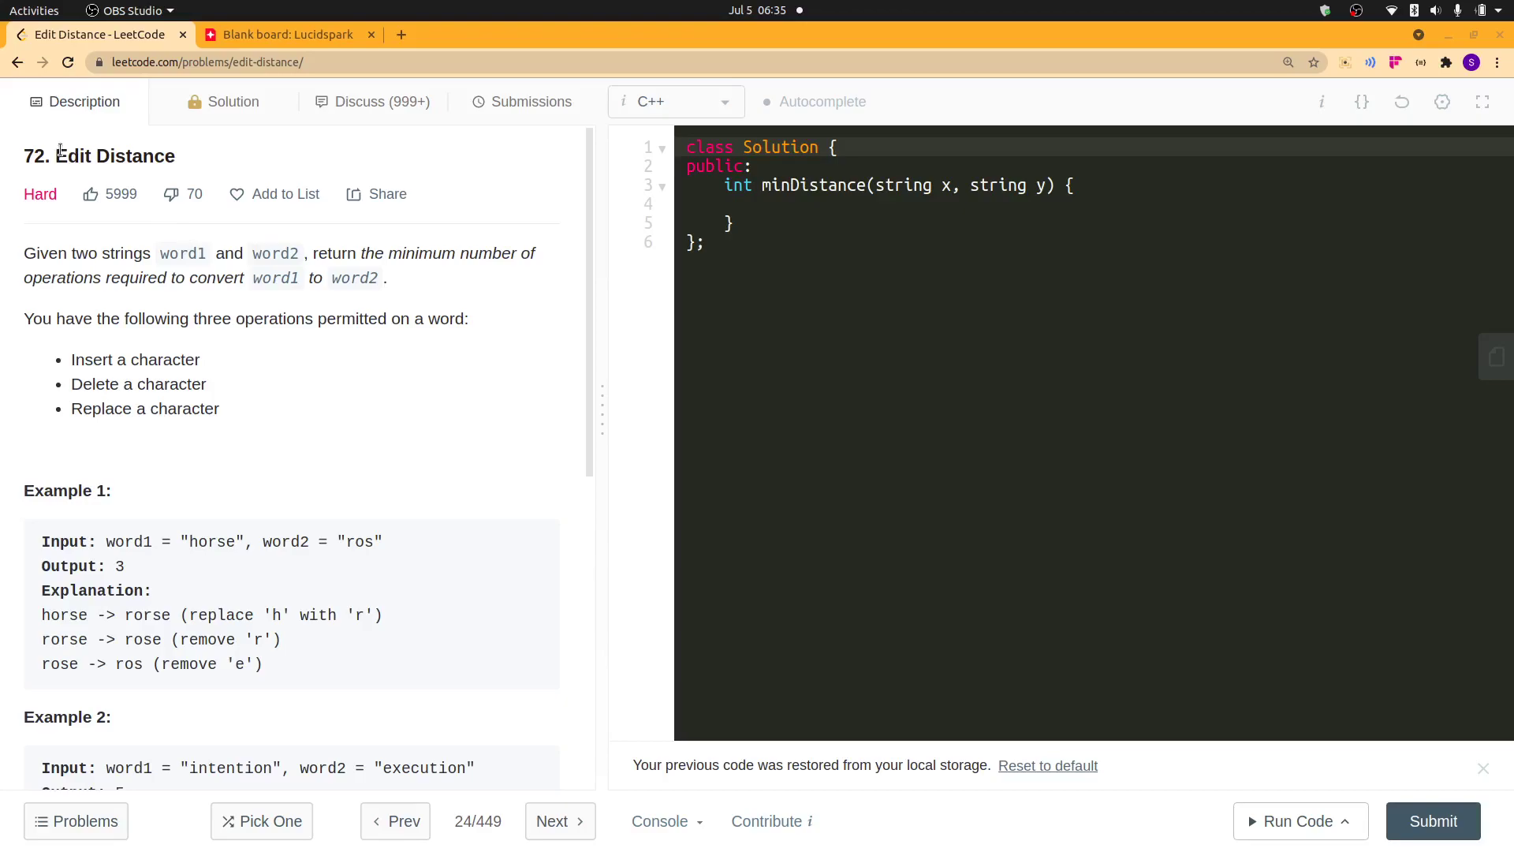
mouse_move(25, 159)
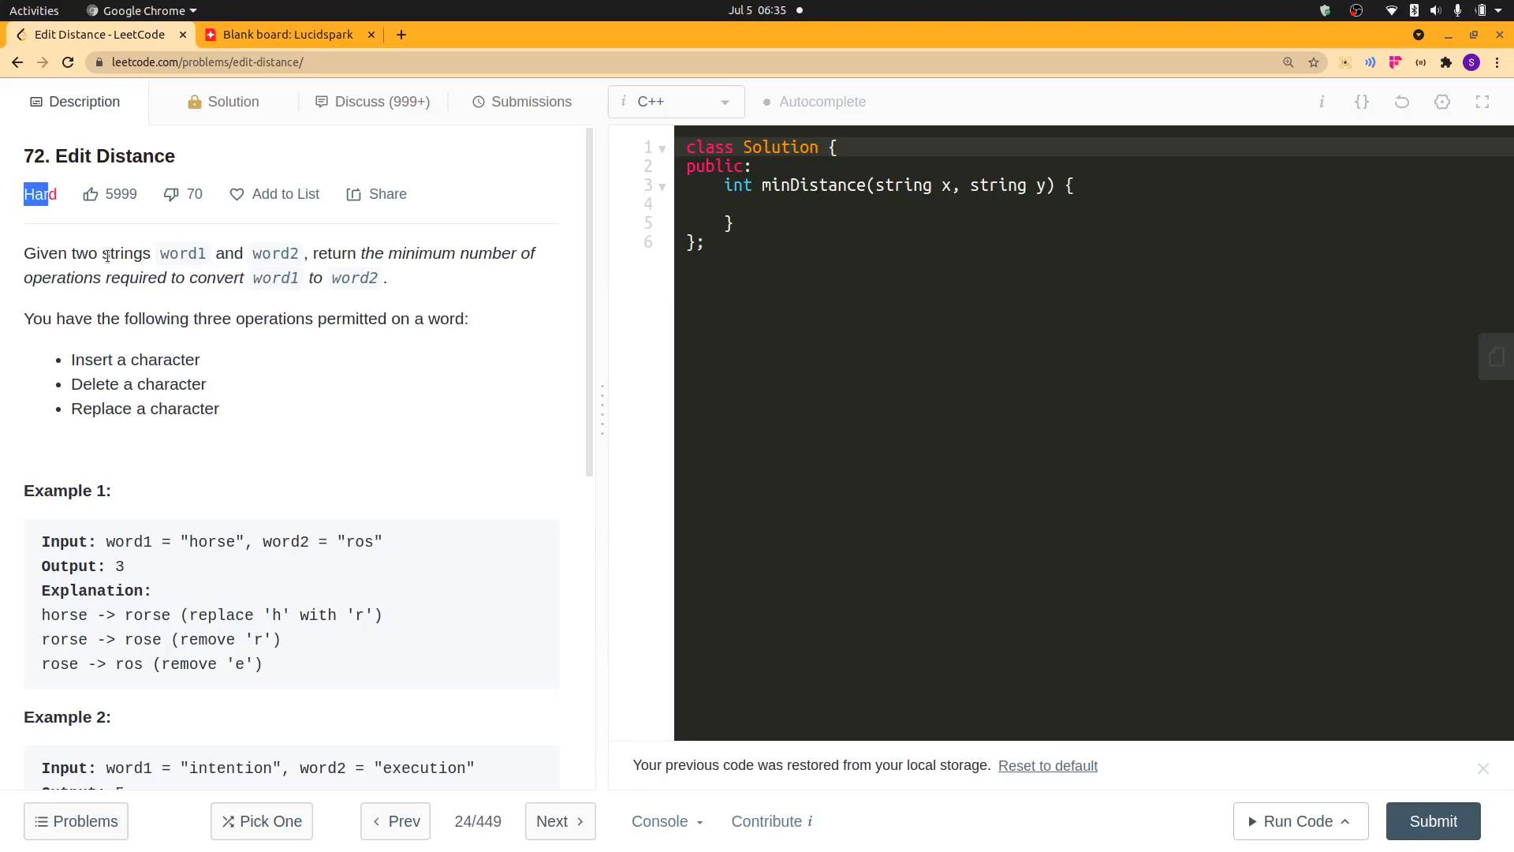
mouse_move(168, 345)
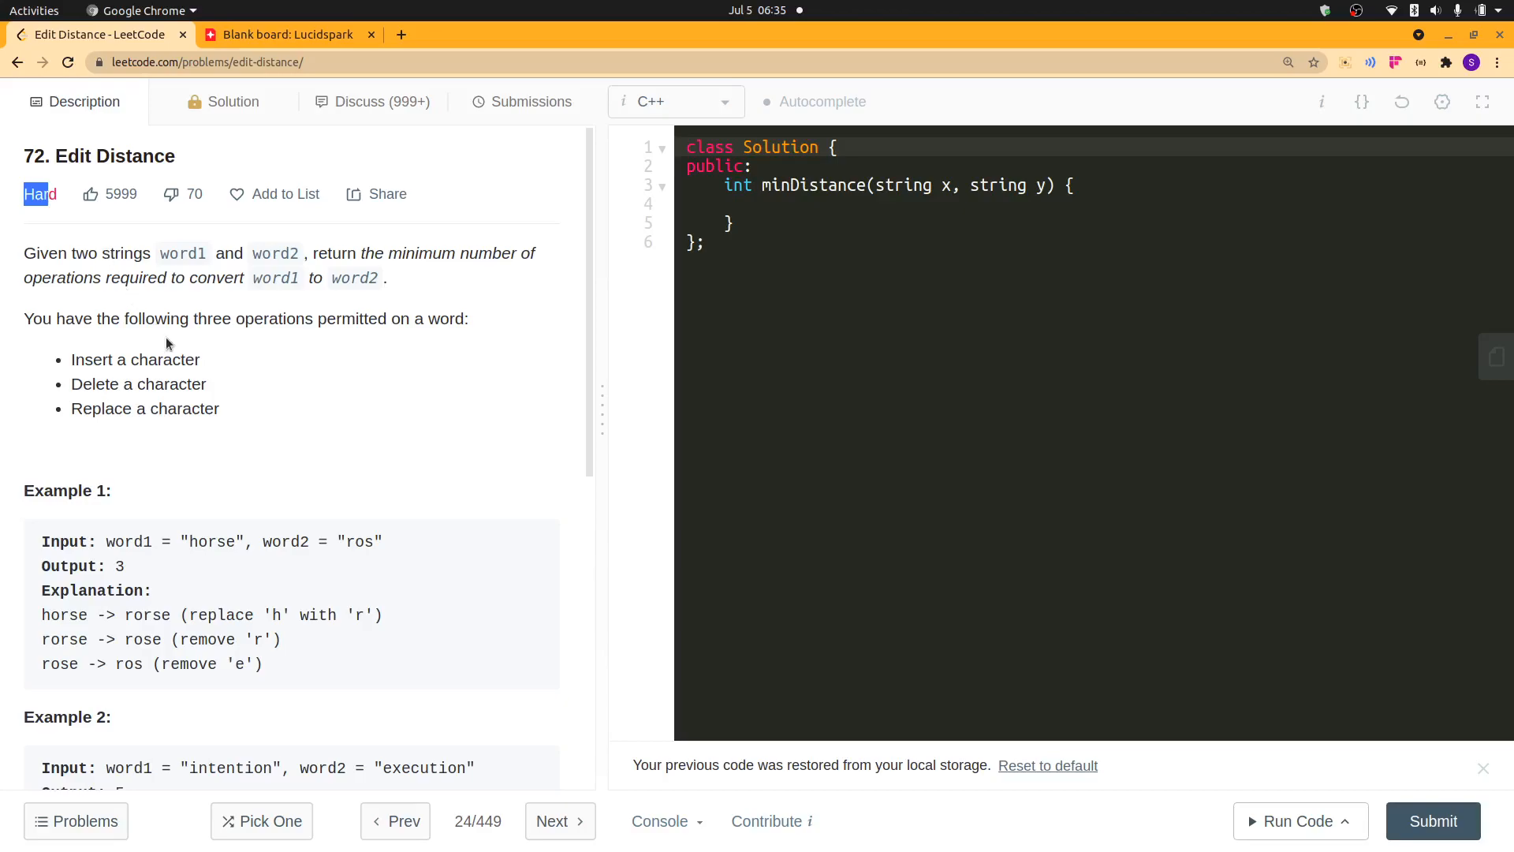
- On the Lucidspark board, handwrite bcat, mat, arrows and r, i, d, x with a thin freehand pen
scroll(down, 3)
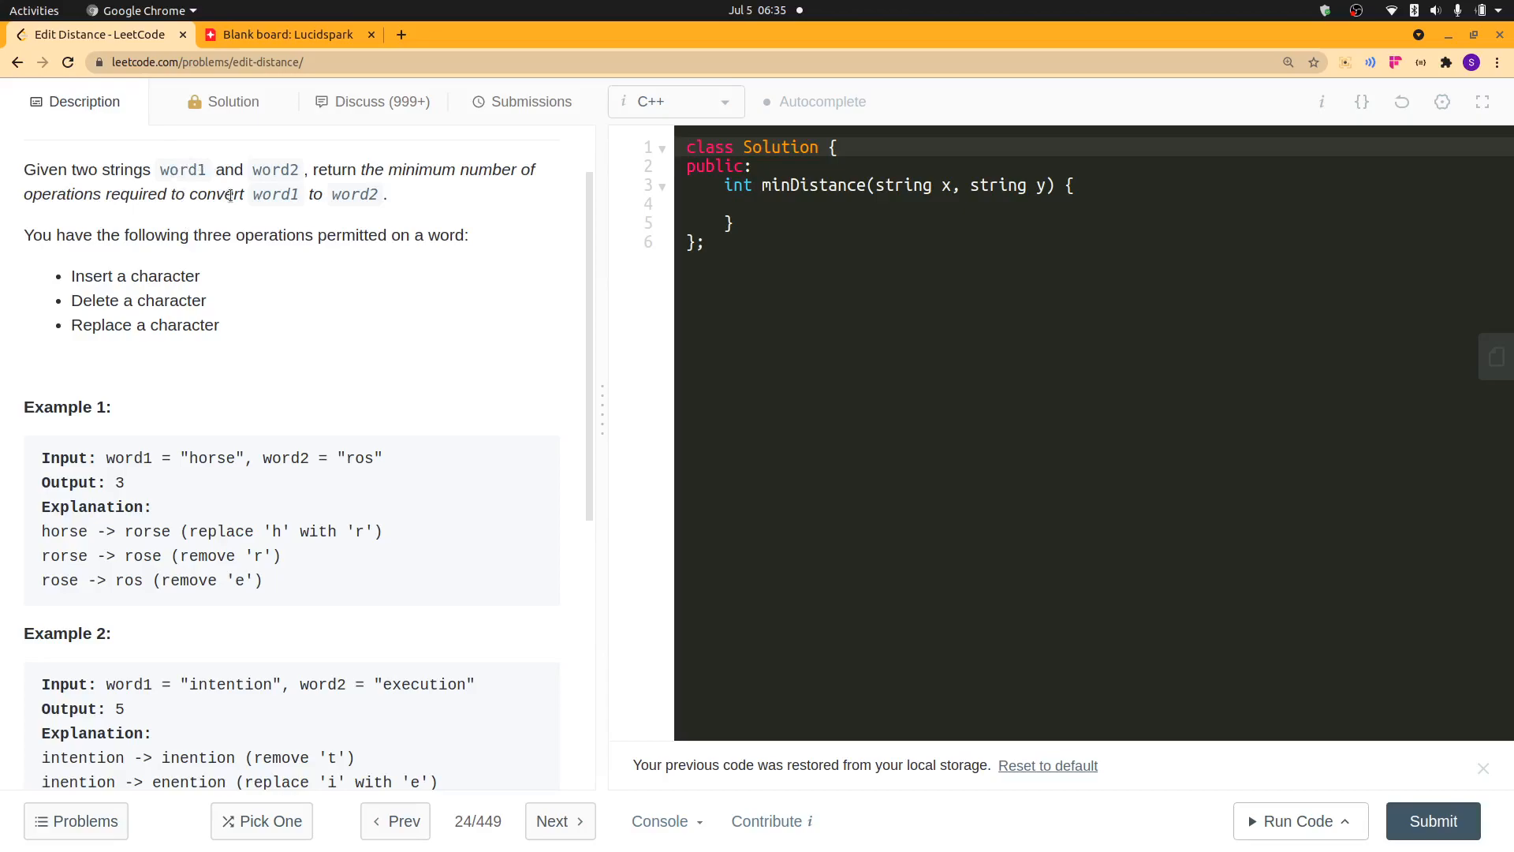
mouse_move(212, 223)
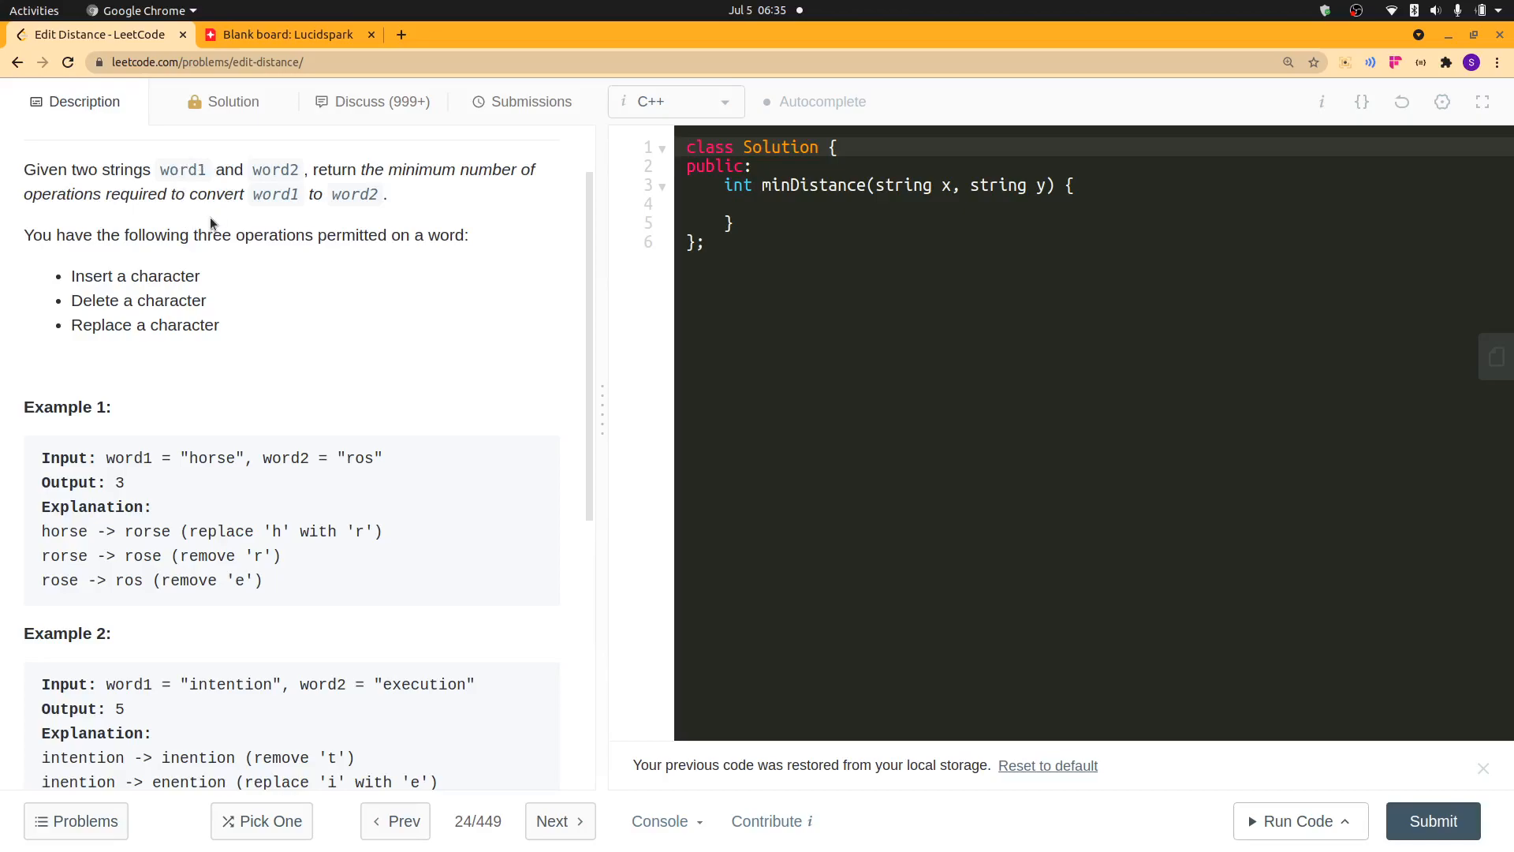
mouse_move(231, 196)
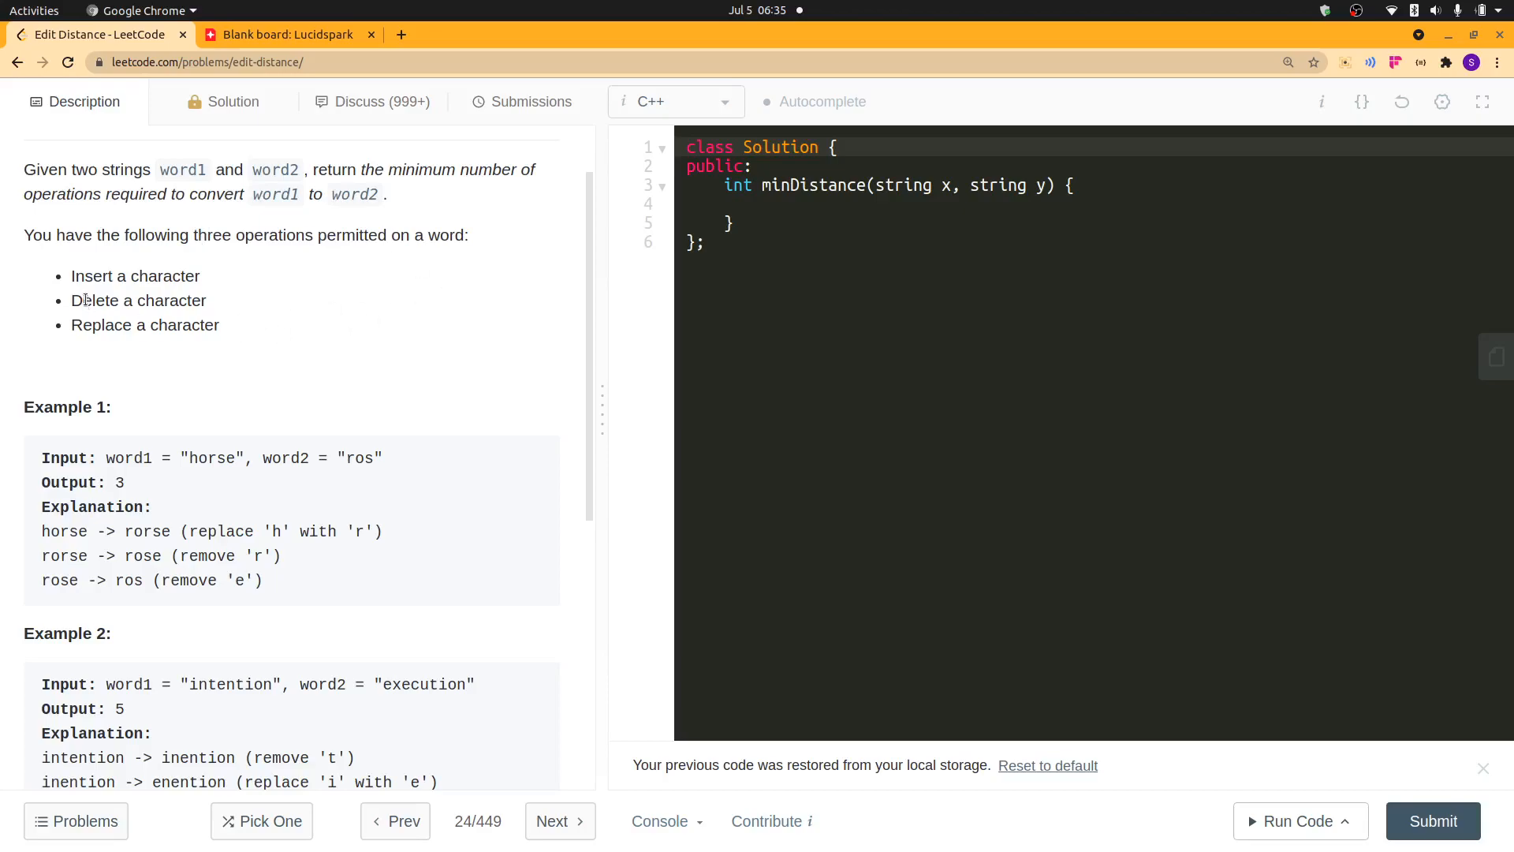
mouse_move(100, 280)
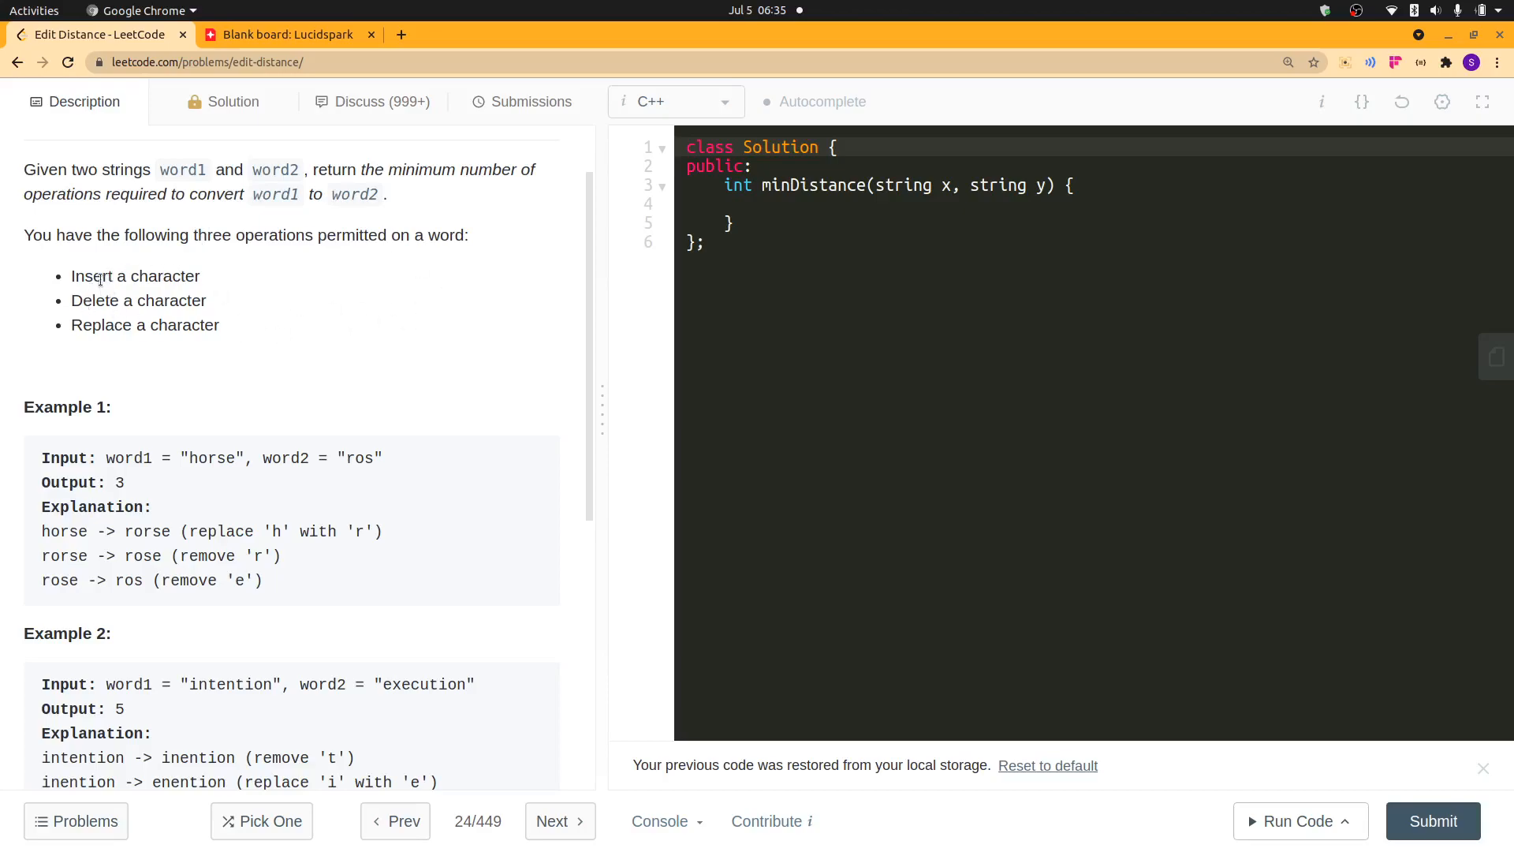
mouse_move(411, 365)
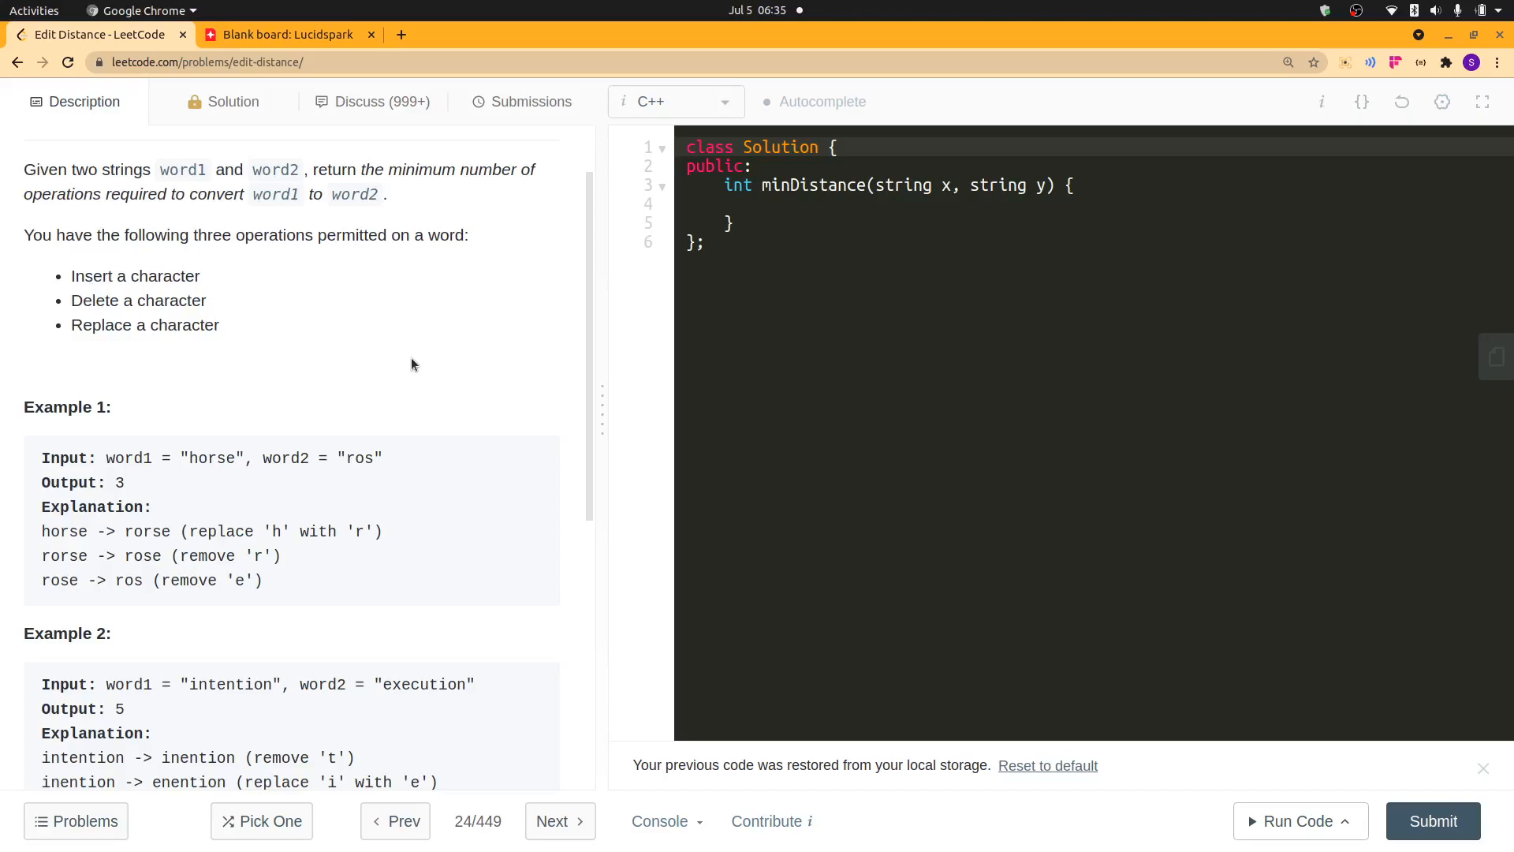
mouse_move(422, 354)
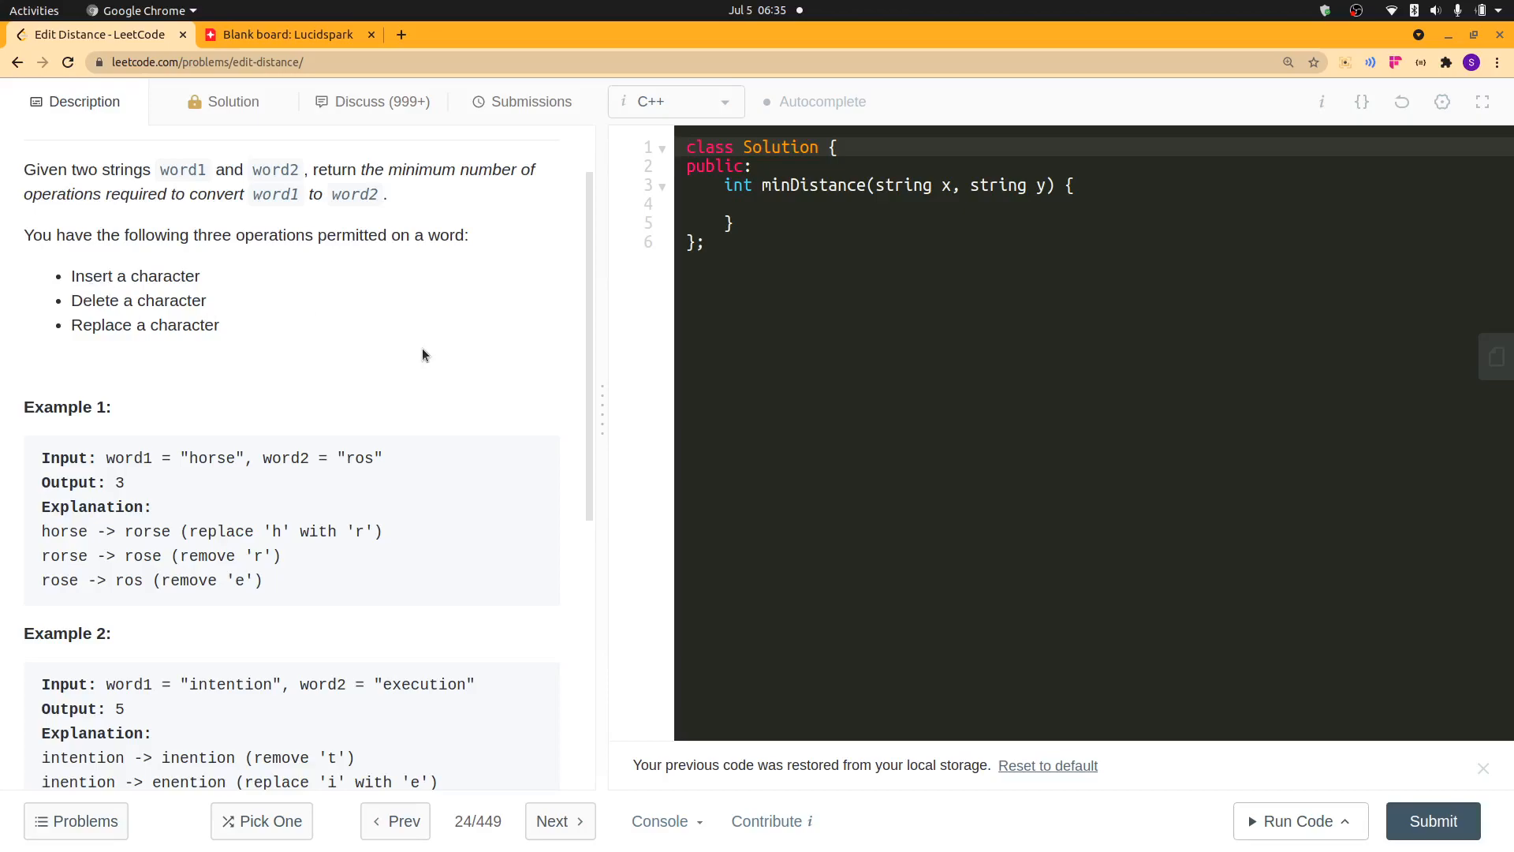
mouse_move(244, 496)
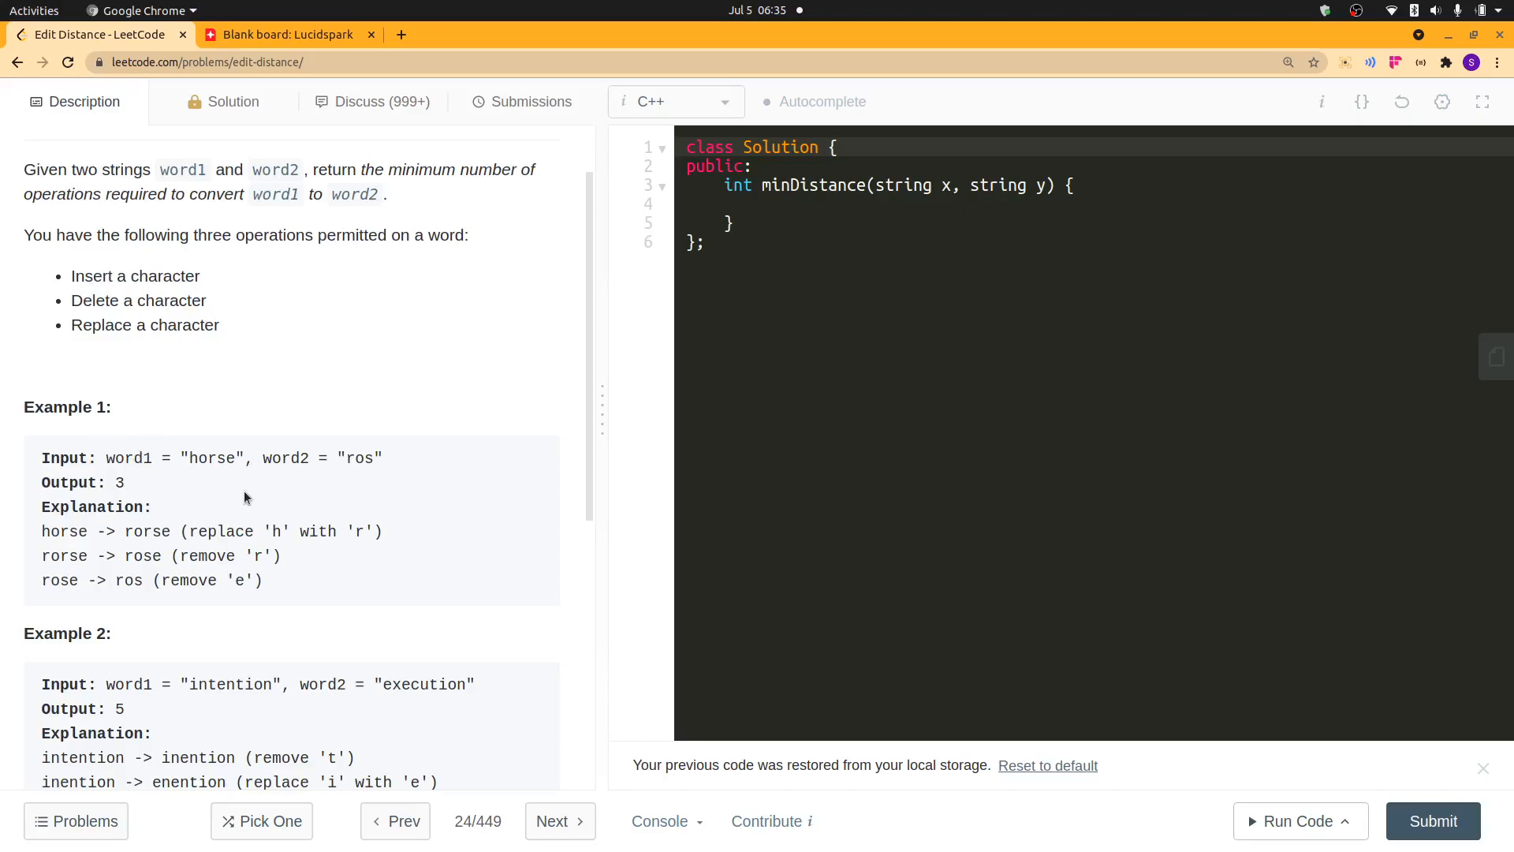
mouse_move(99, 545)
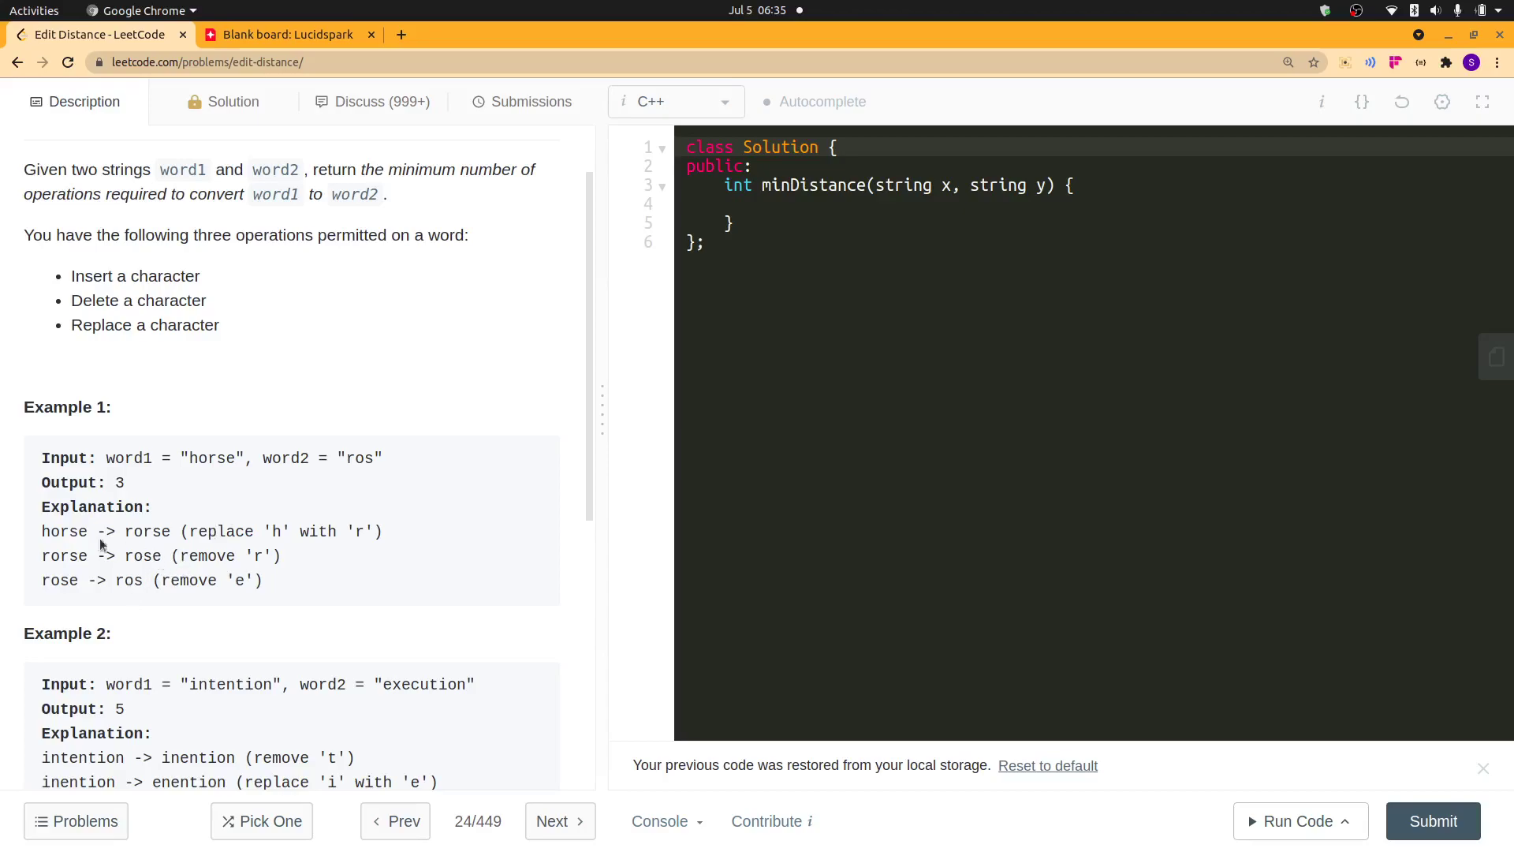
mouse_move(214, 510)
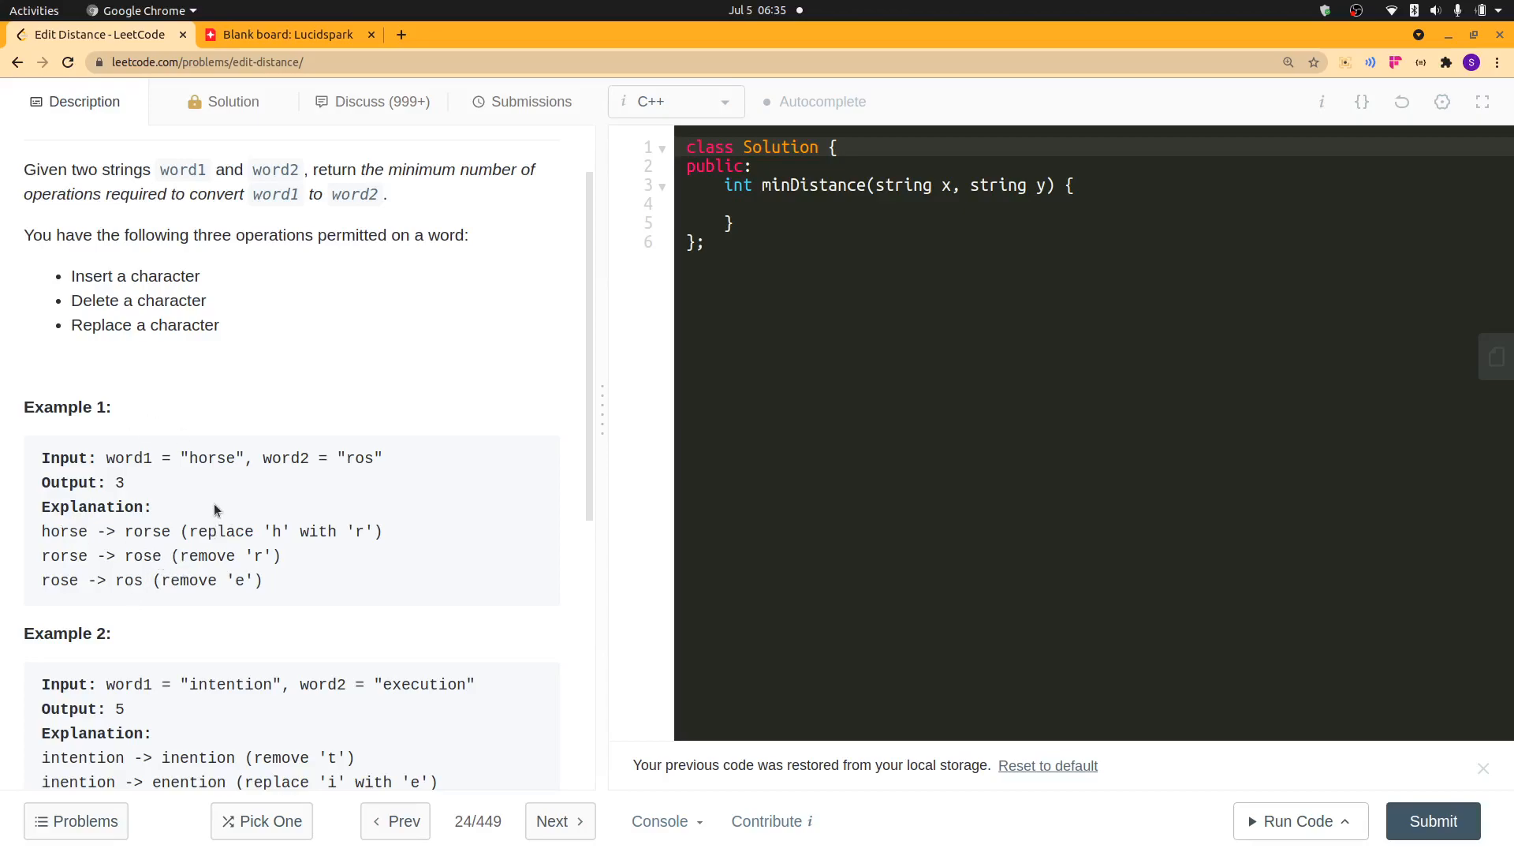
mouse_move(220, 511)
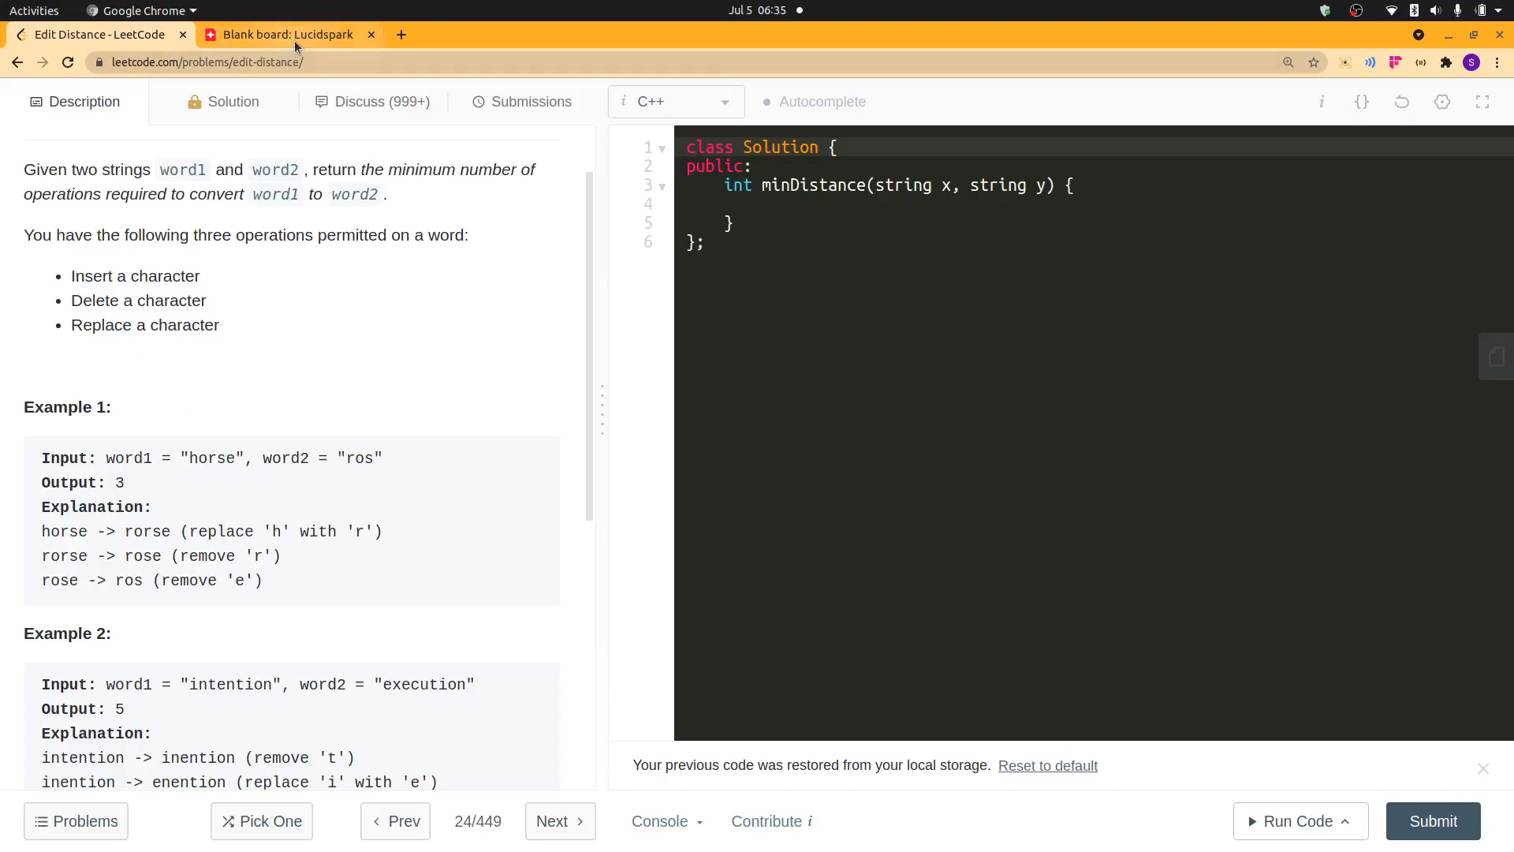
click(287, 34)
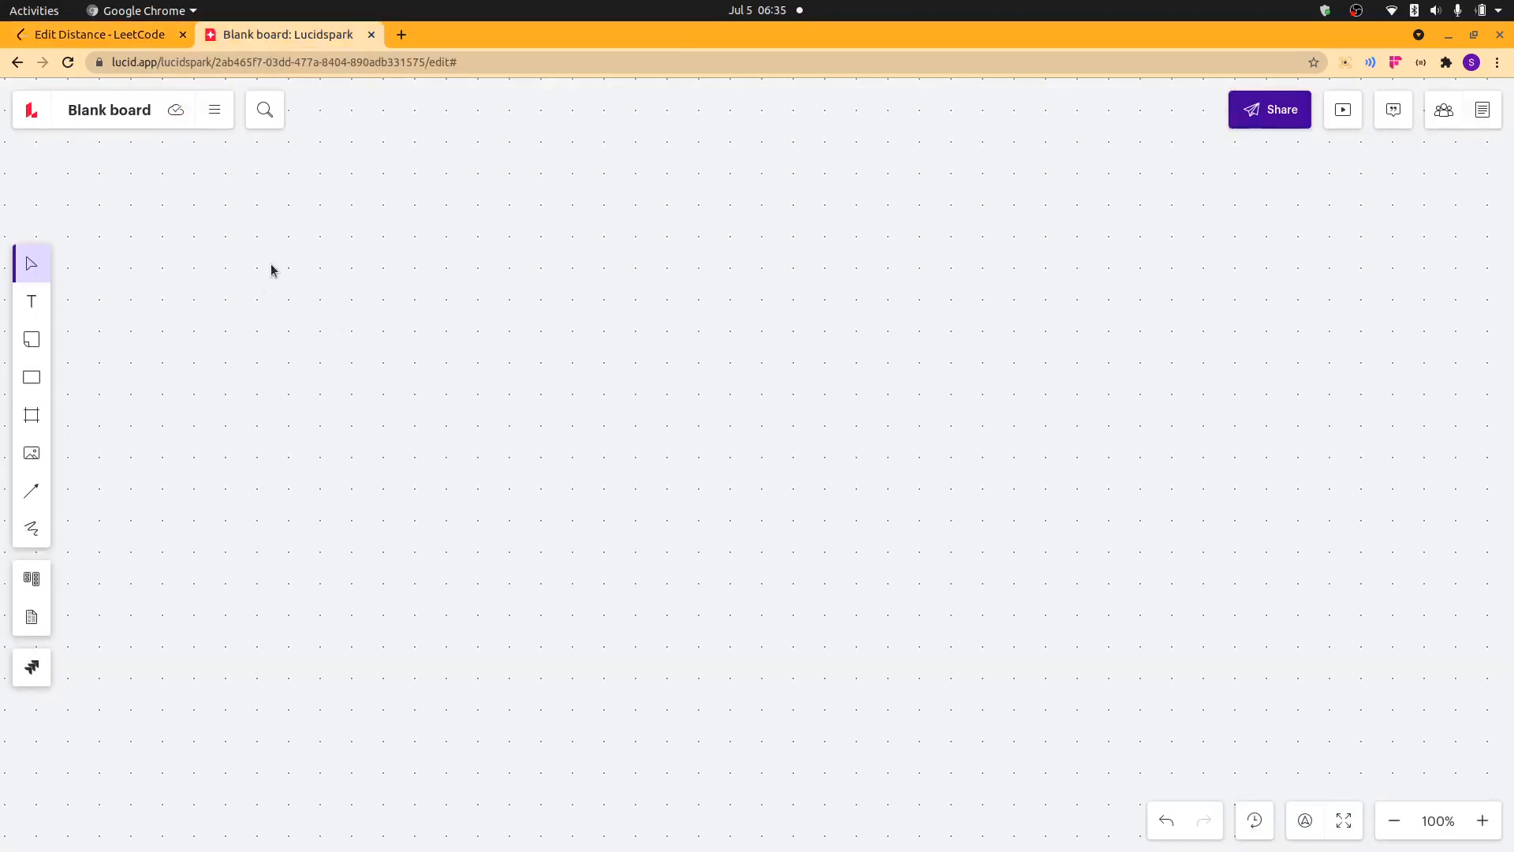
mouse_move(341, 250)
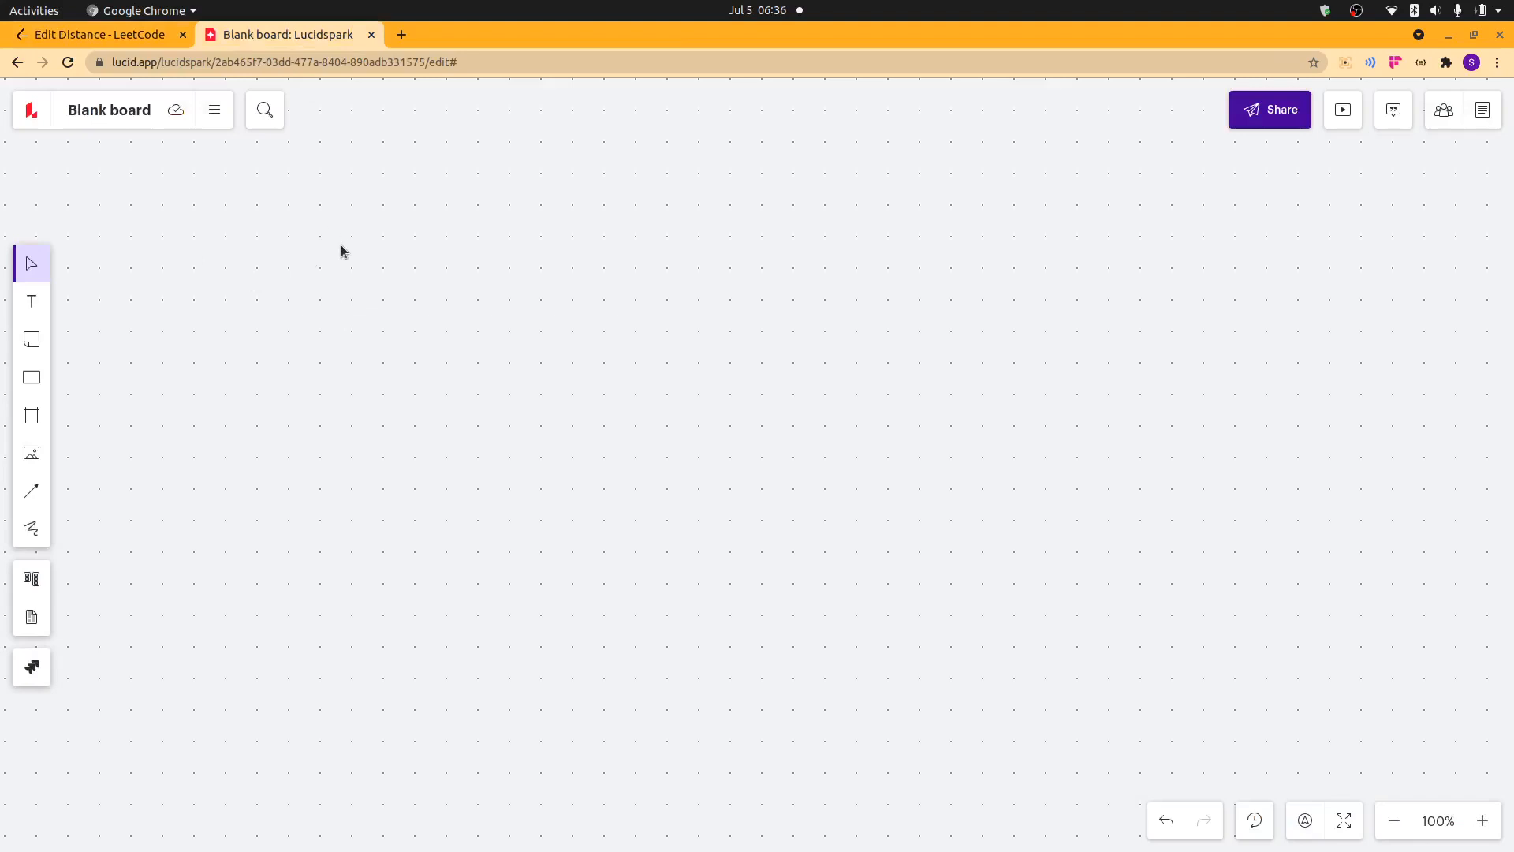
mouse_move(337, 240)
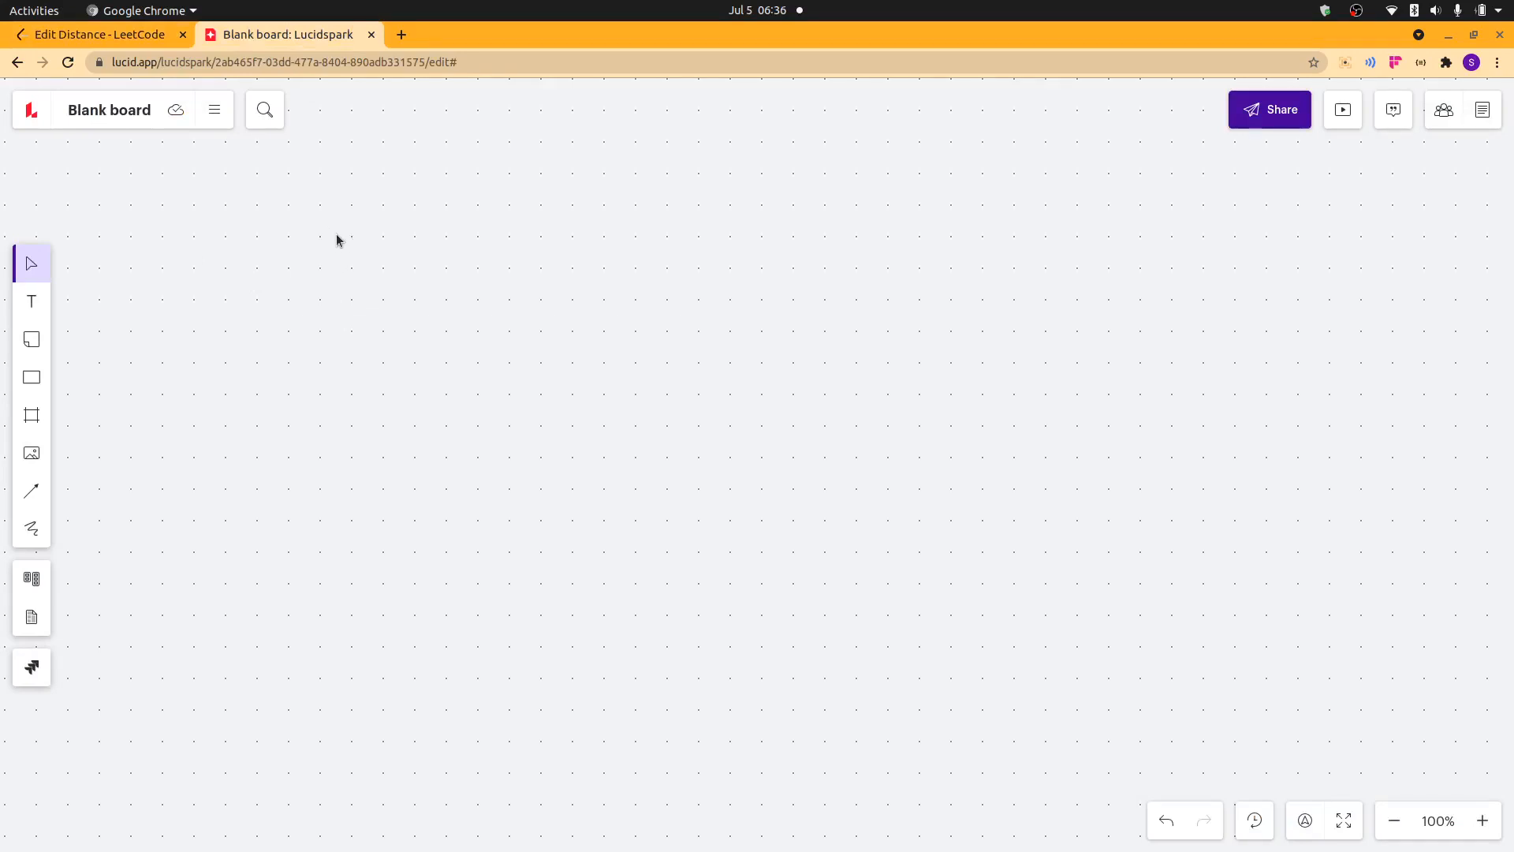
mouse_move(284, 274)
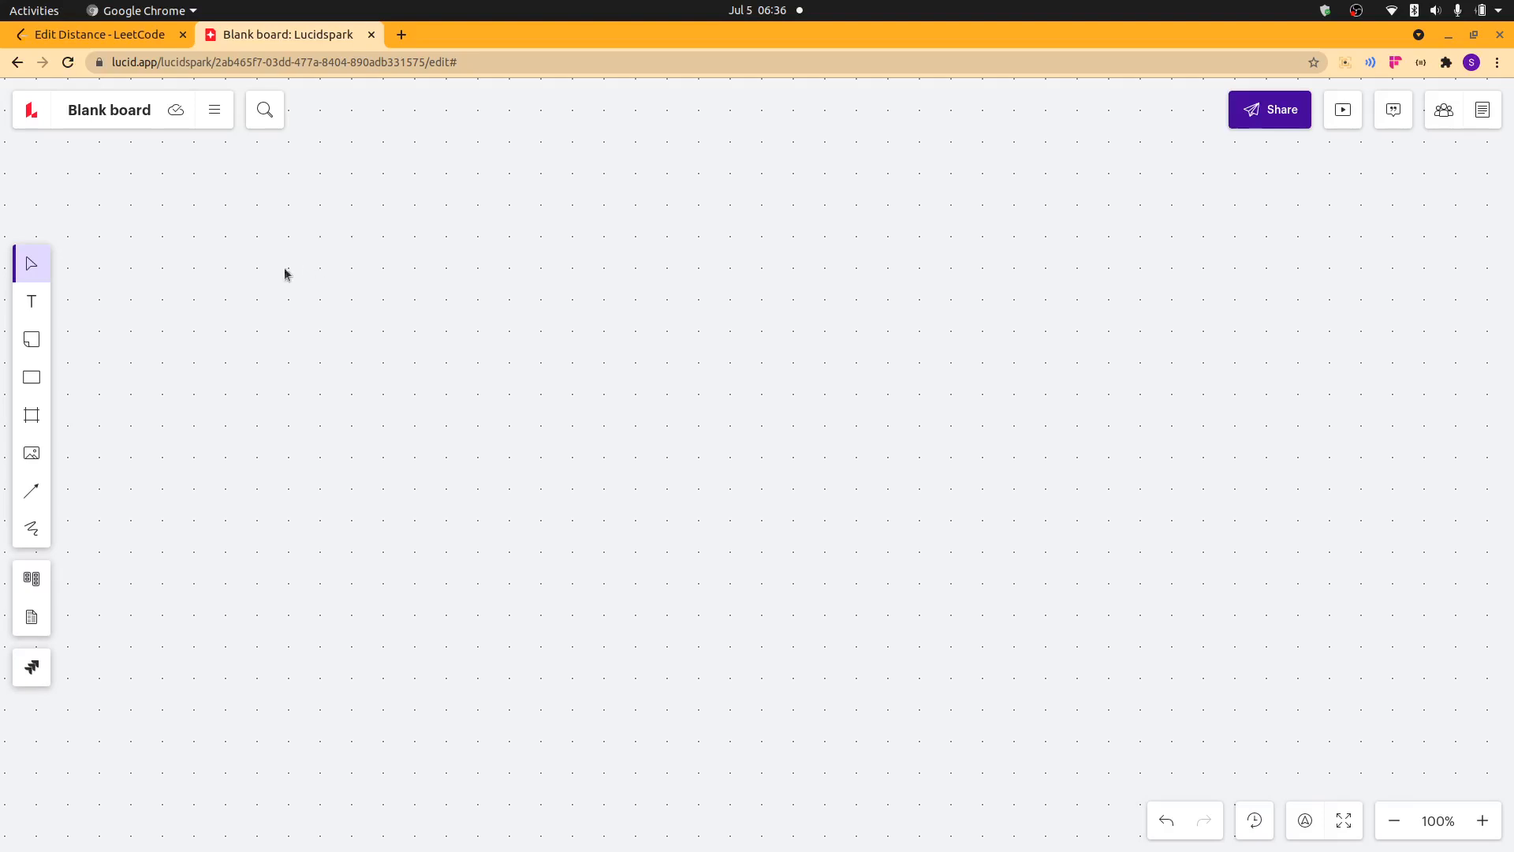
click(31, 528)
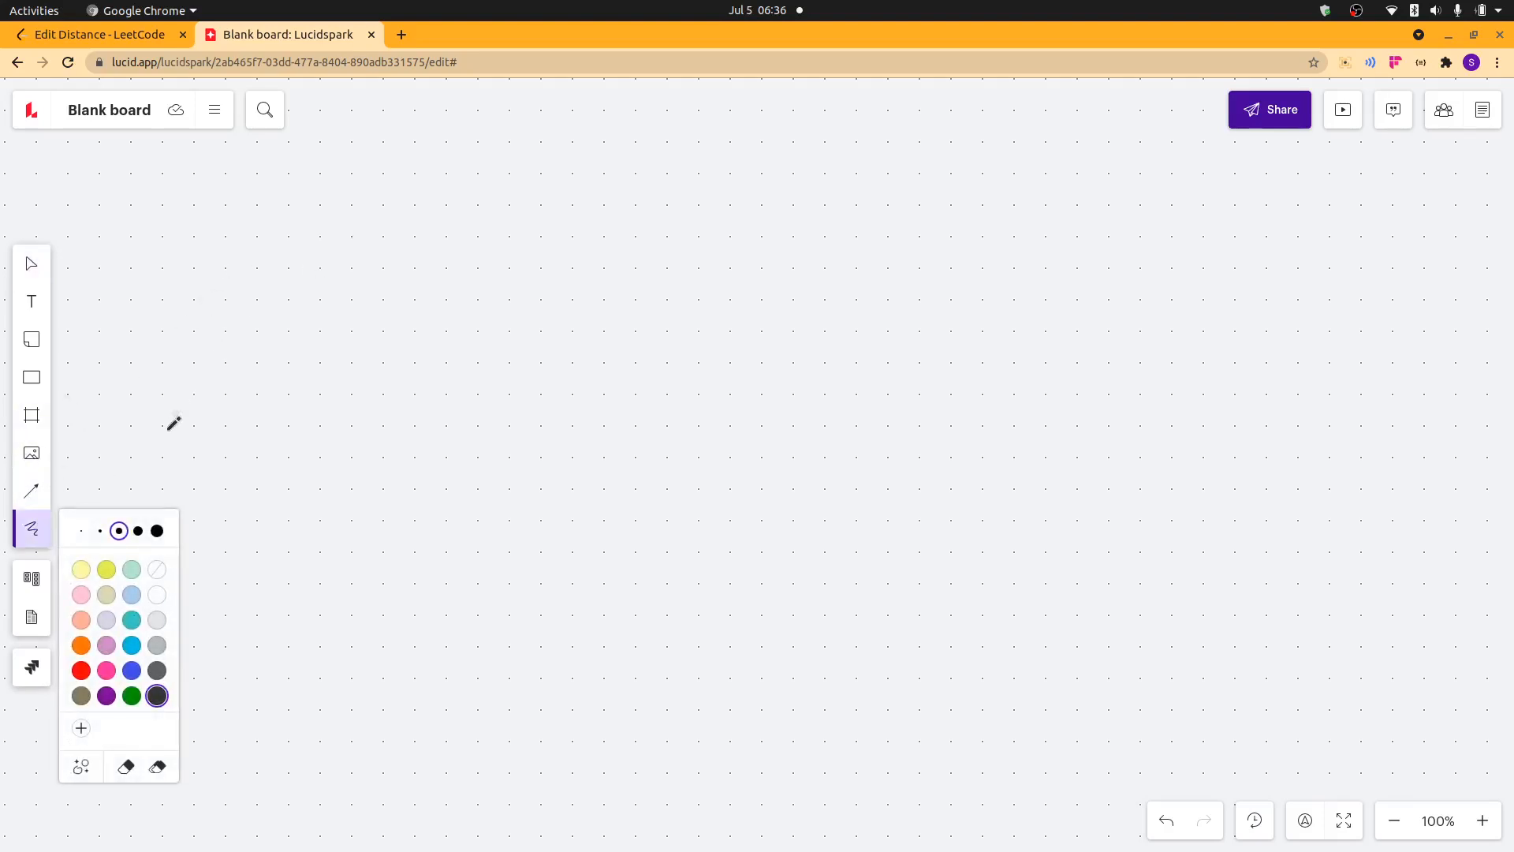
click(100, 530)
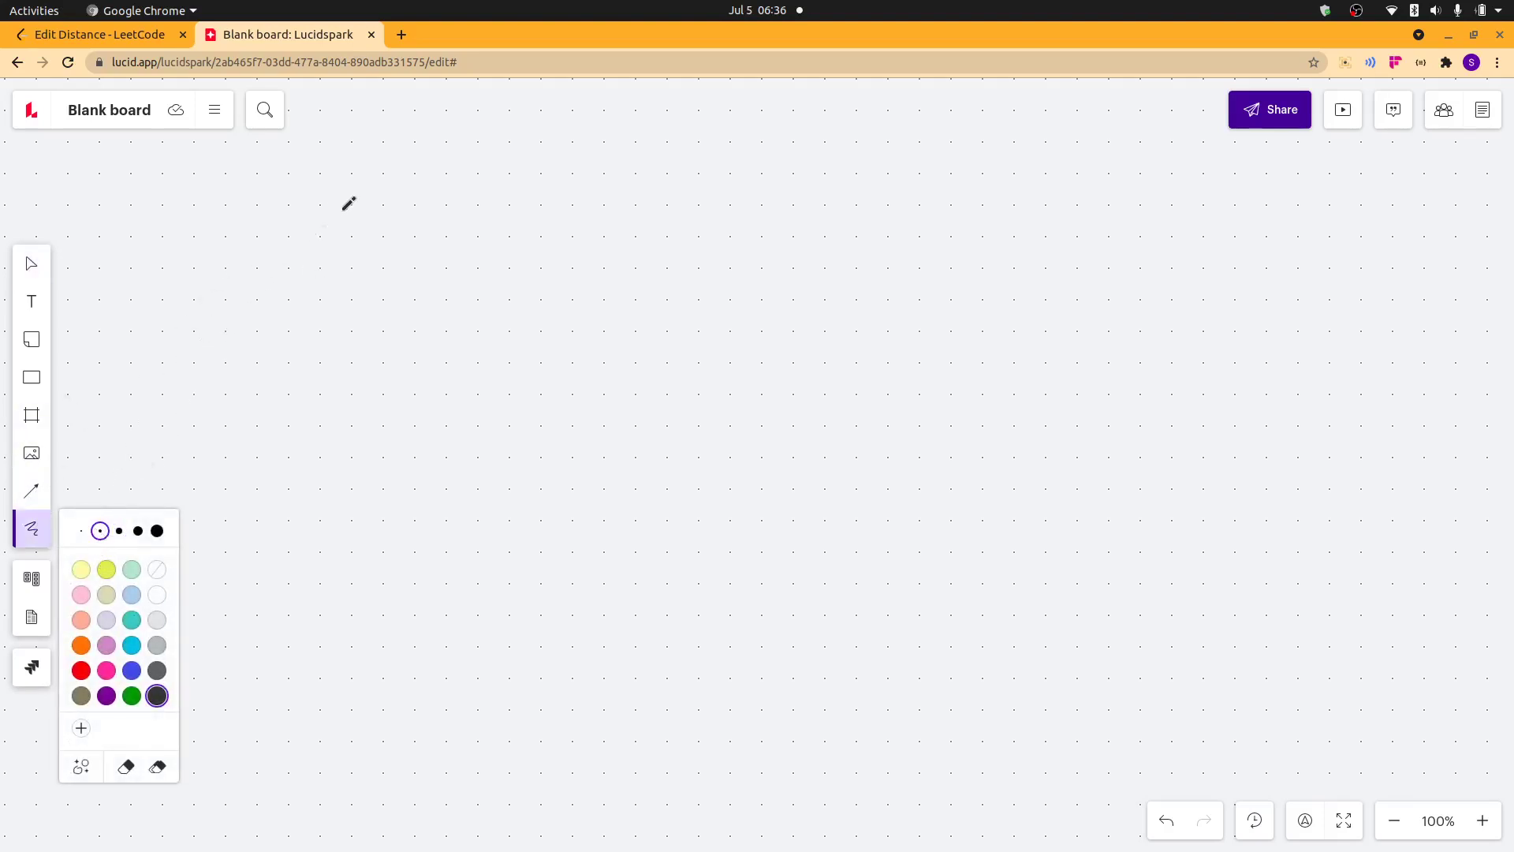
drag(355, 207, 340, 256)
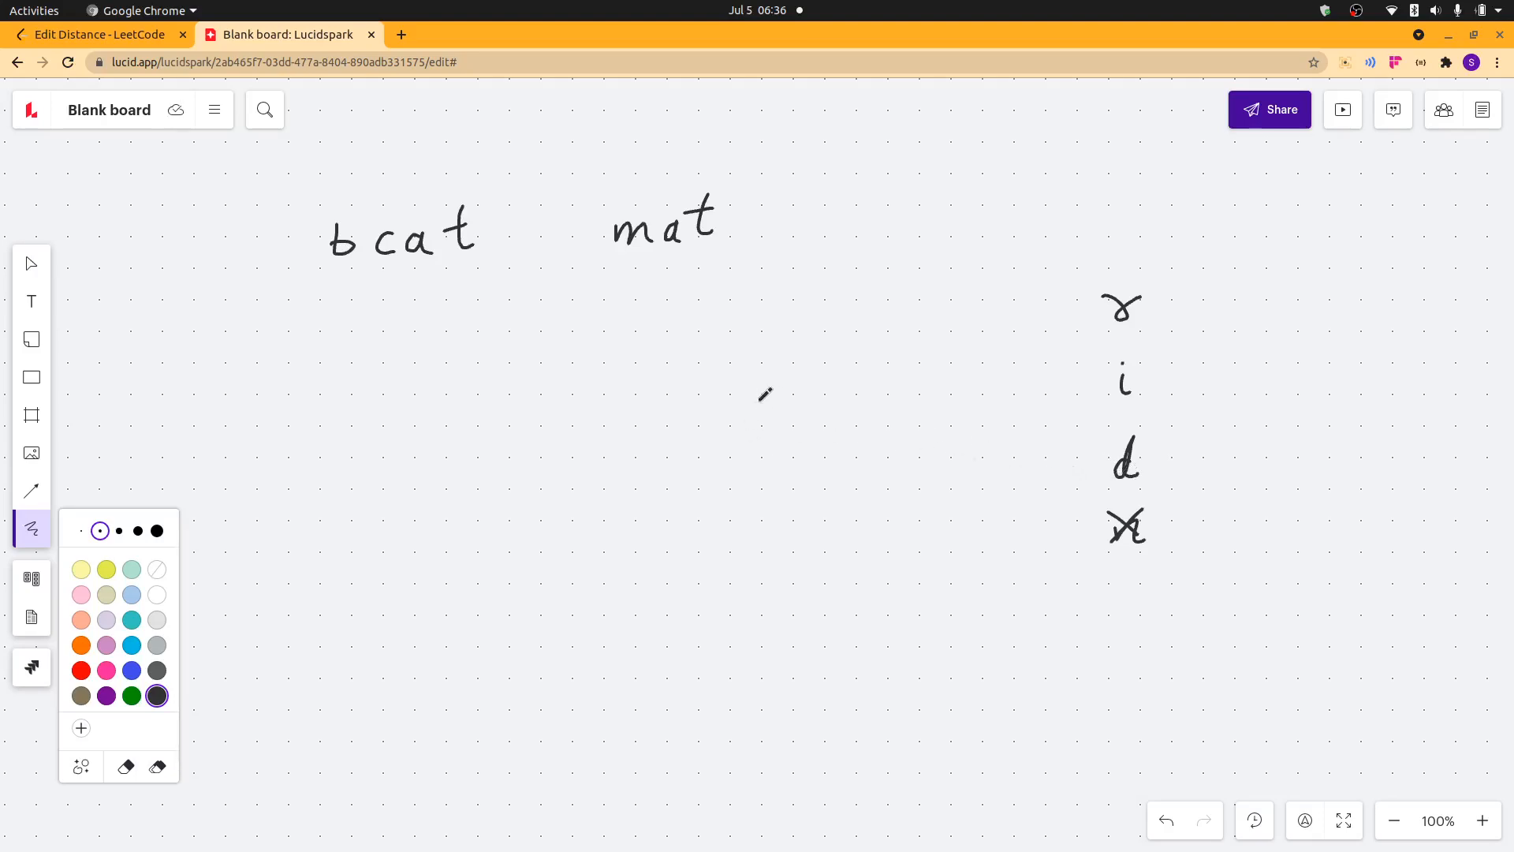
mouse_move(765, 374)
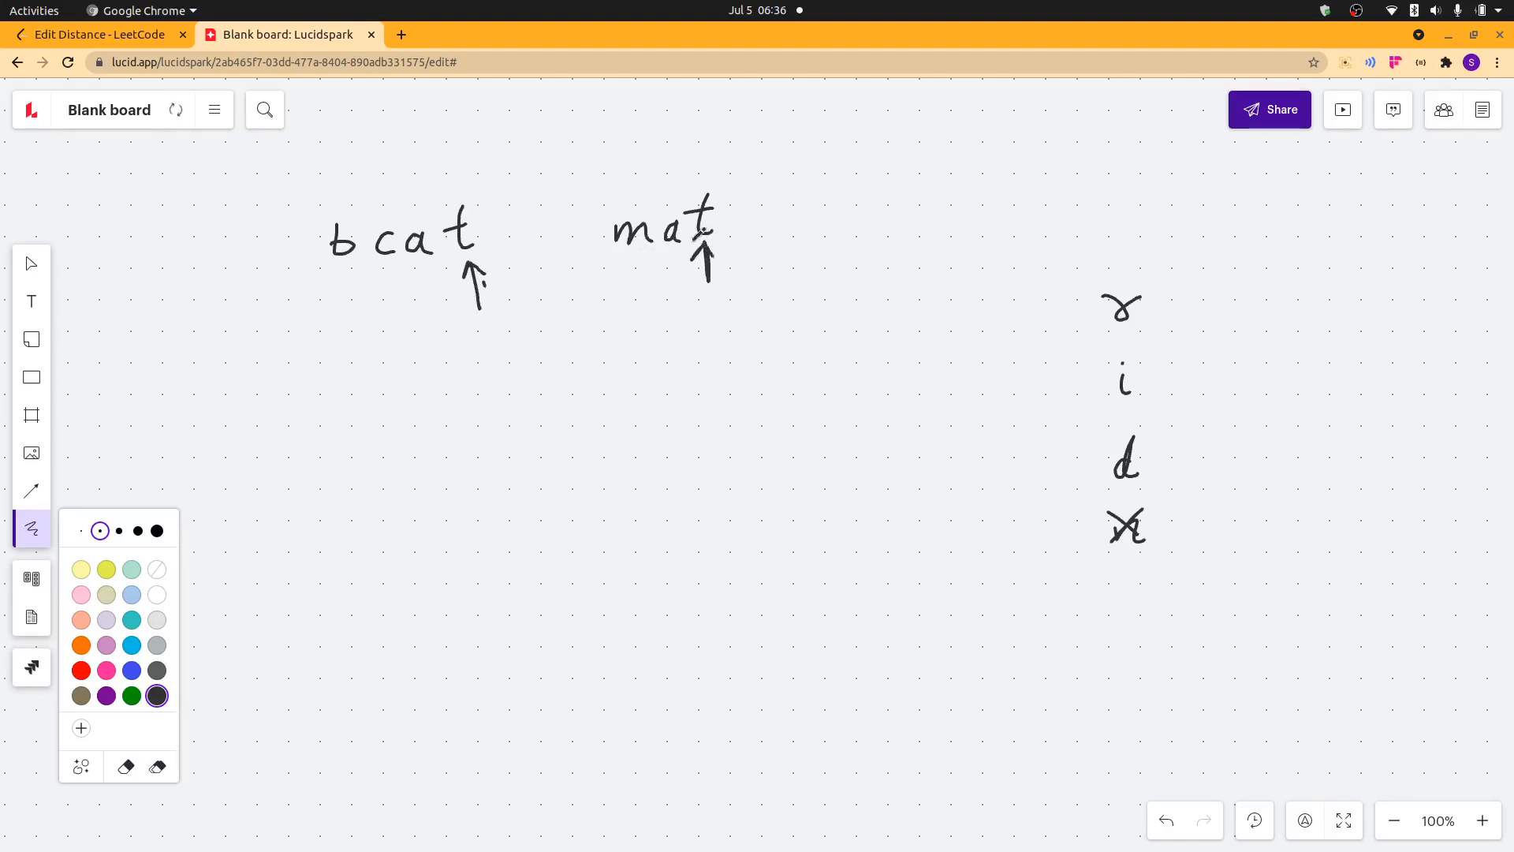
- Draw table grid lines around the operation letters with n, m labels and w1, w2 headers
drag(399, 285, 408, 276)
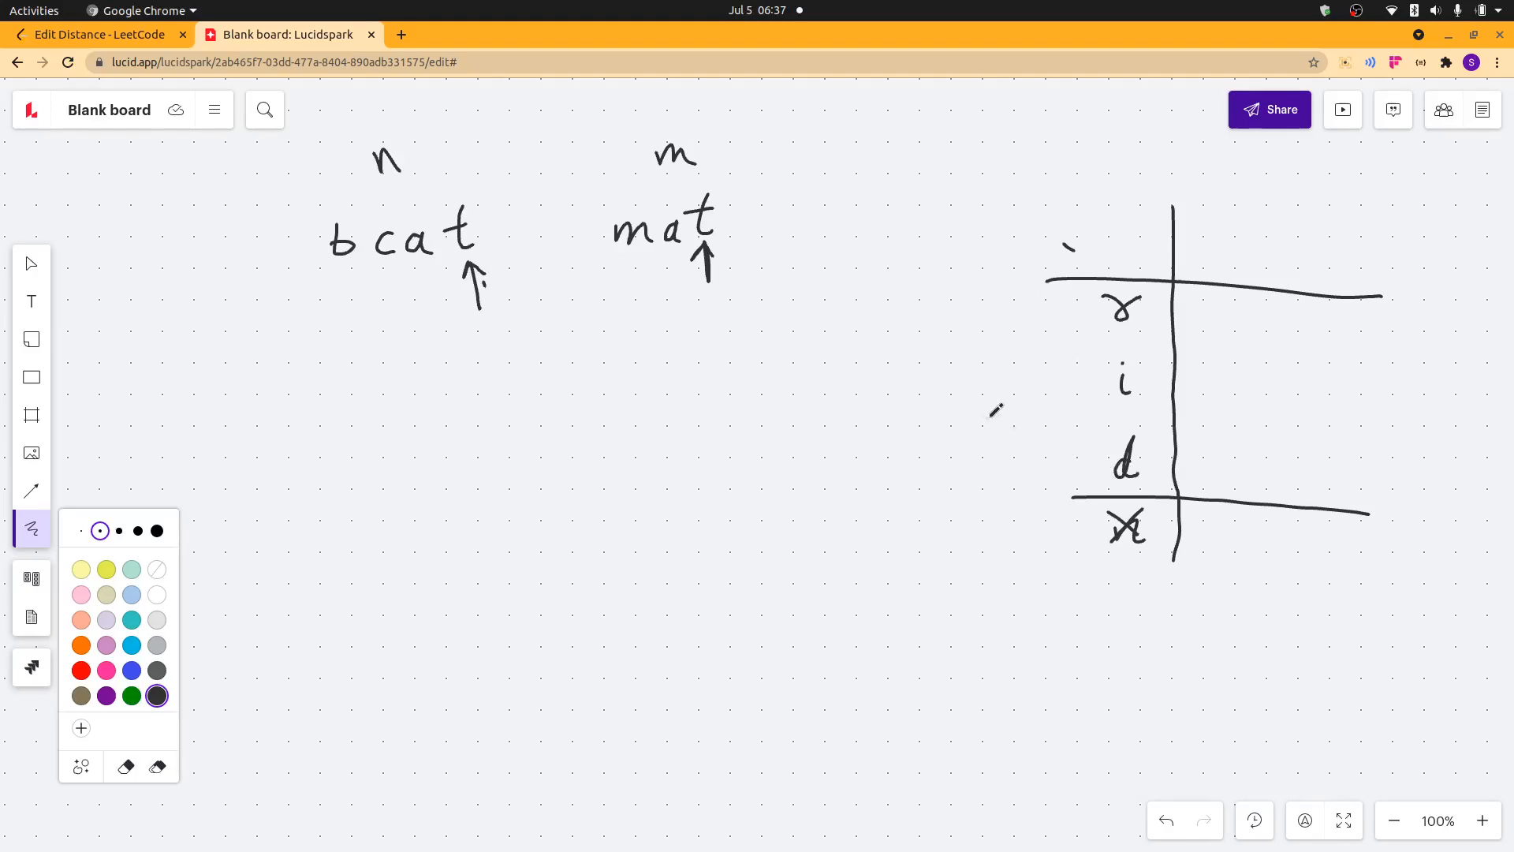
mouse_move(861, 399)
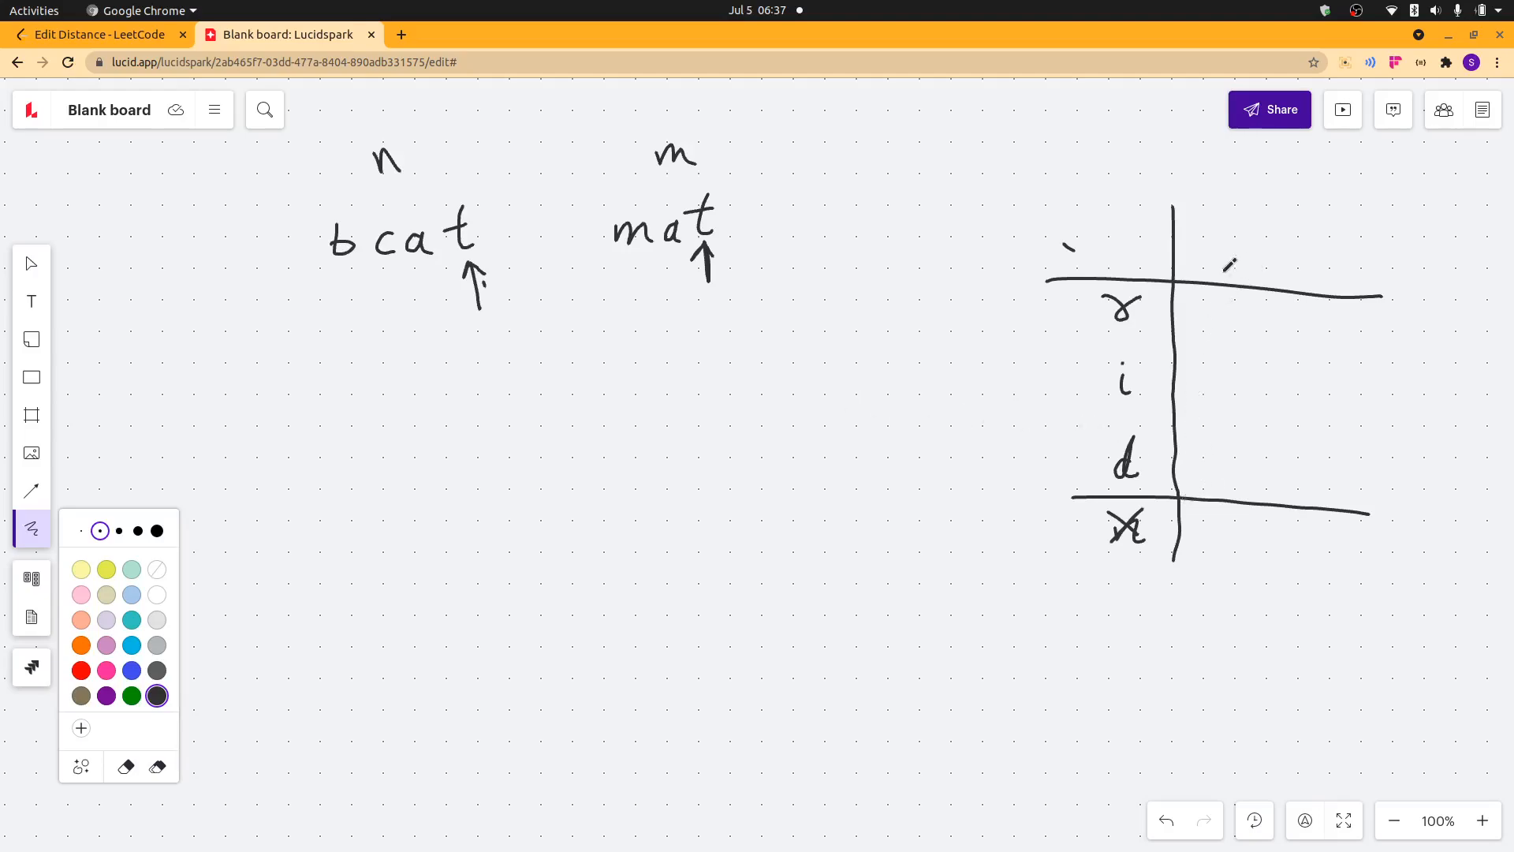
mouse_move(1273, 222)
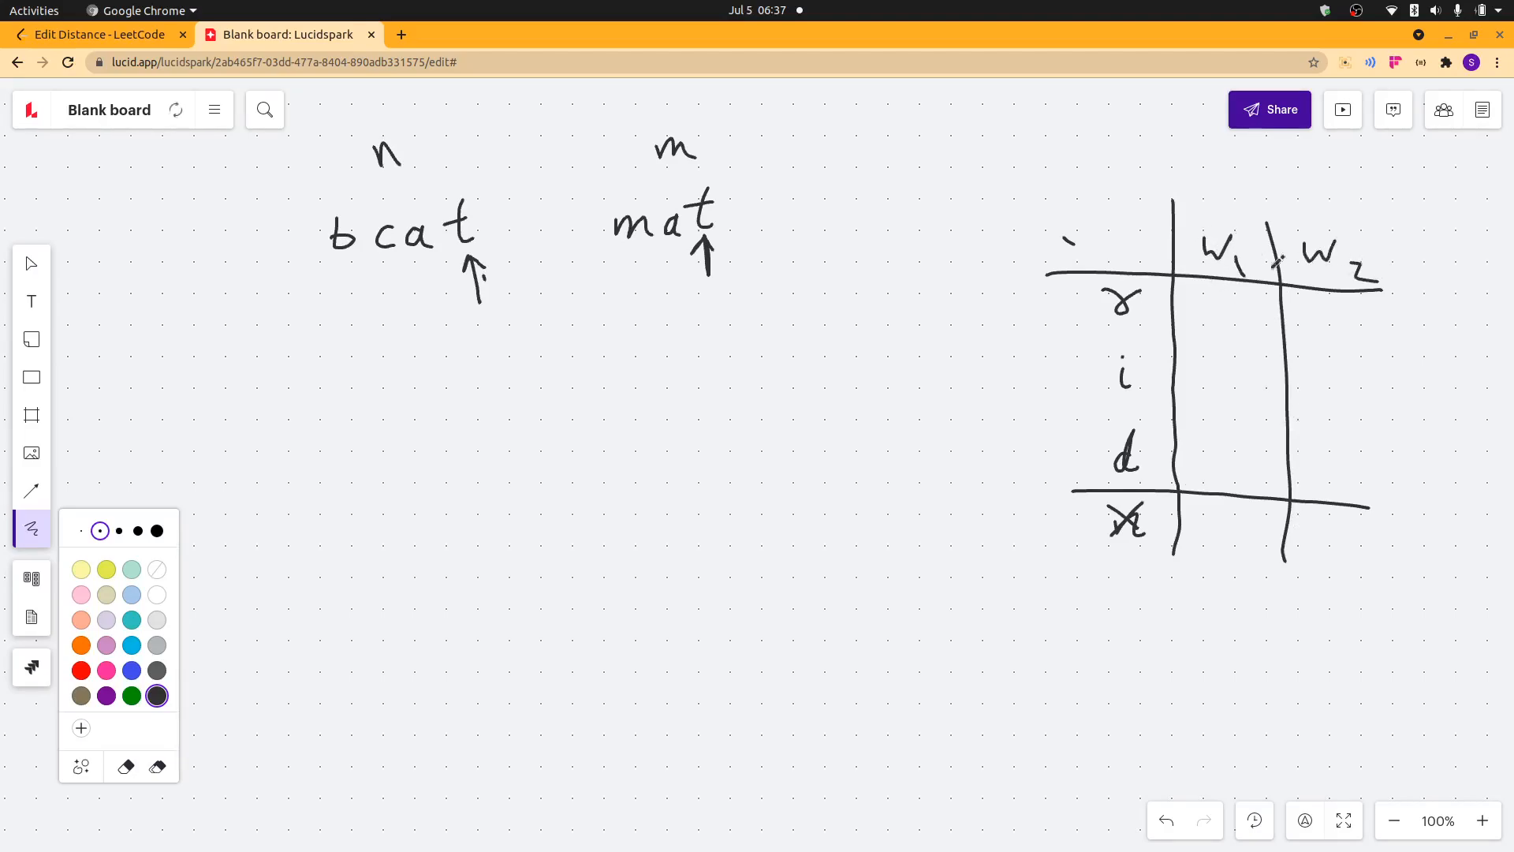
- Write n-1 and m-1 in the bottom table row and mark m replaced by blue c
drag(353, 116, 396, 116)
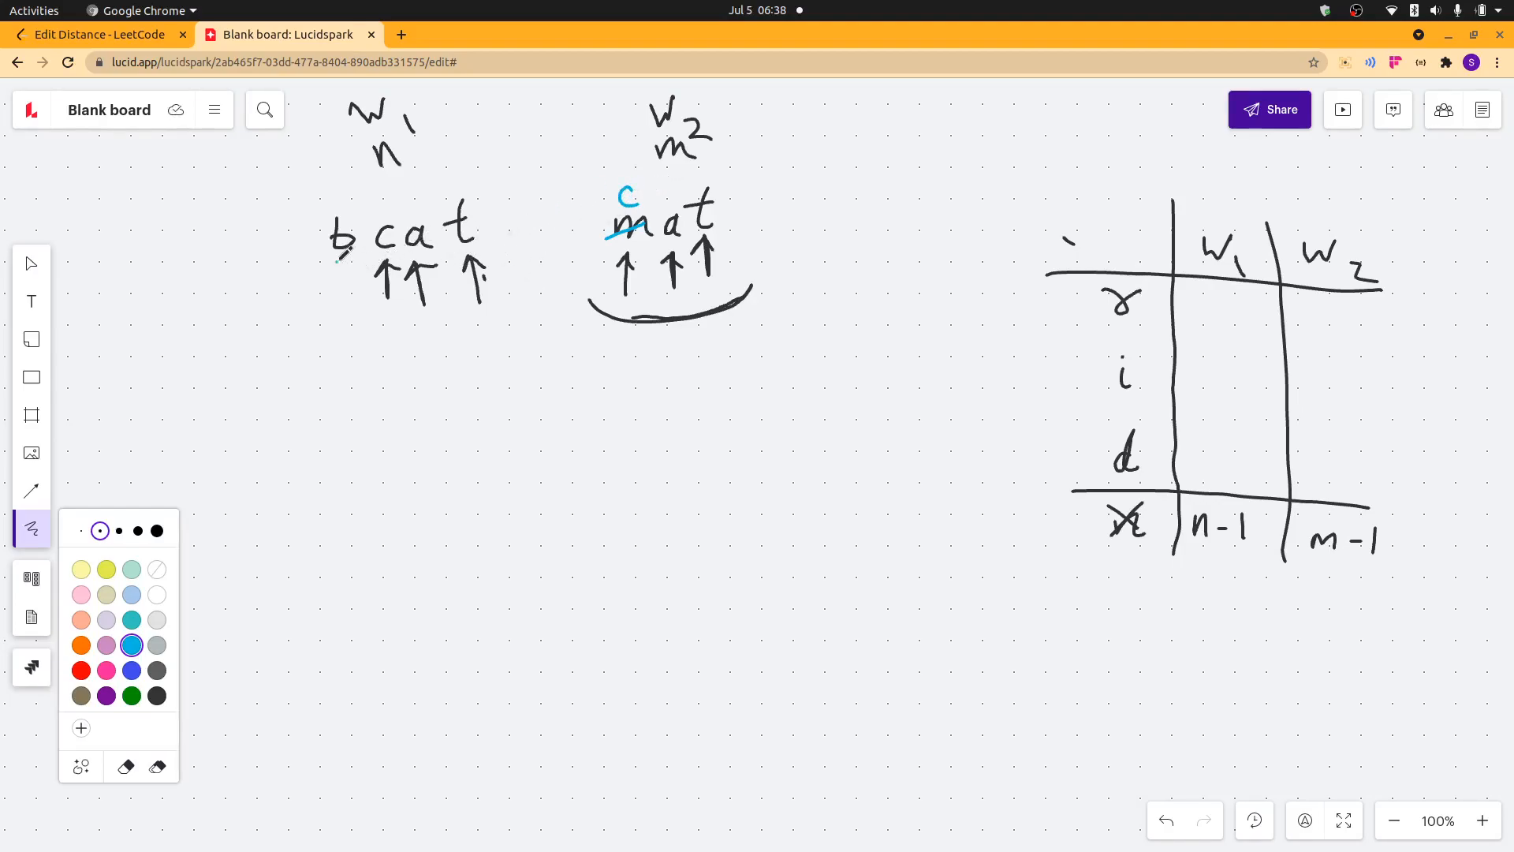
- Write blue n-1 and m-1 in the replace row, then erase the blue c and arrows
drag(348, 289, 343, 251)
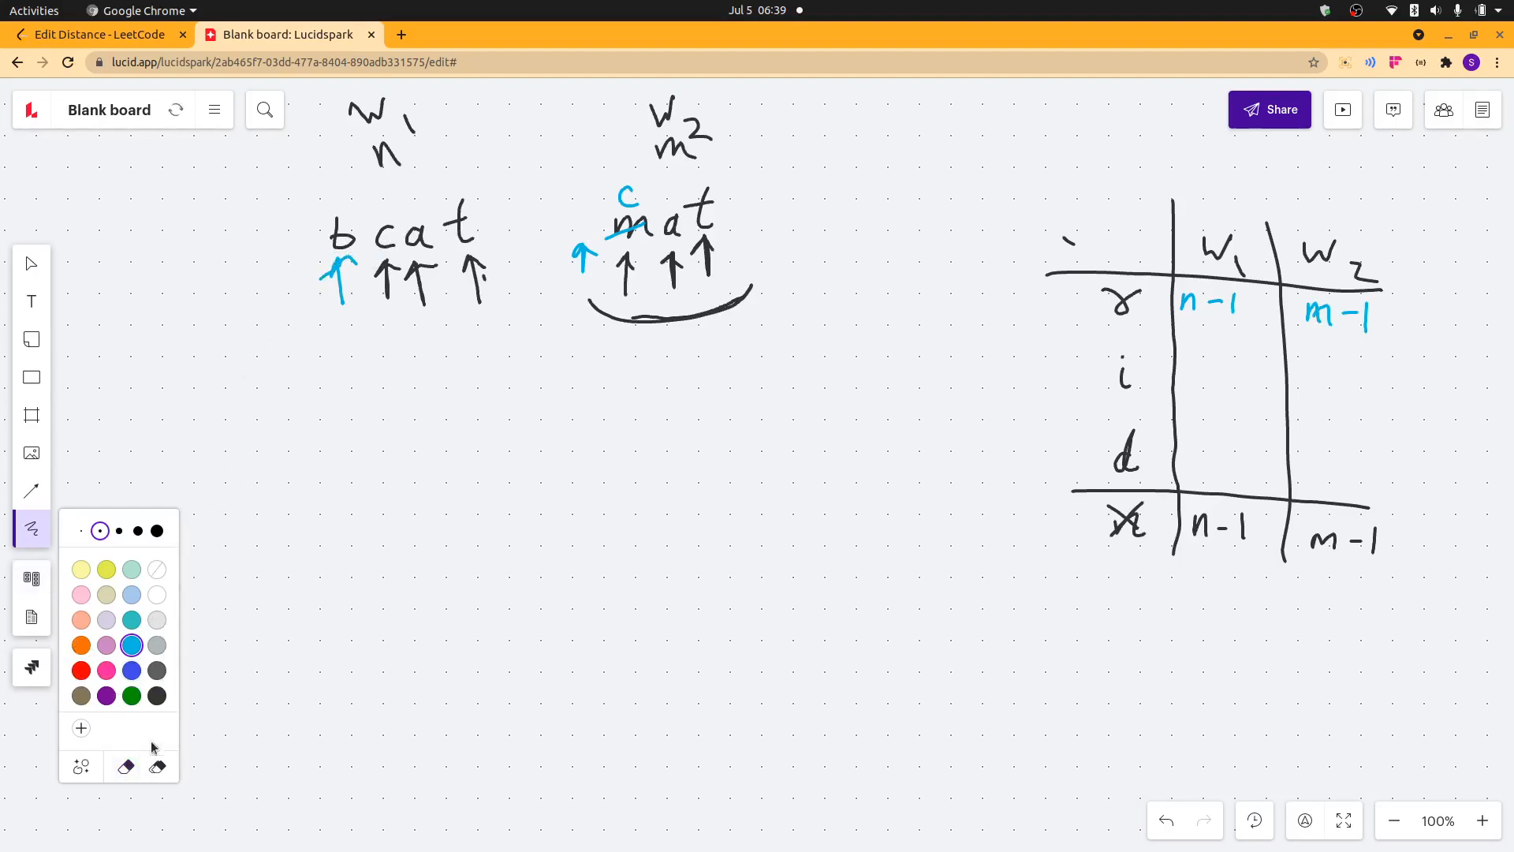
click(126, 766)
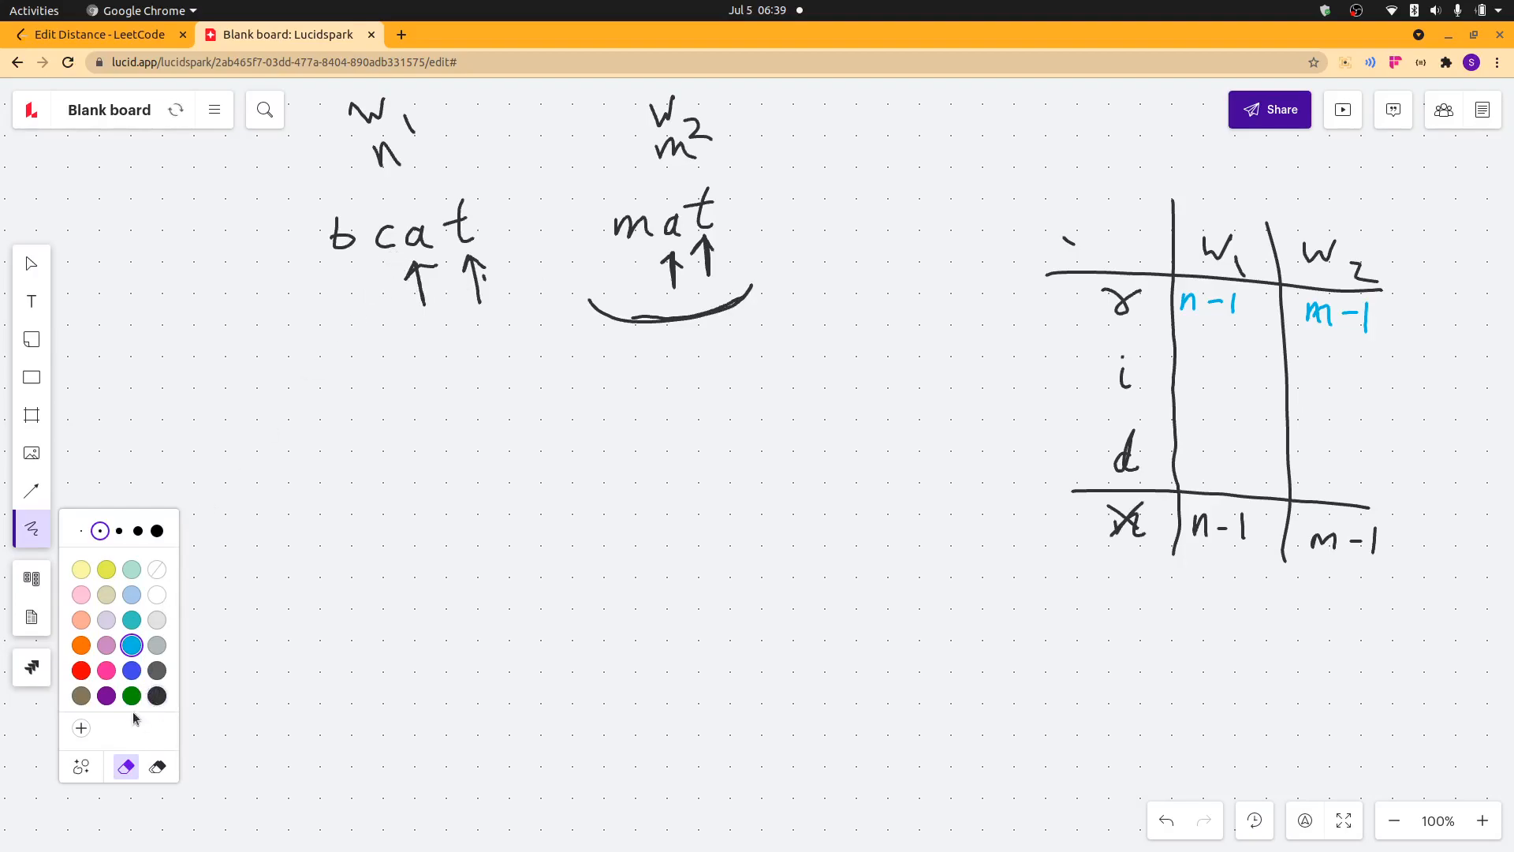
- With the blue pen, write n-1 and m in the insert row and draw c inserted into mat
click(155, 696)
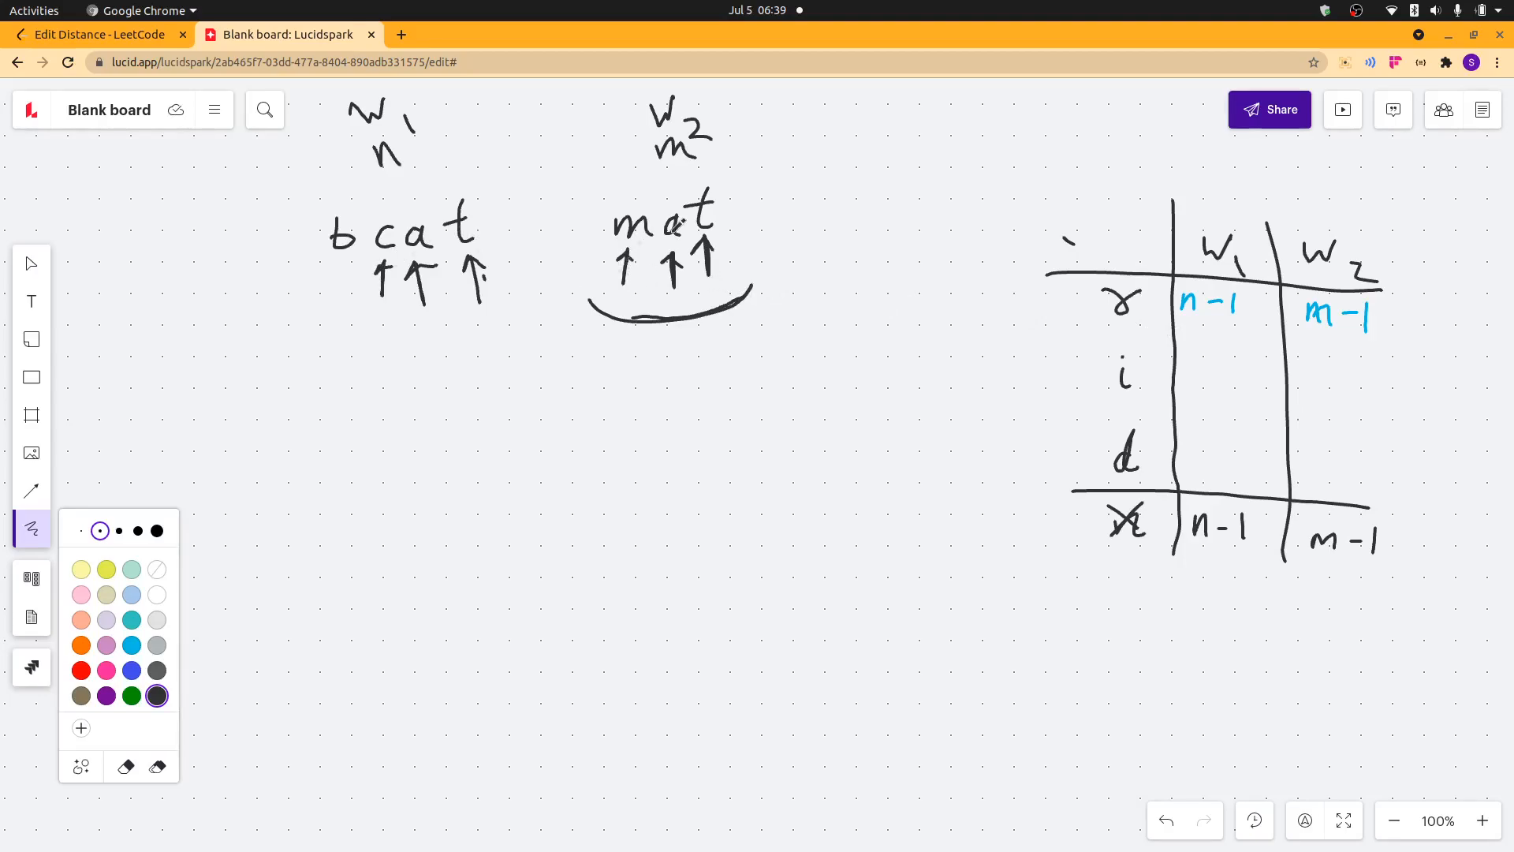
click(131, 645)
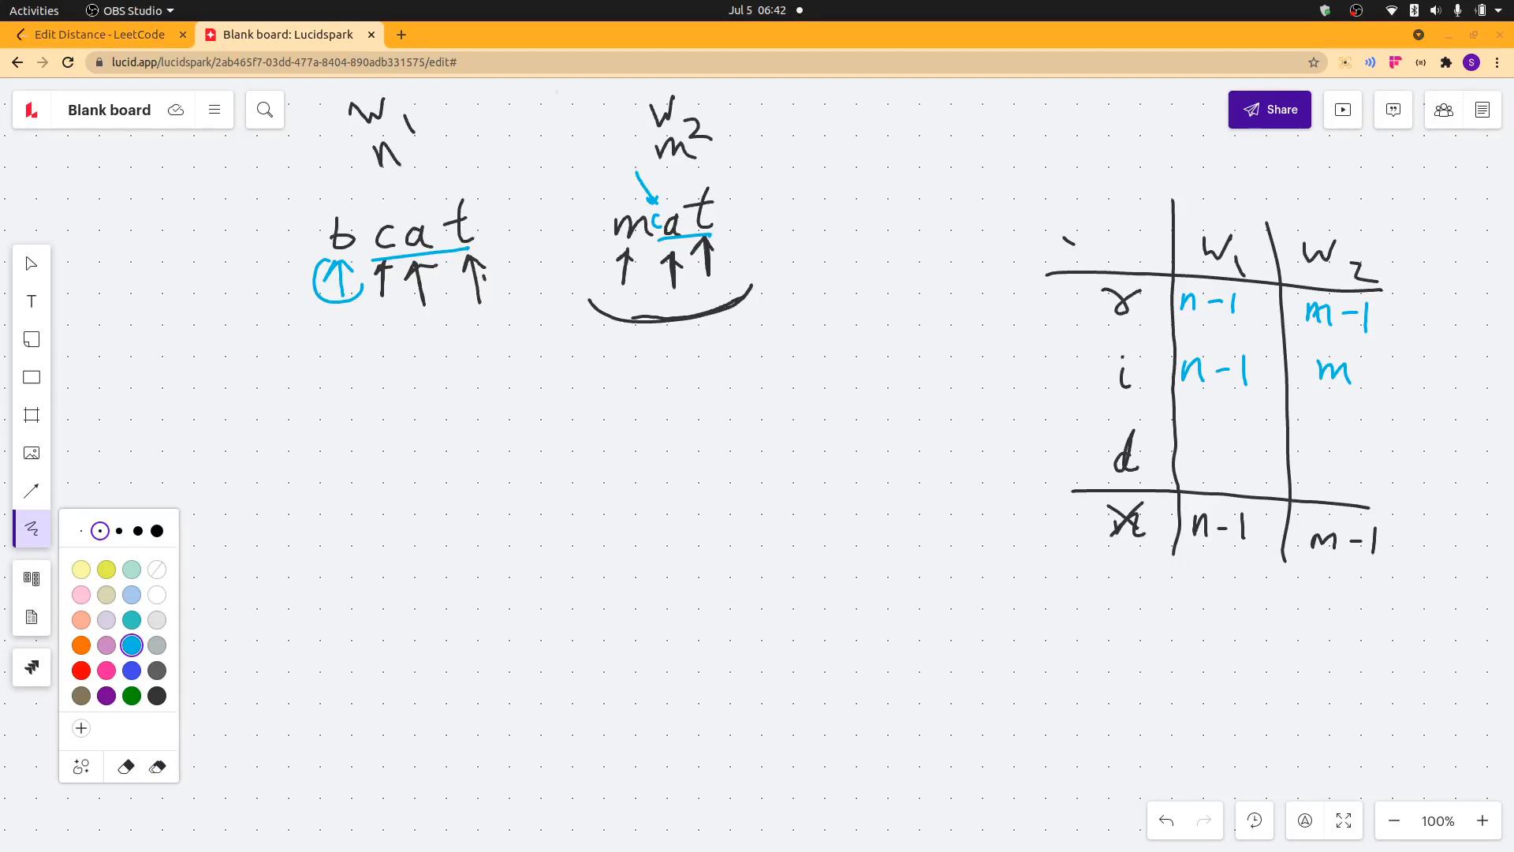
- Circle bcat's c, arrow it to mat, and write blue n and m-1 in the delete row
drag(478, 227, 492, 239)
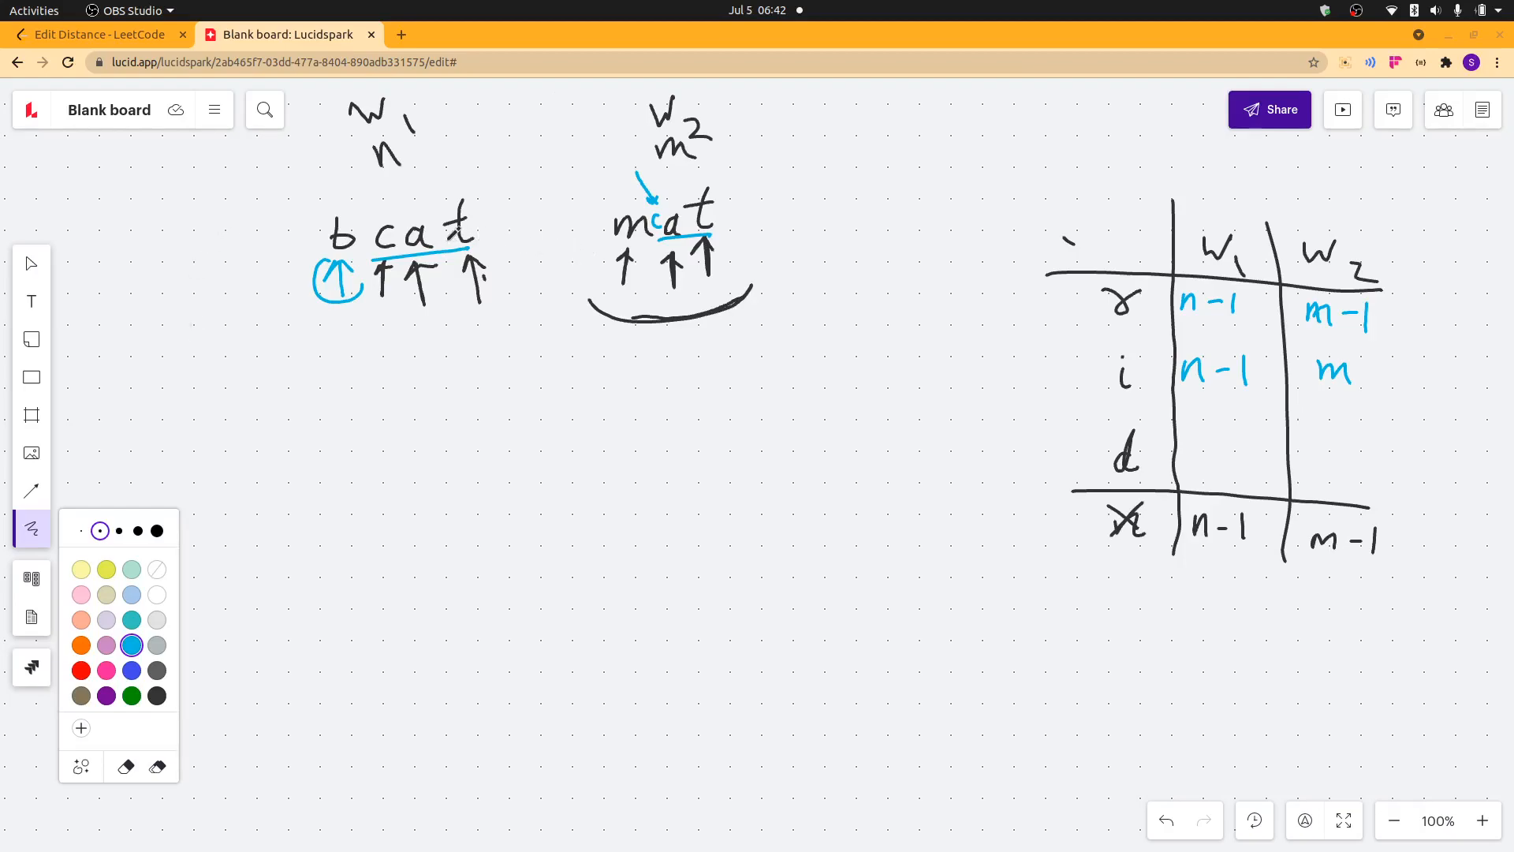
mouse_move(131, 670)
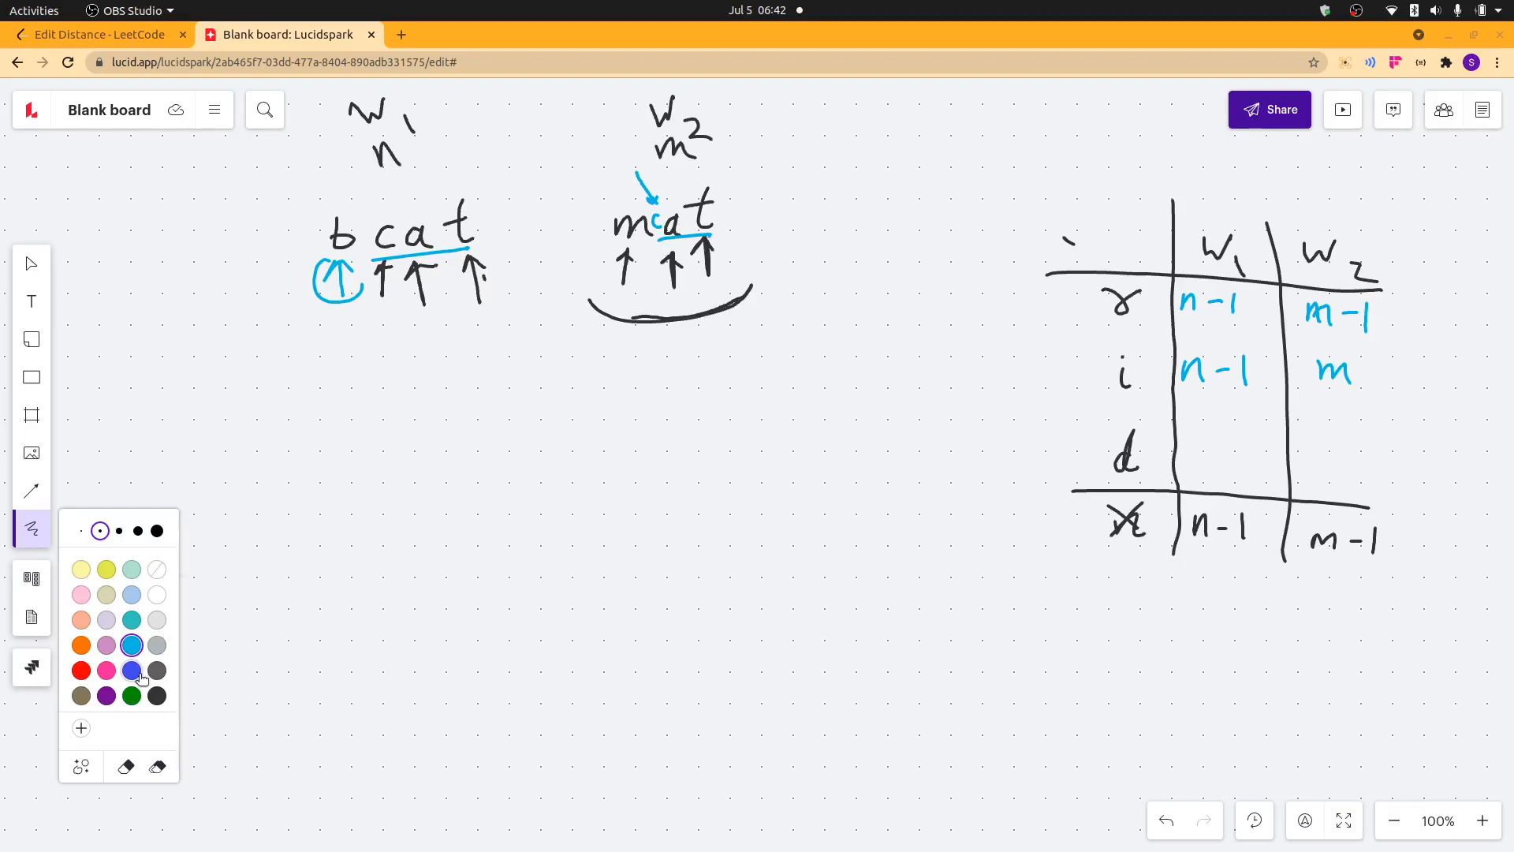
mouse_move(125, 766)
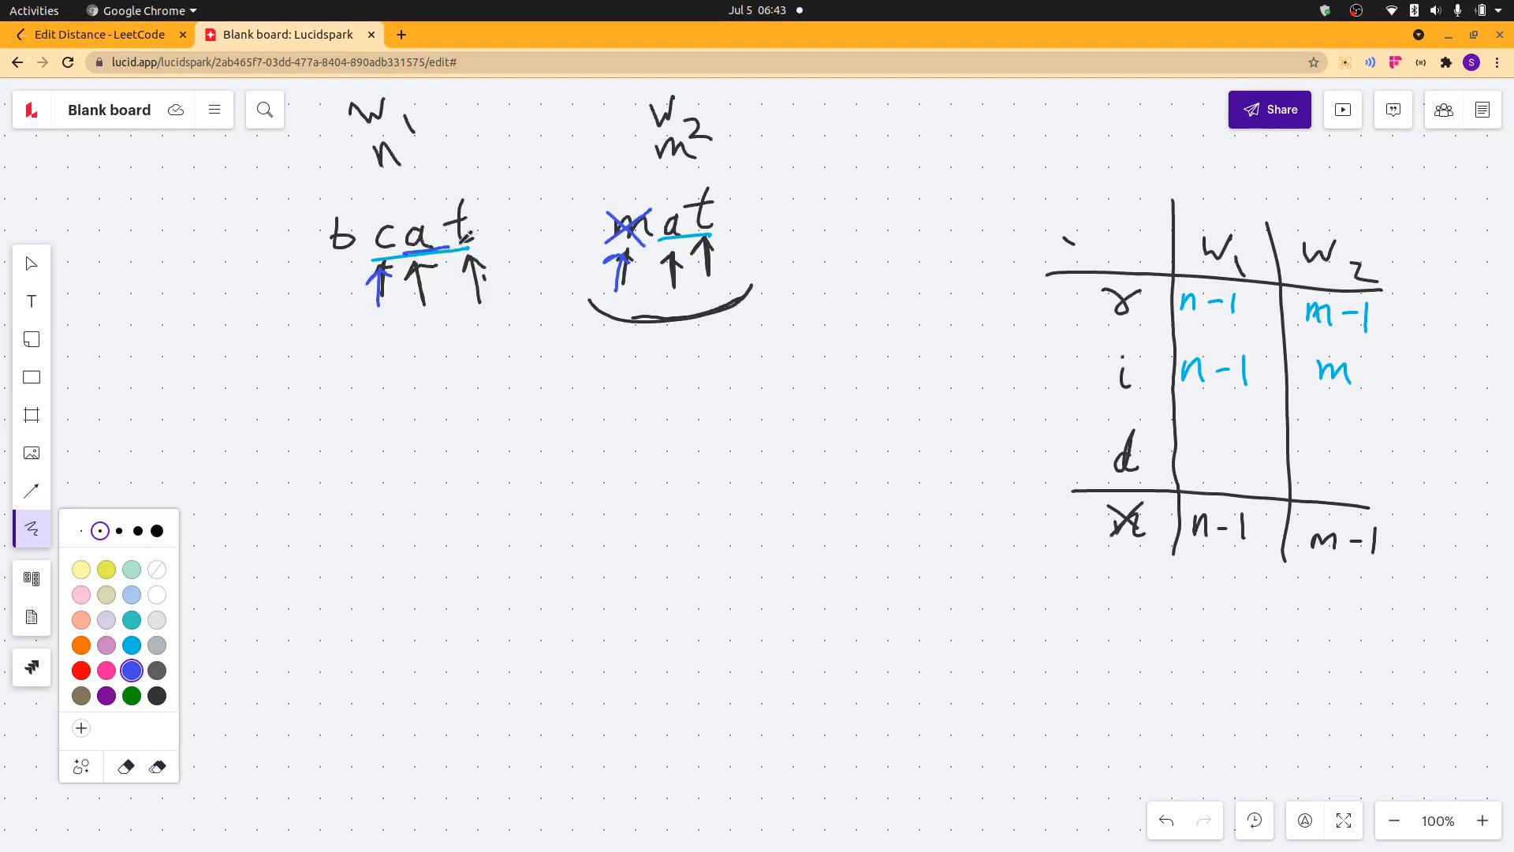
drag(377, 255, 482, 249)
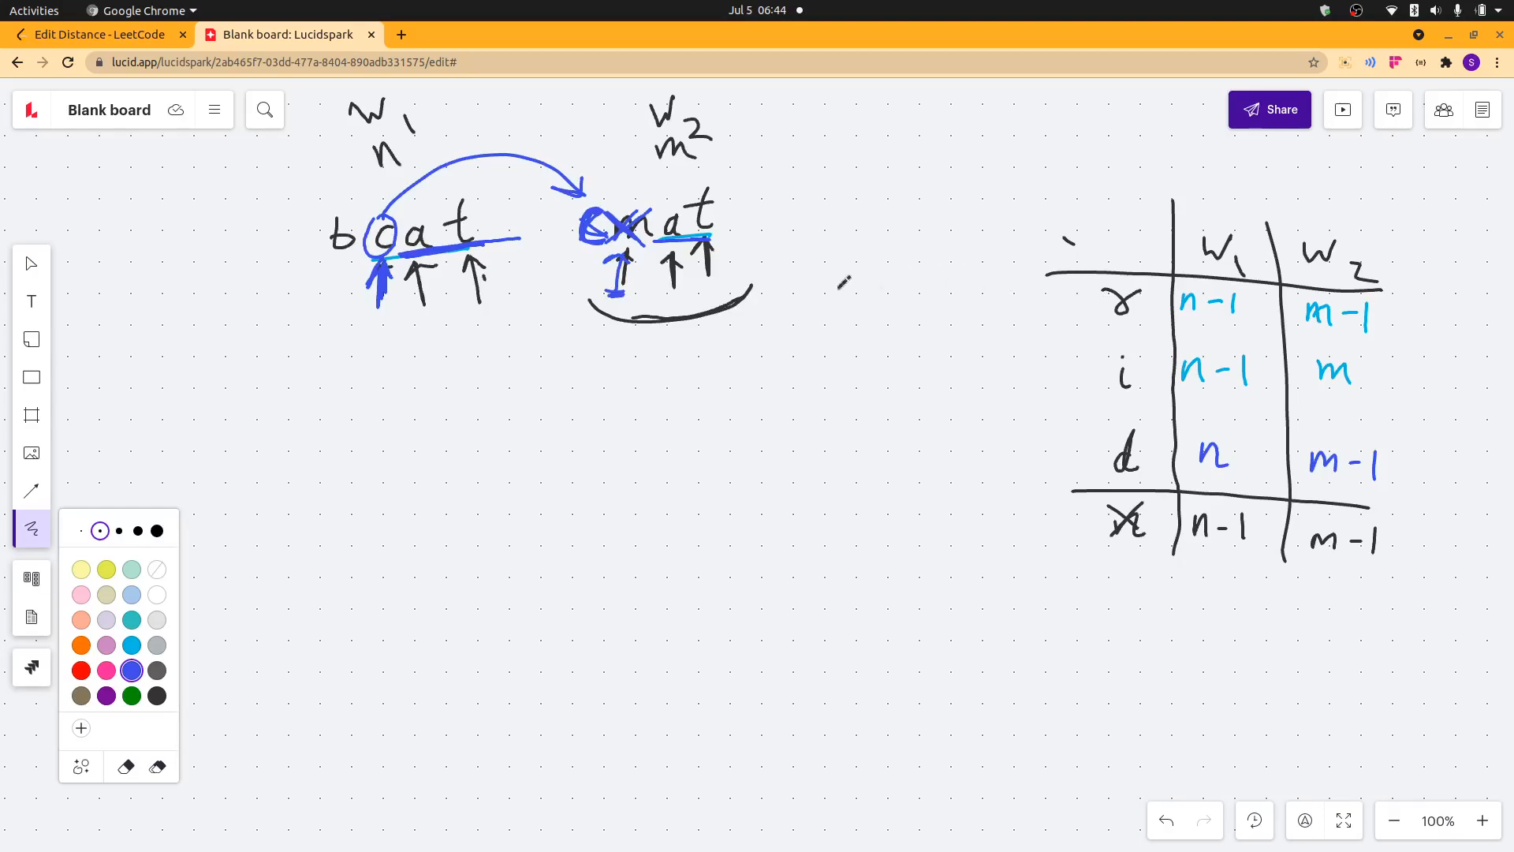
mouse_move(487, 413)
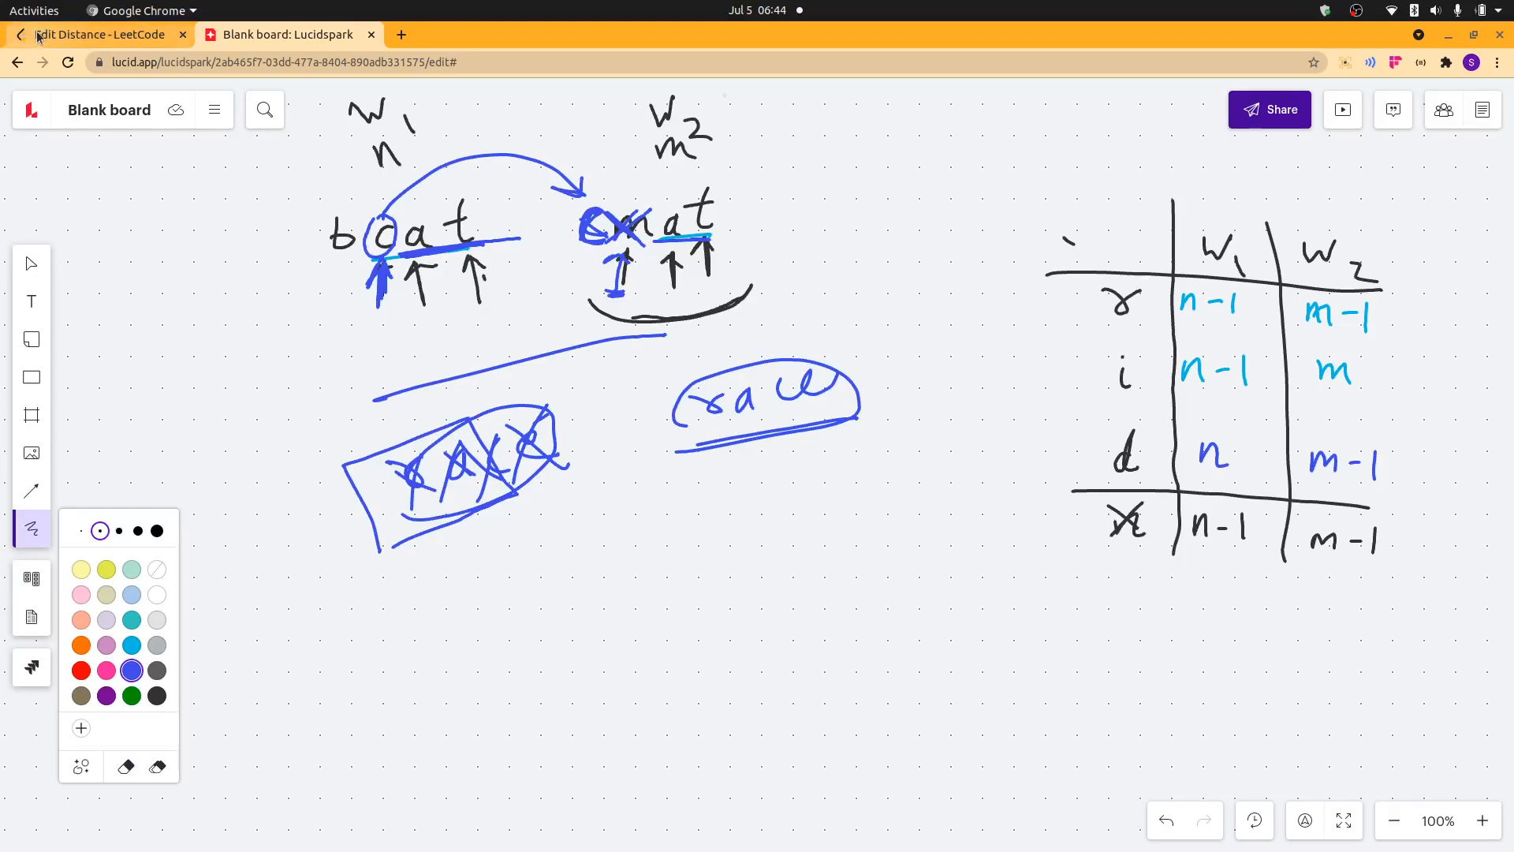
- Return to the Edit Distance problem and toggle the code editor settings
click(96, 34)
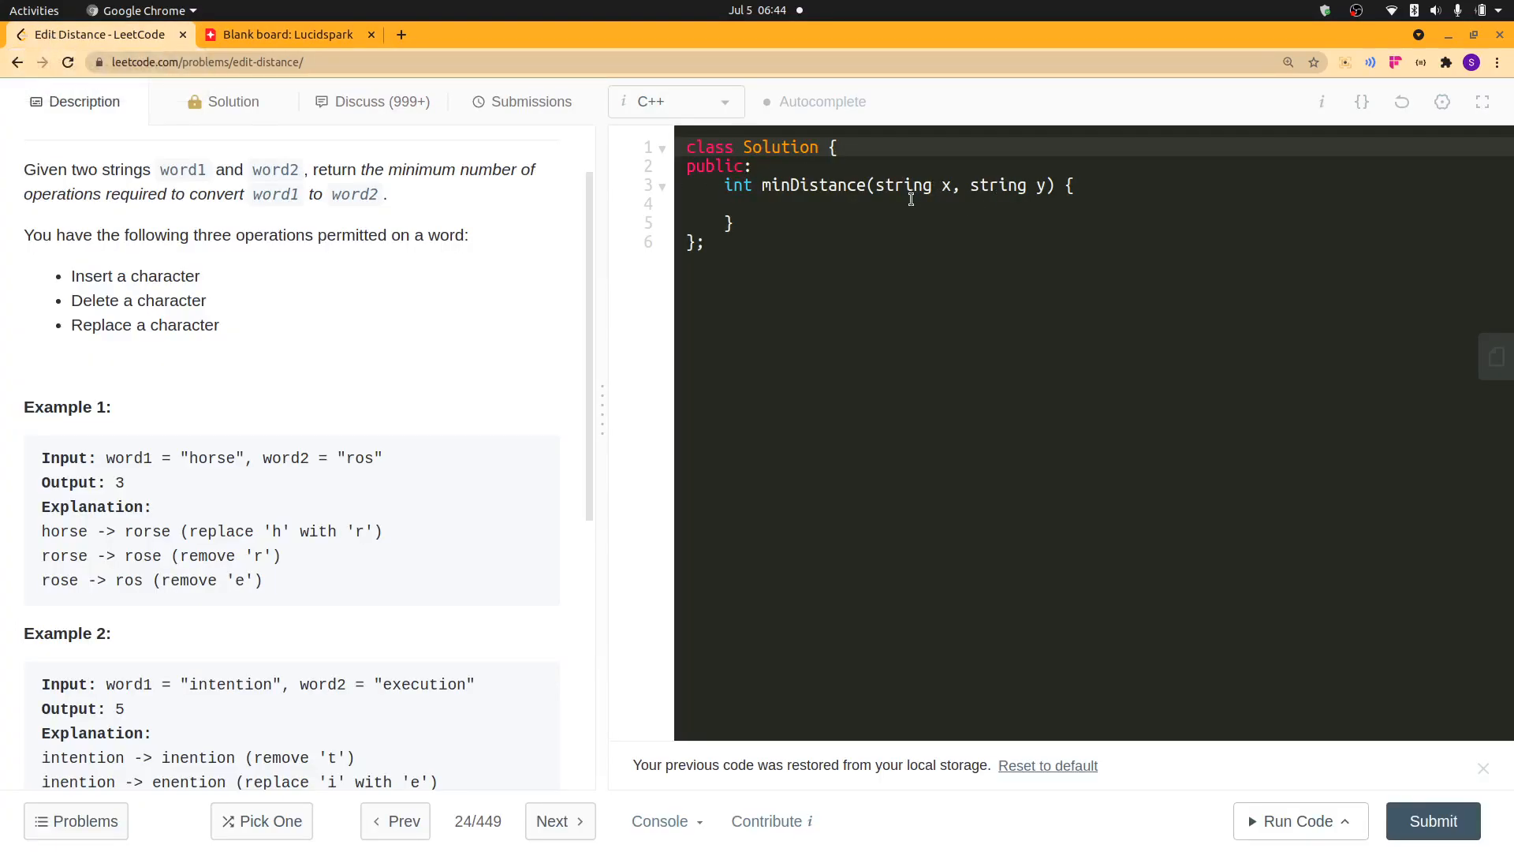
click(1442, 102)
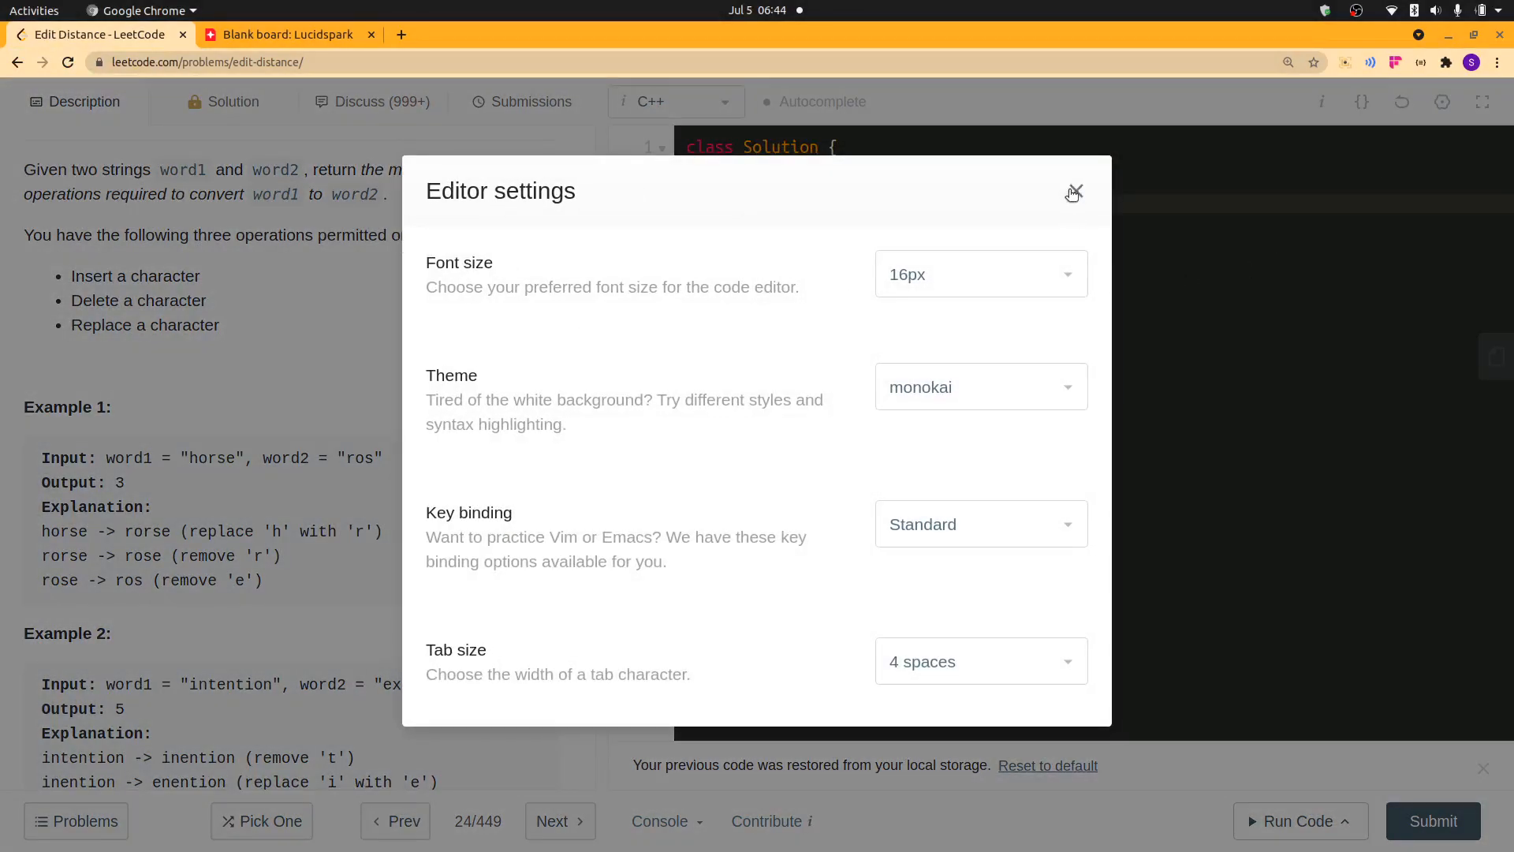
click(1072, 193)
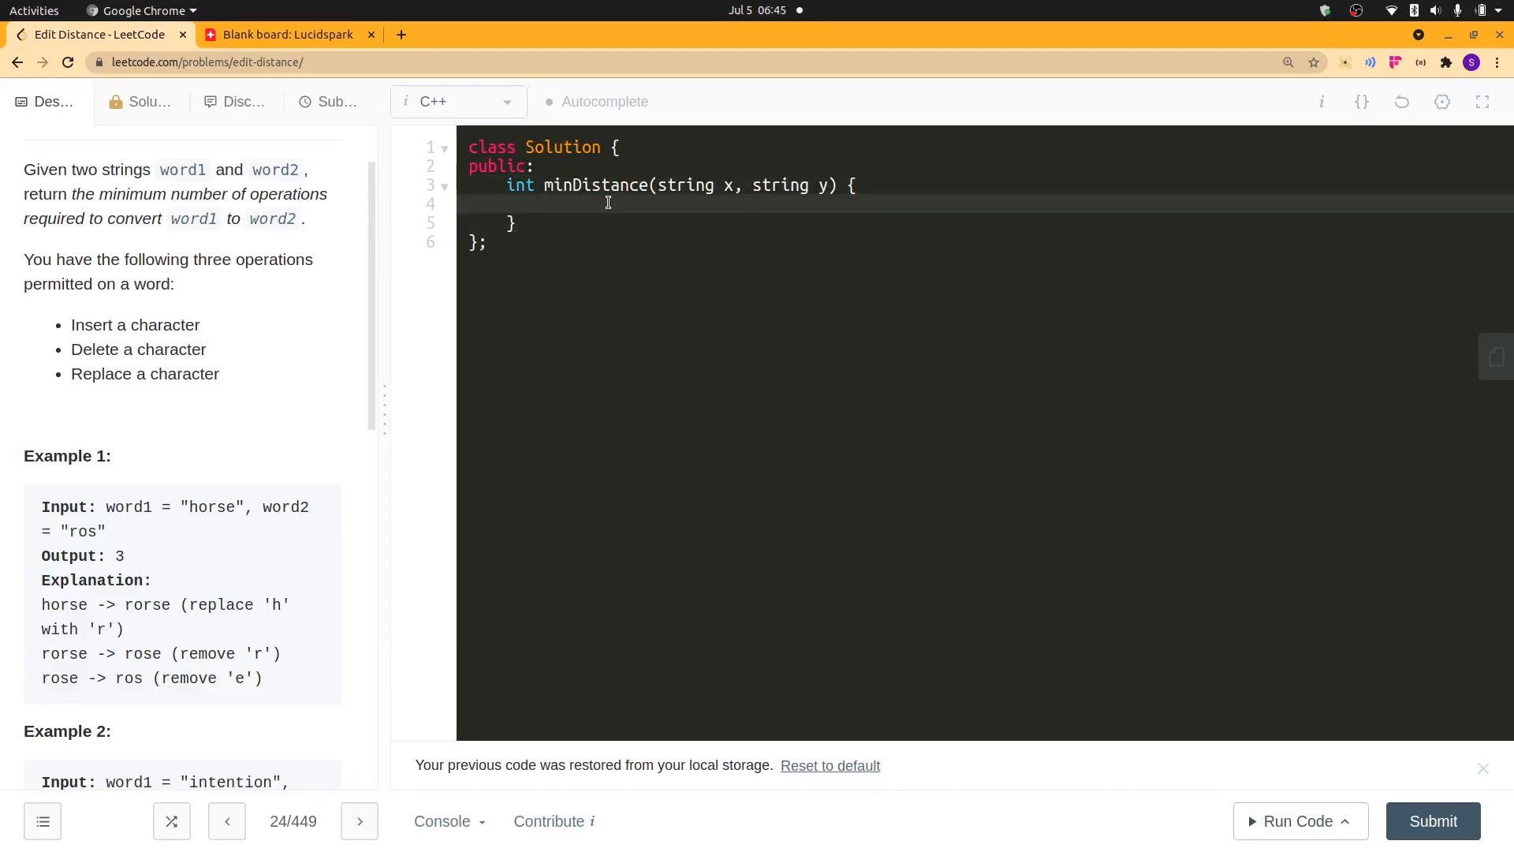
- Make minDistance return solve(x,y,x.size(),y.size()); on a new line
key(Return)
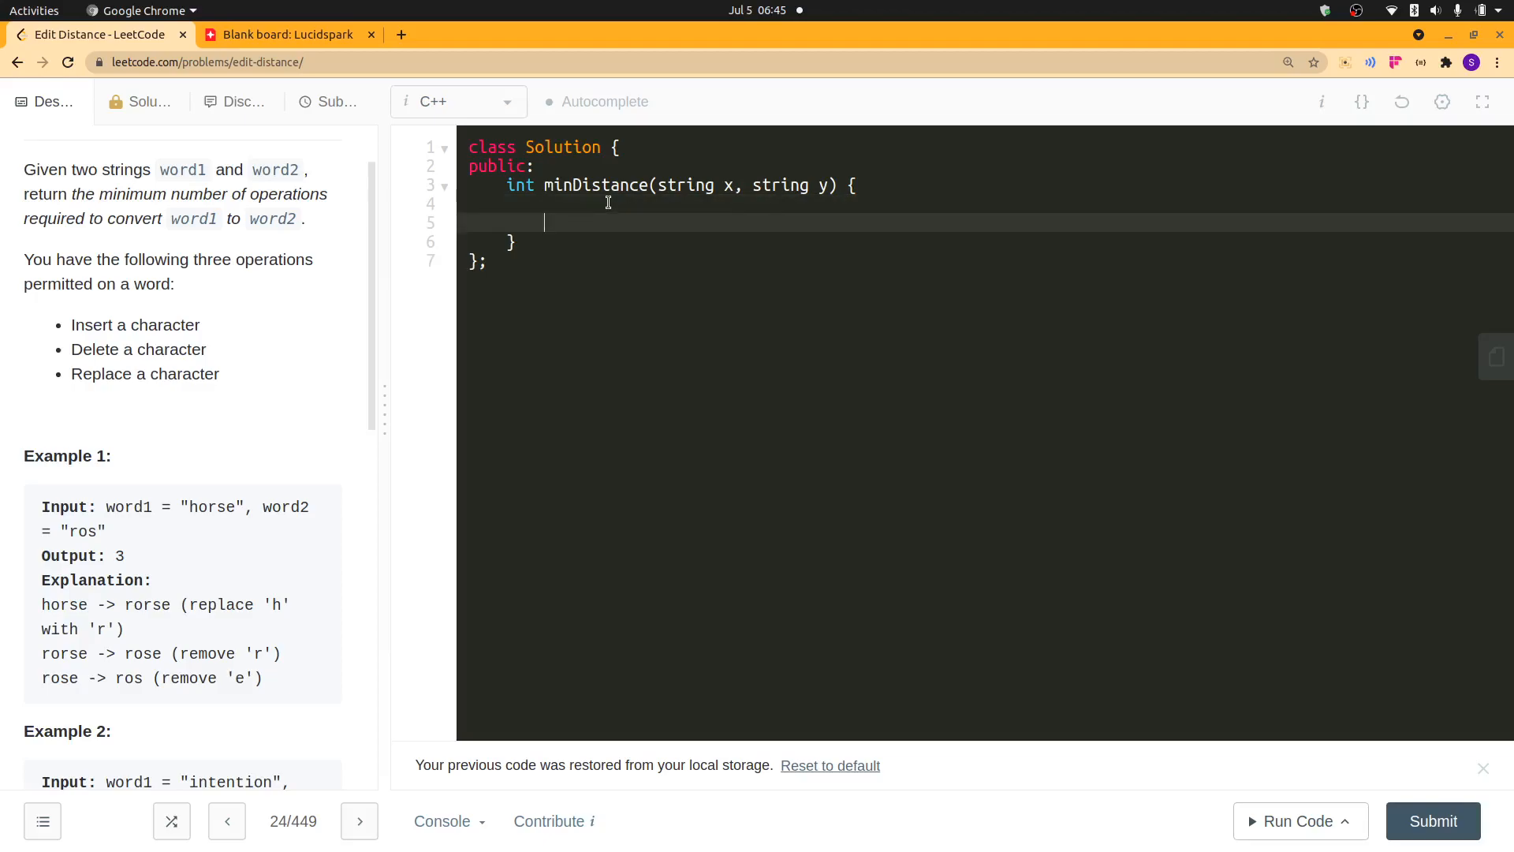
text(re)
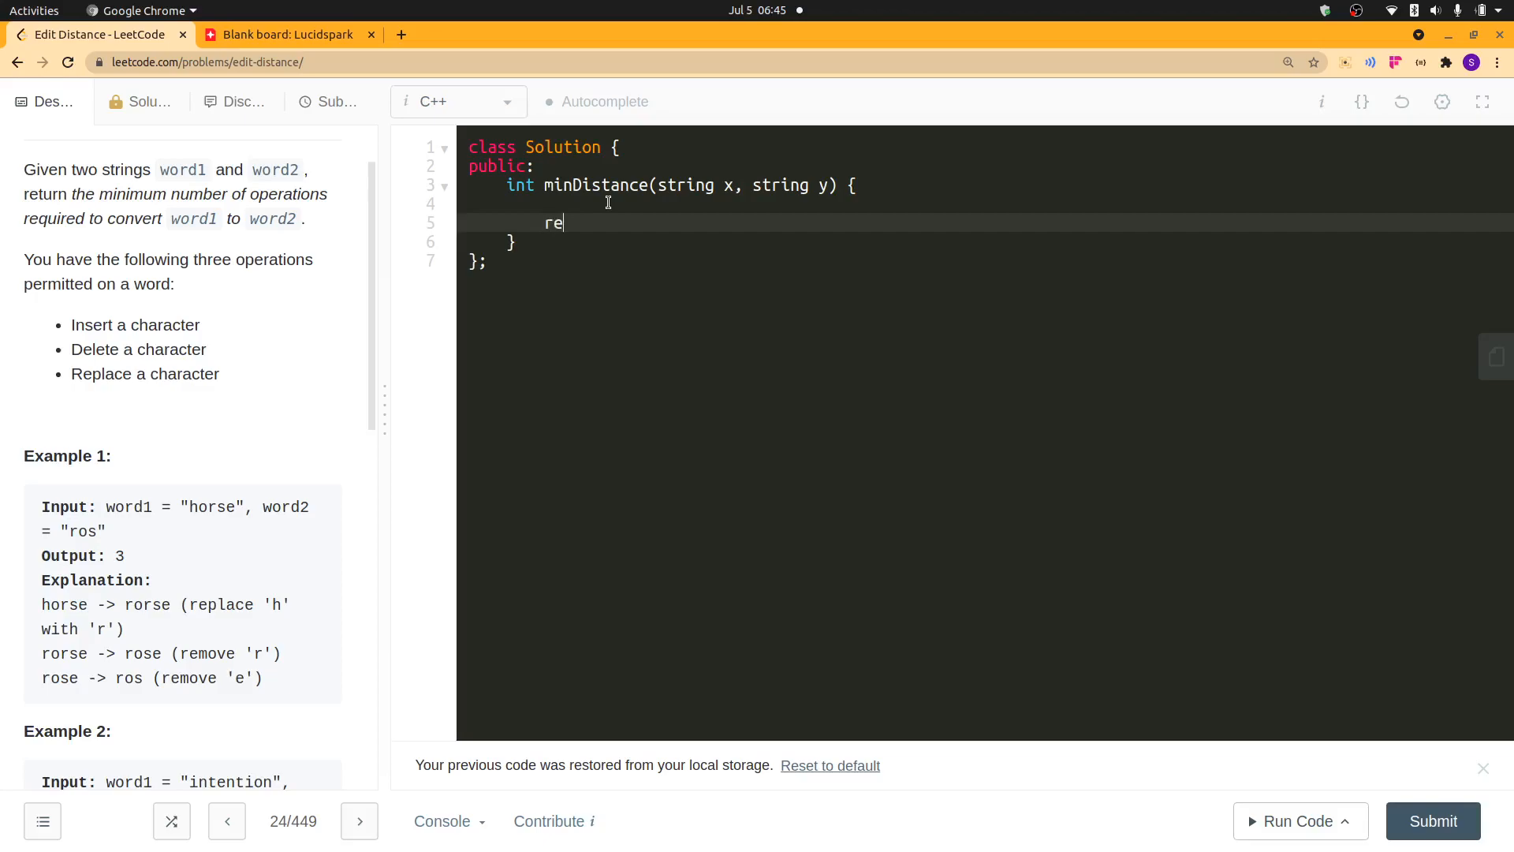
text(t)
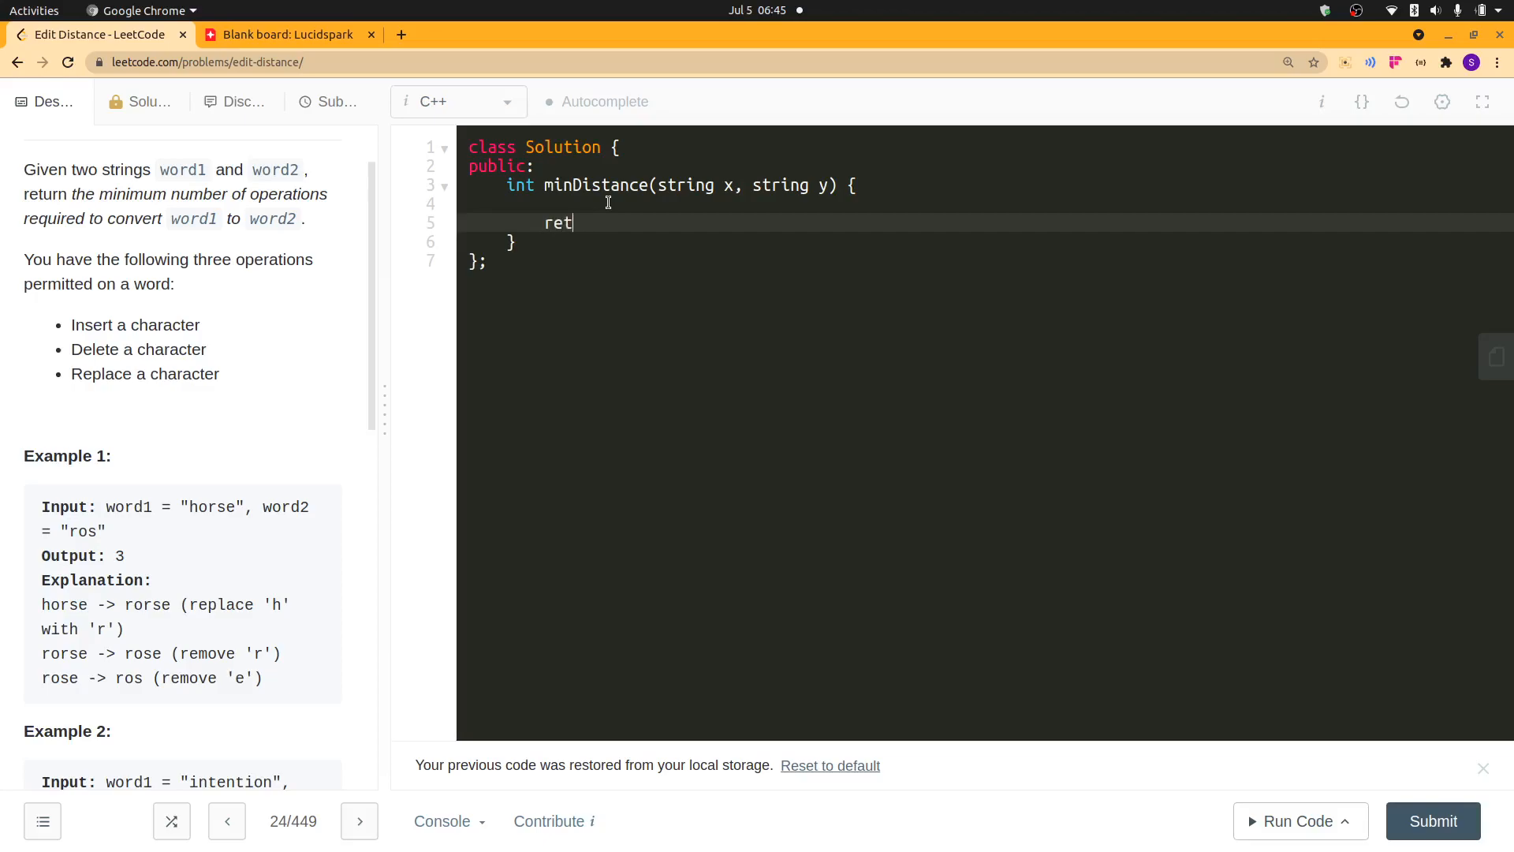
text(urn)
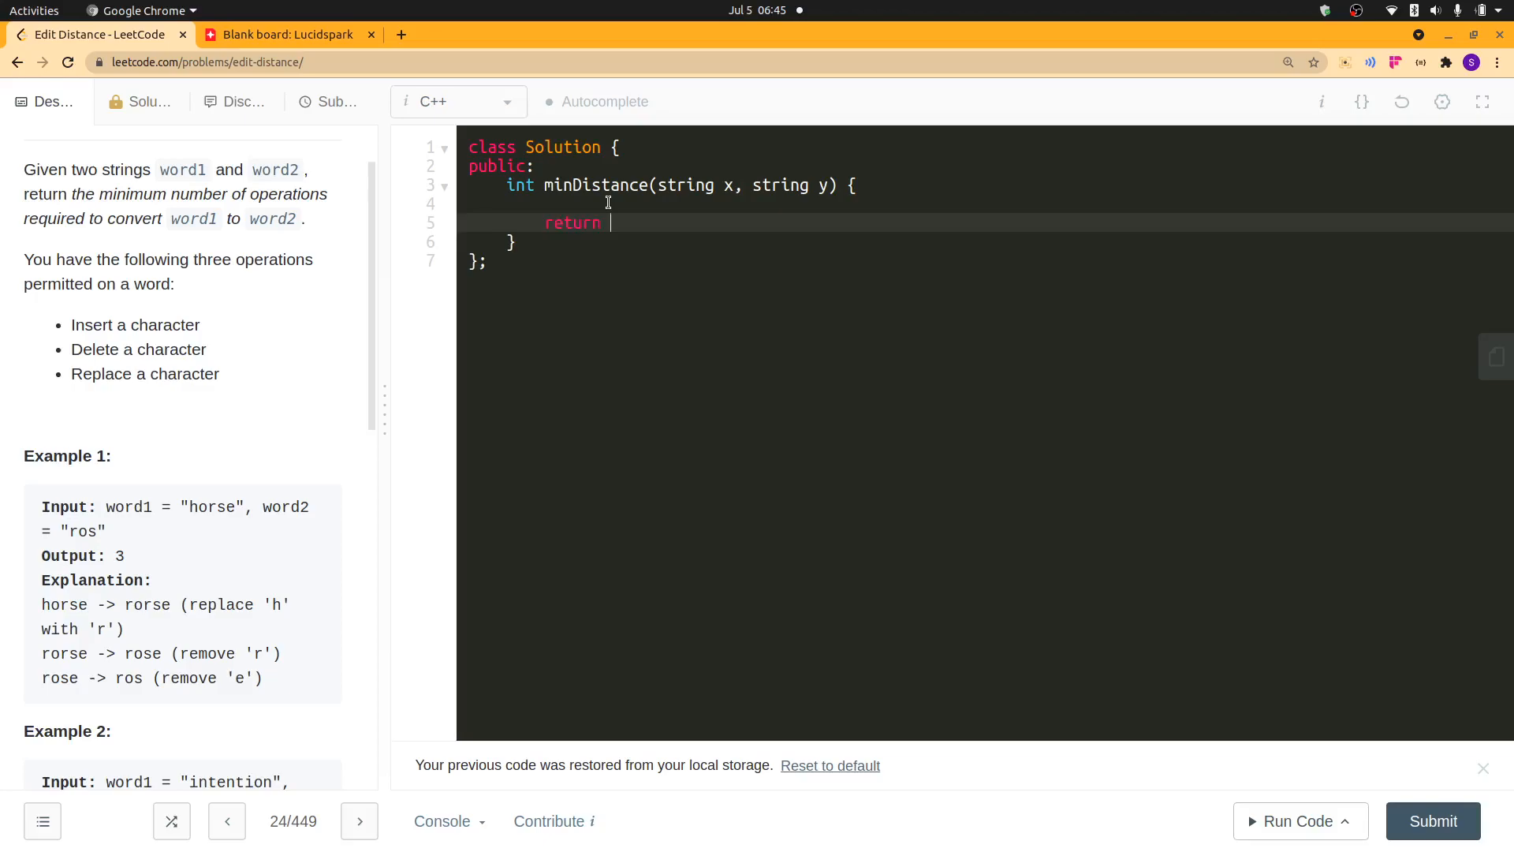
text(sol)
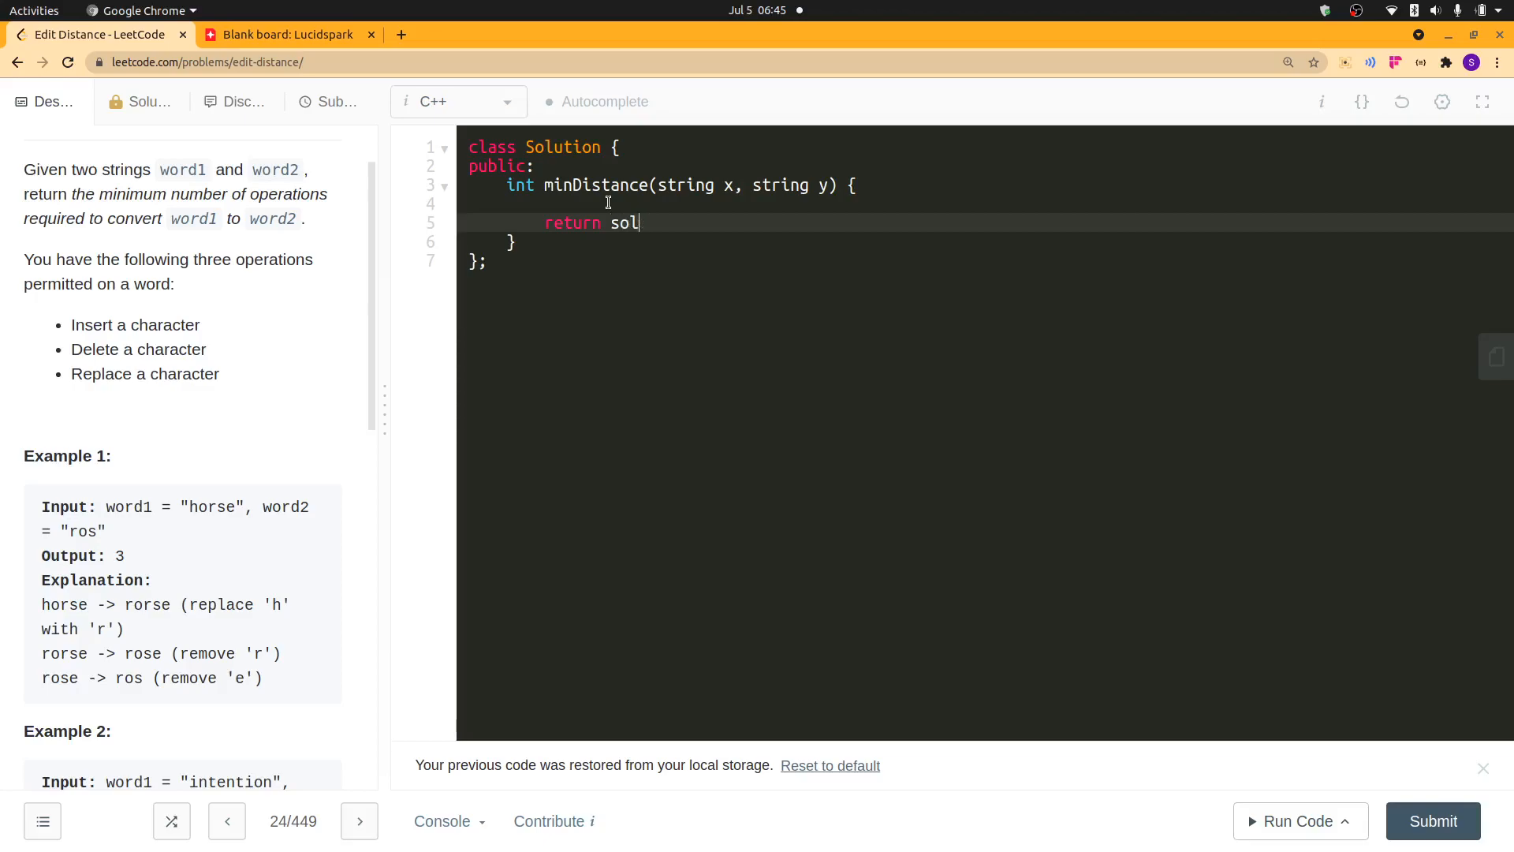
text(ve())
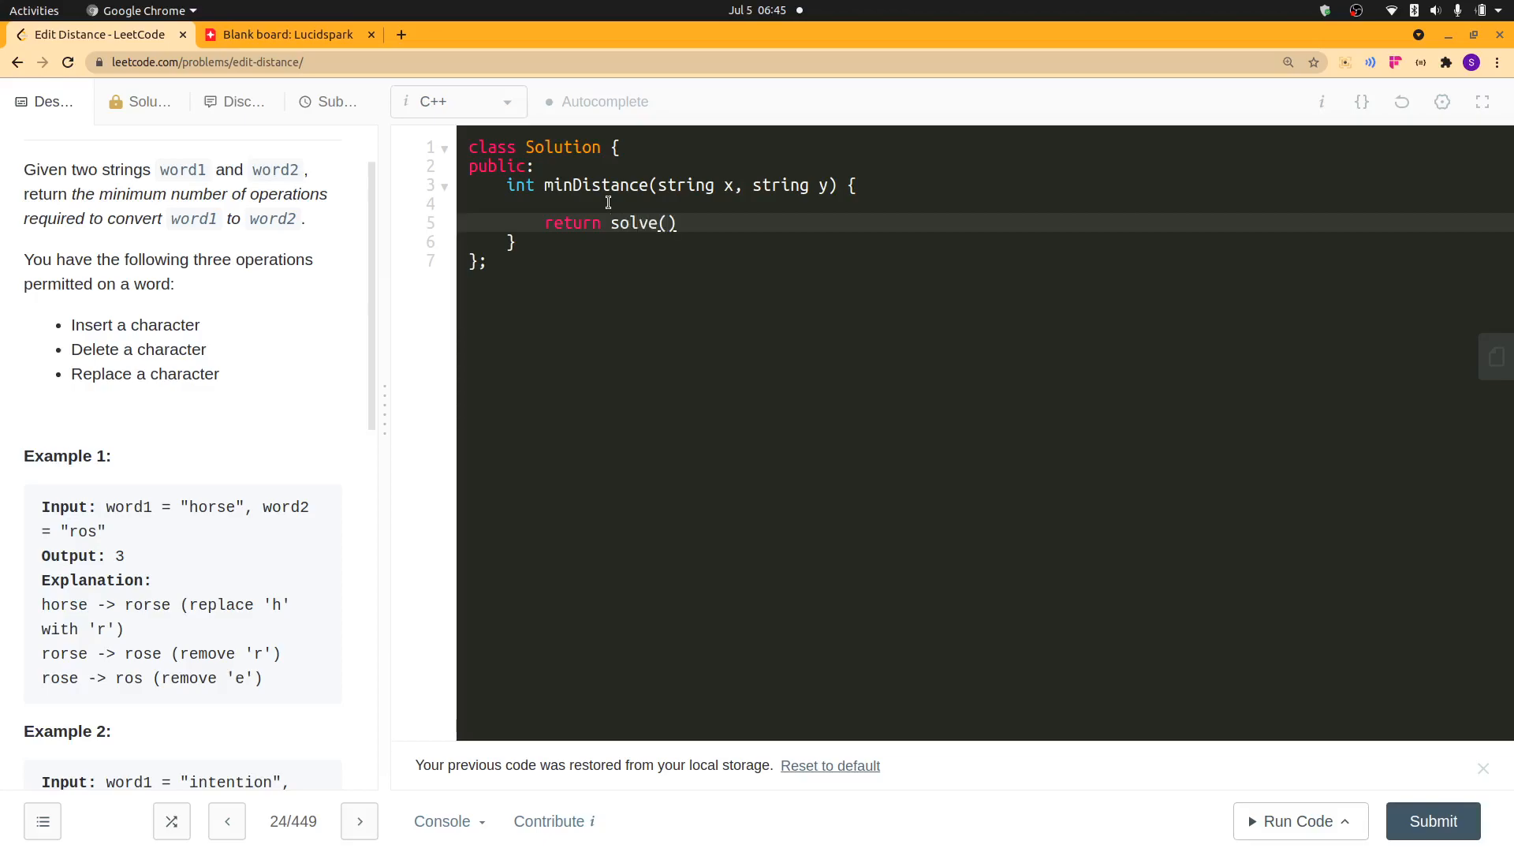
text(x,y,x)
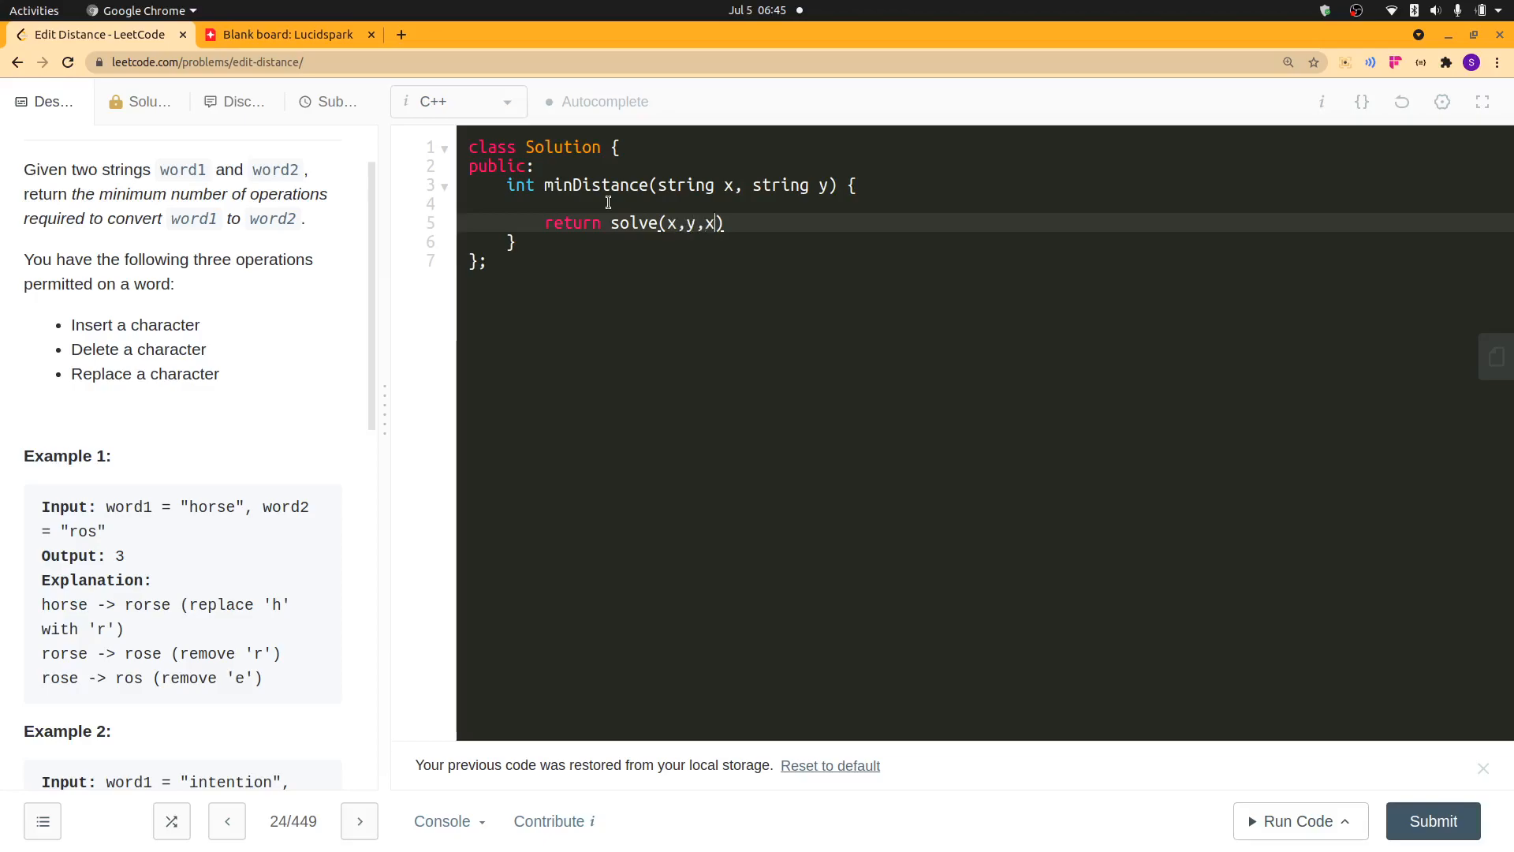
text(.size(),y.))
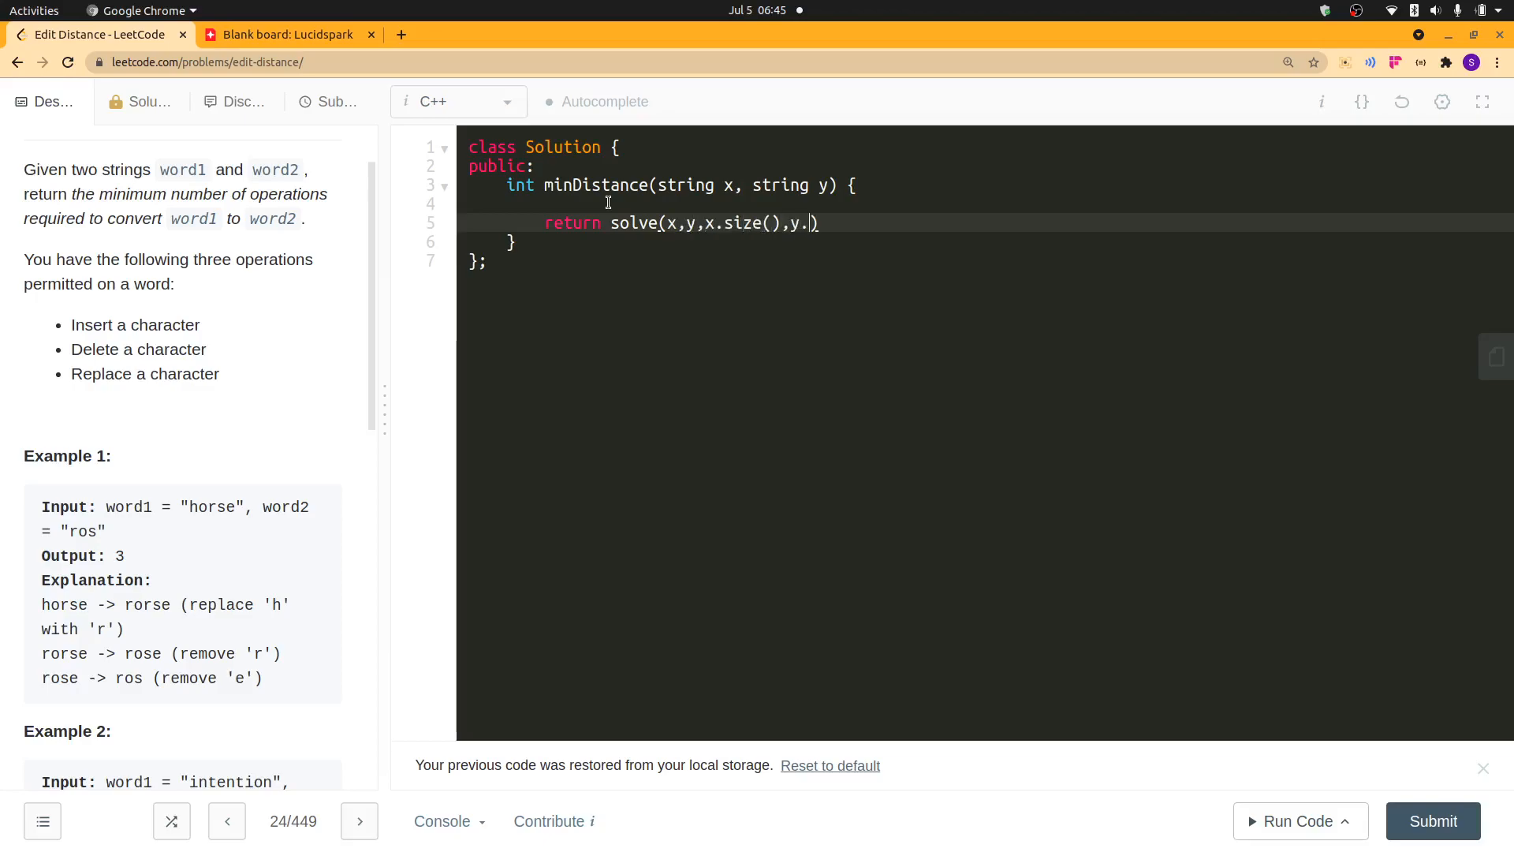
text(size())
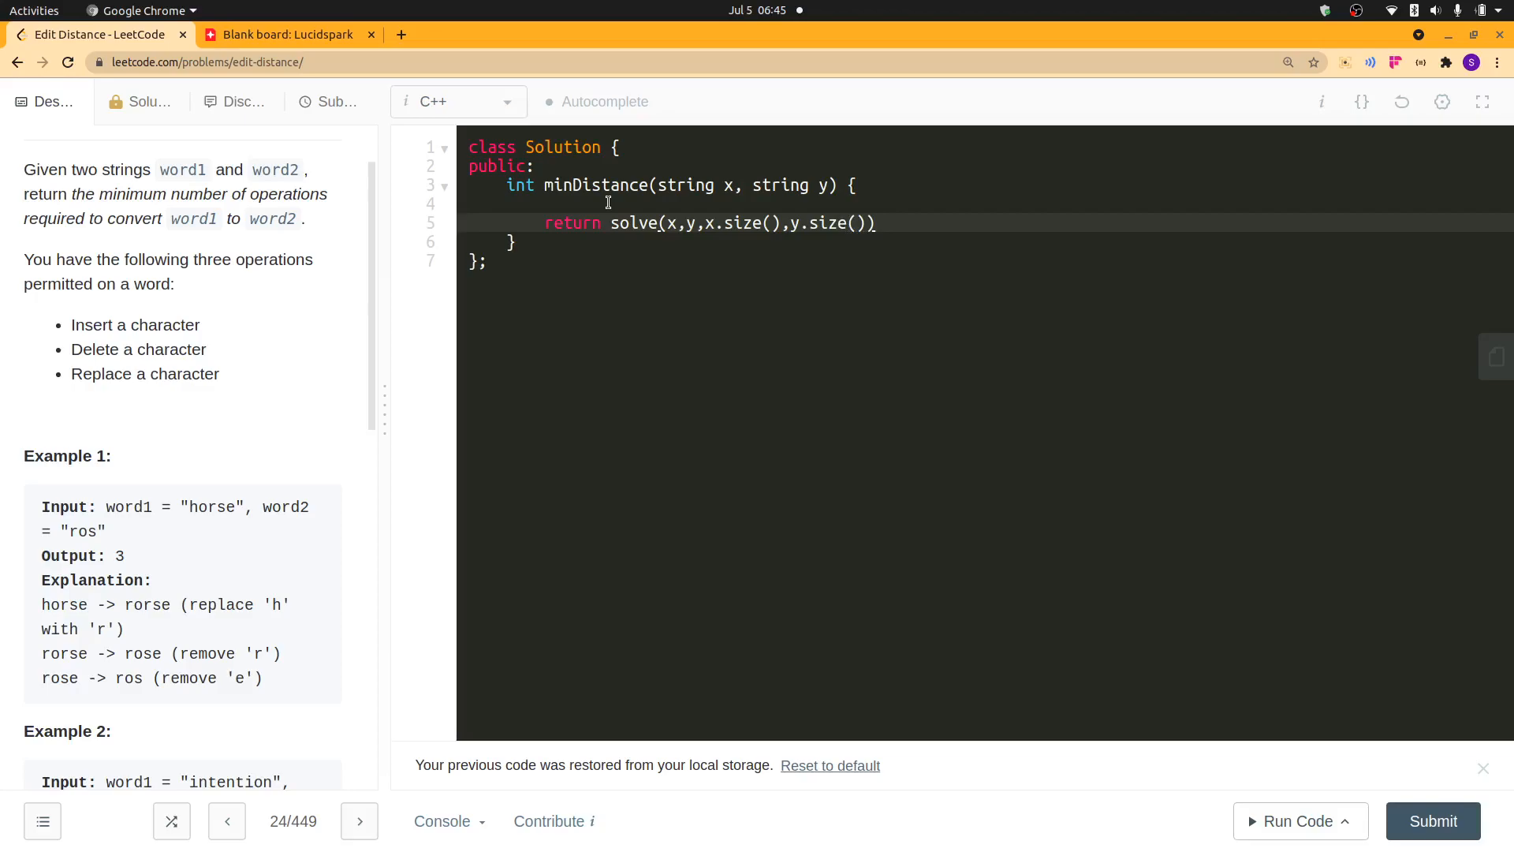
text(;)
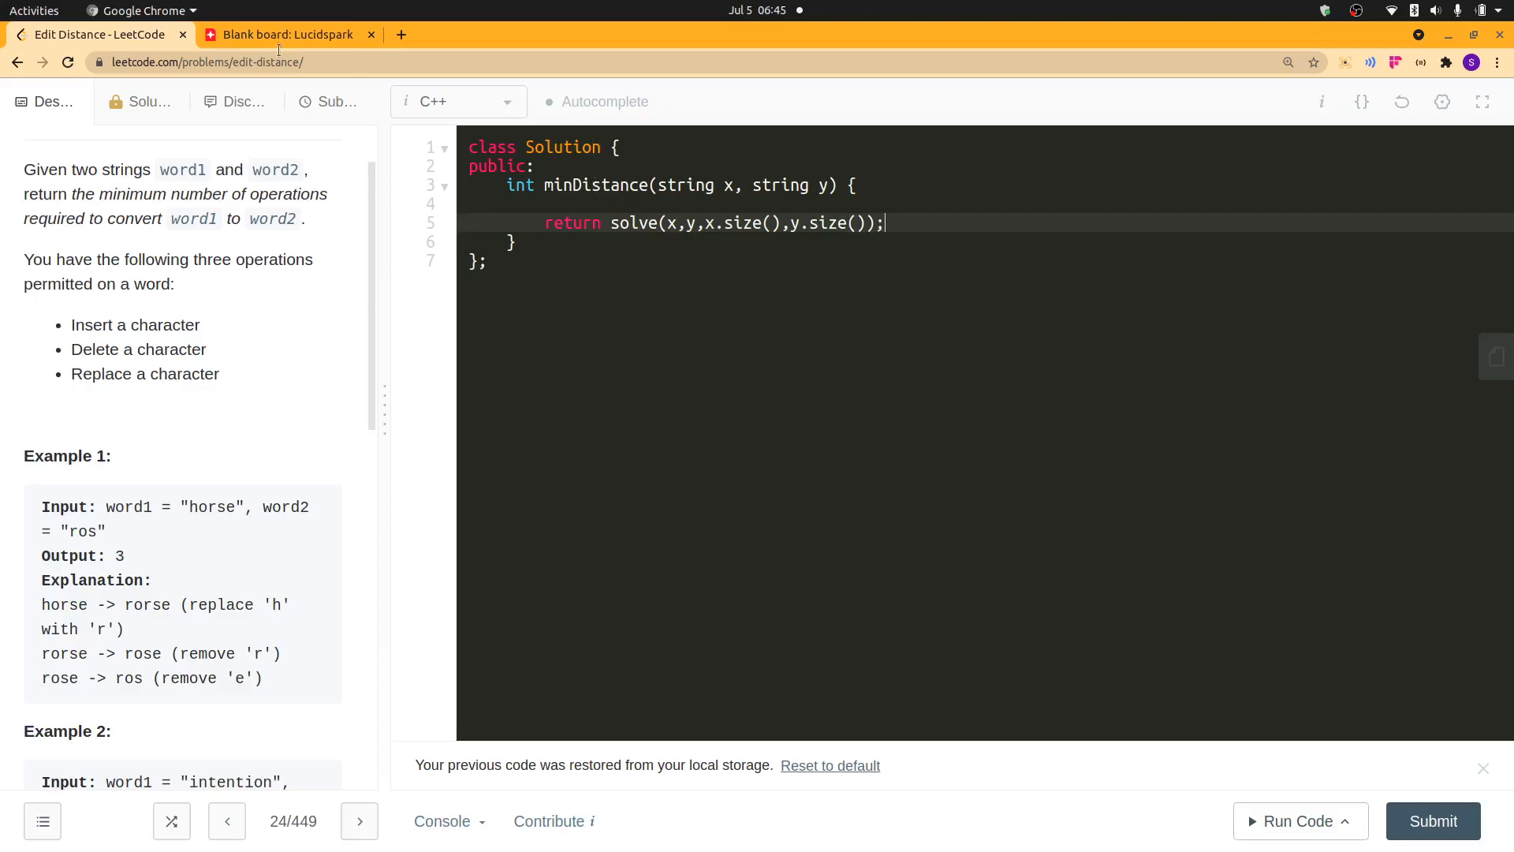
click(284, 34)
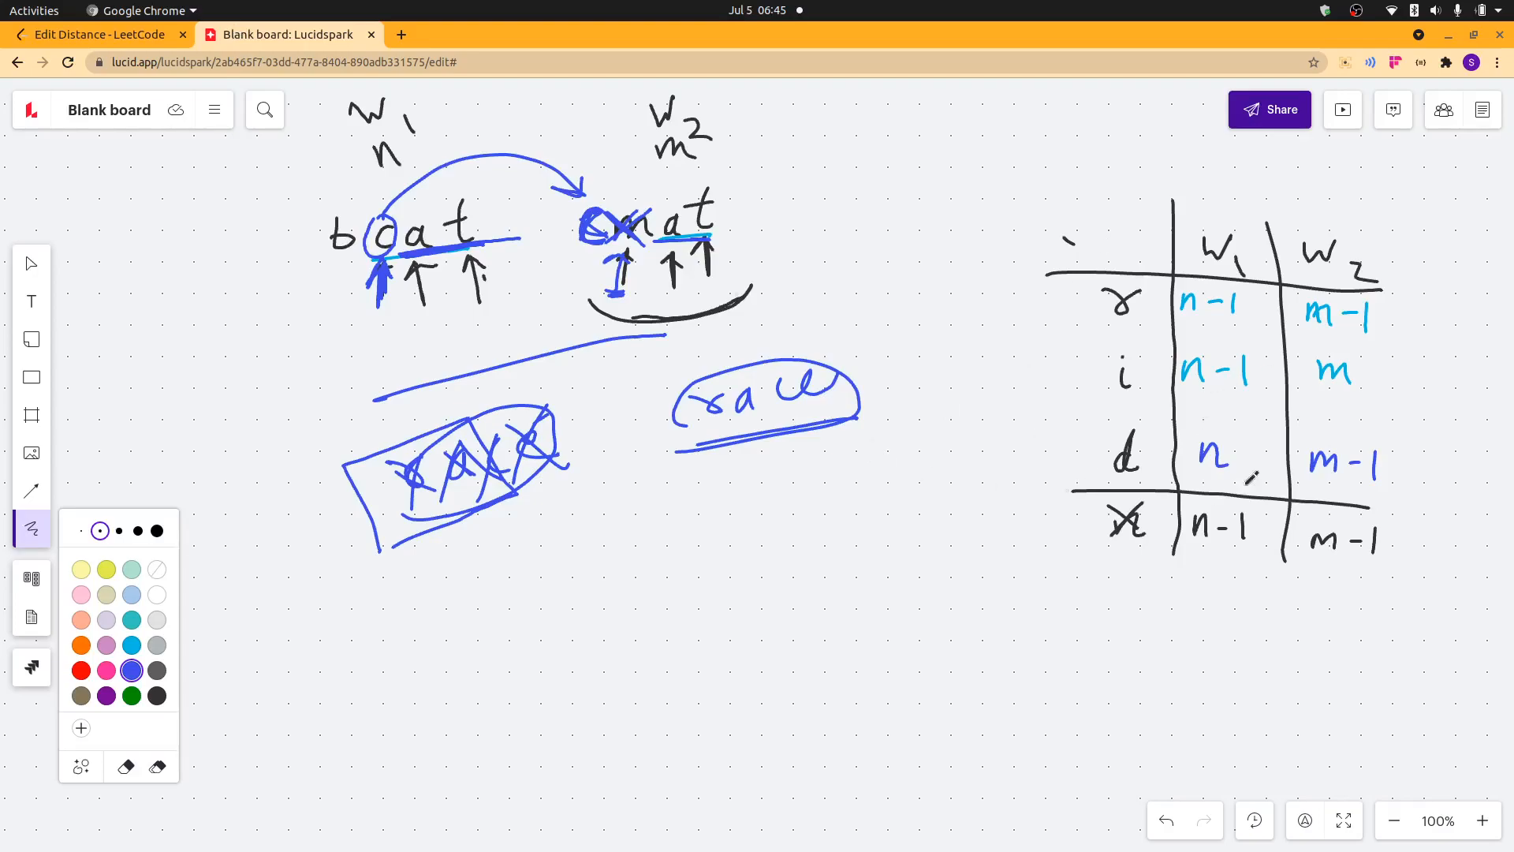
click(96, 34)
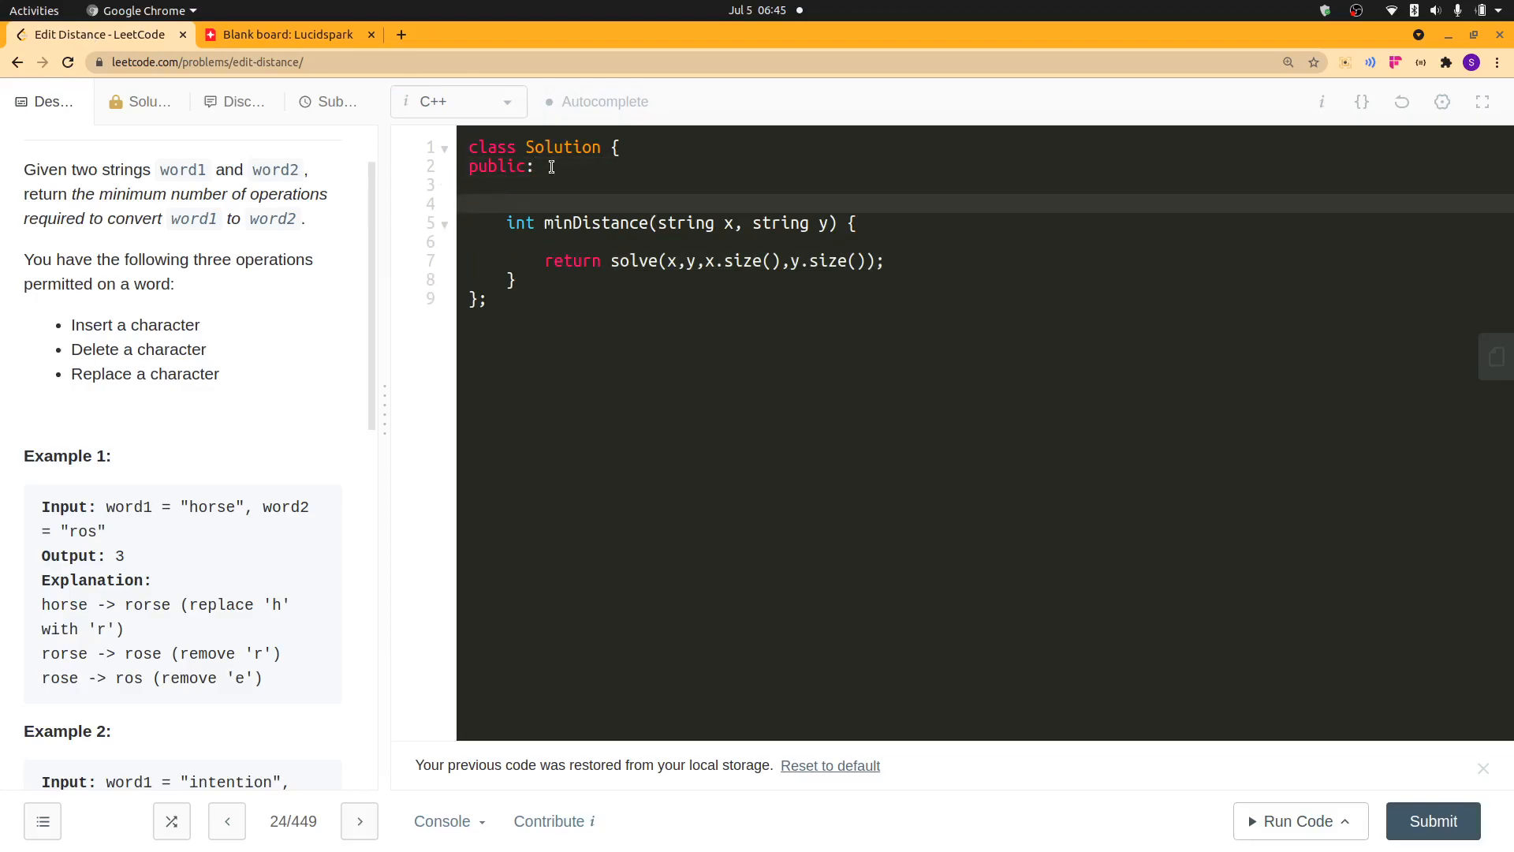
- Declare the helper int solve(string &x, string &y, int n, int m)
text(int solve())
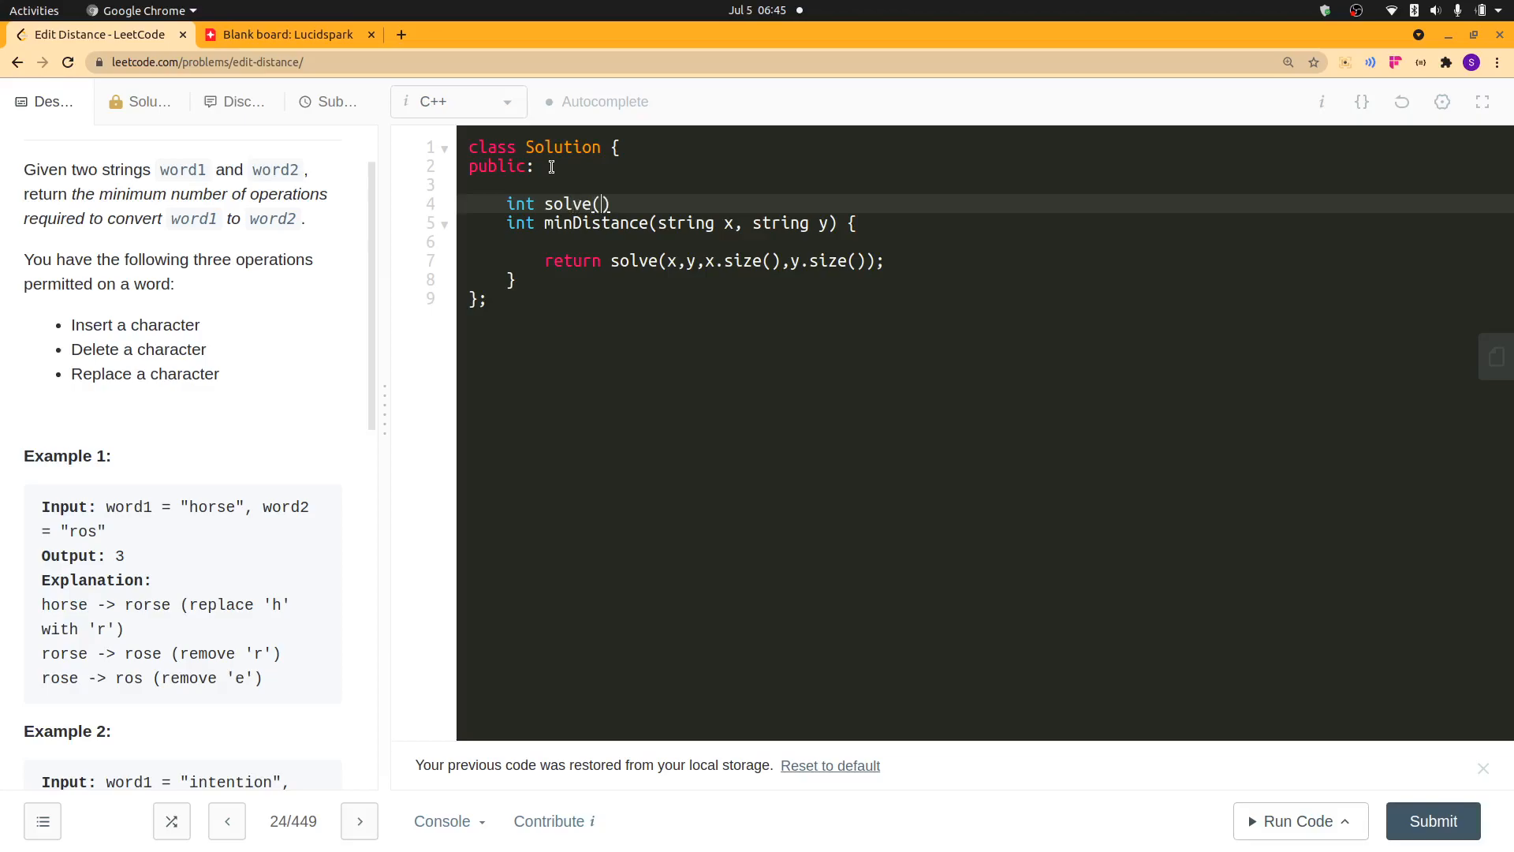
text(string)
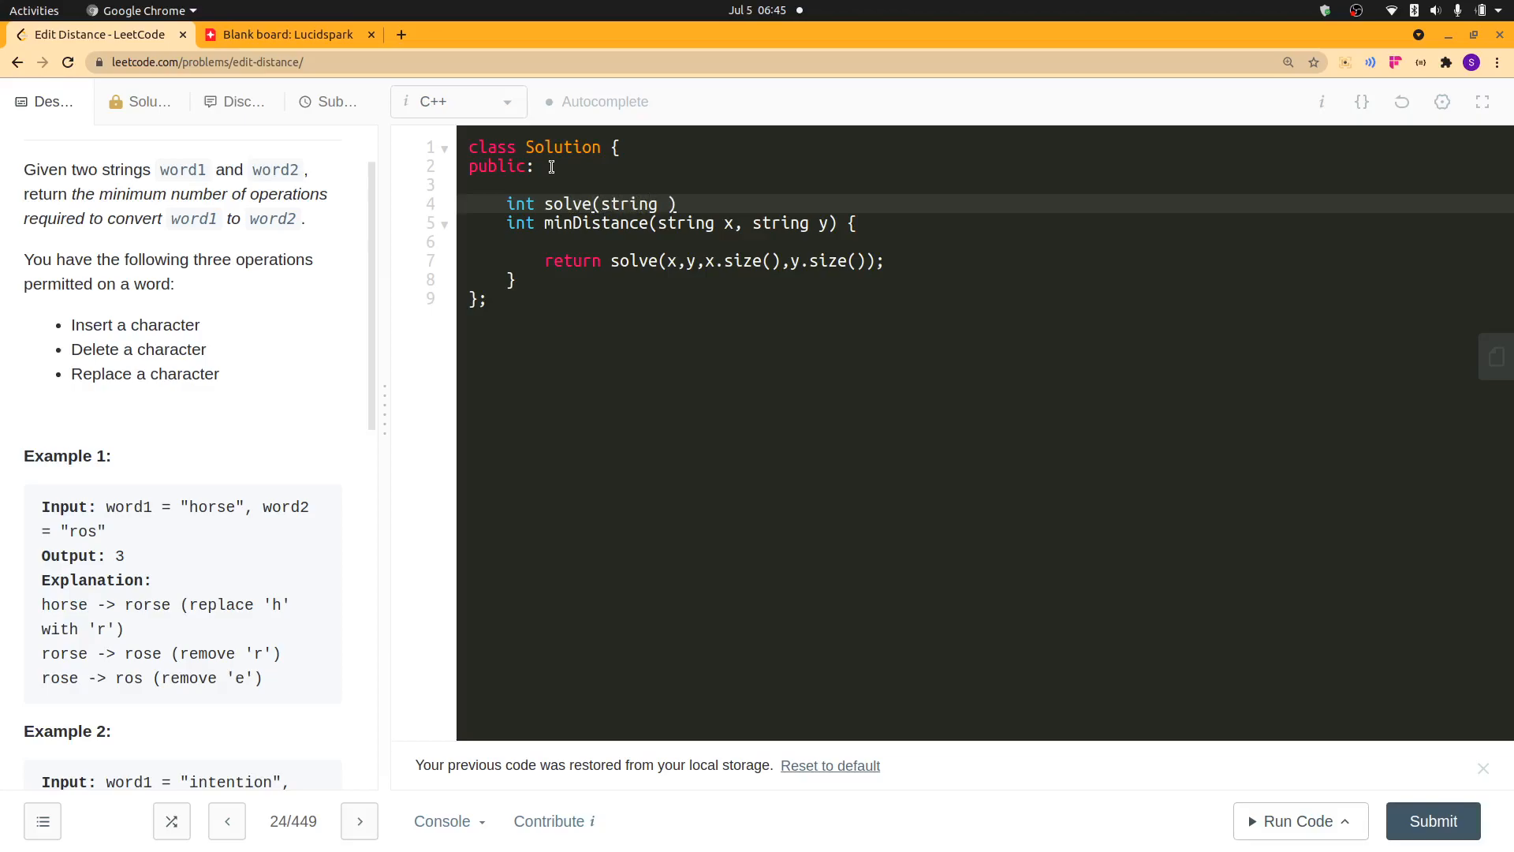
text(&x, s)
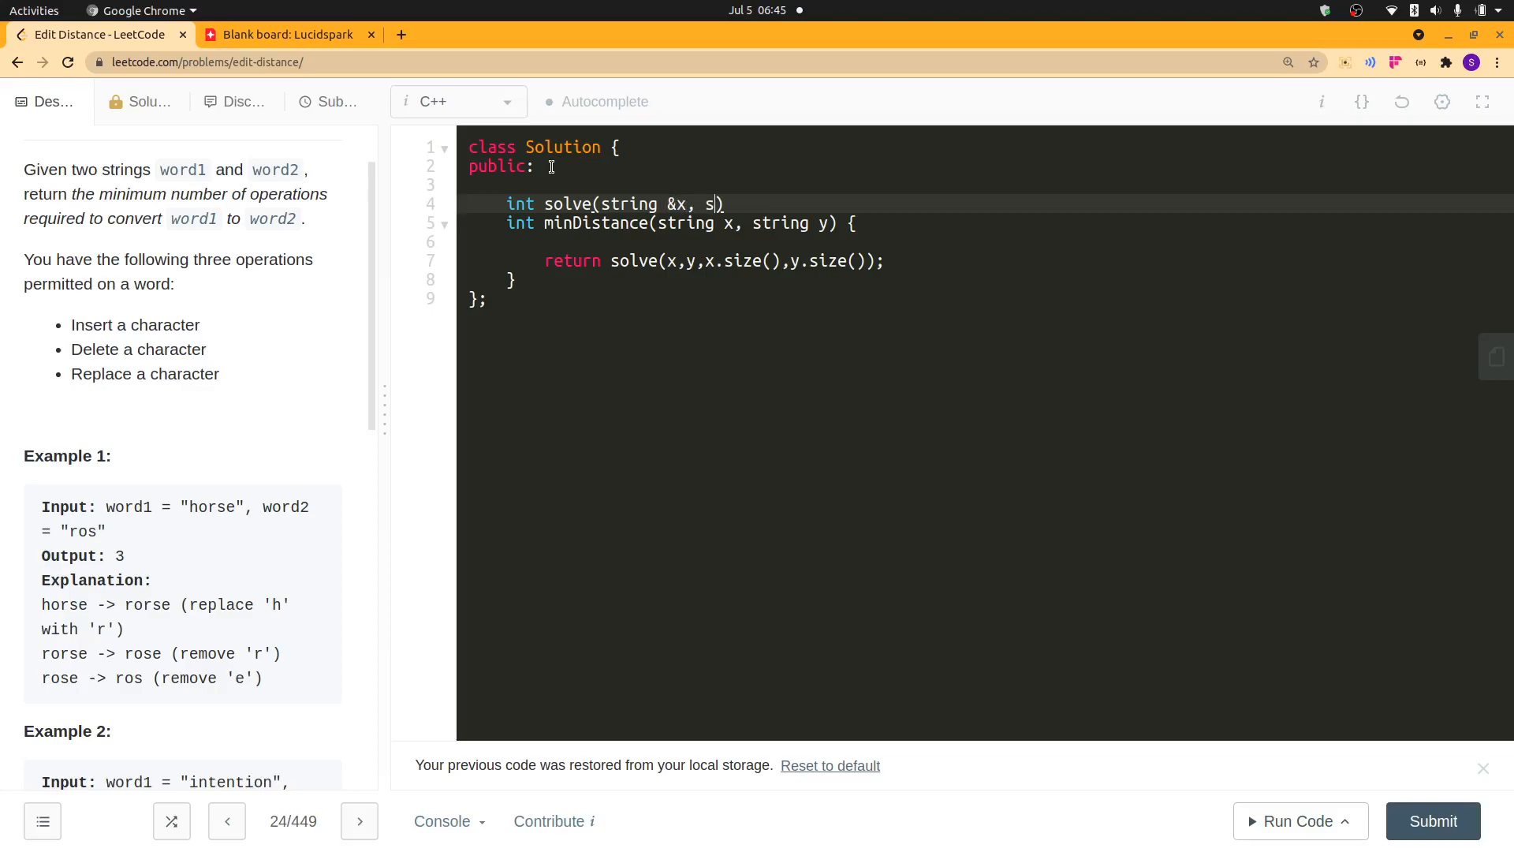
text(tring &)
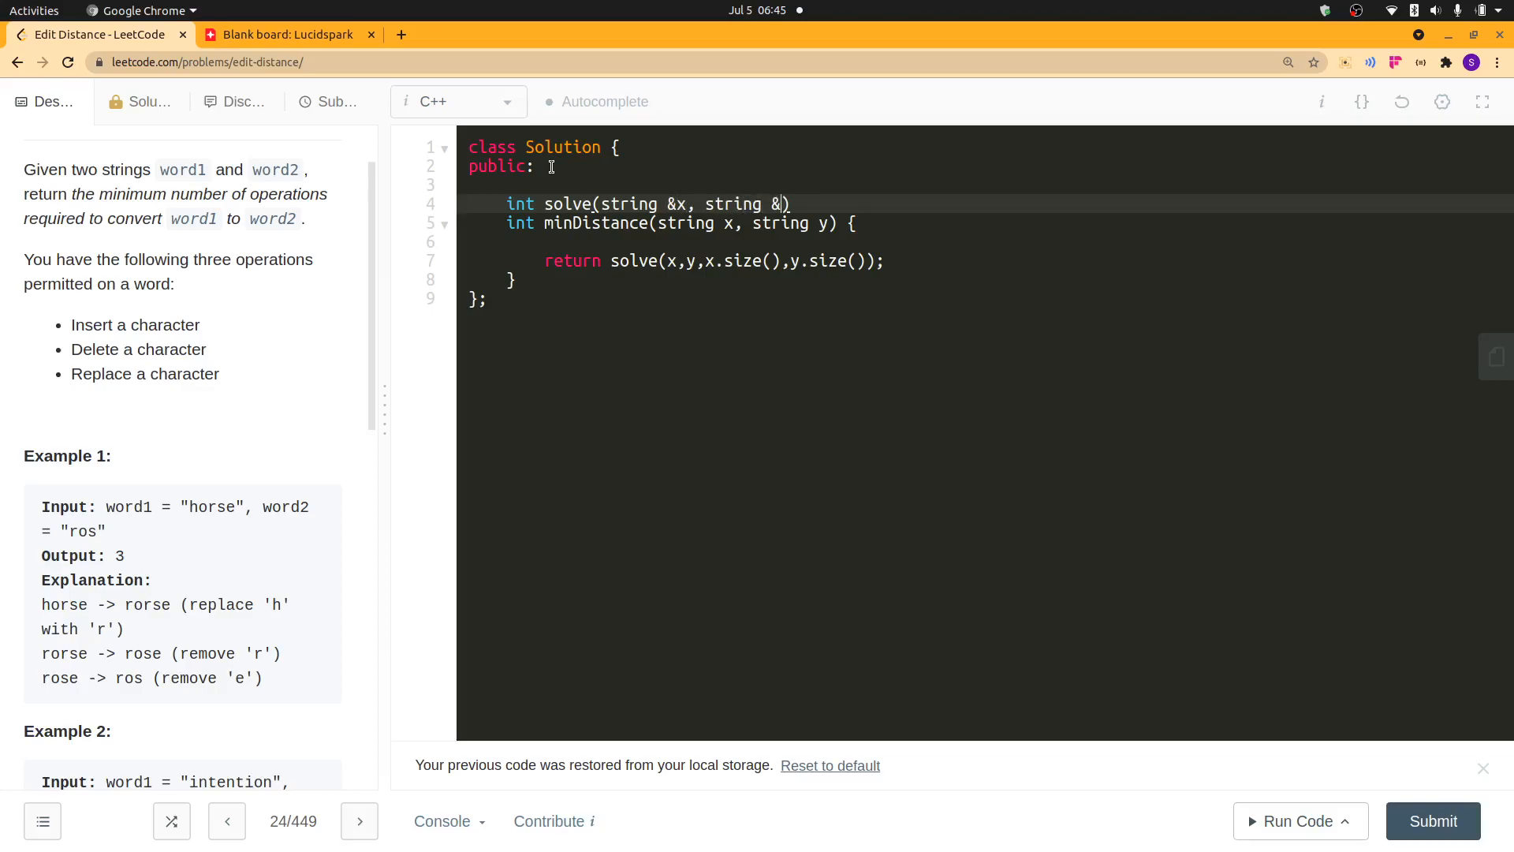
text(y,)
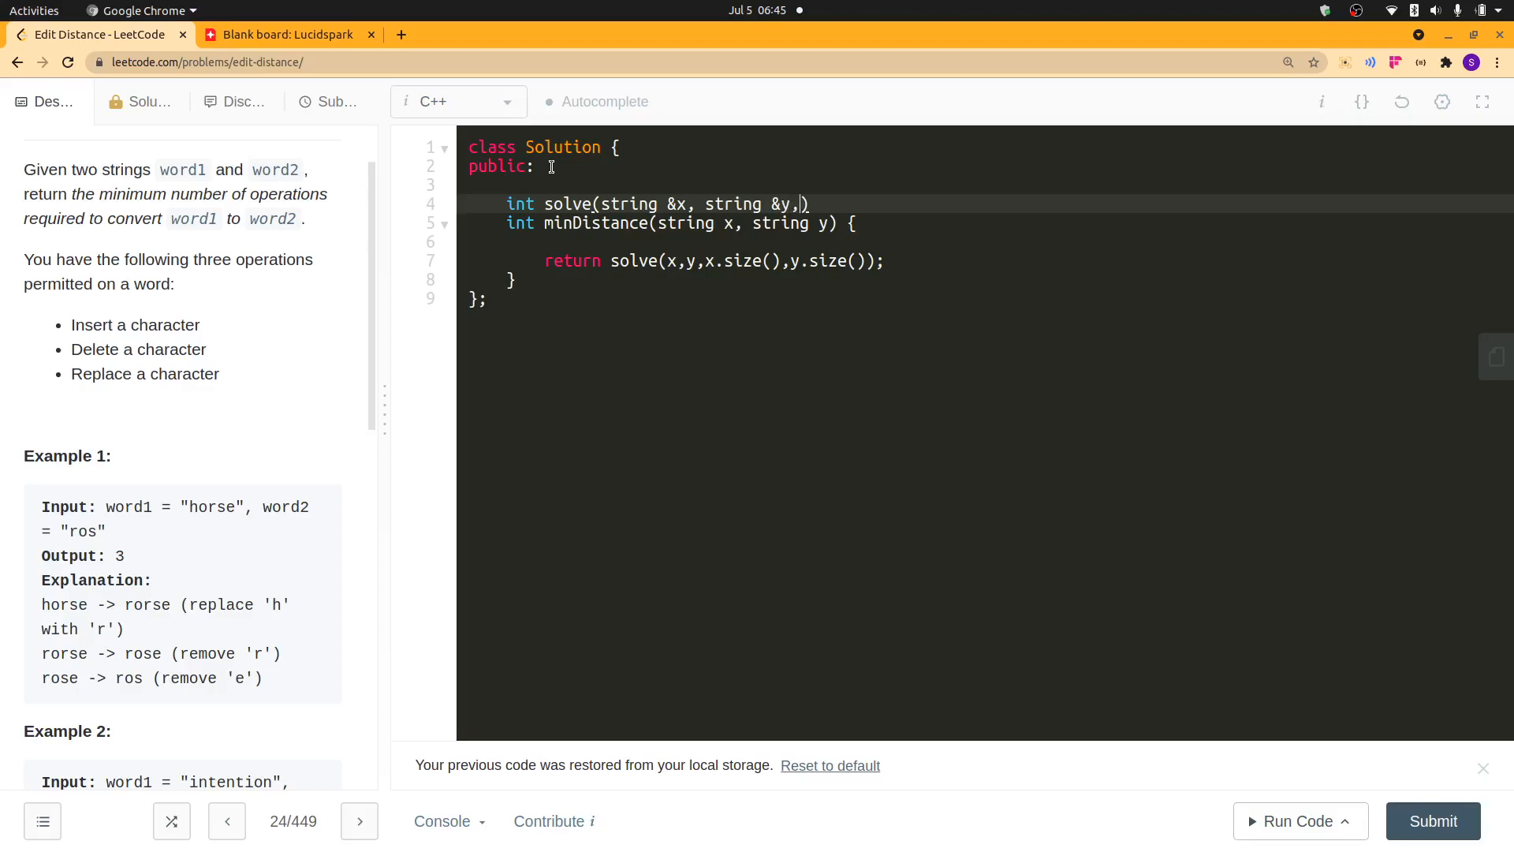
text(int n,)
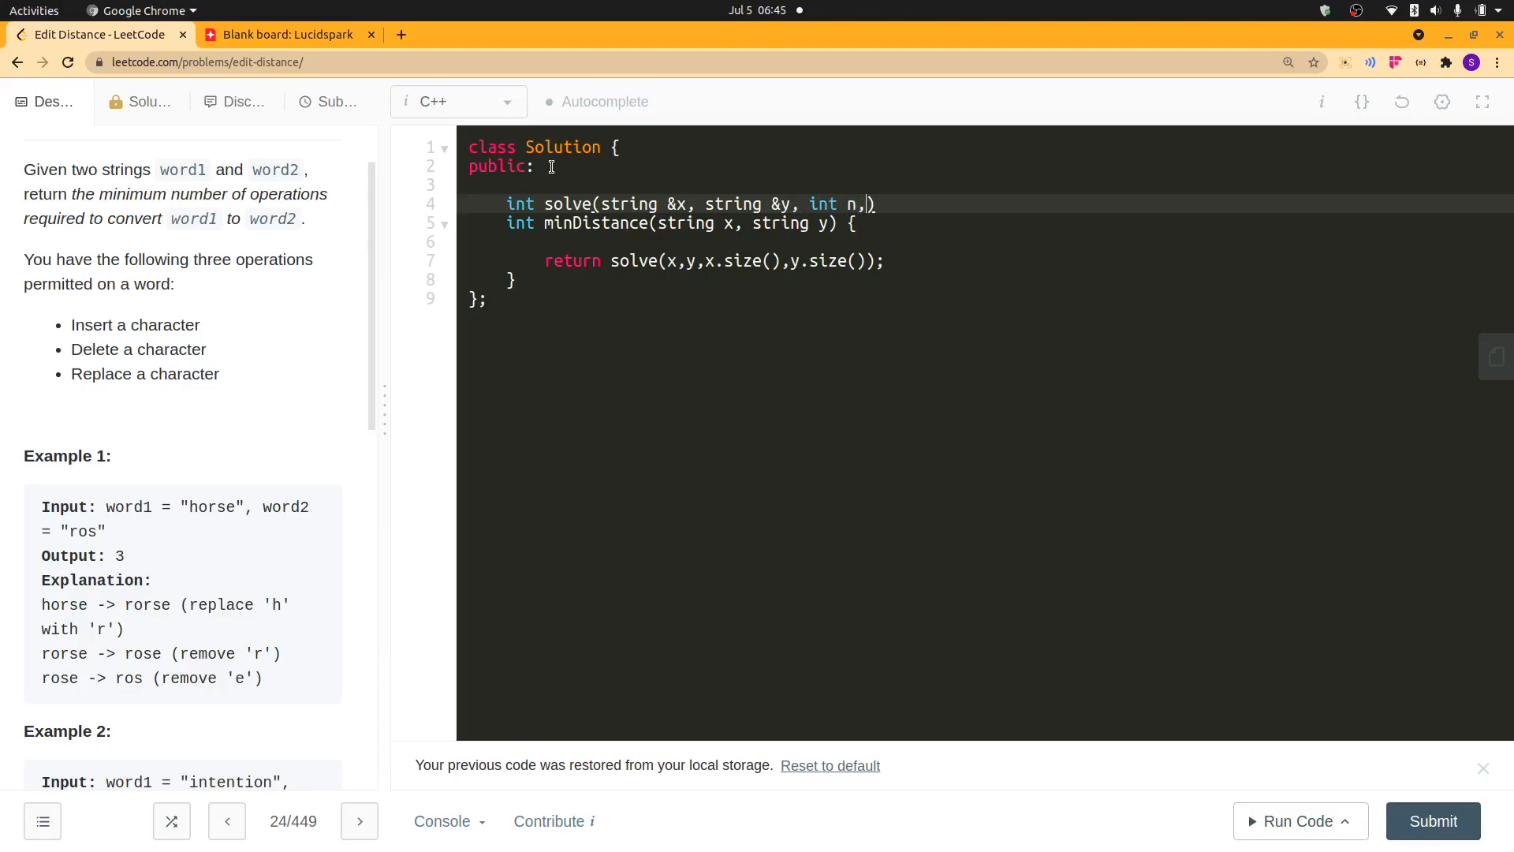
text(int m)
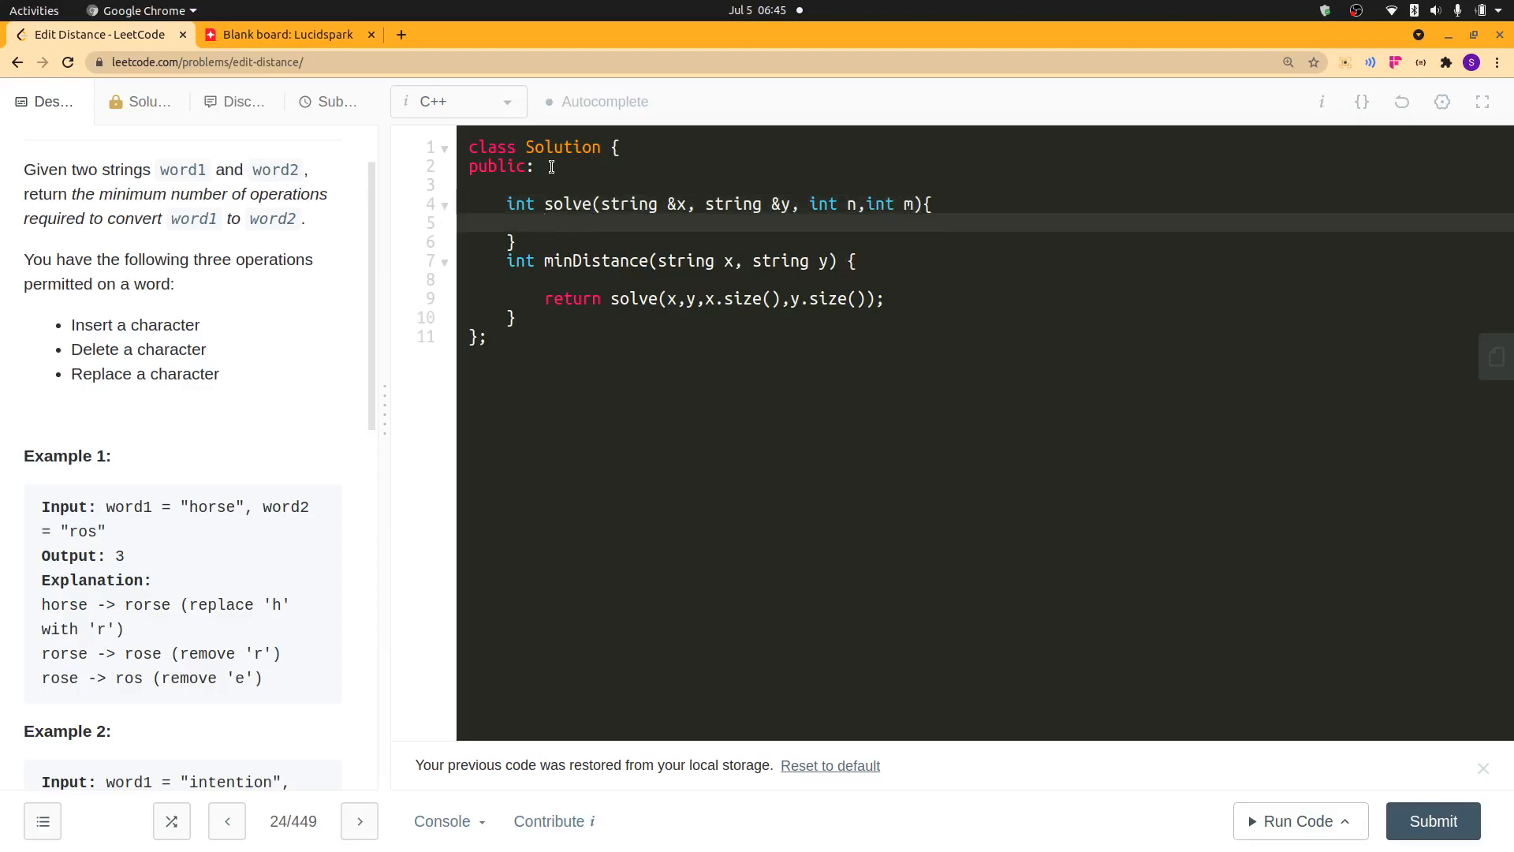
- Add //base and //choices comment placeholders inside solve's body
key(enter)
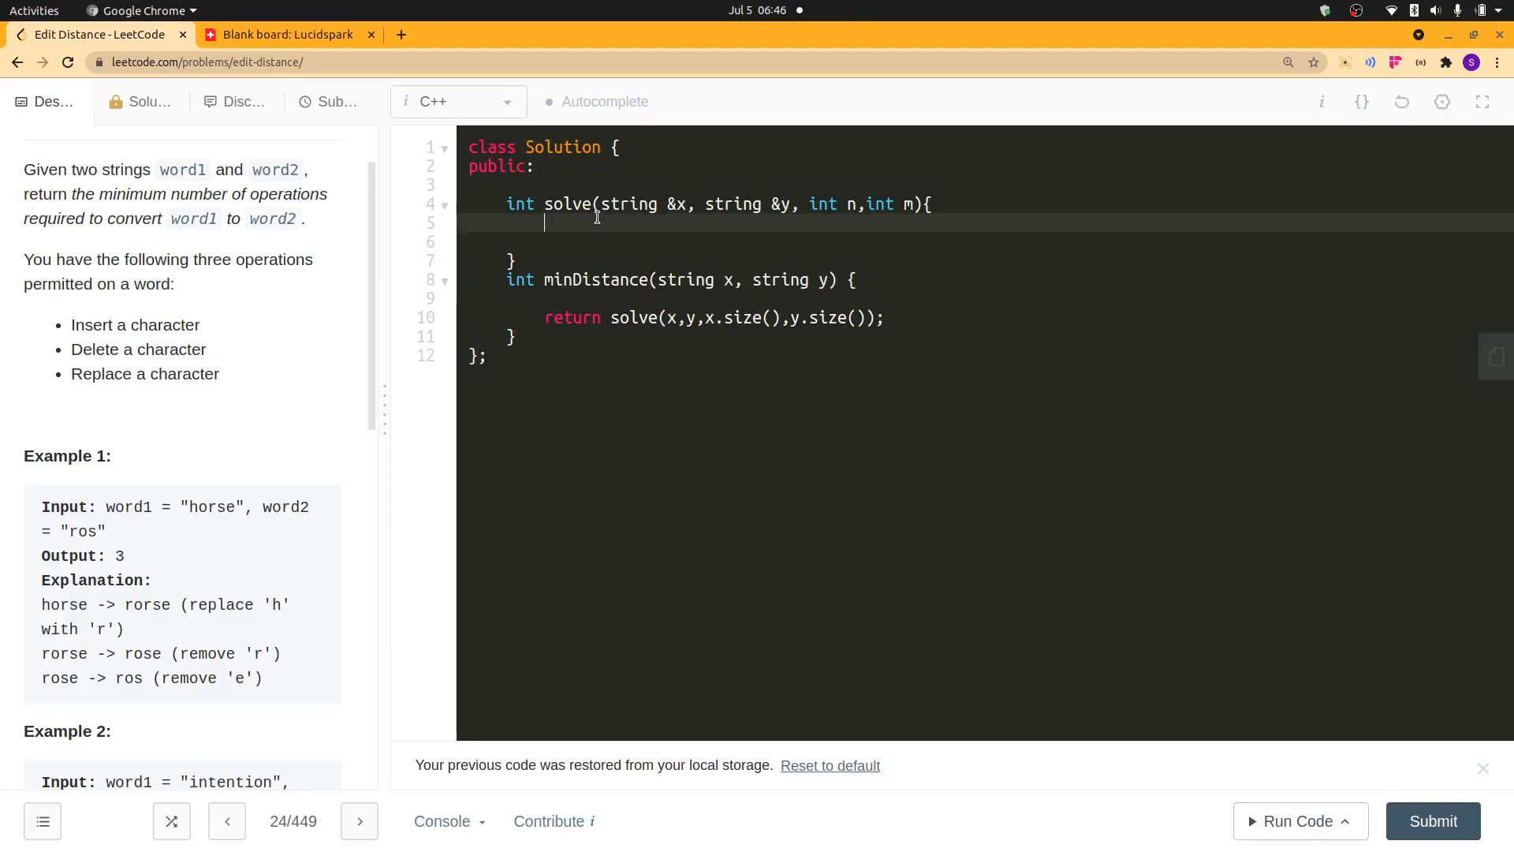
text(//base)
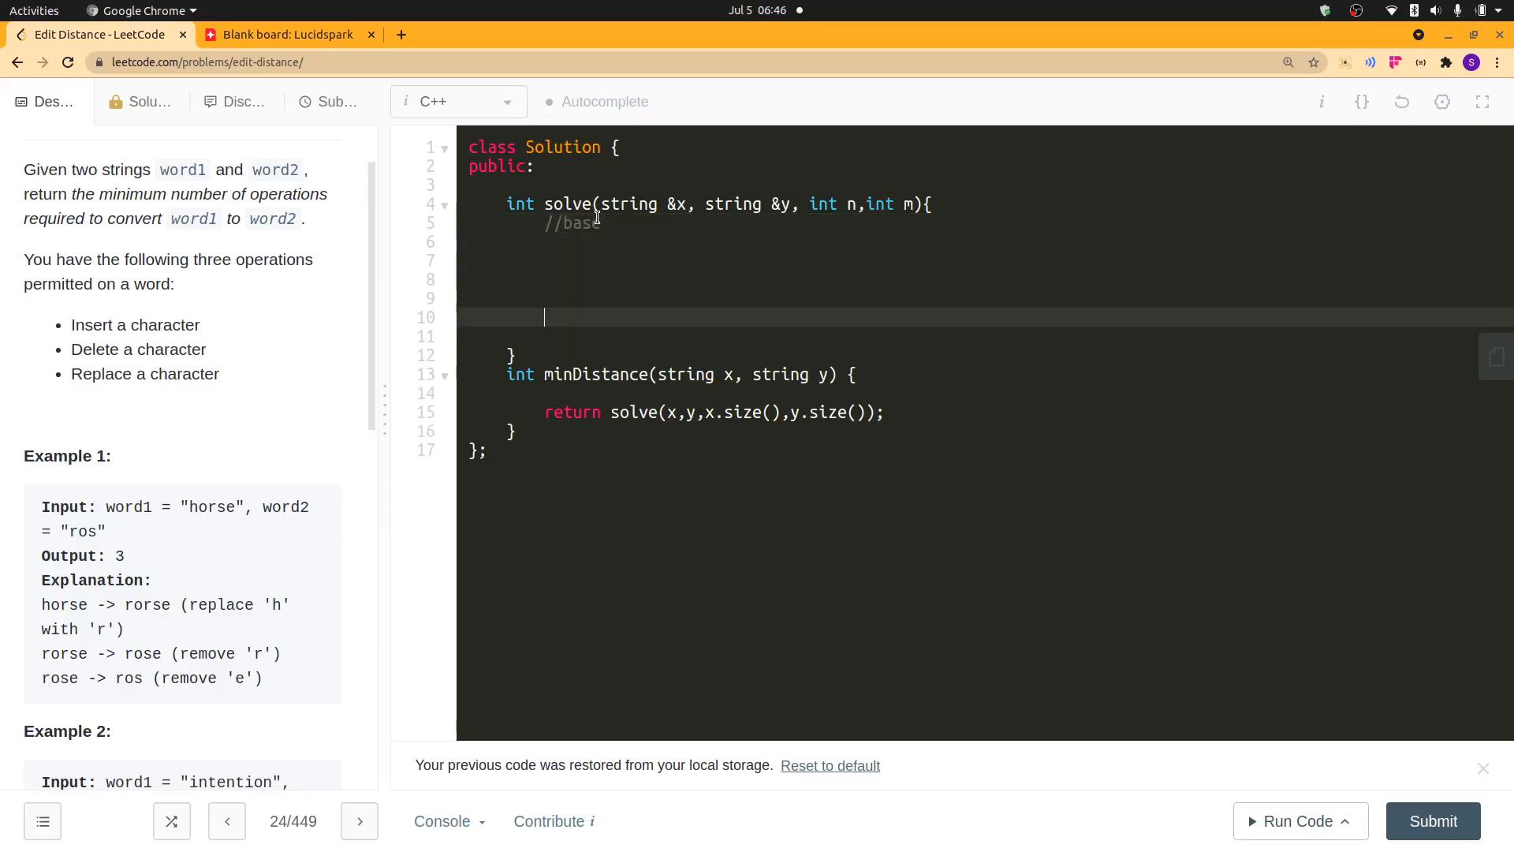
text(//choi)
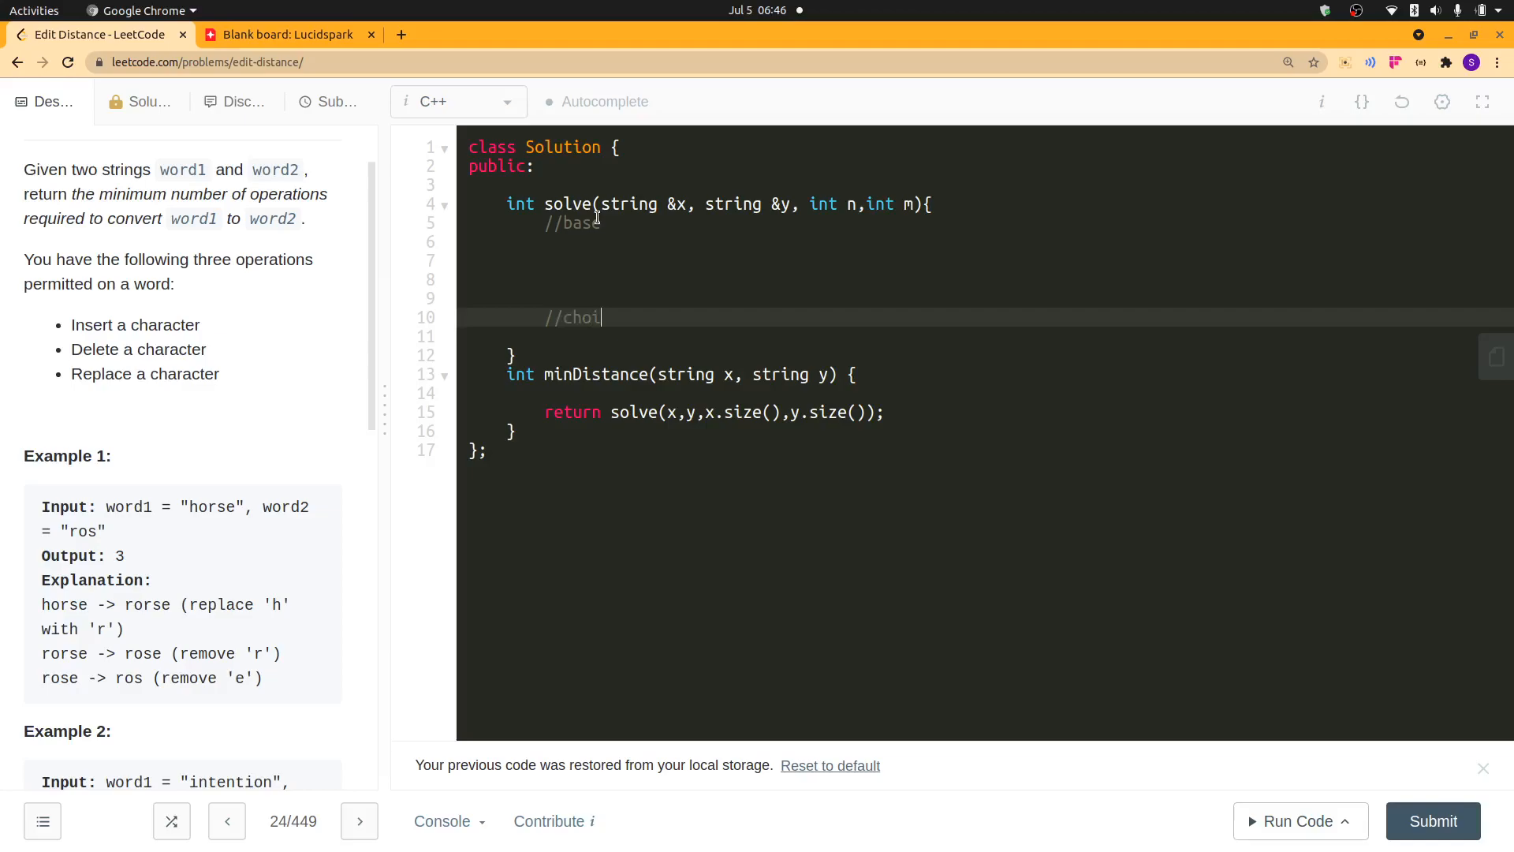
text(ces)
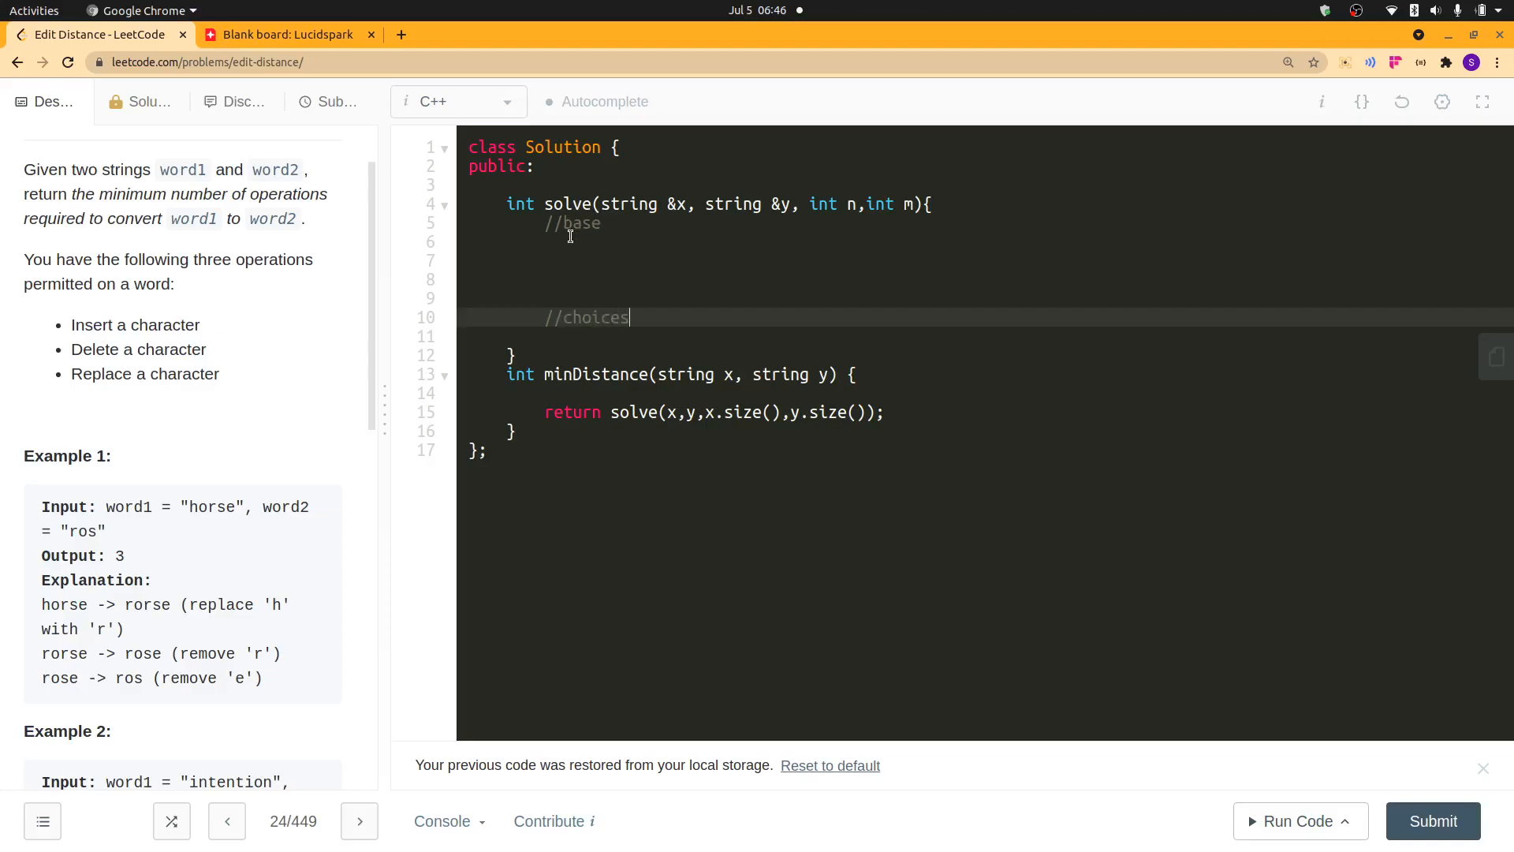
click(286, 34)
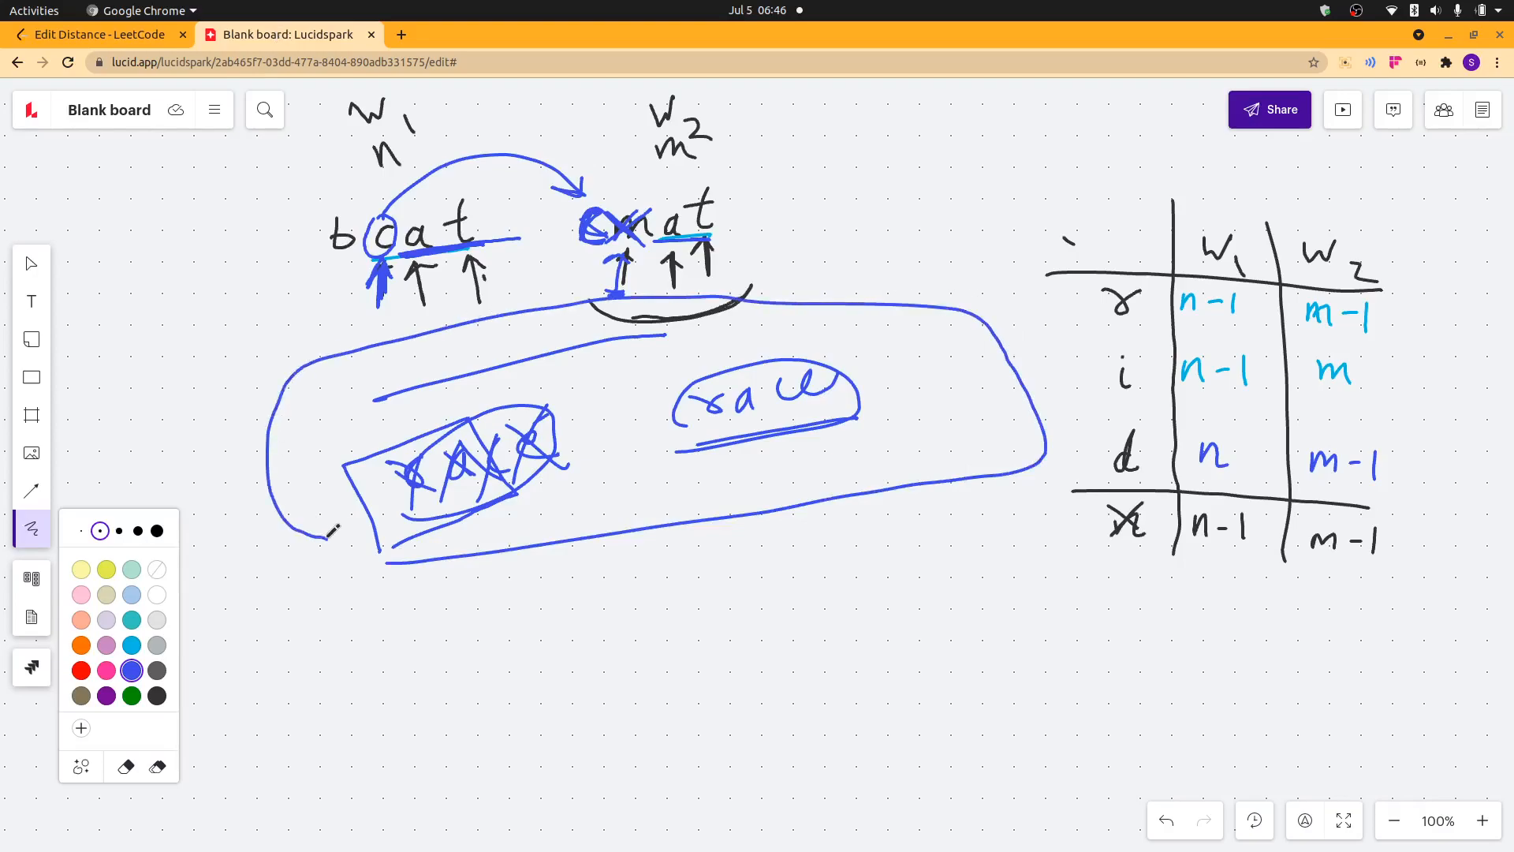
click(96, 34)
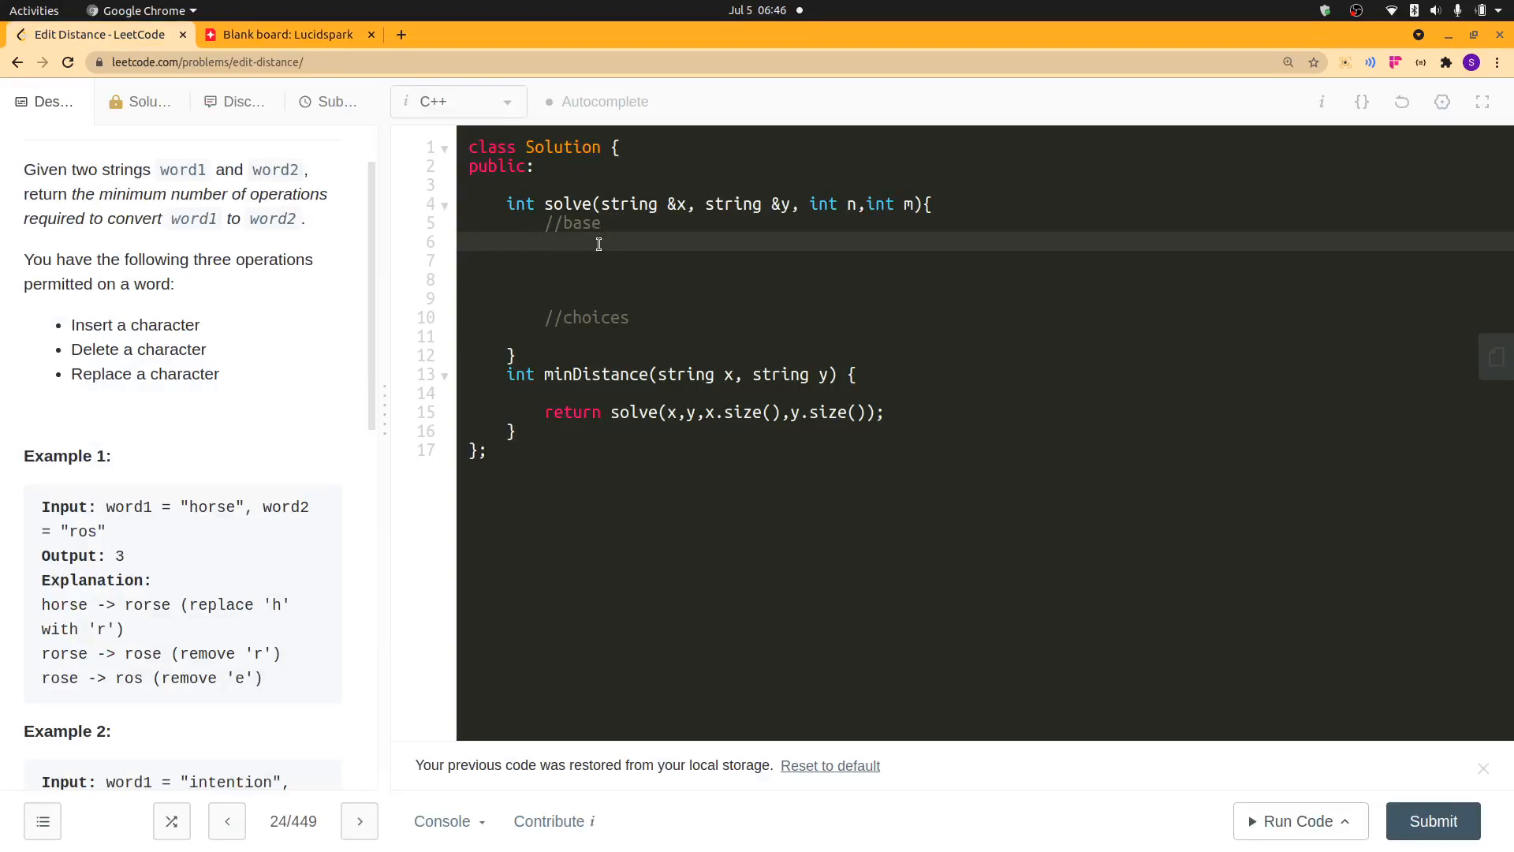
- Add base cases: if(n==0) return m; and if(m==0) return n;
text(if(n=)
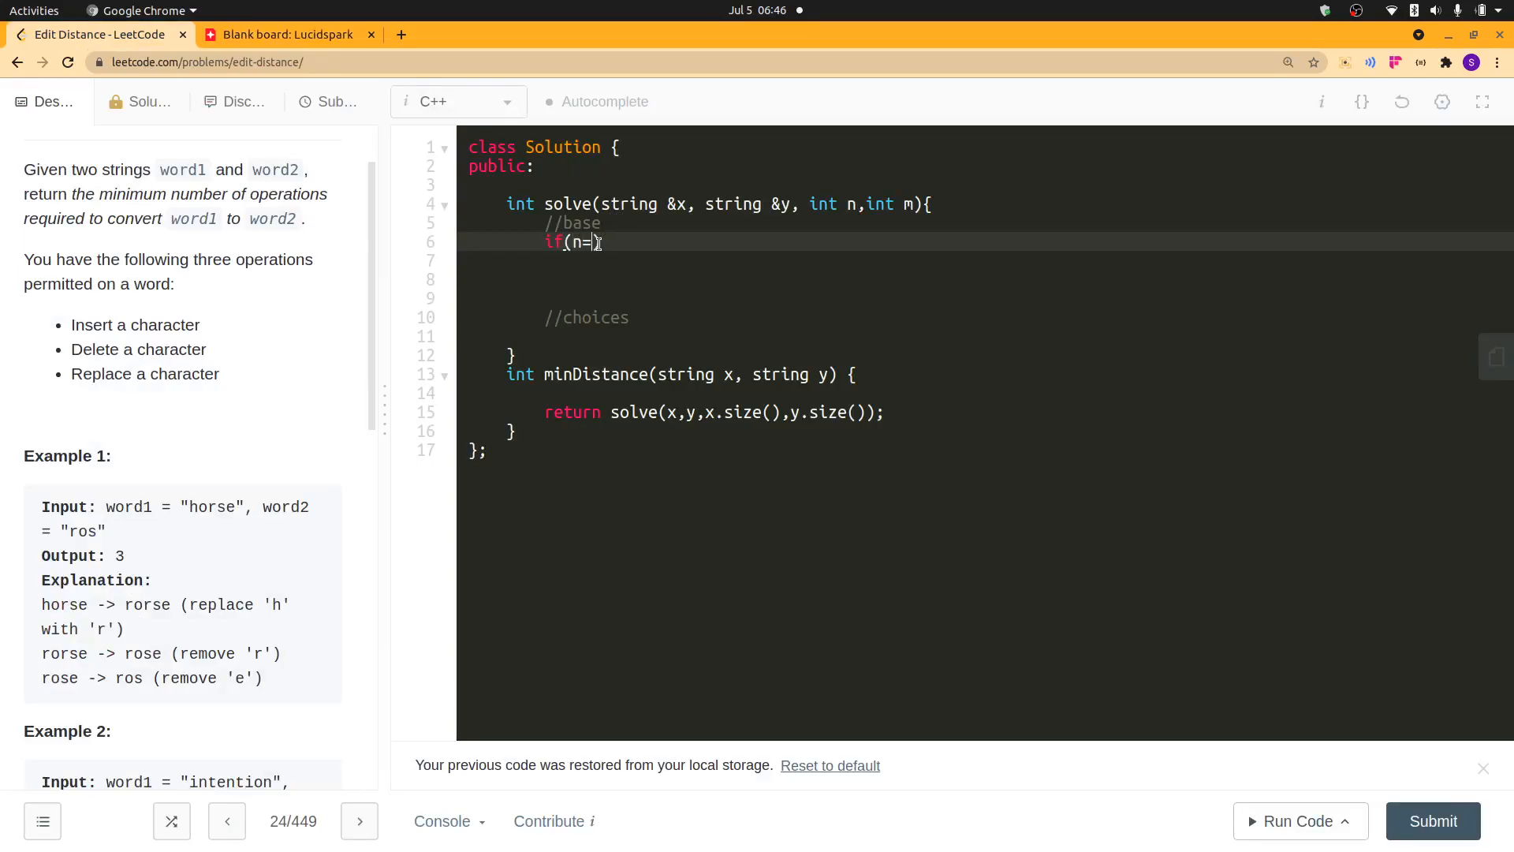
text(=-1)
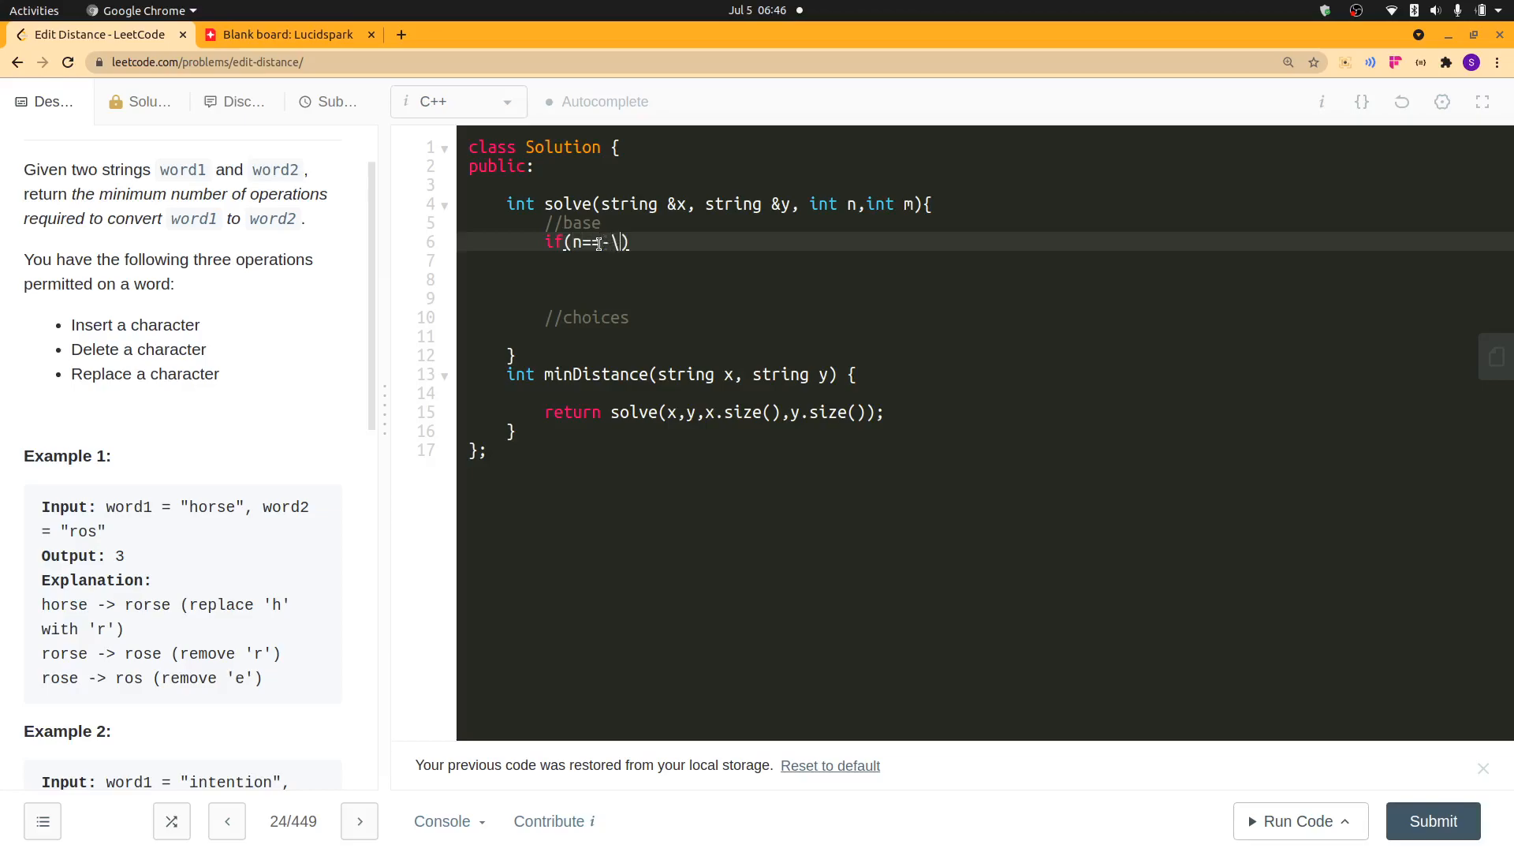
text(0)
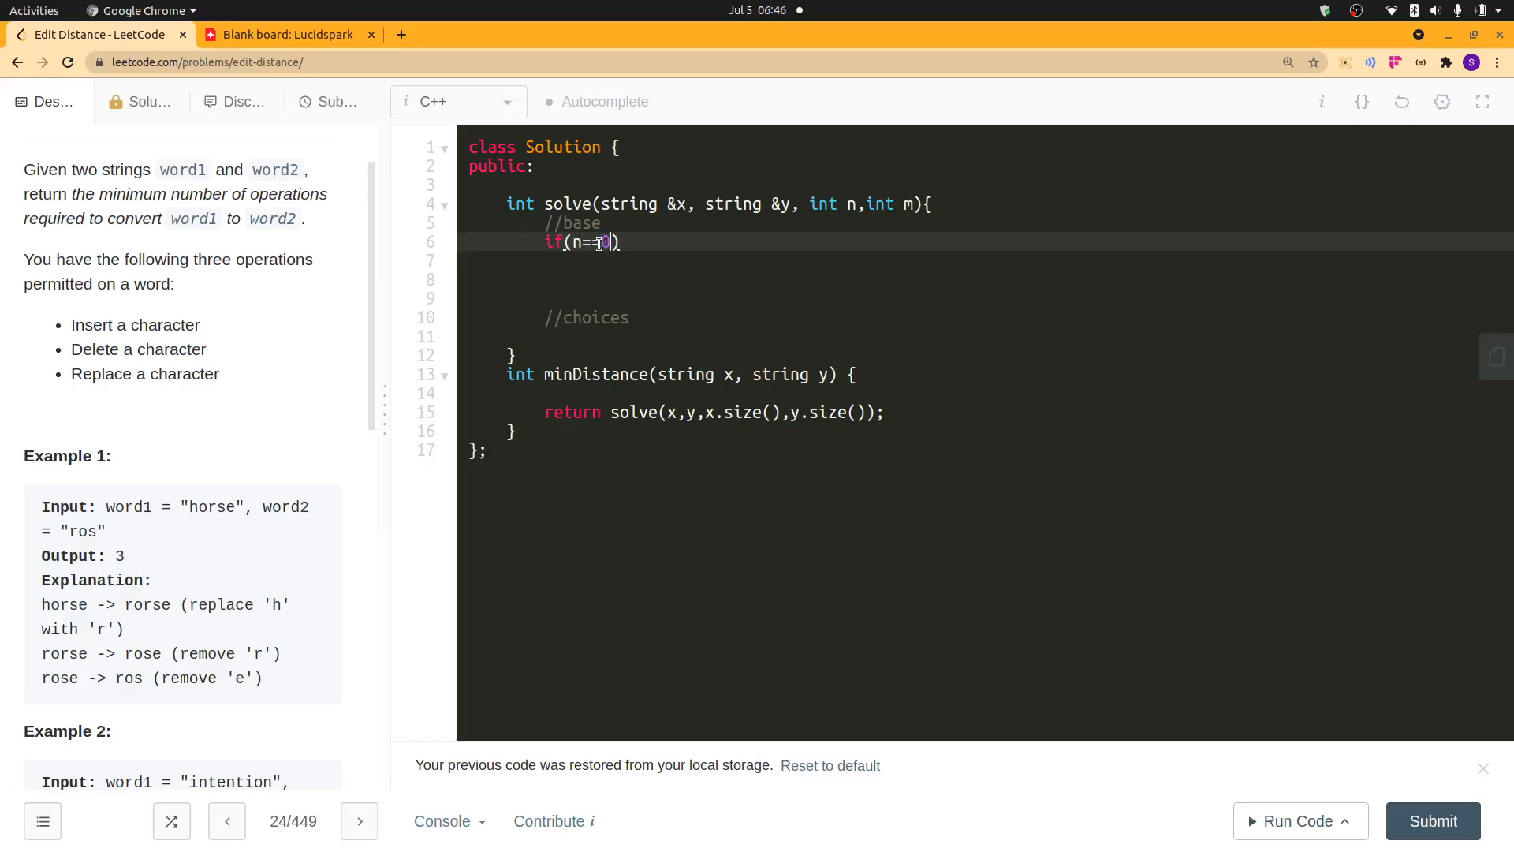
text({)
click(985, 260)
text(return)
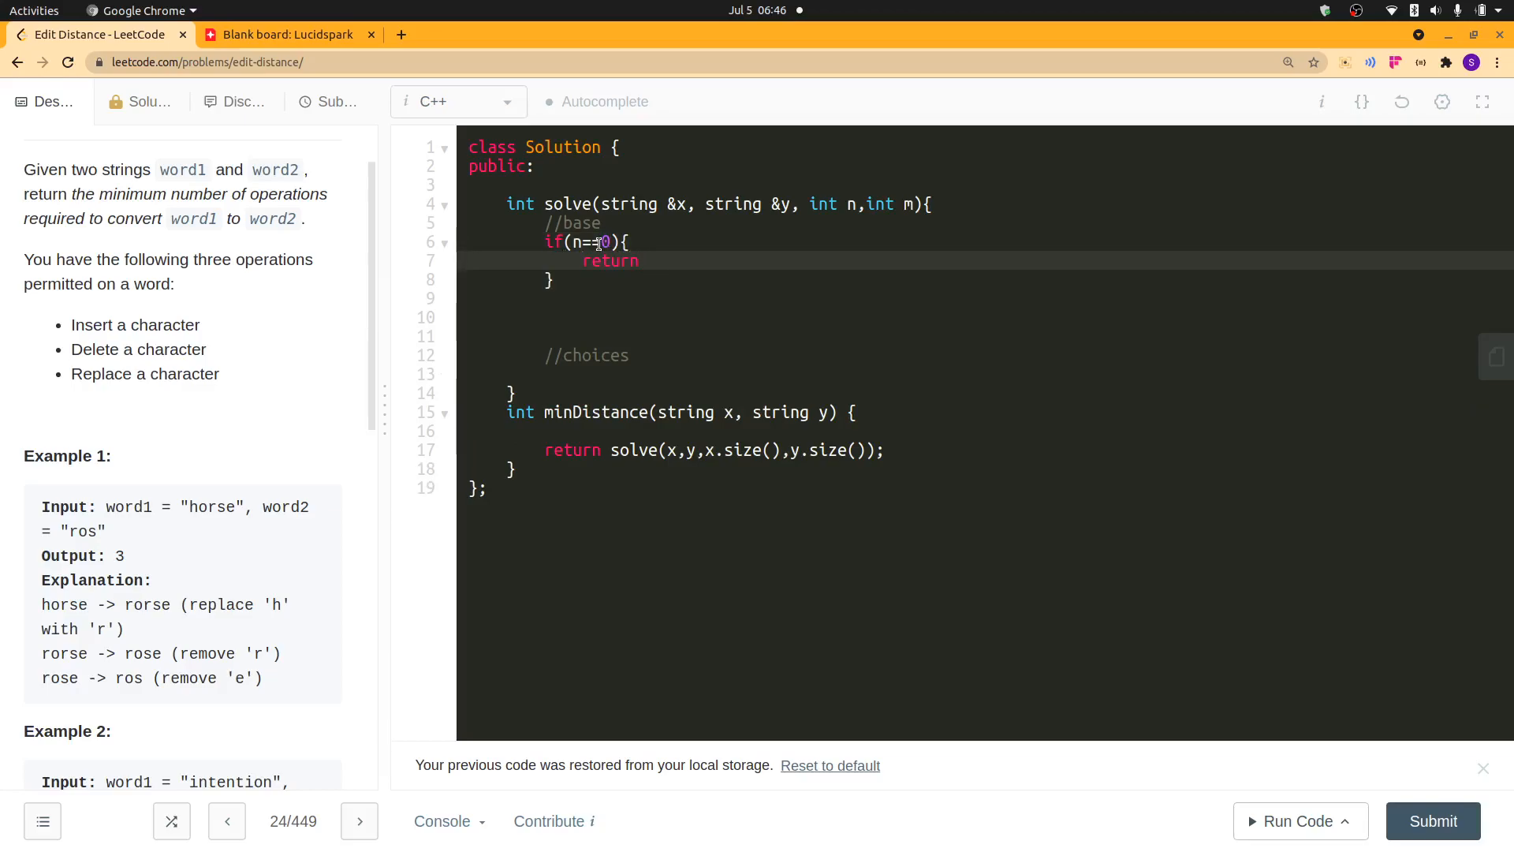
text(m;)
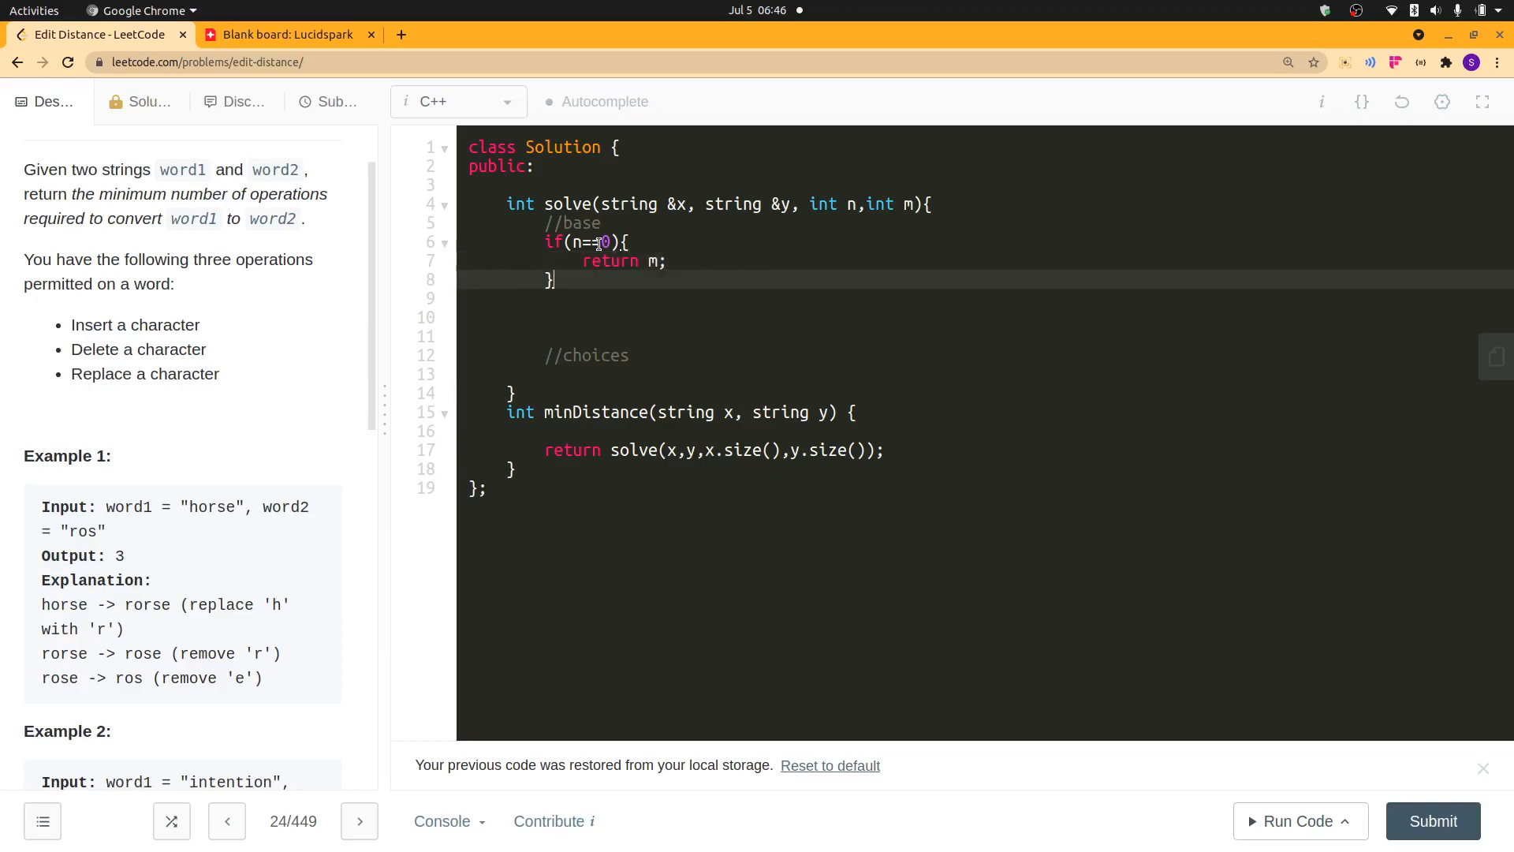
text(if()
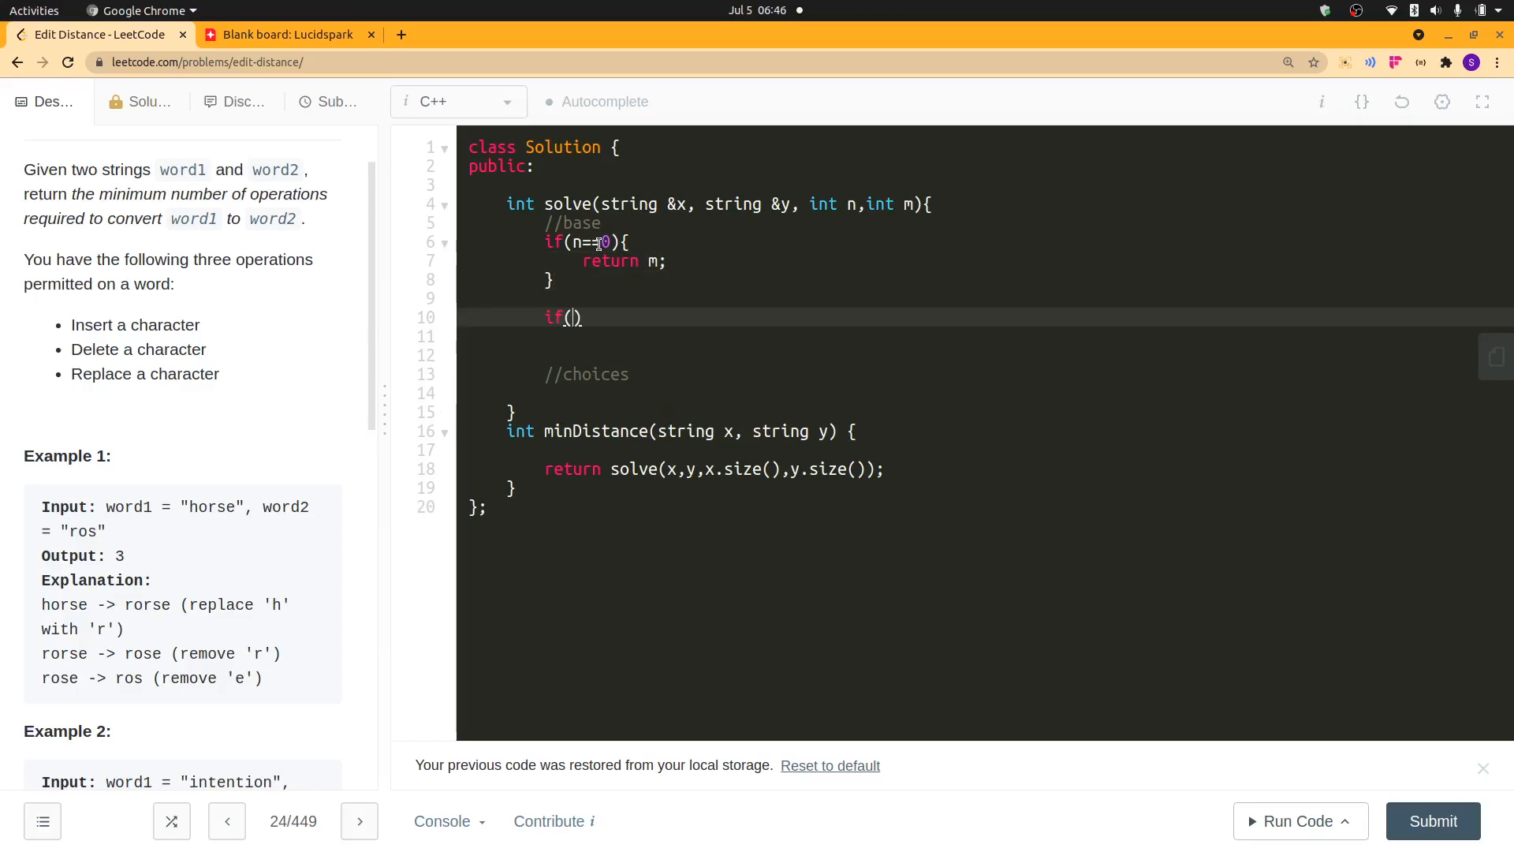
text(m==0)
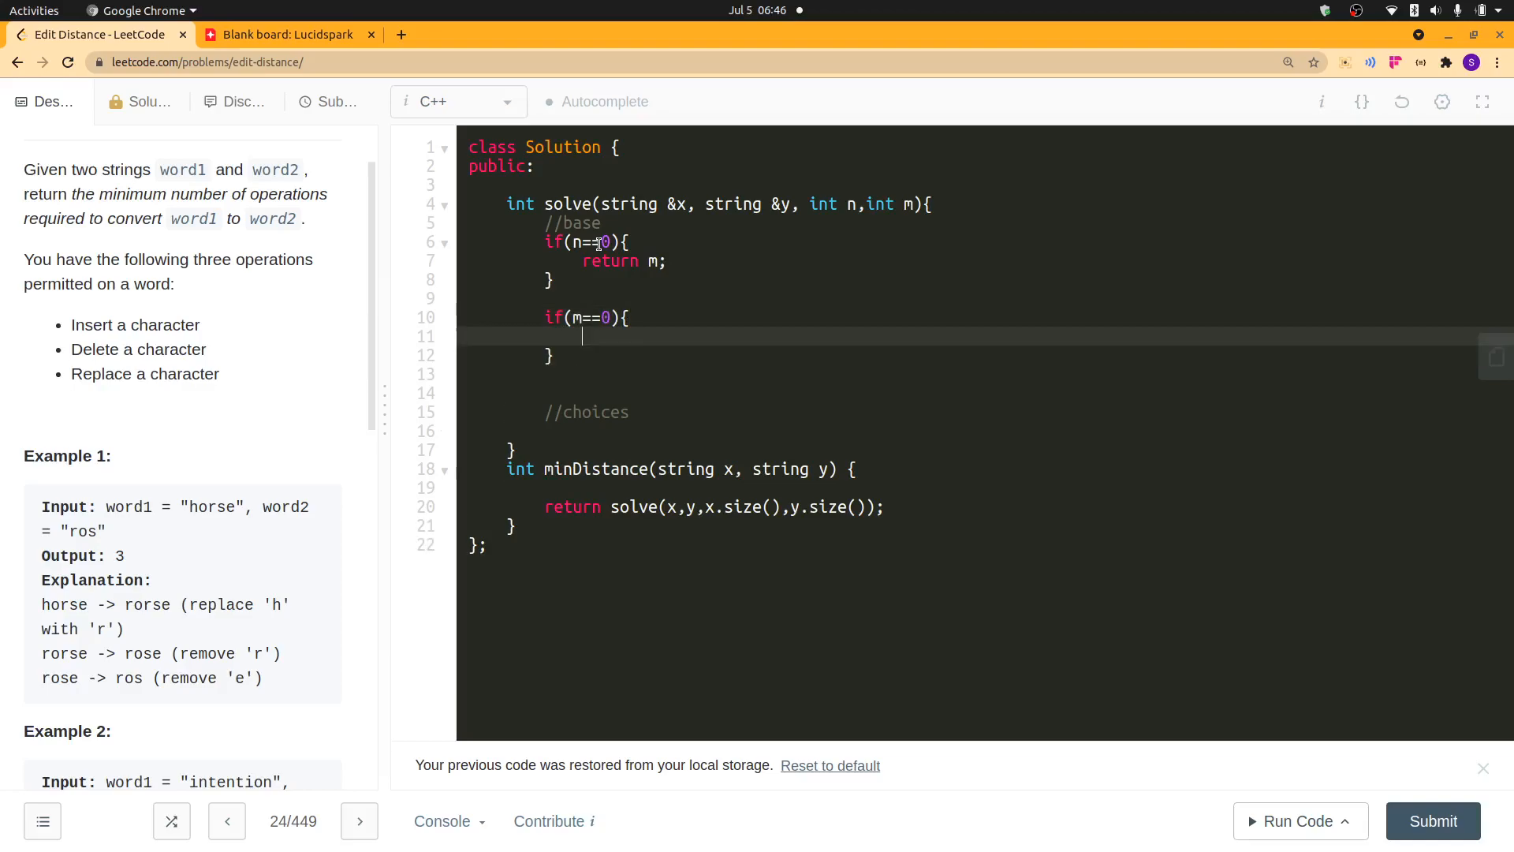
text(return)
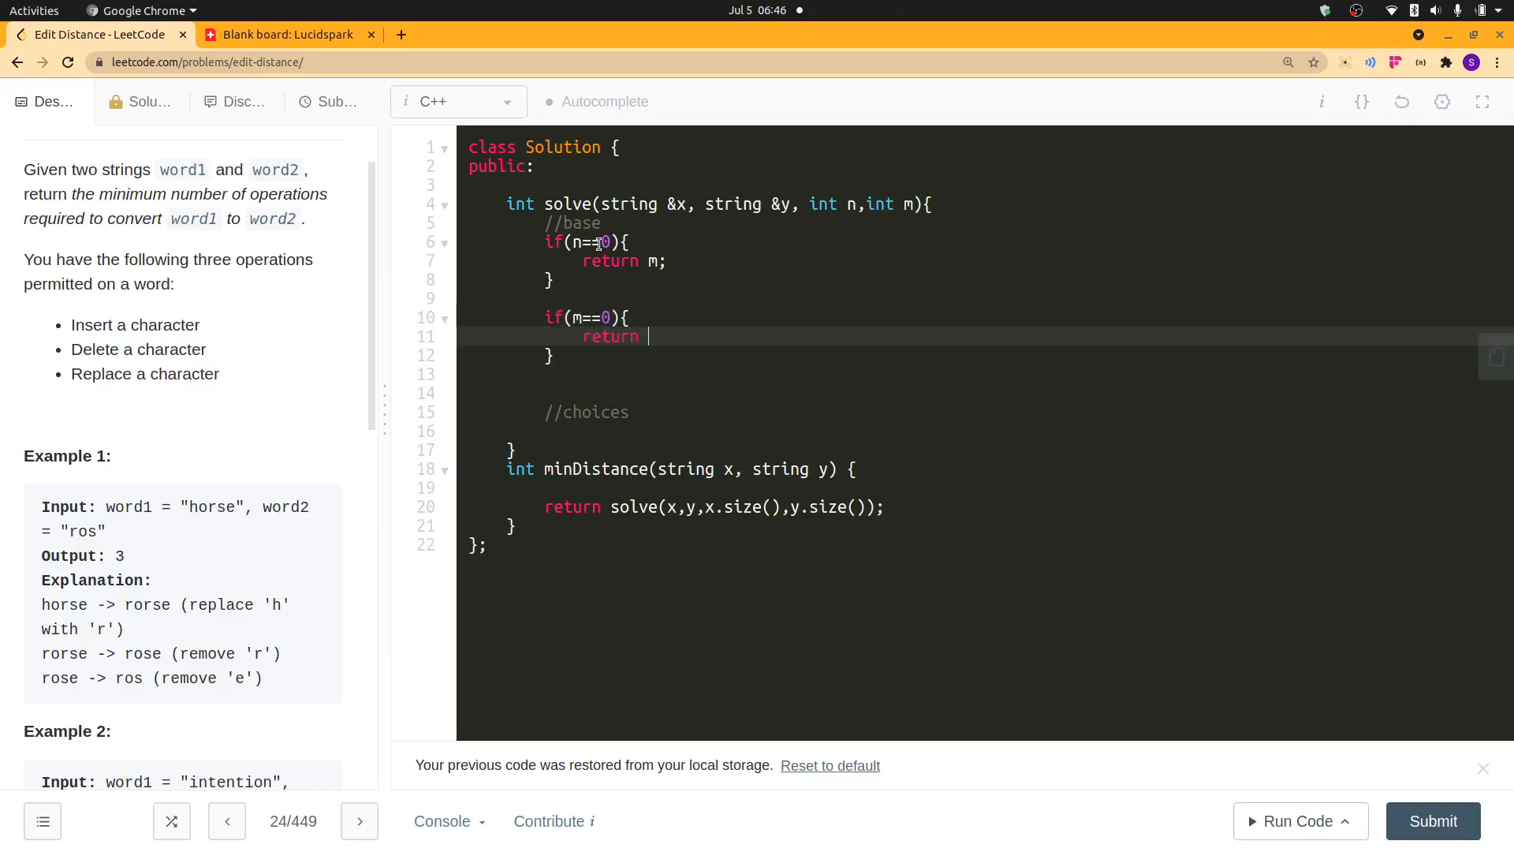
text(n;)
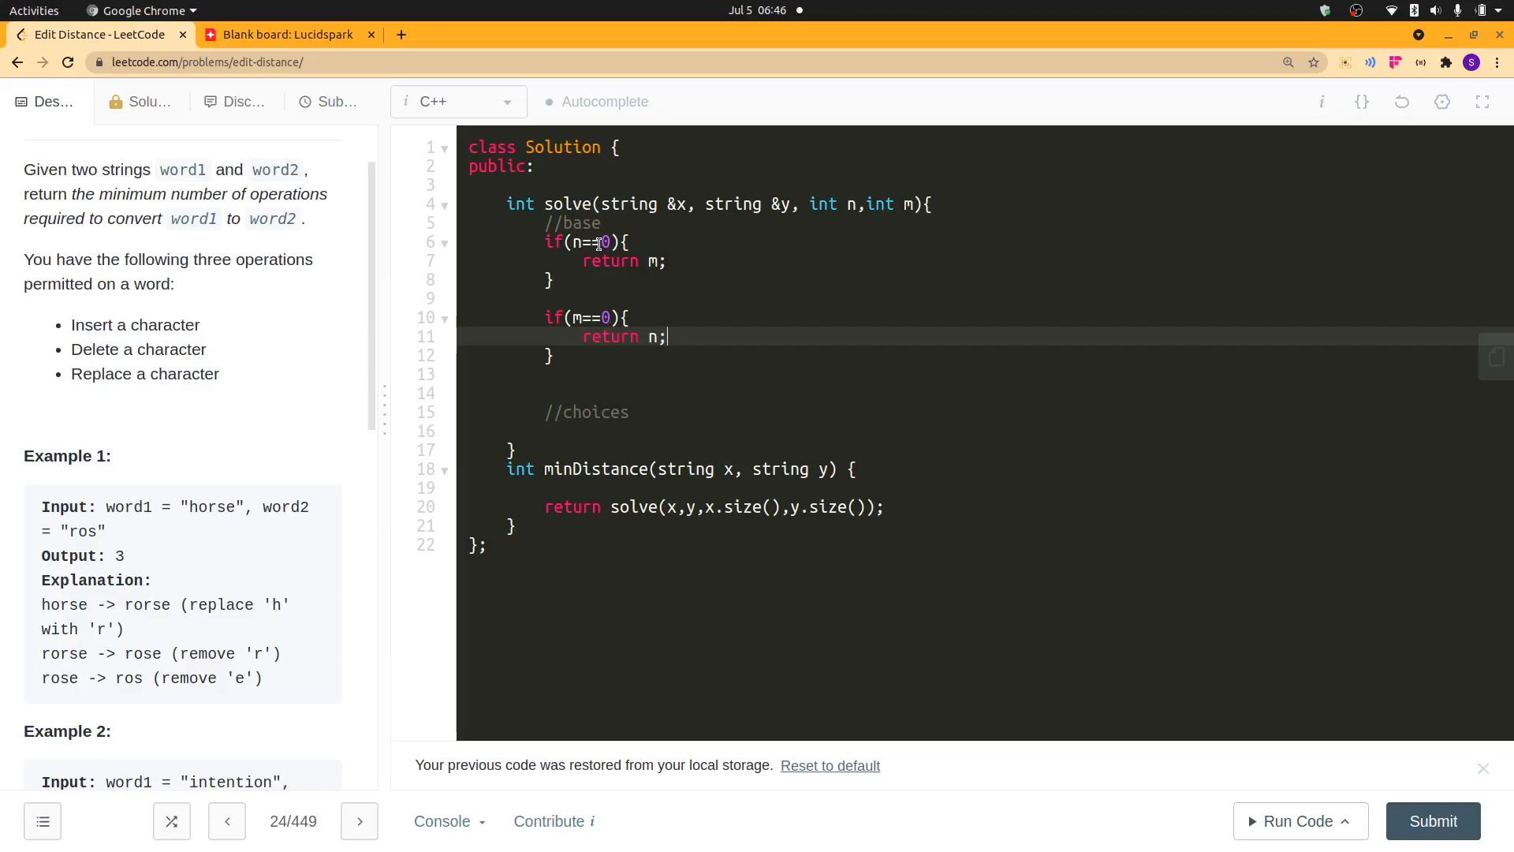
key(enter)
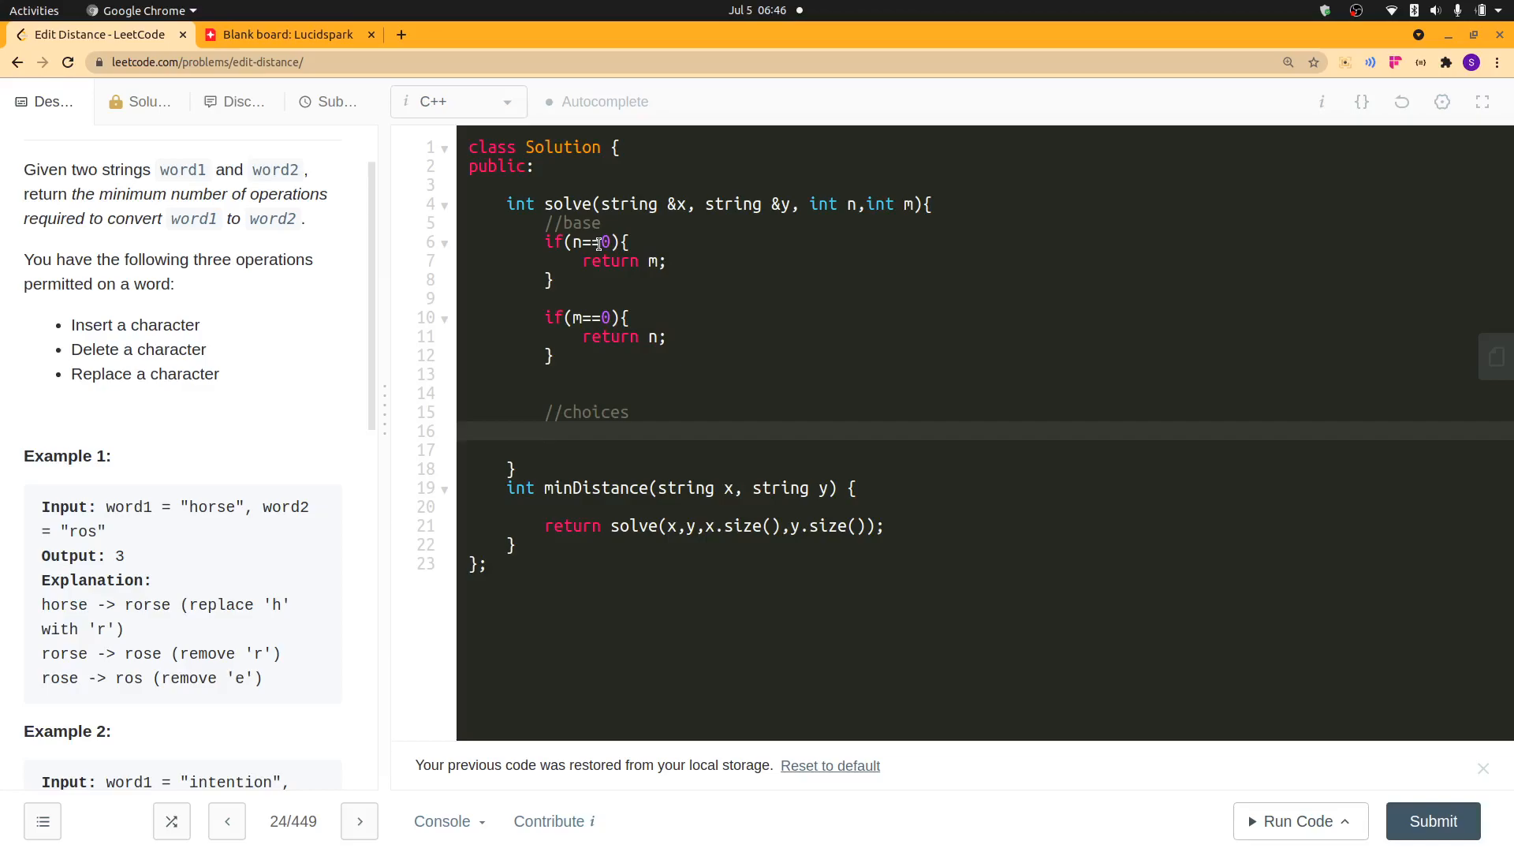
- Add if(x[n-1]==y[m-1]) return solve(x,y,n-1,m-1); for matching last characters
text(if)
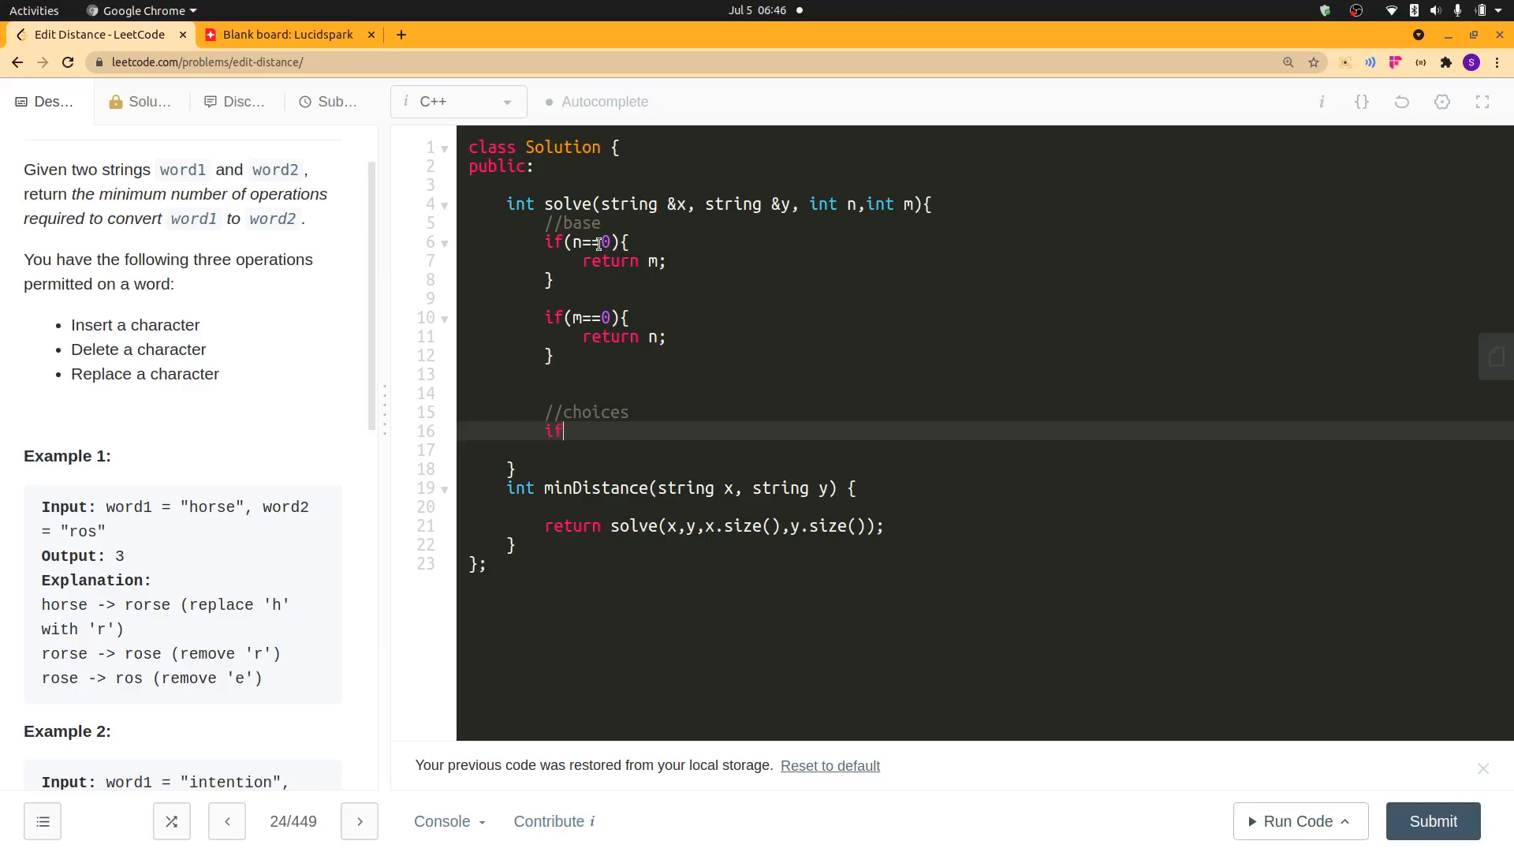
text(())
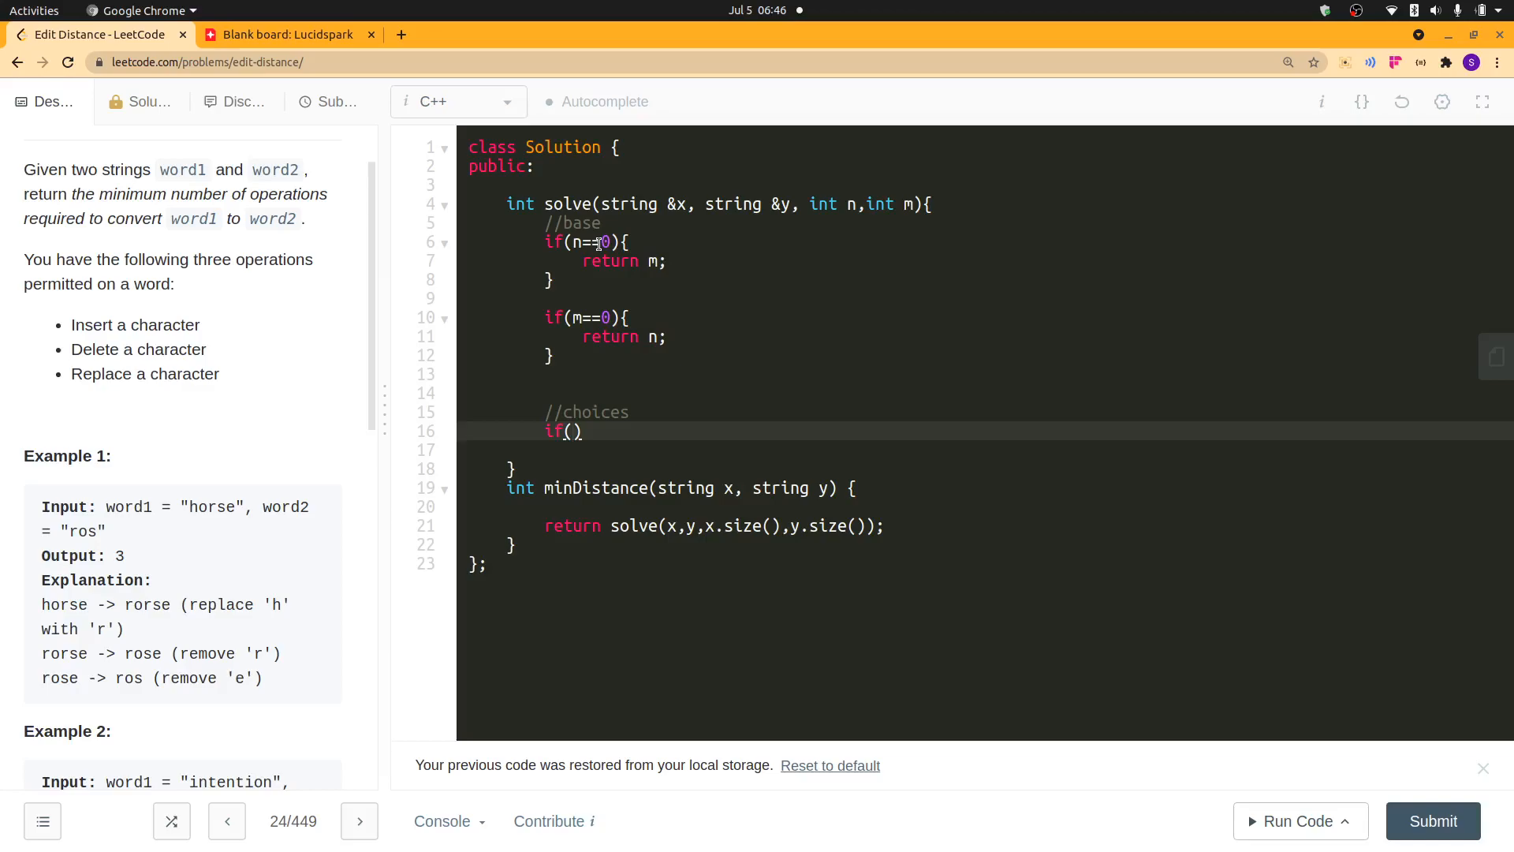
text(x[])
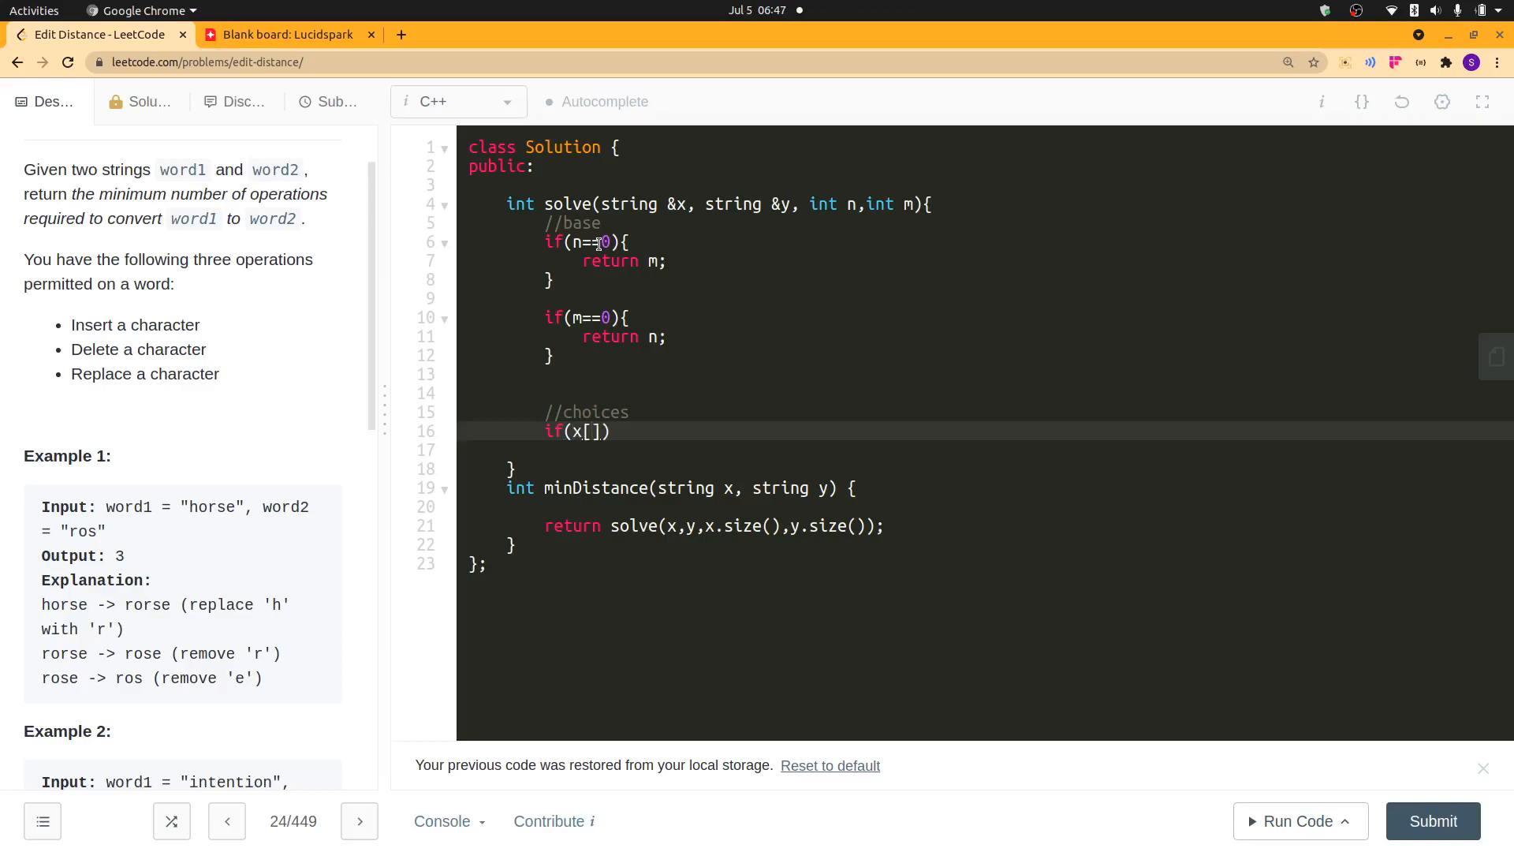
text(n-1)
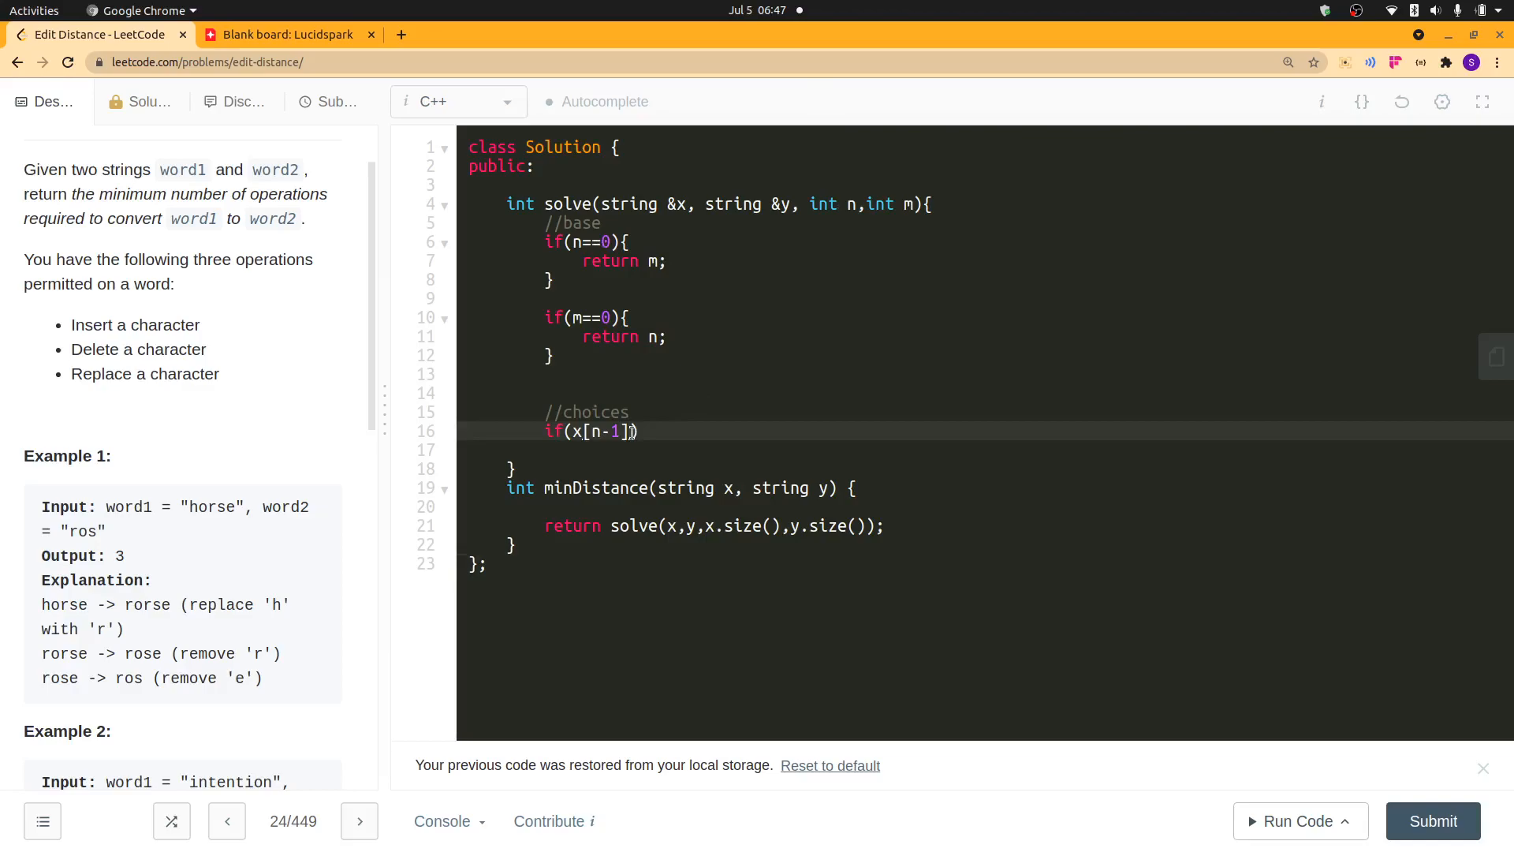
text(==y)
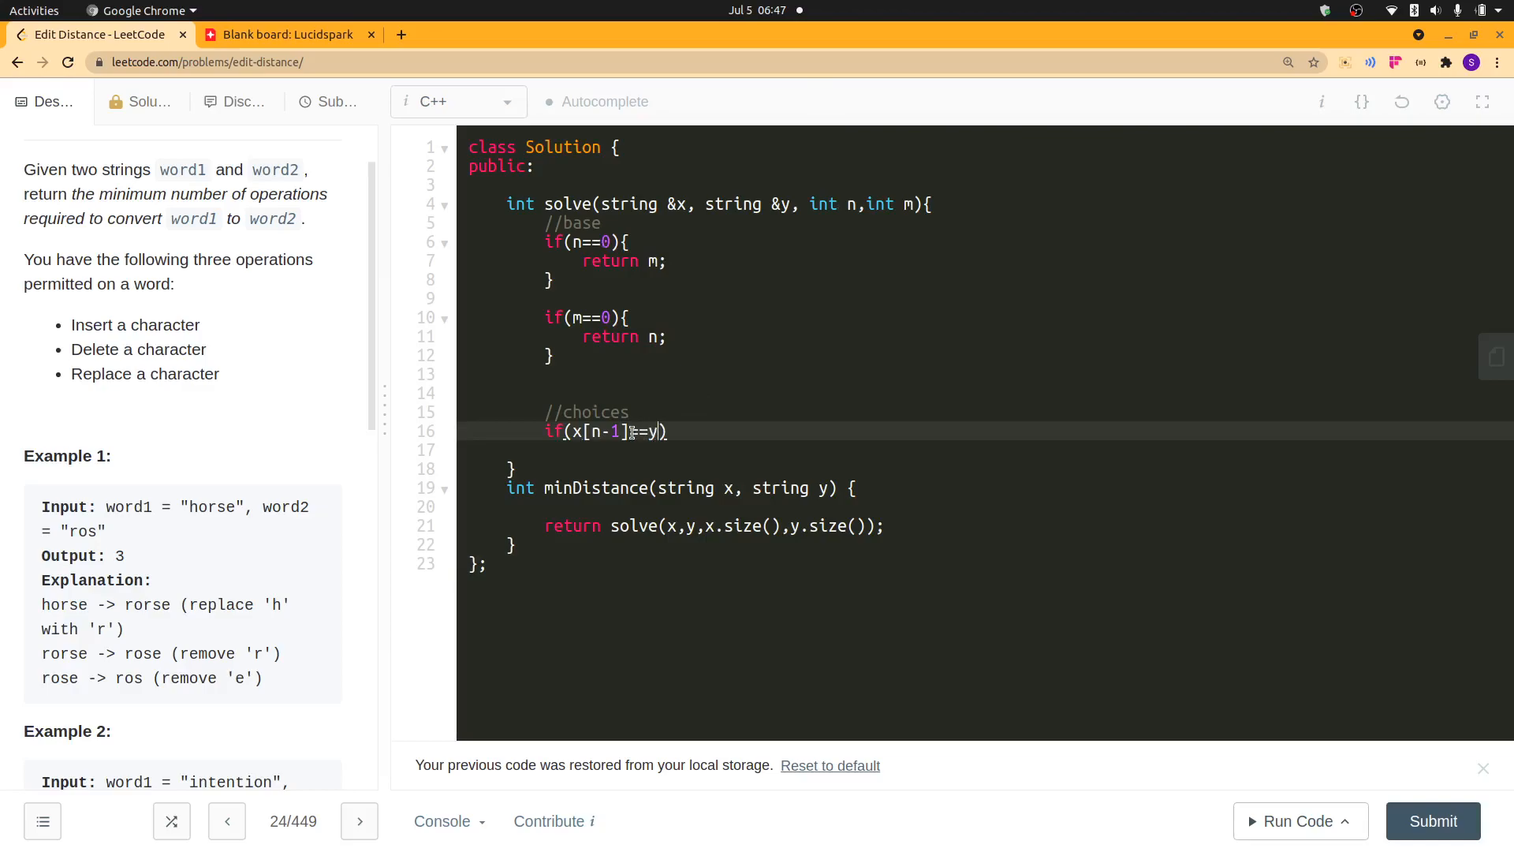
text([m-1])
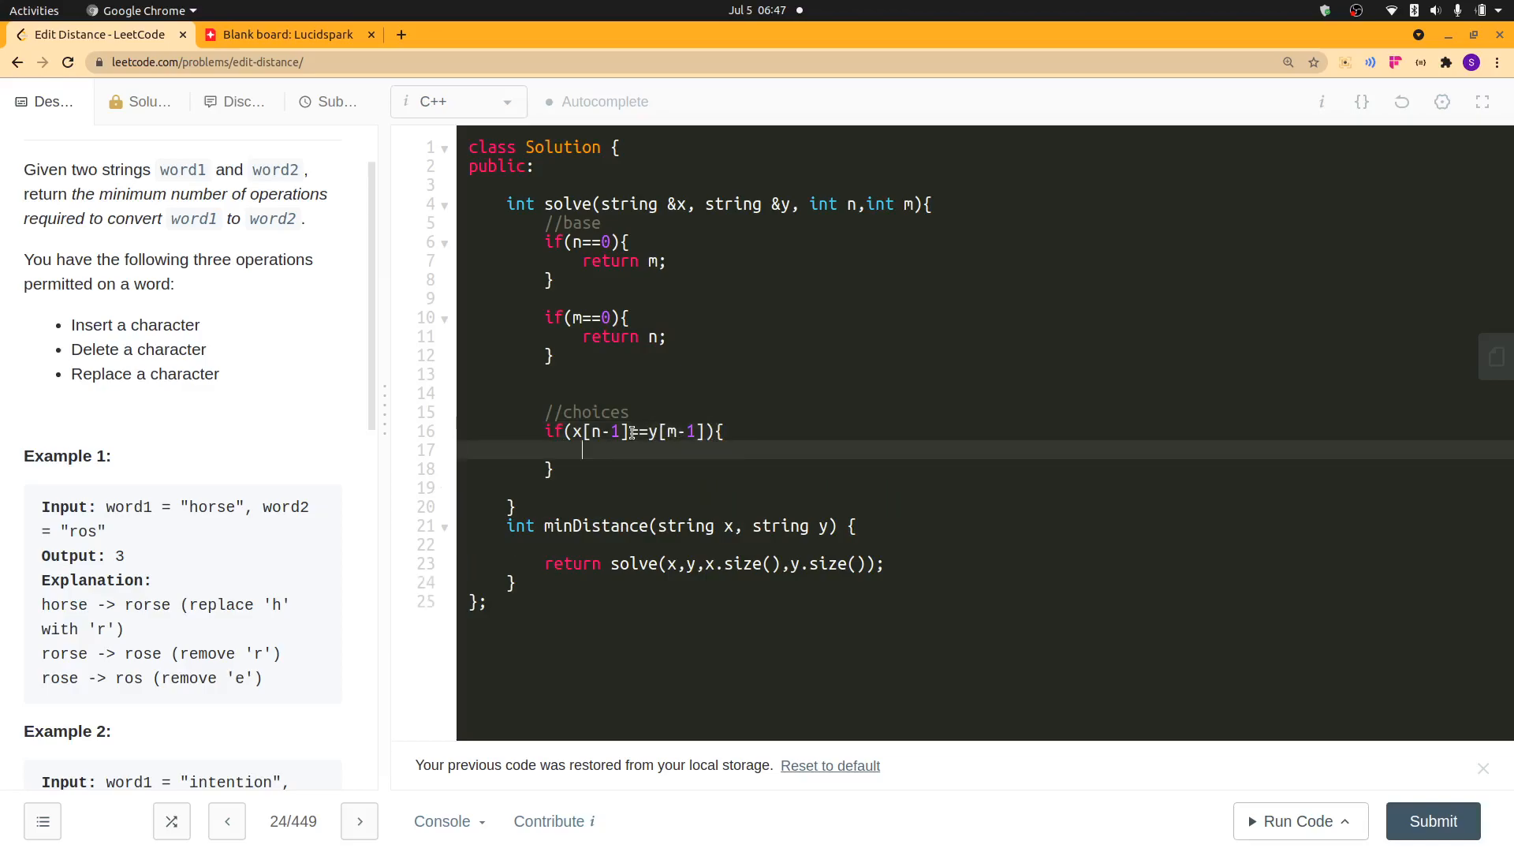
text(re)
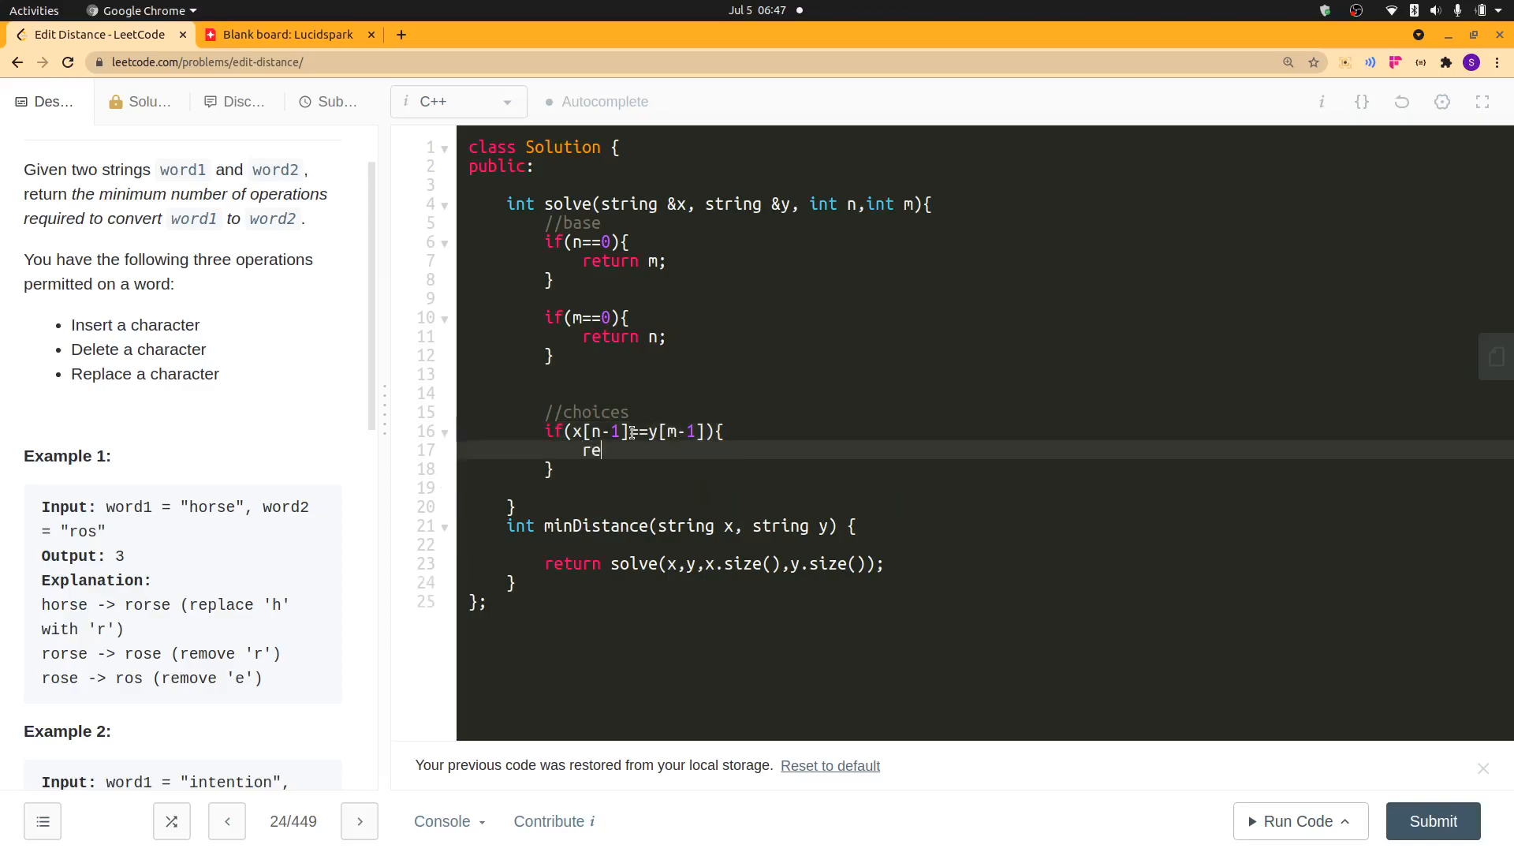
text(turn solve(x,y,)
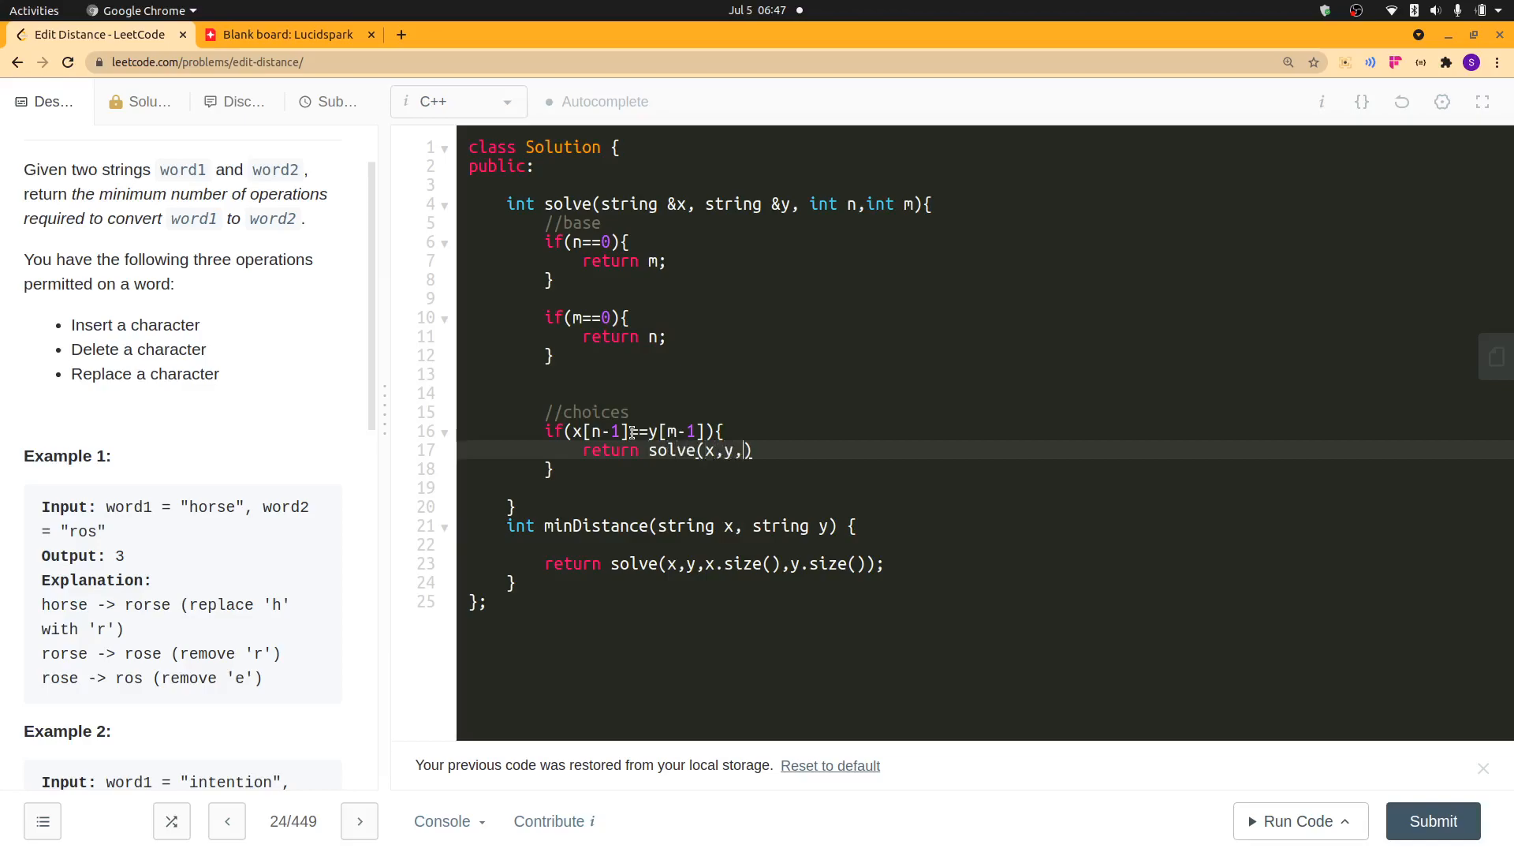
text(n-1,)
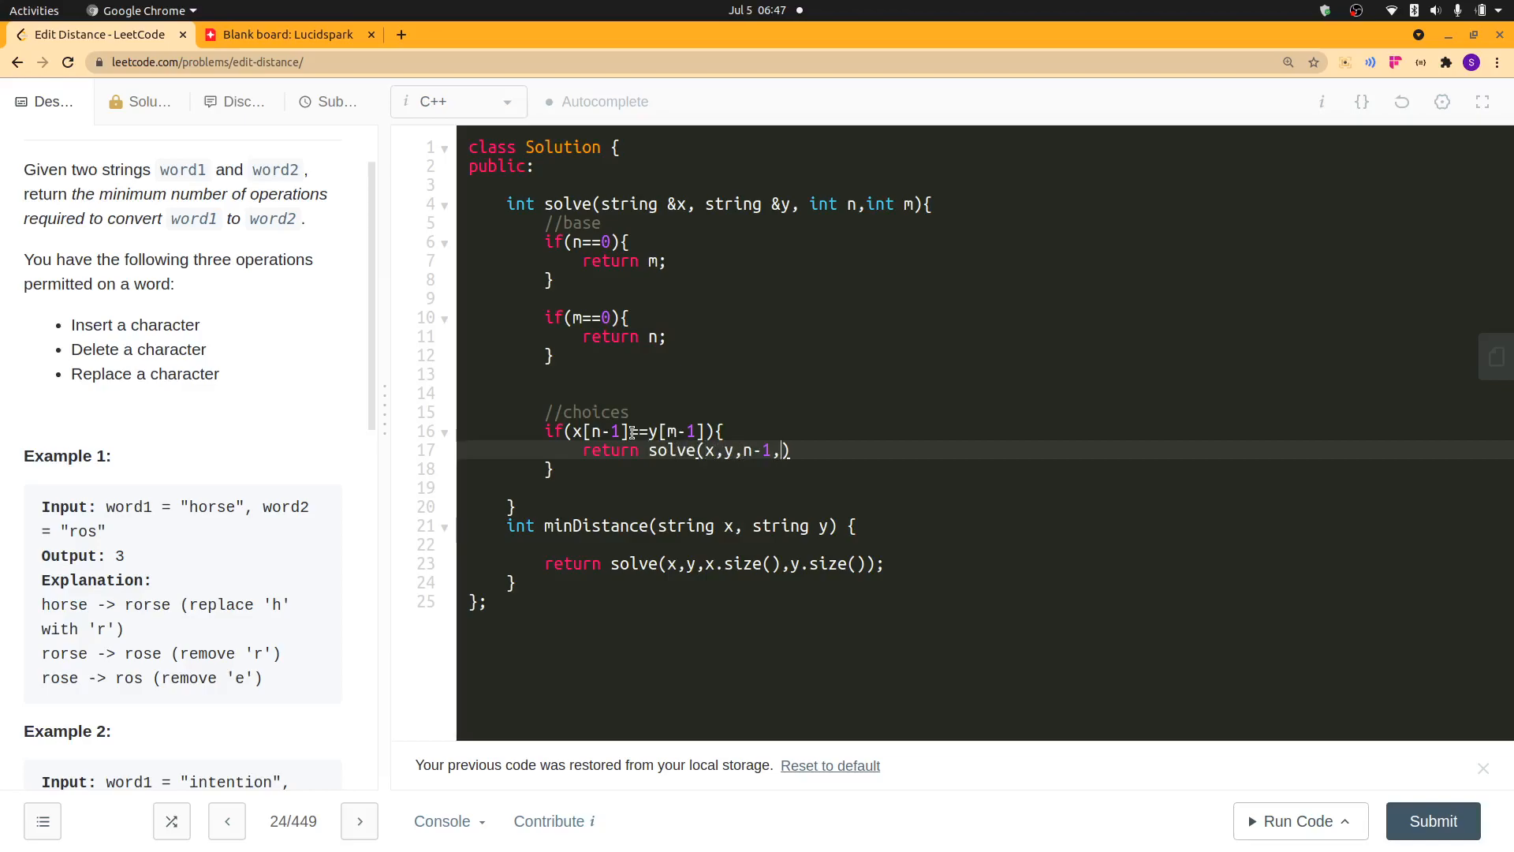
text(m)
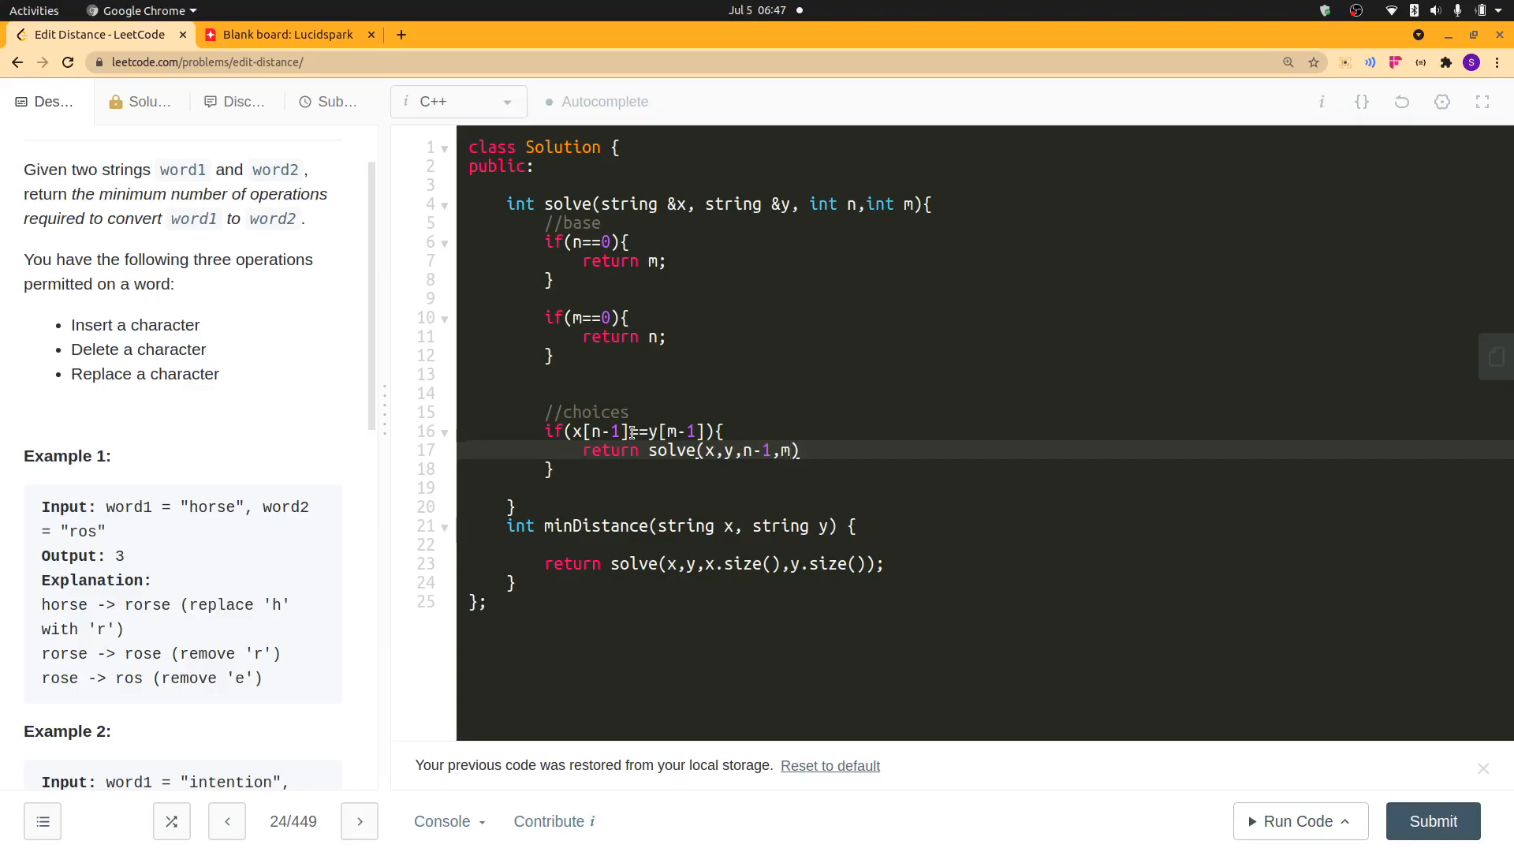
text(-1)
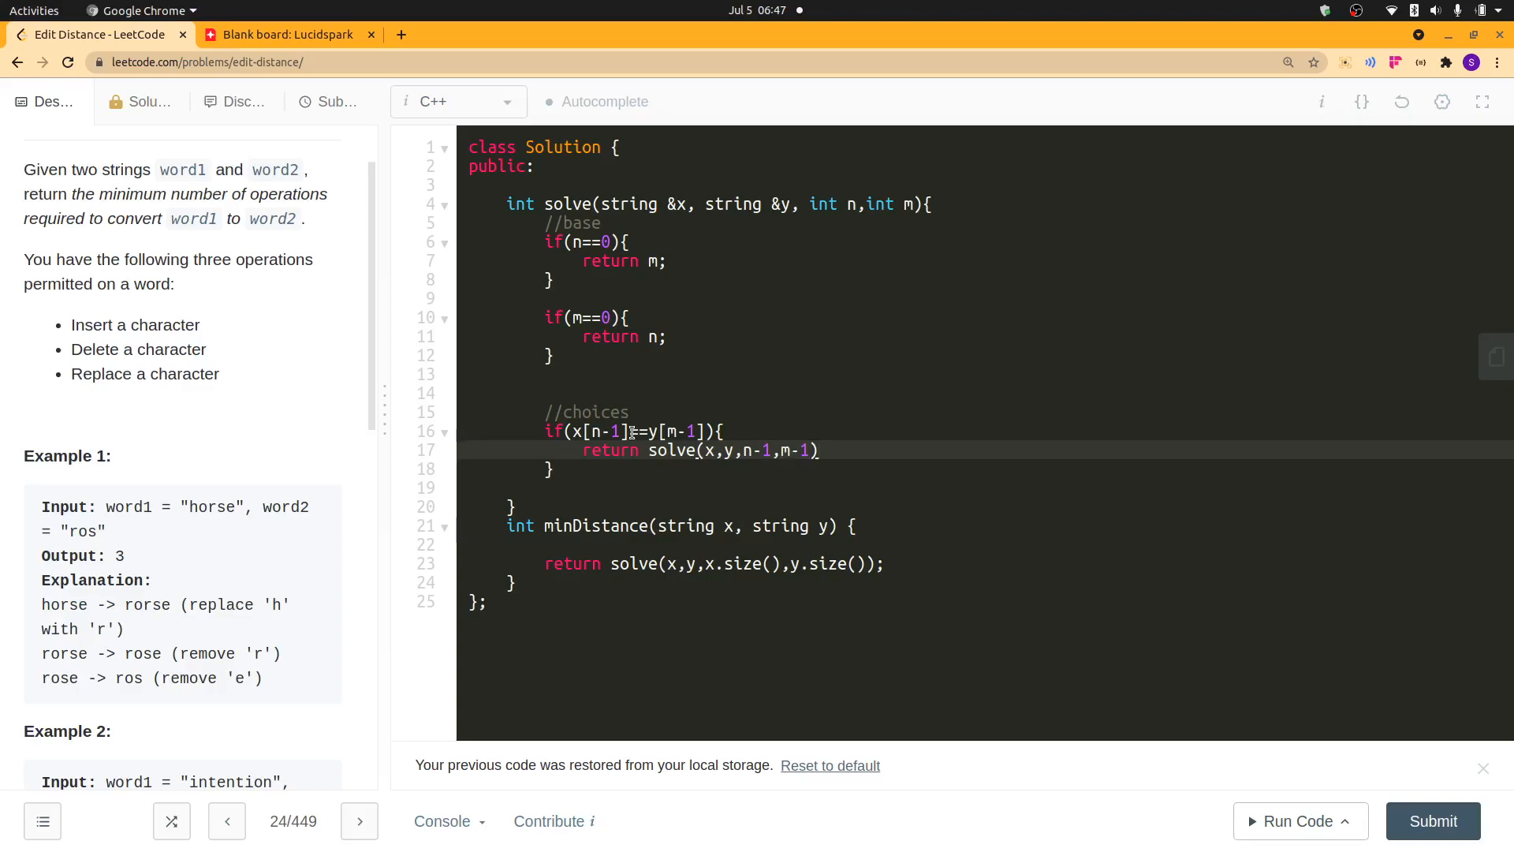
text(;)
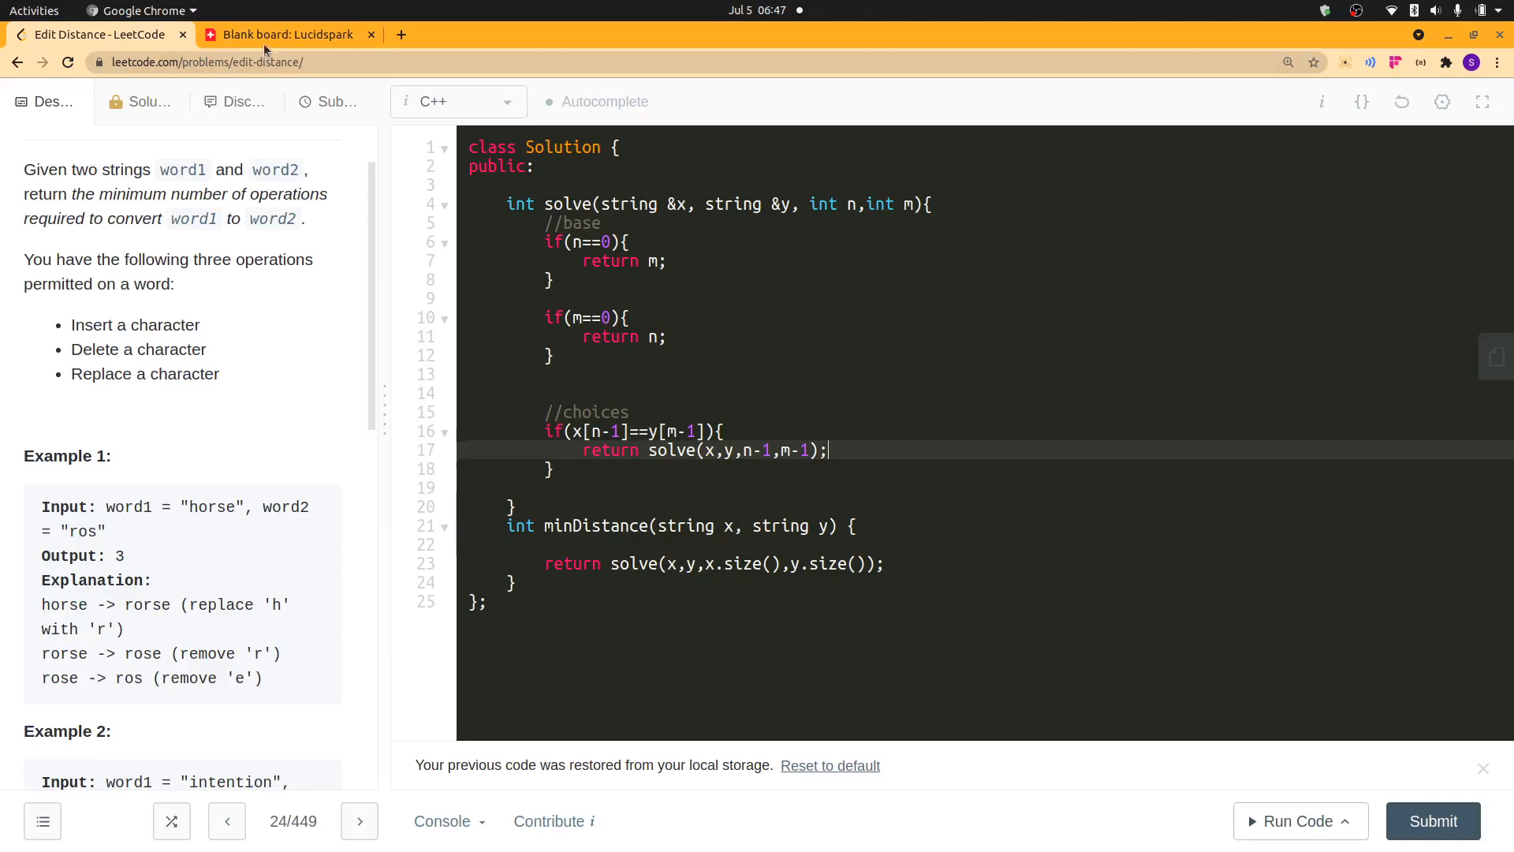
click(287, 34)
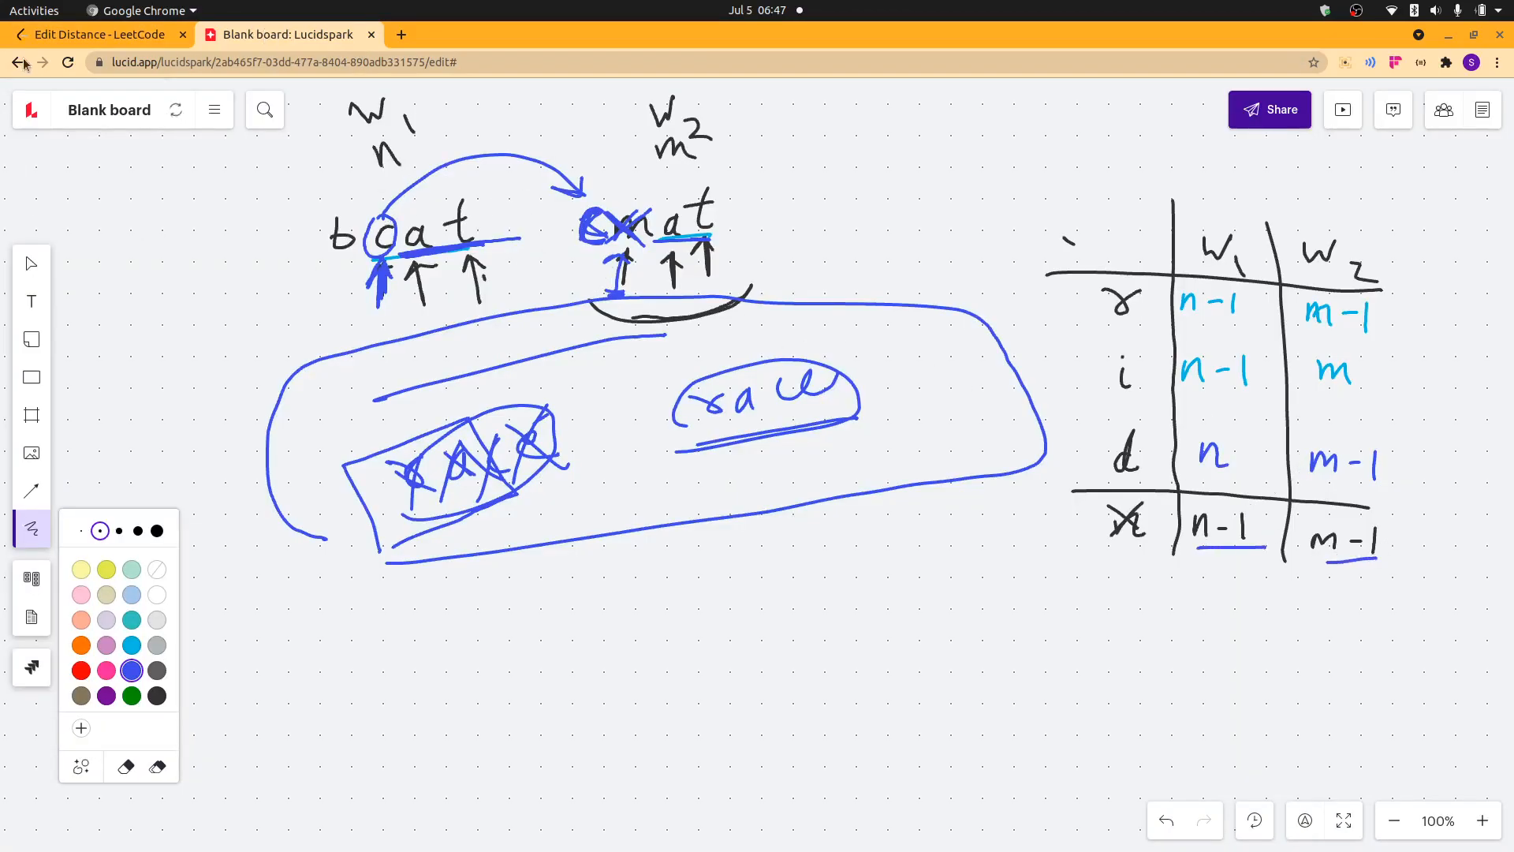
click(96, 34)
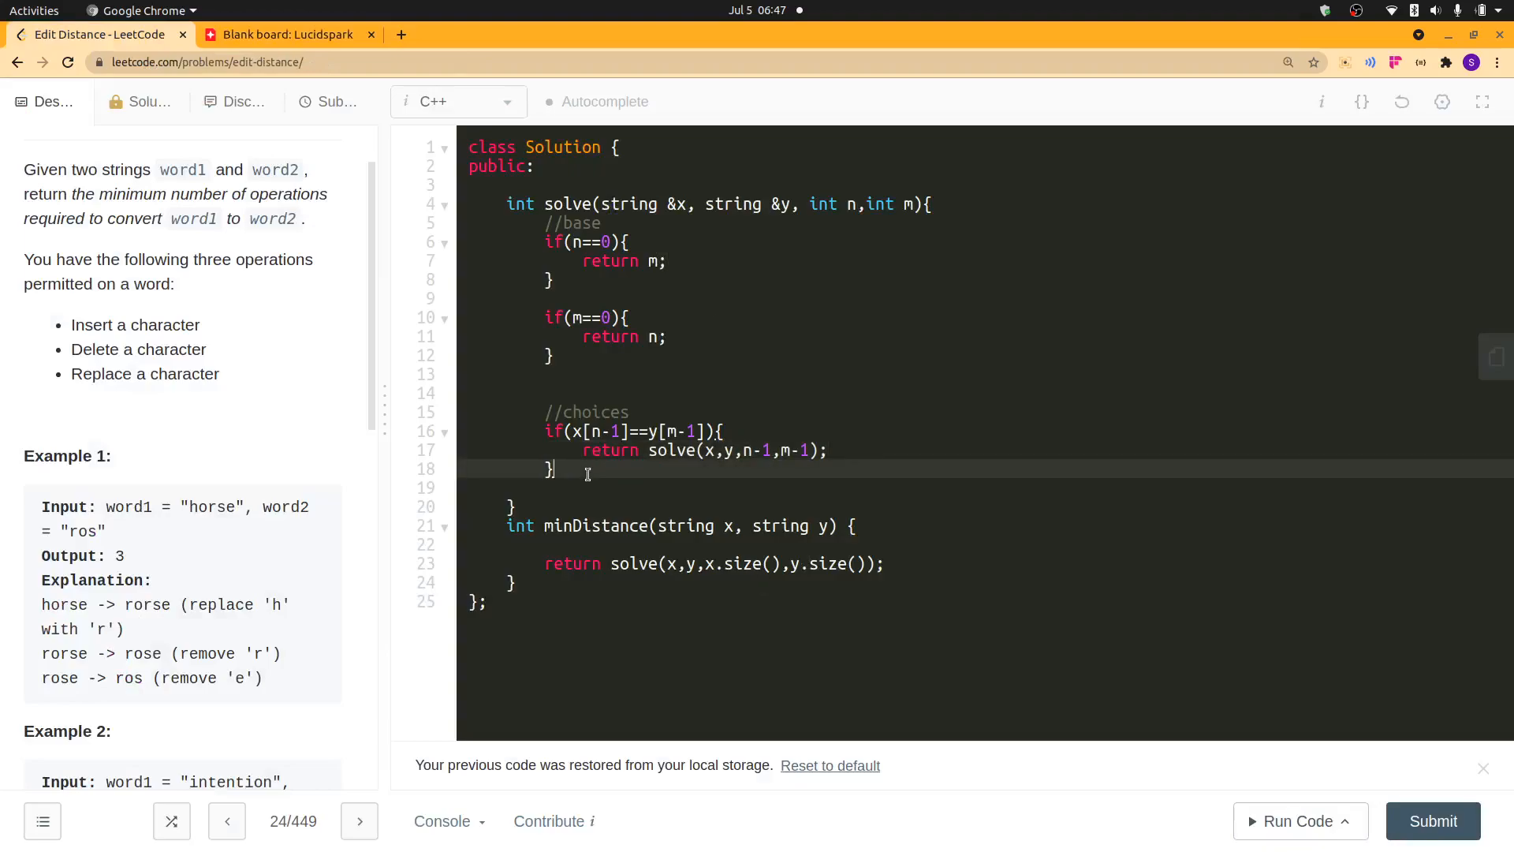
- Type the else branch returning 1 + min(solve(x,y,n-1,m-1), min()), fixing a stray 0
text(else{)
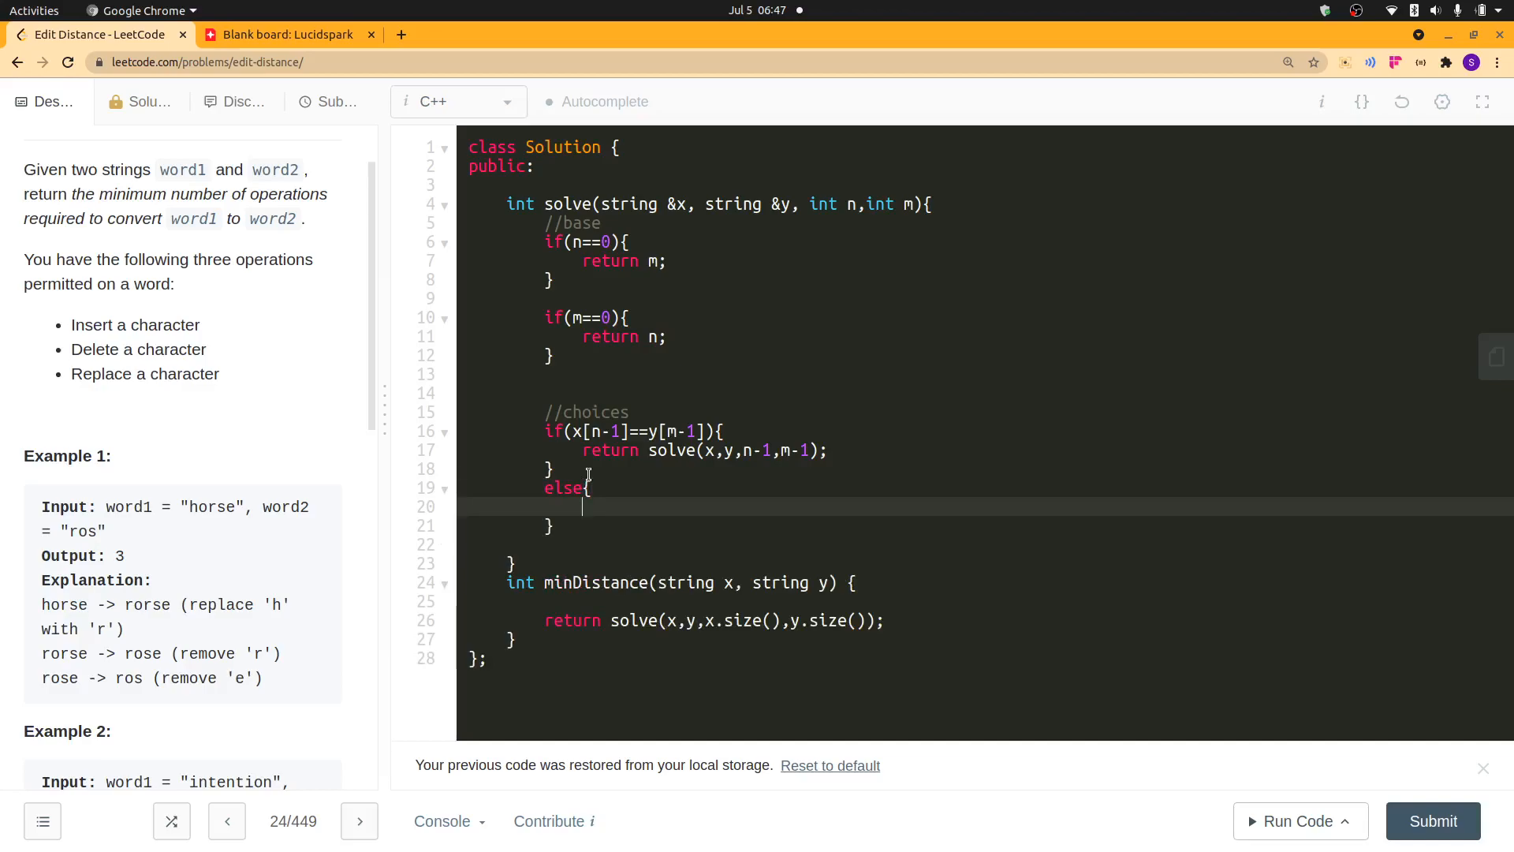
text(retr)
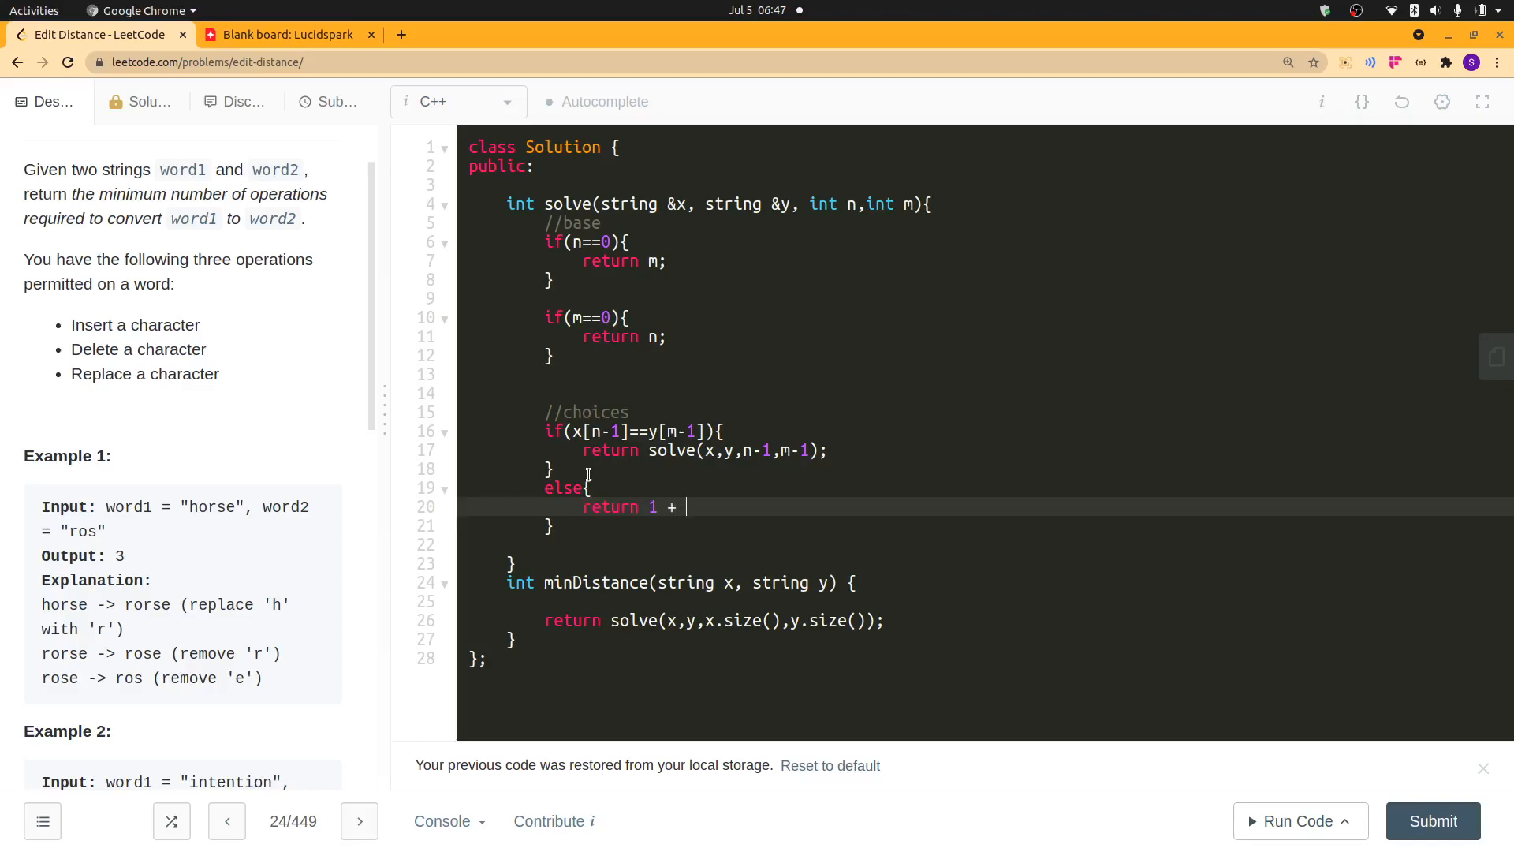
text(min()
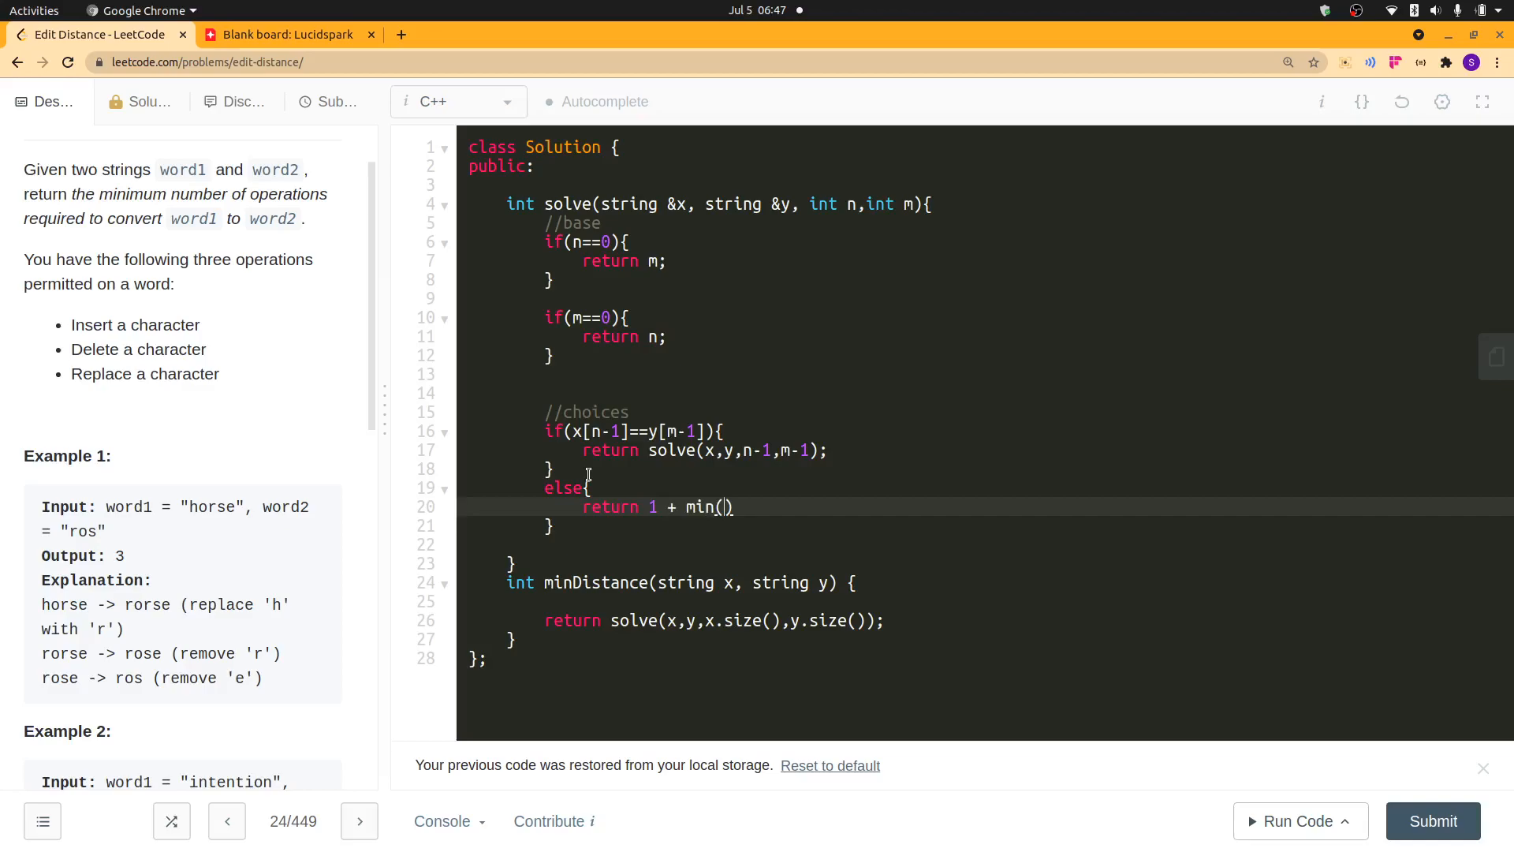
text(solve()
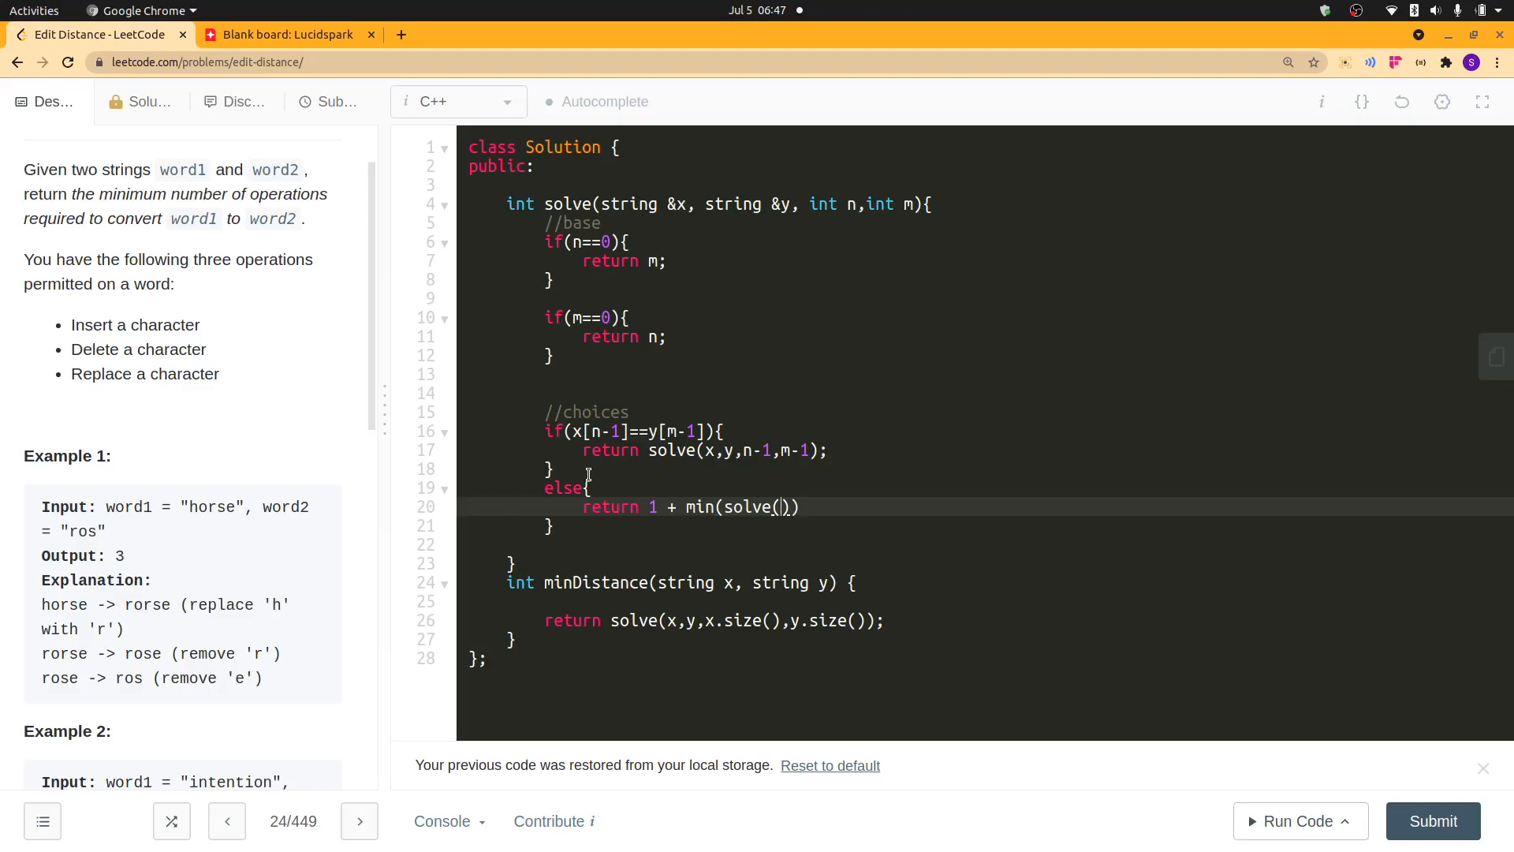
text(x,y,)
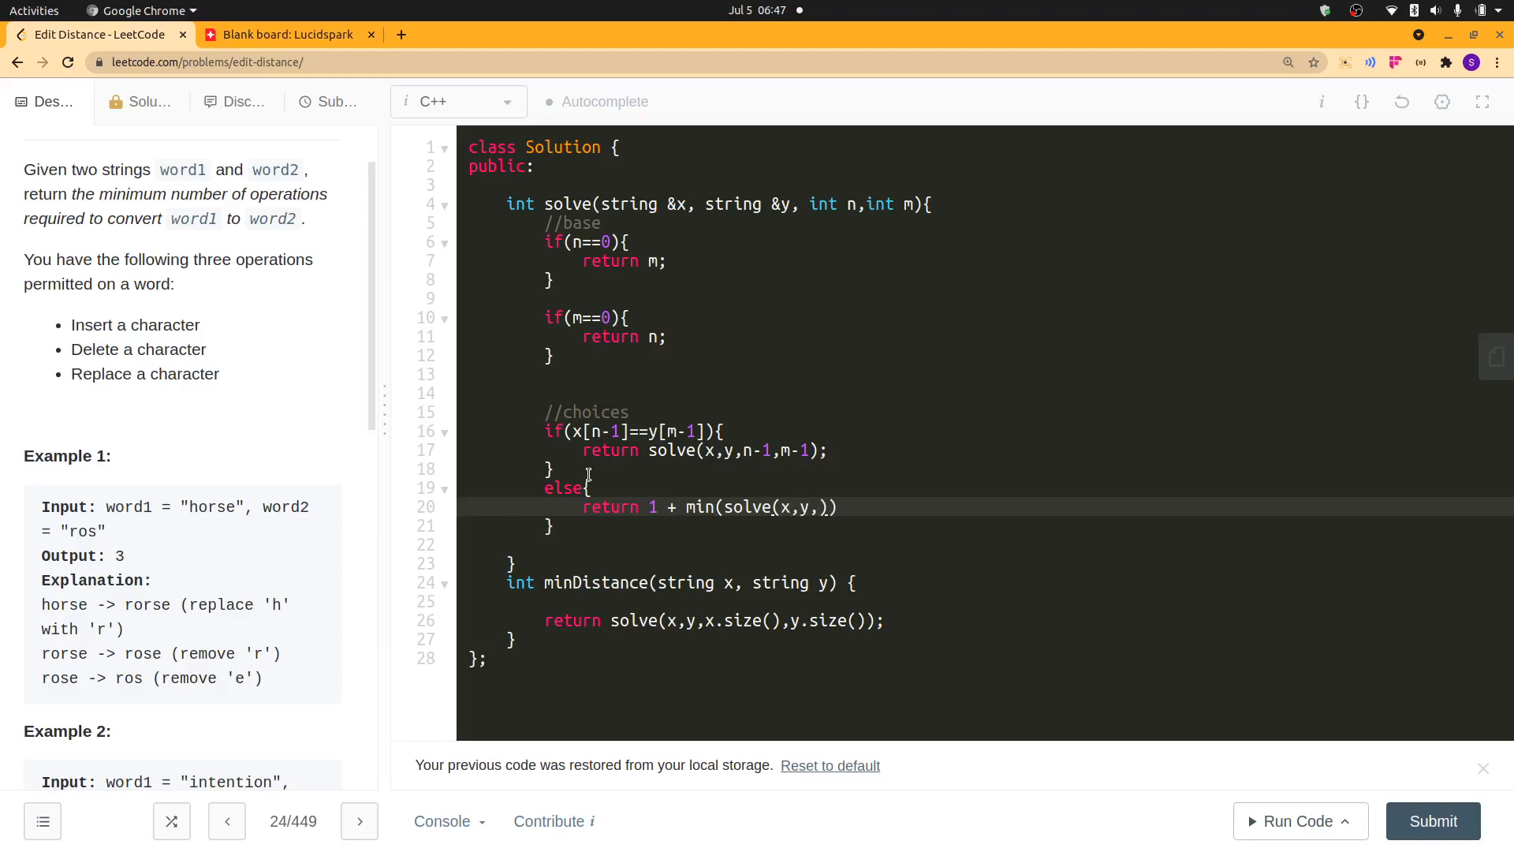
text(n0)
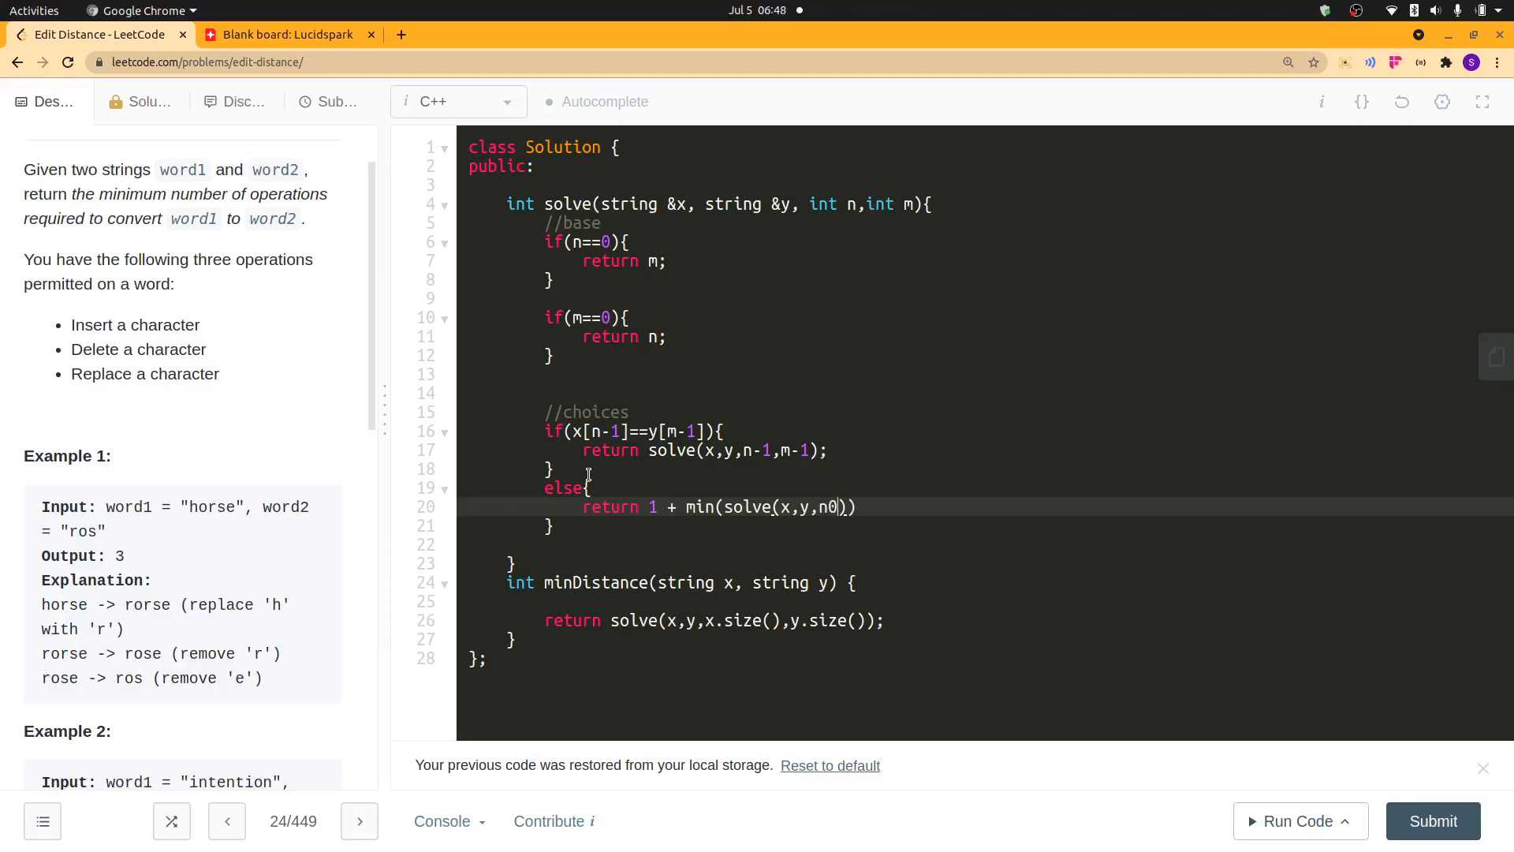
key(BackSpace)
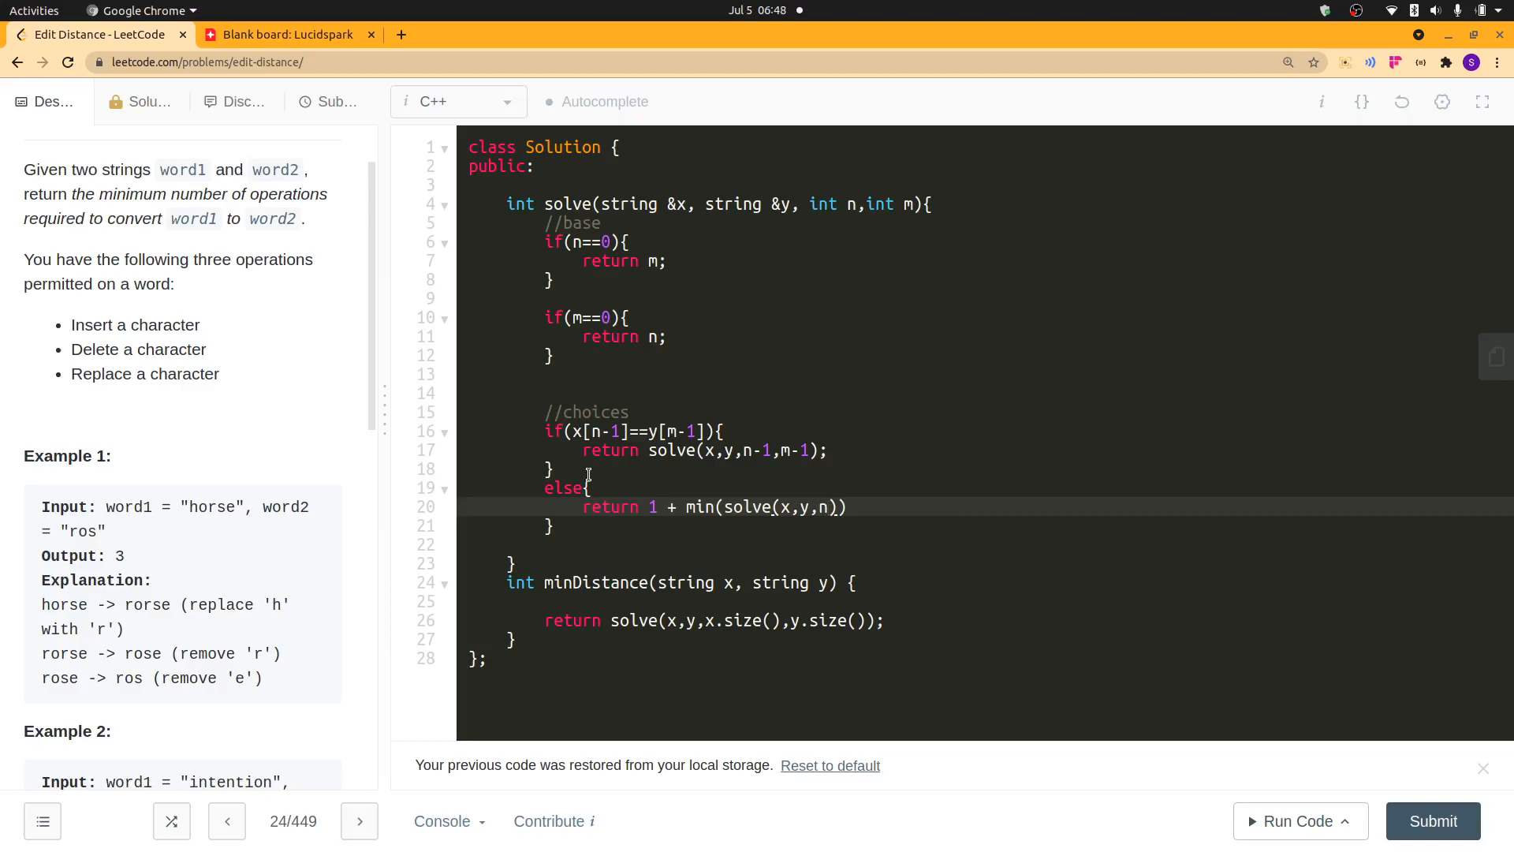
text(-1,)
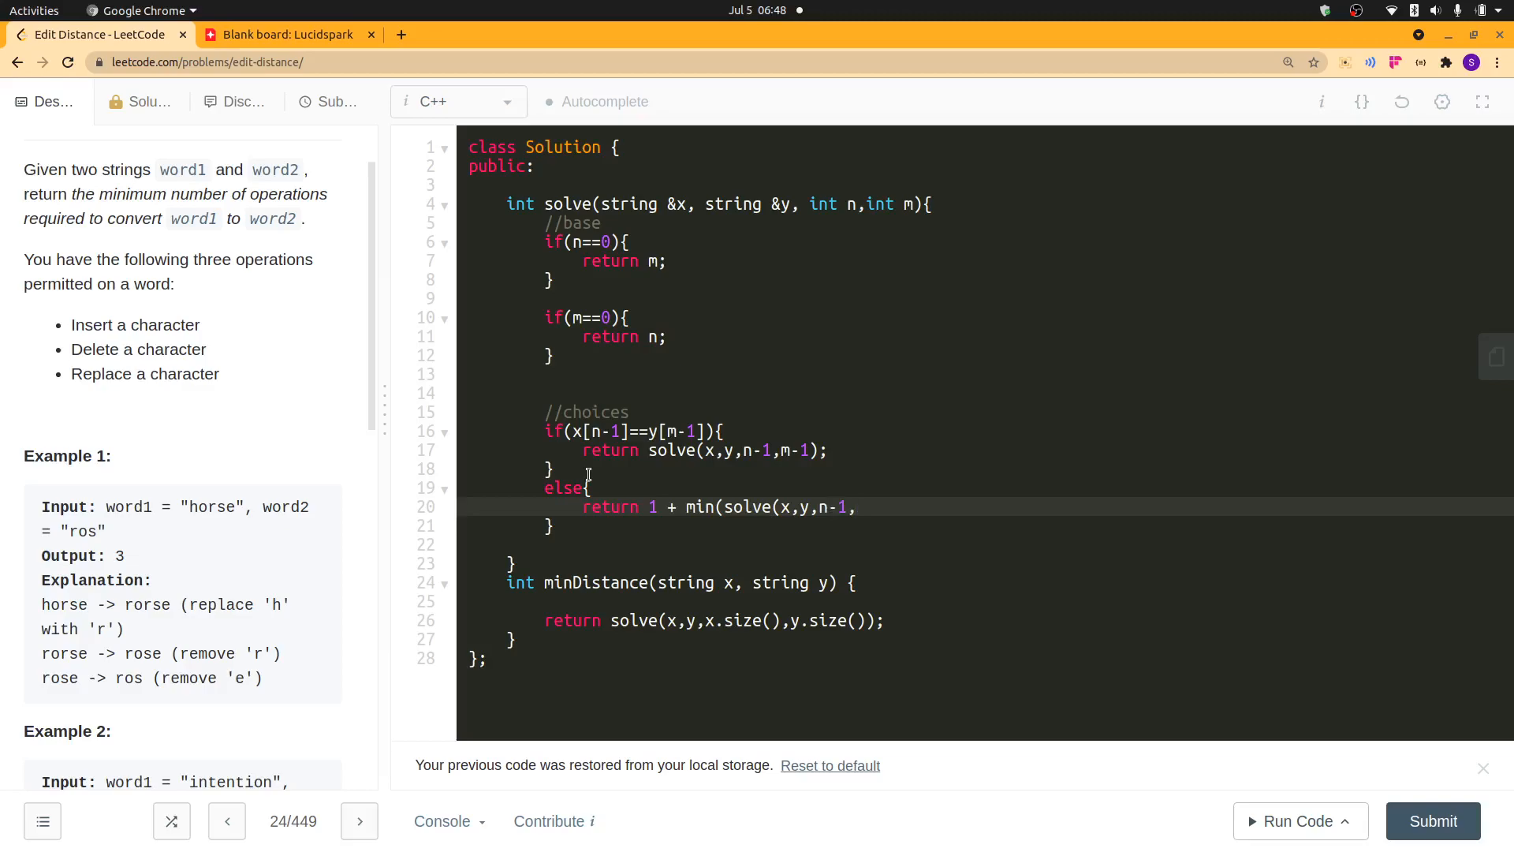
text(m)
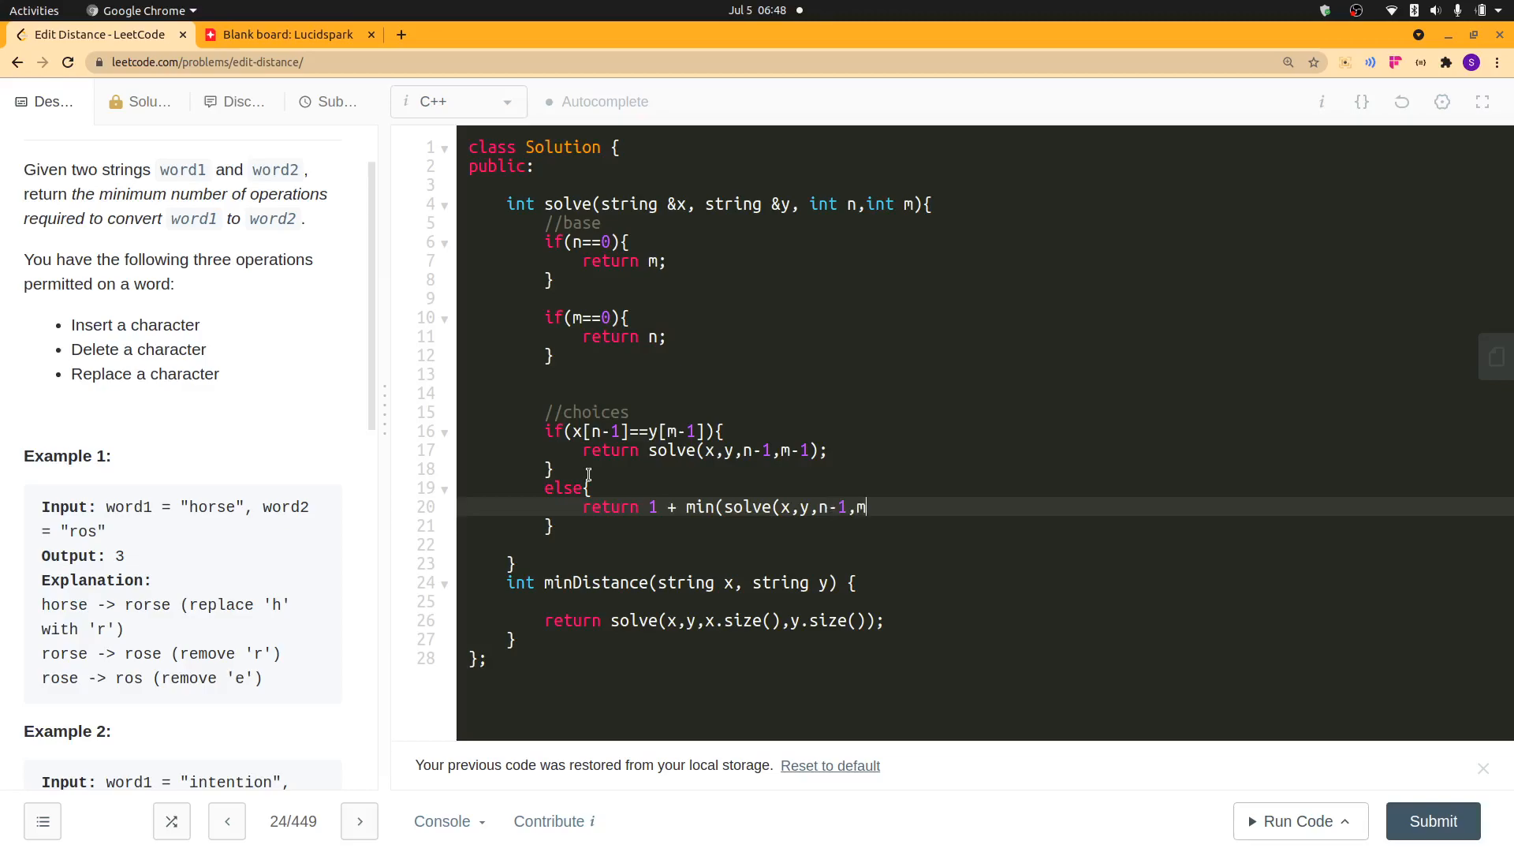
text(-1)
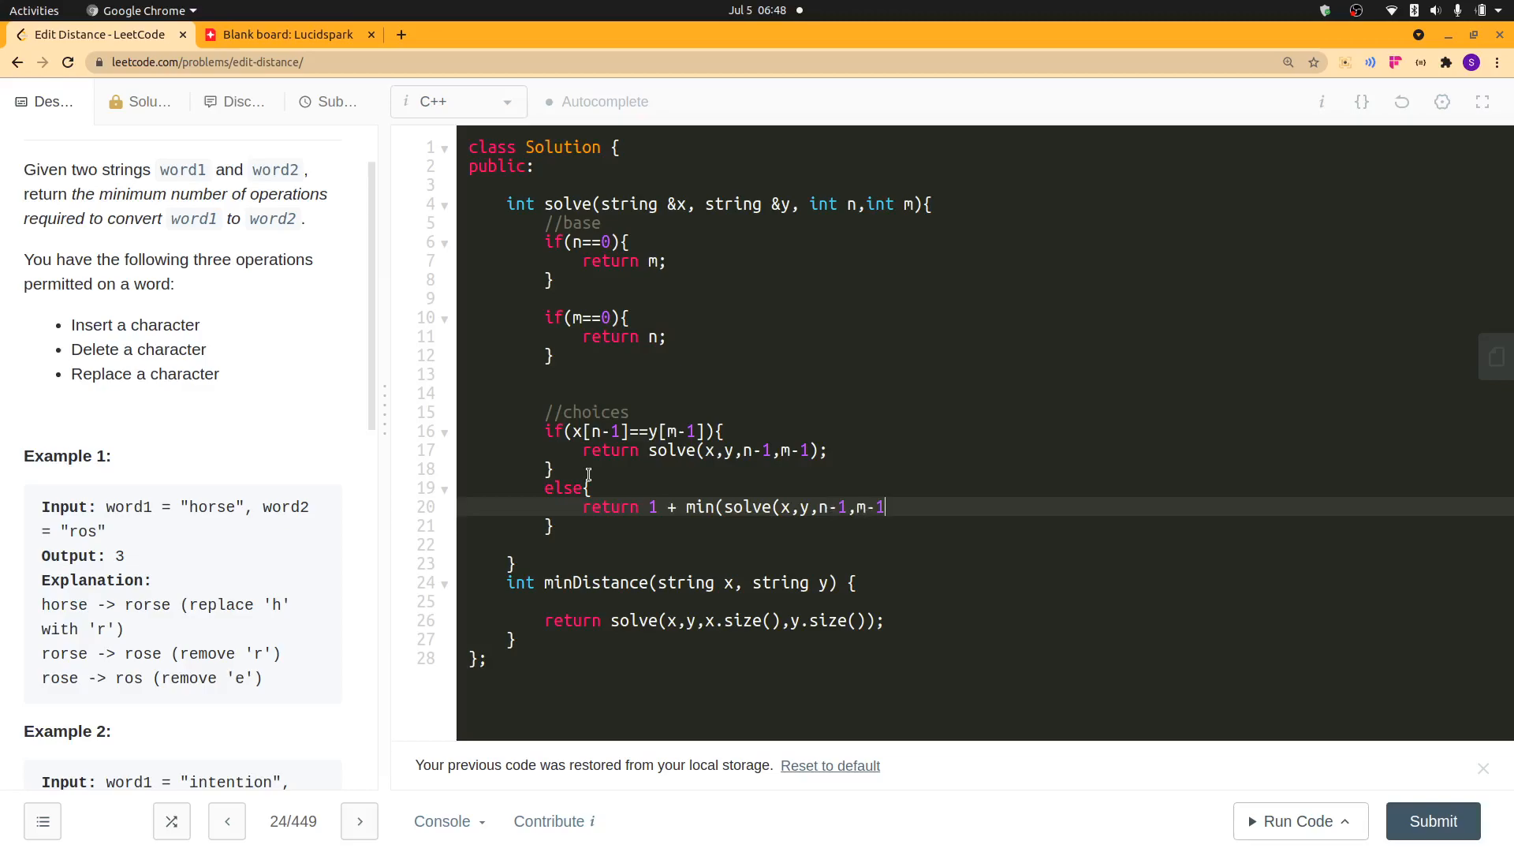
text()))
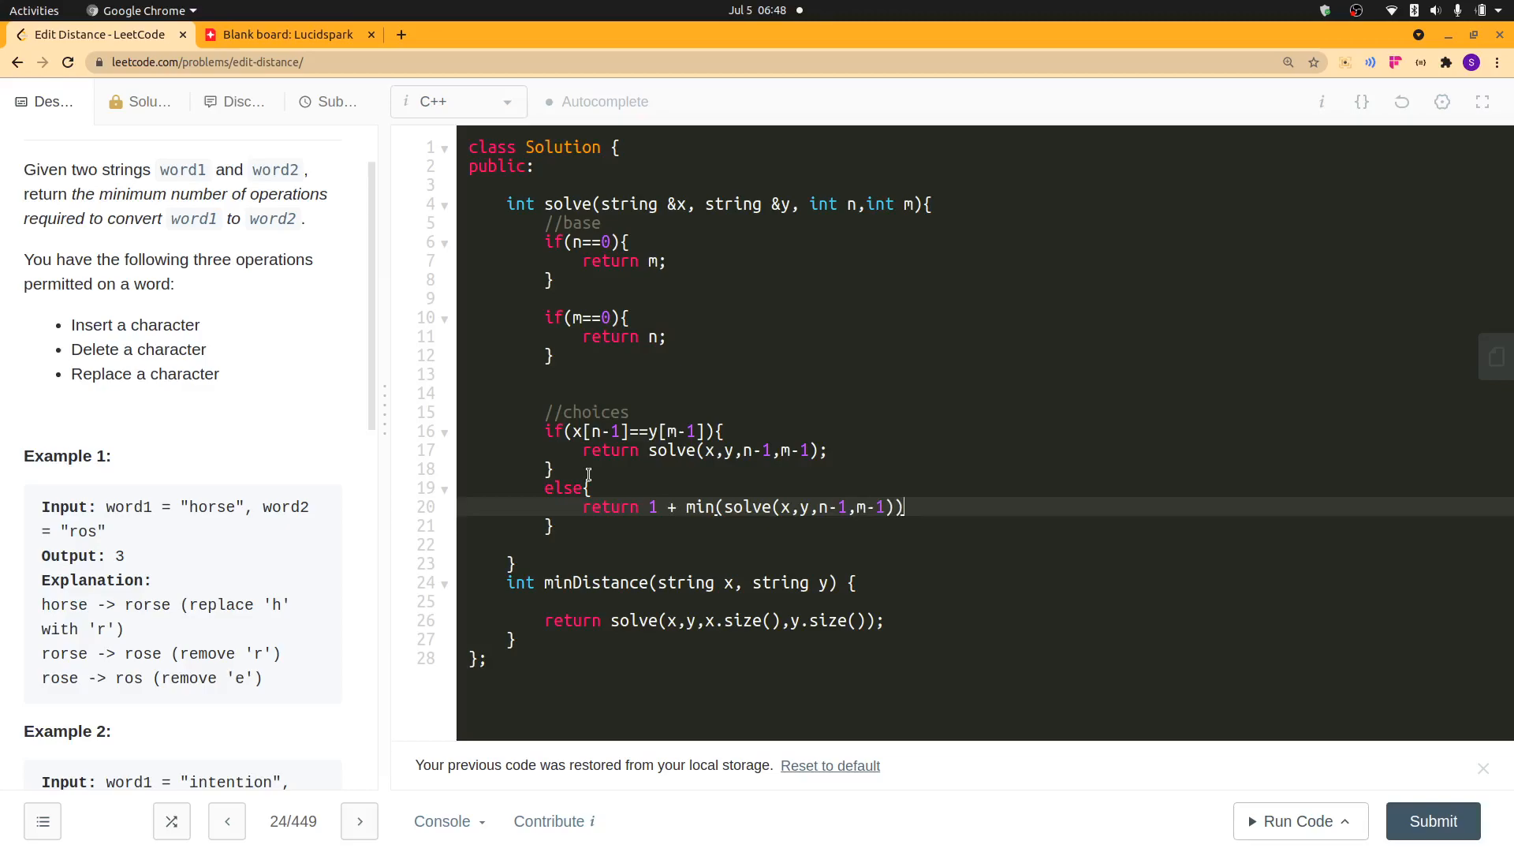
text(,min()
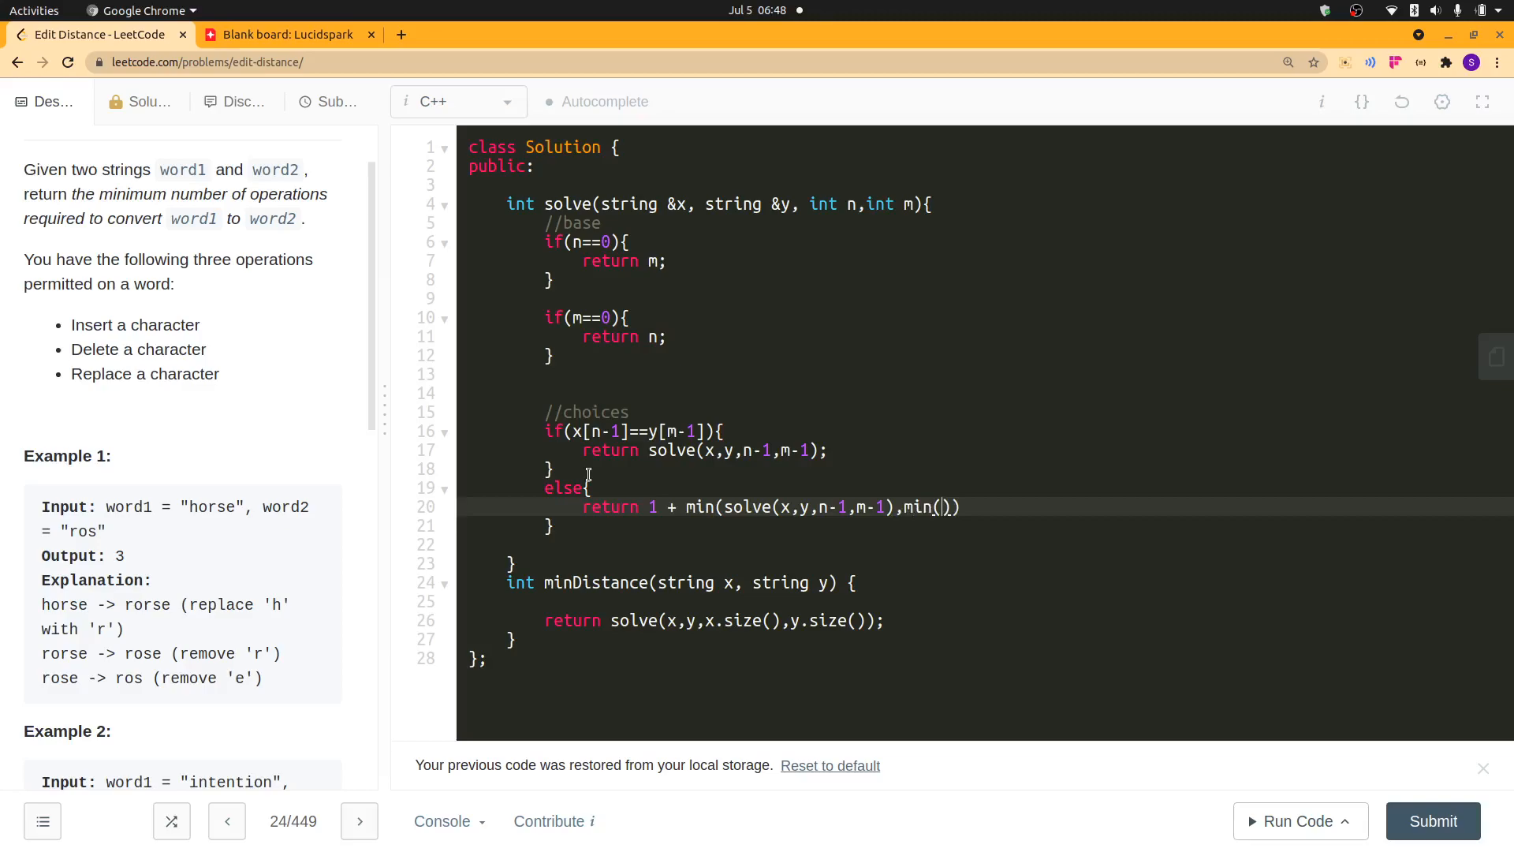
click(287, 34)
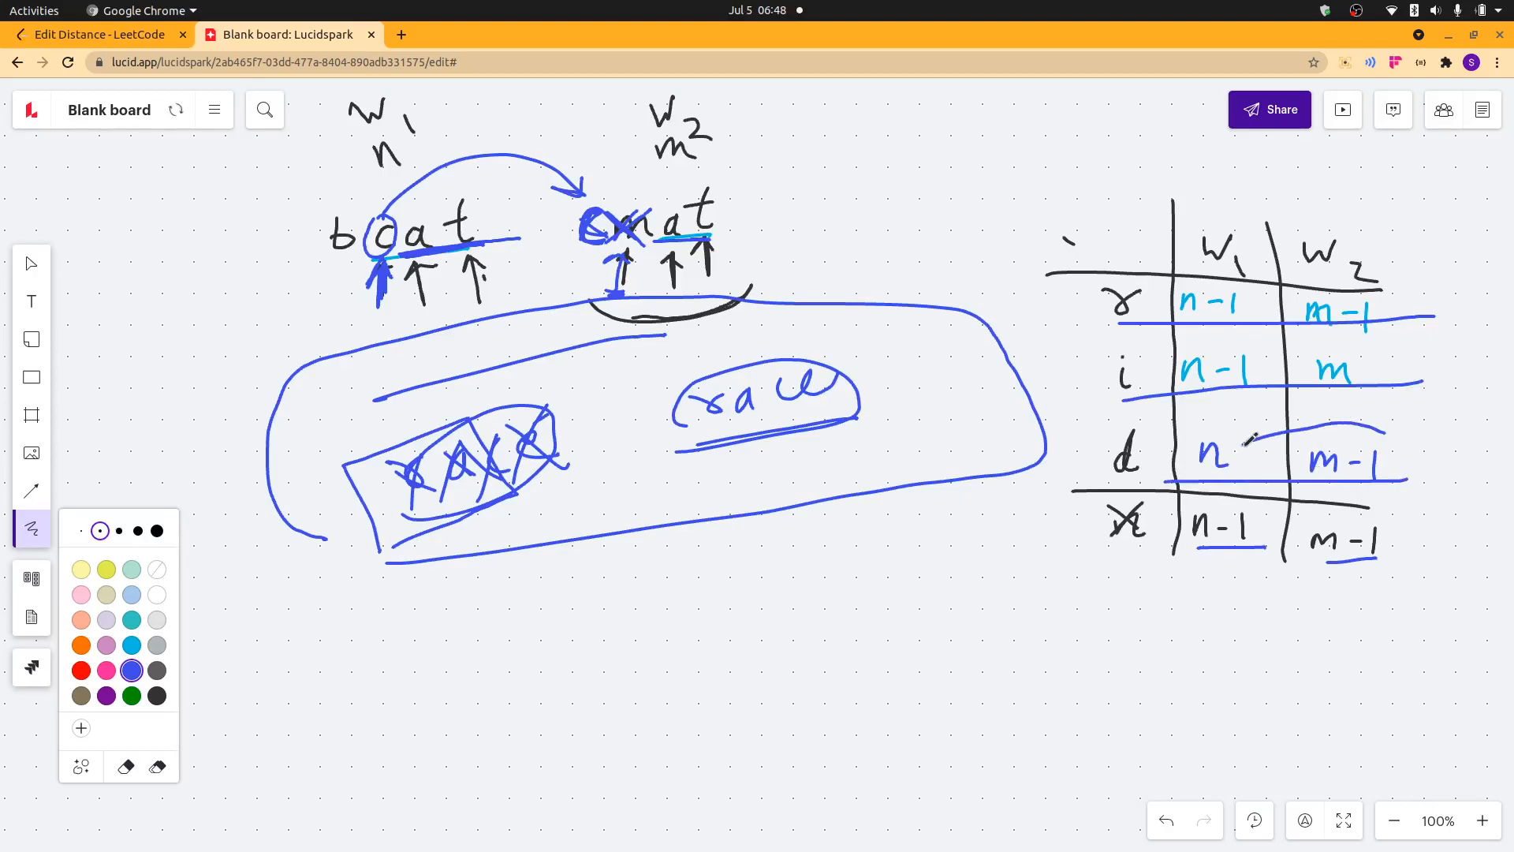
- Go back from the Lucidspark index-change table to the LeetCode Edit Distance code
click(96, 34)
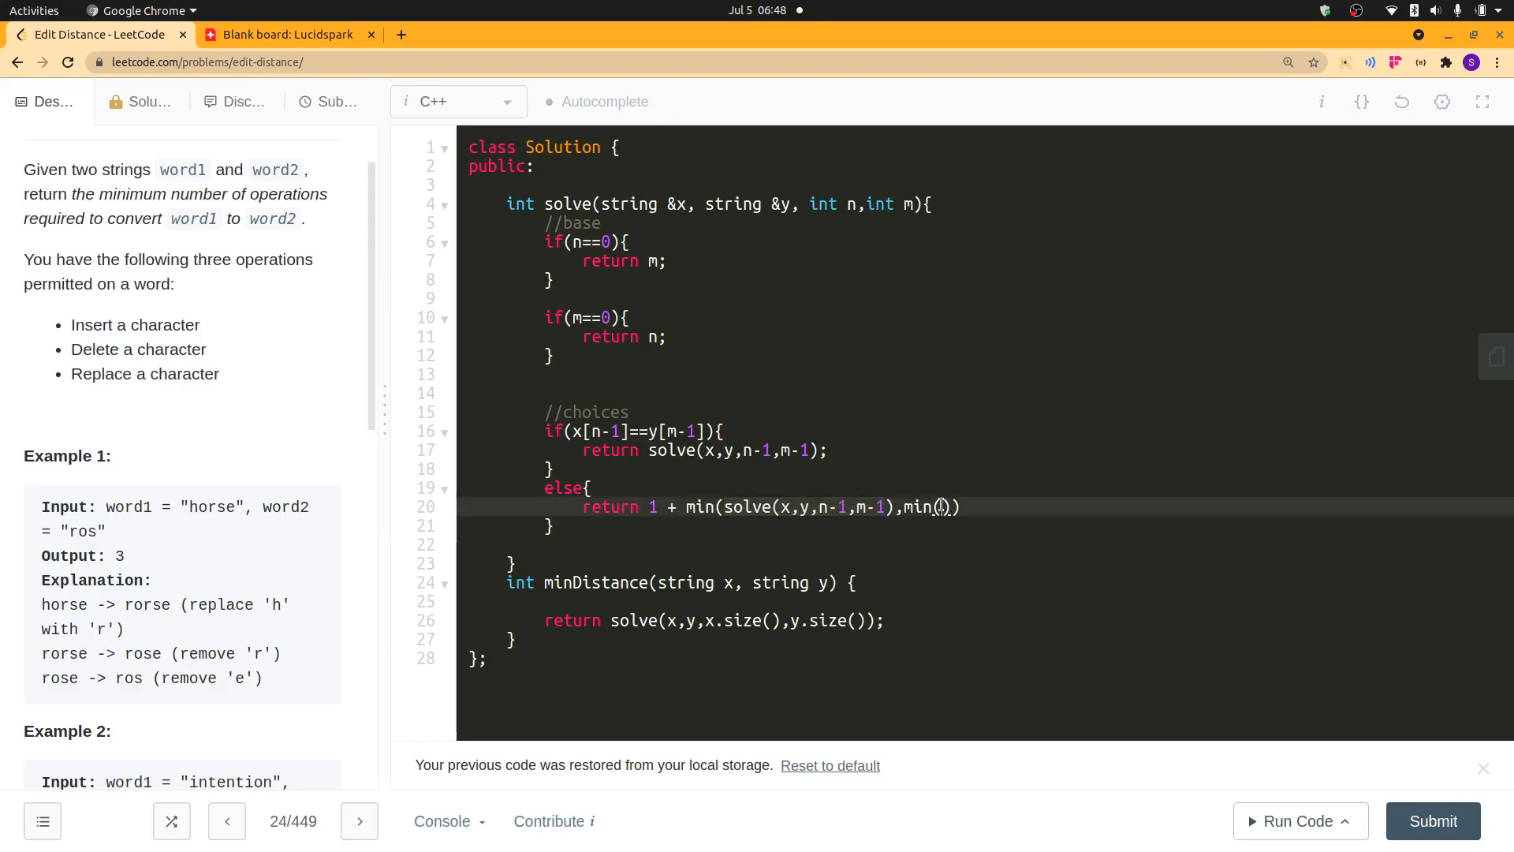
- Finish the else branch as 1 + min(solve(n-1,m-1), min(solve(n-1,m), solve(n,m-1))) and run the code
text(solve(x,y,n-1,m-1)
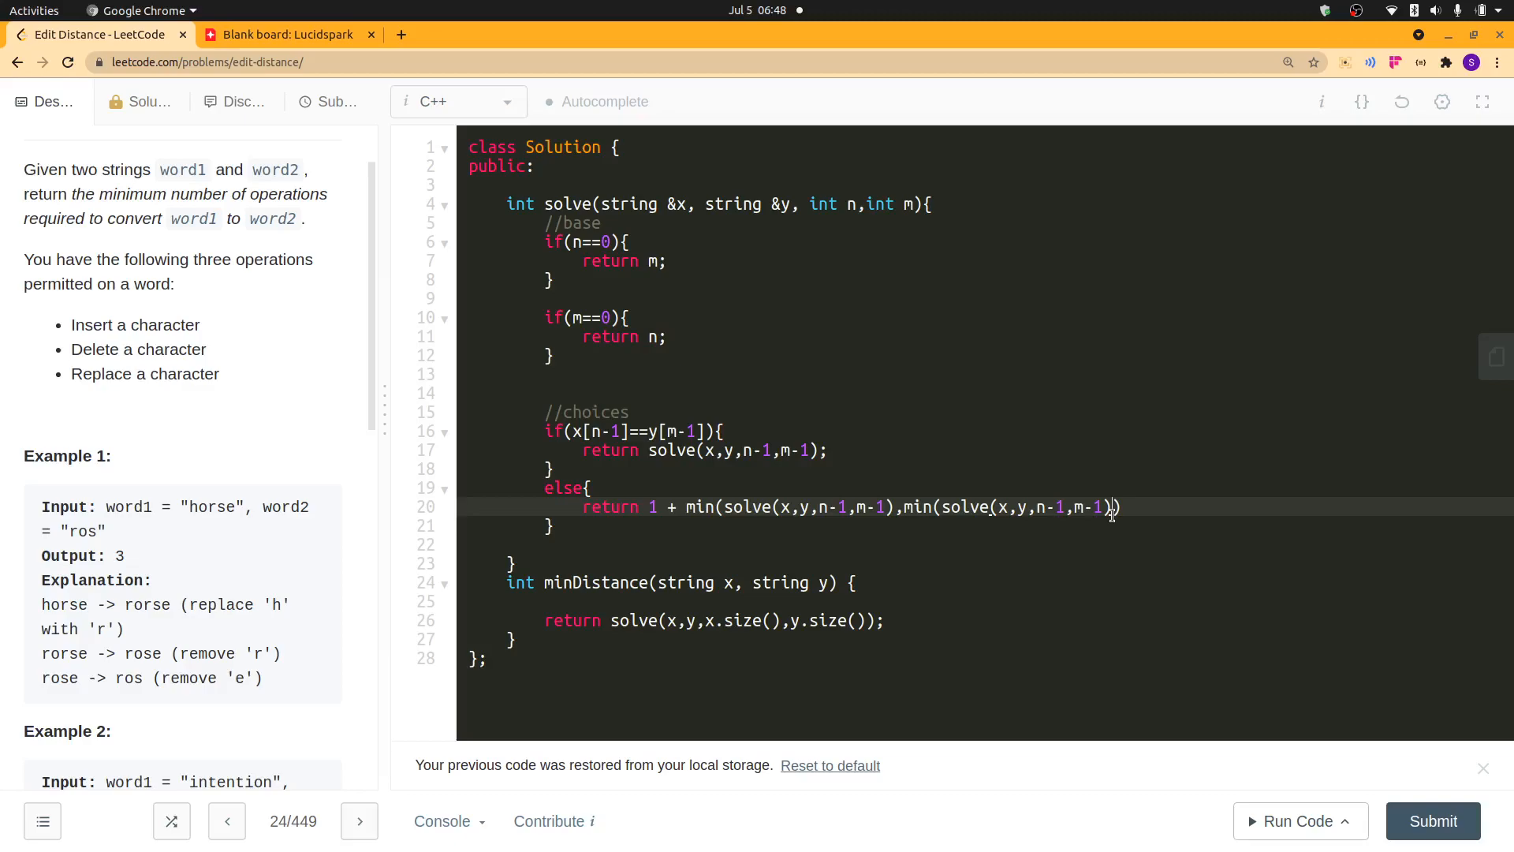
text(,solve(x,y,n-1,m-1))
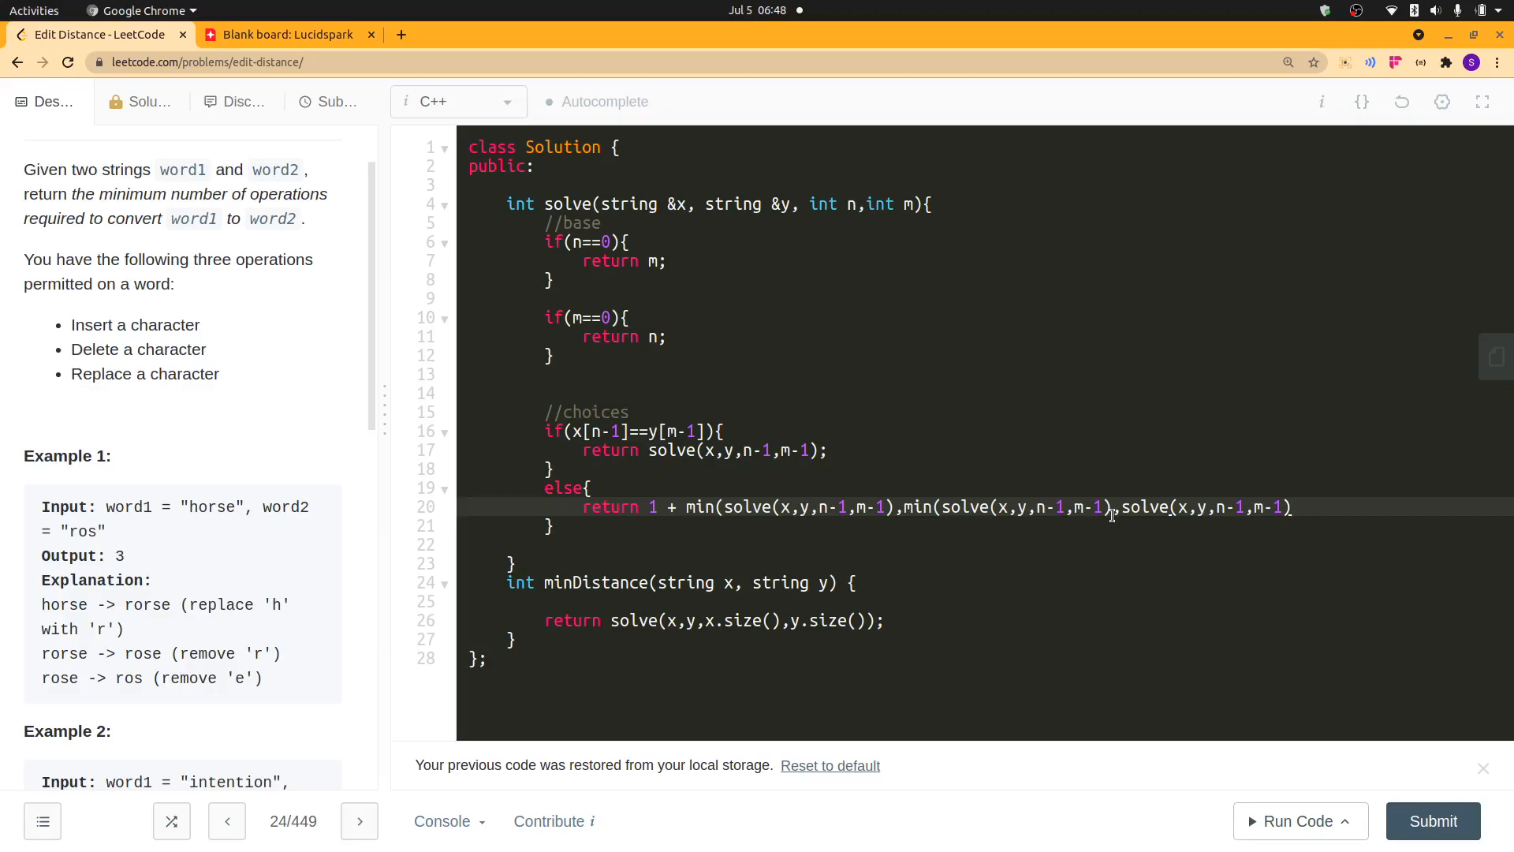
text()))
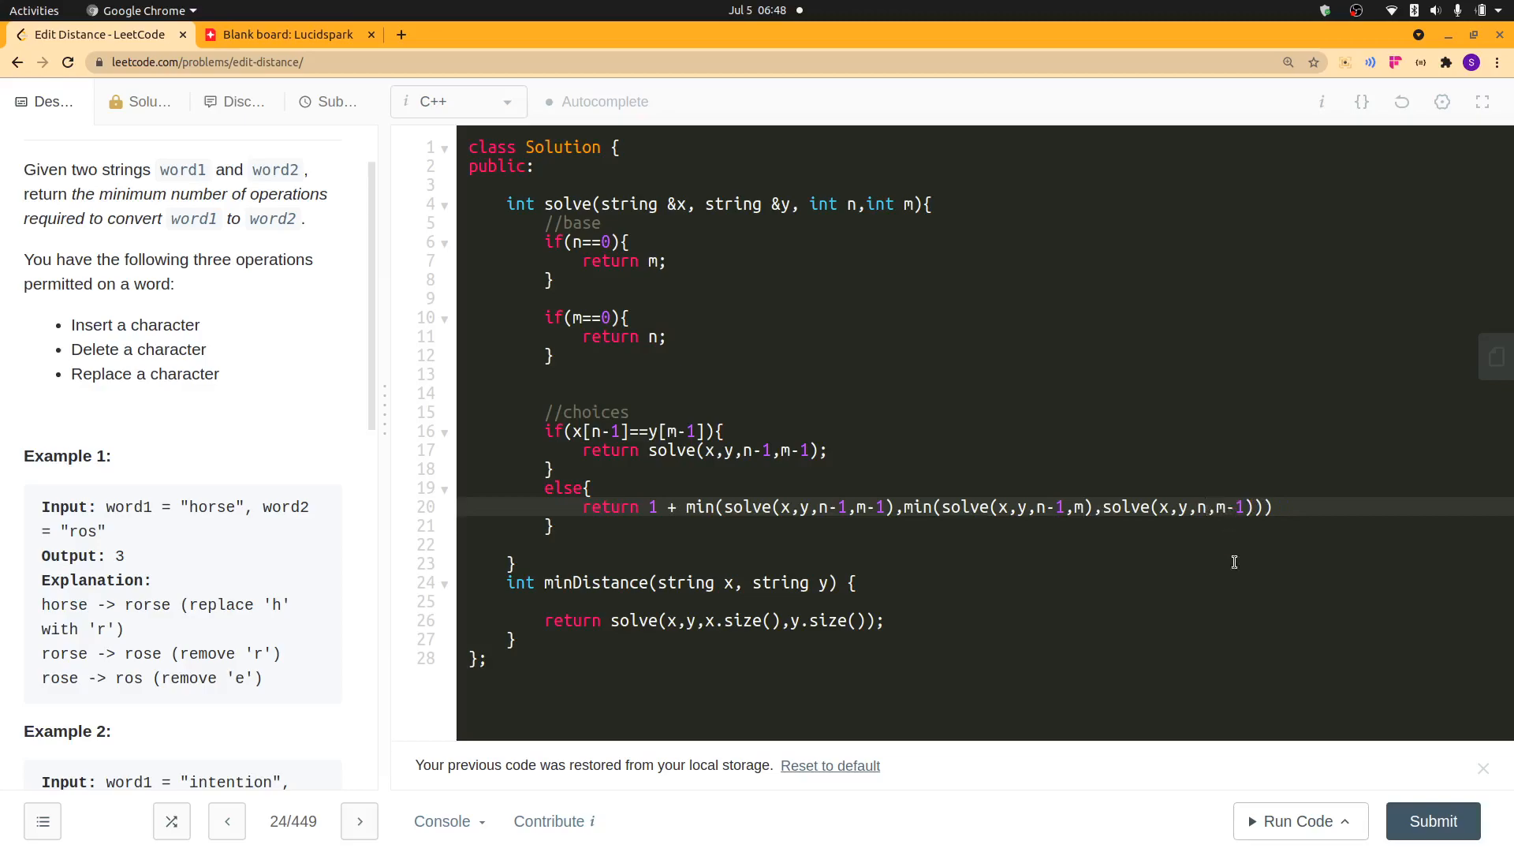
mouse_move(1359, 509)
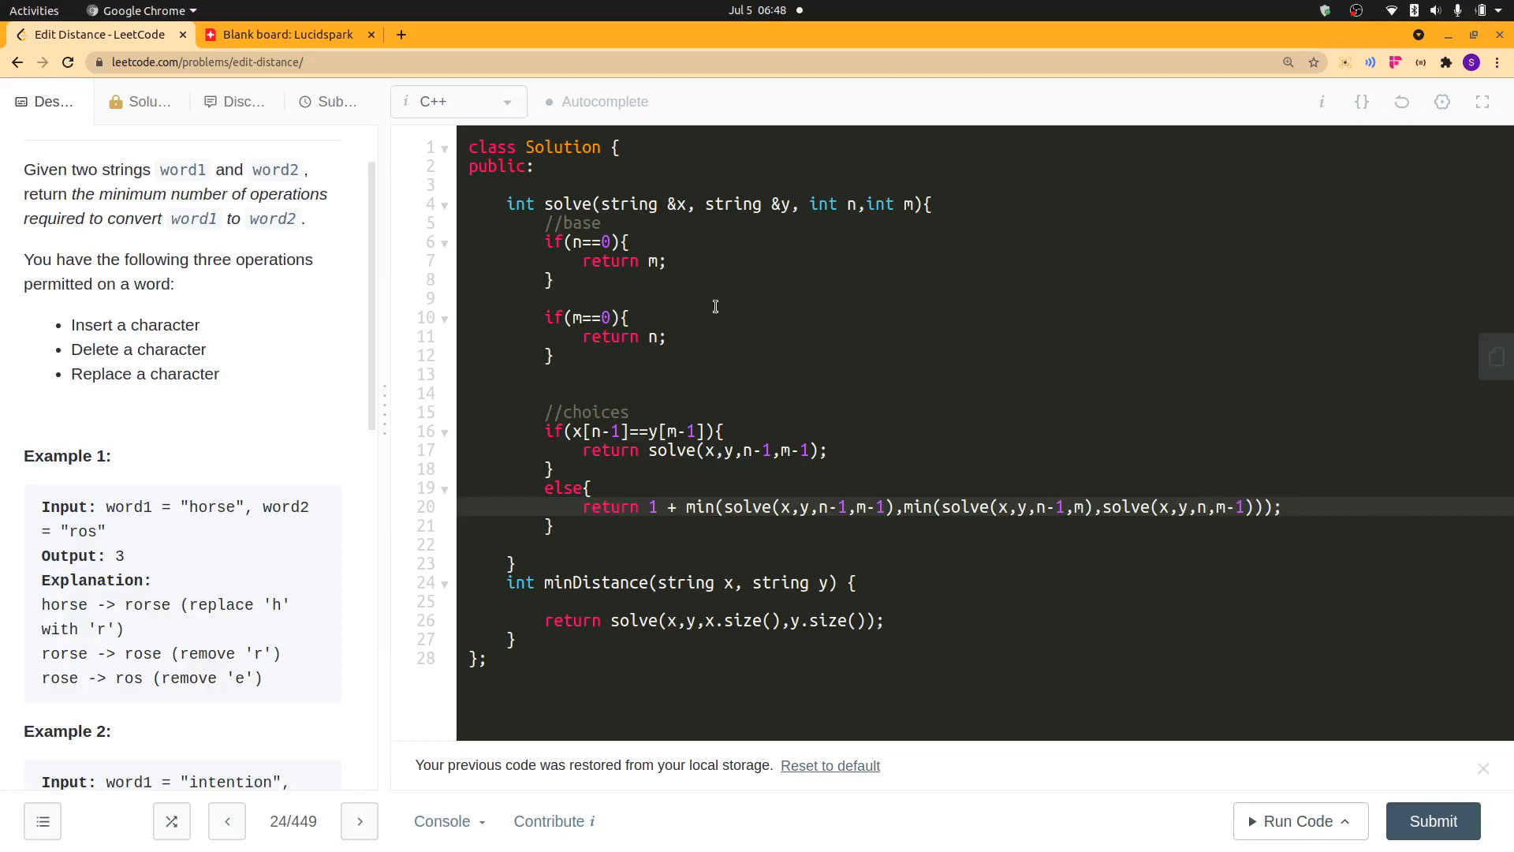
click(1298, 821)
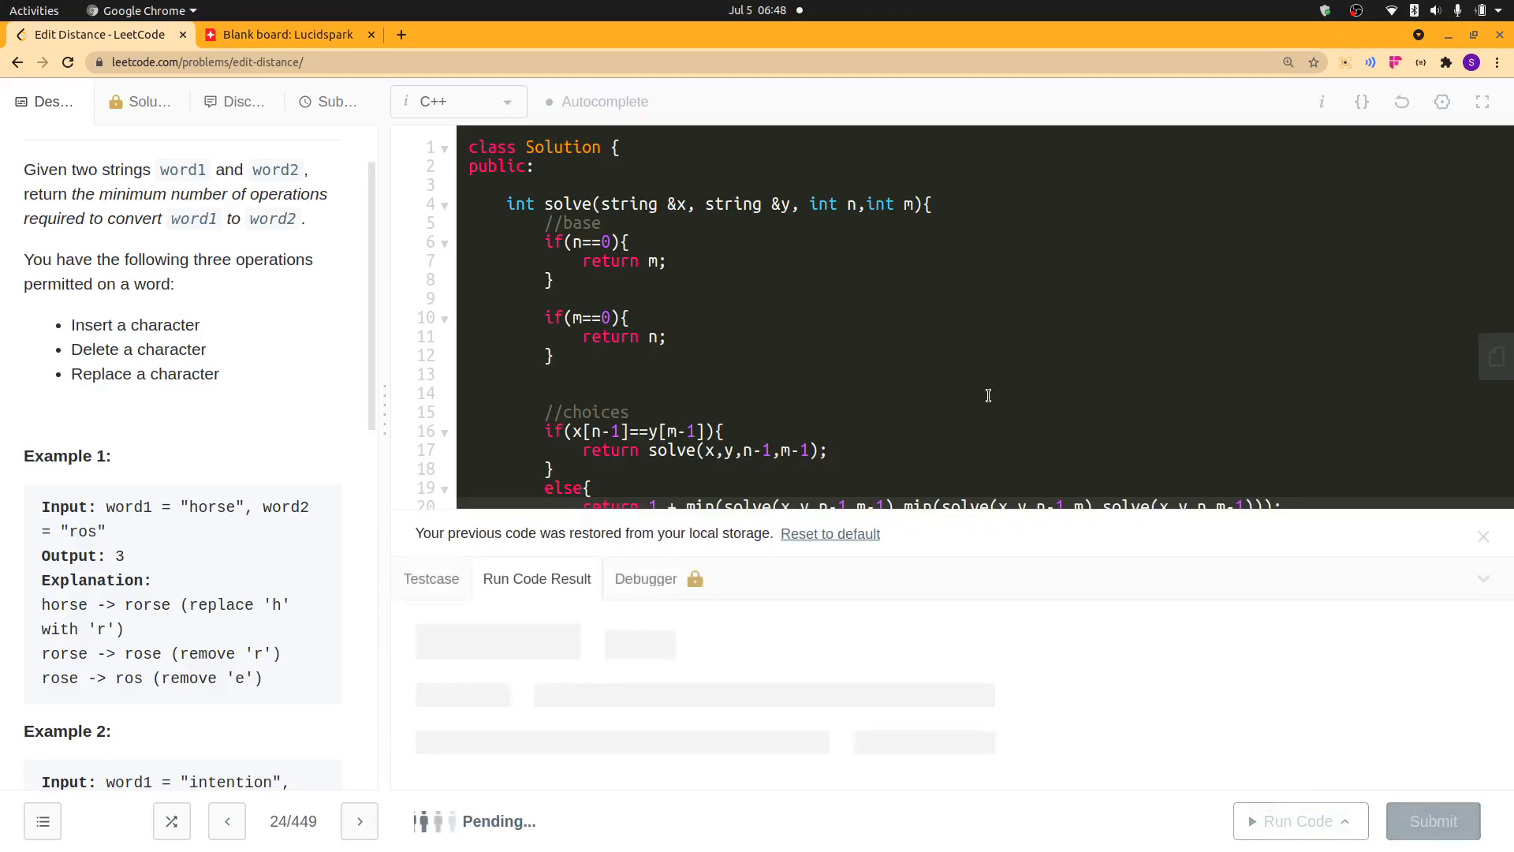
- Review the Time Limit Exceeded submission result, then go back to the problem description
scroll(down, 3)
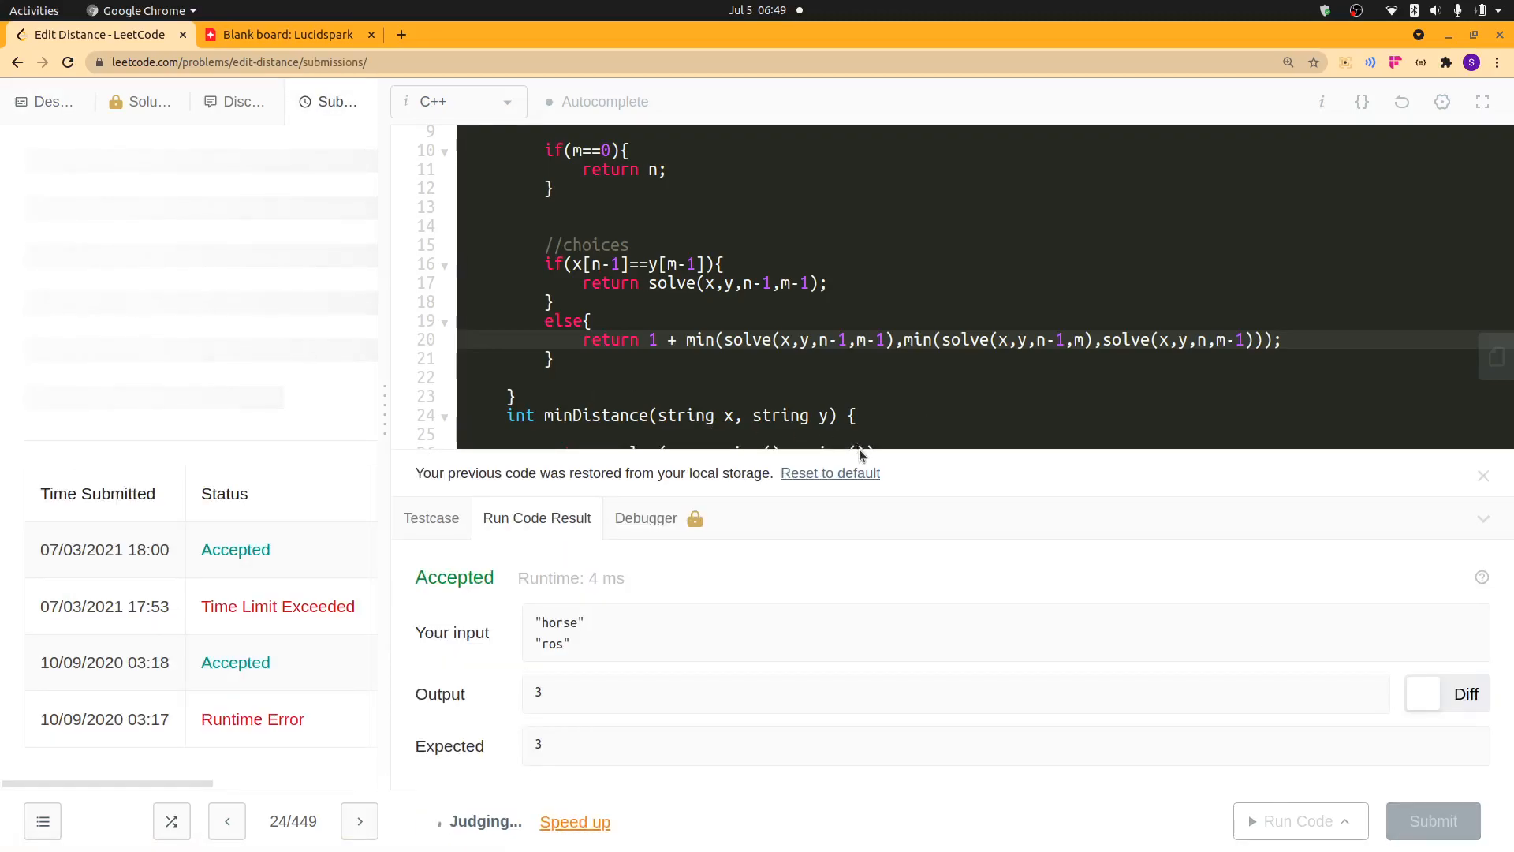
mouse_move(876, 445)
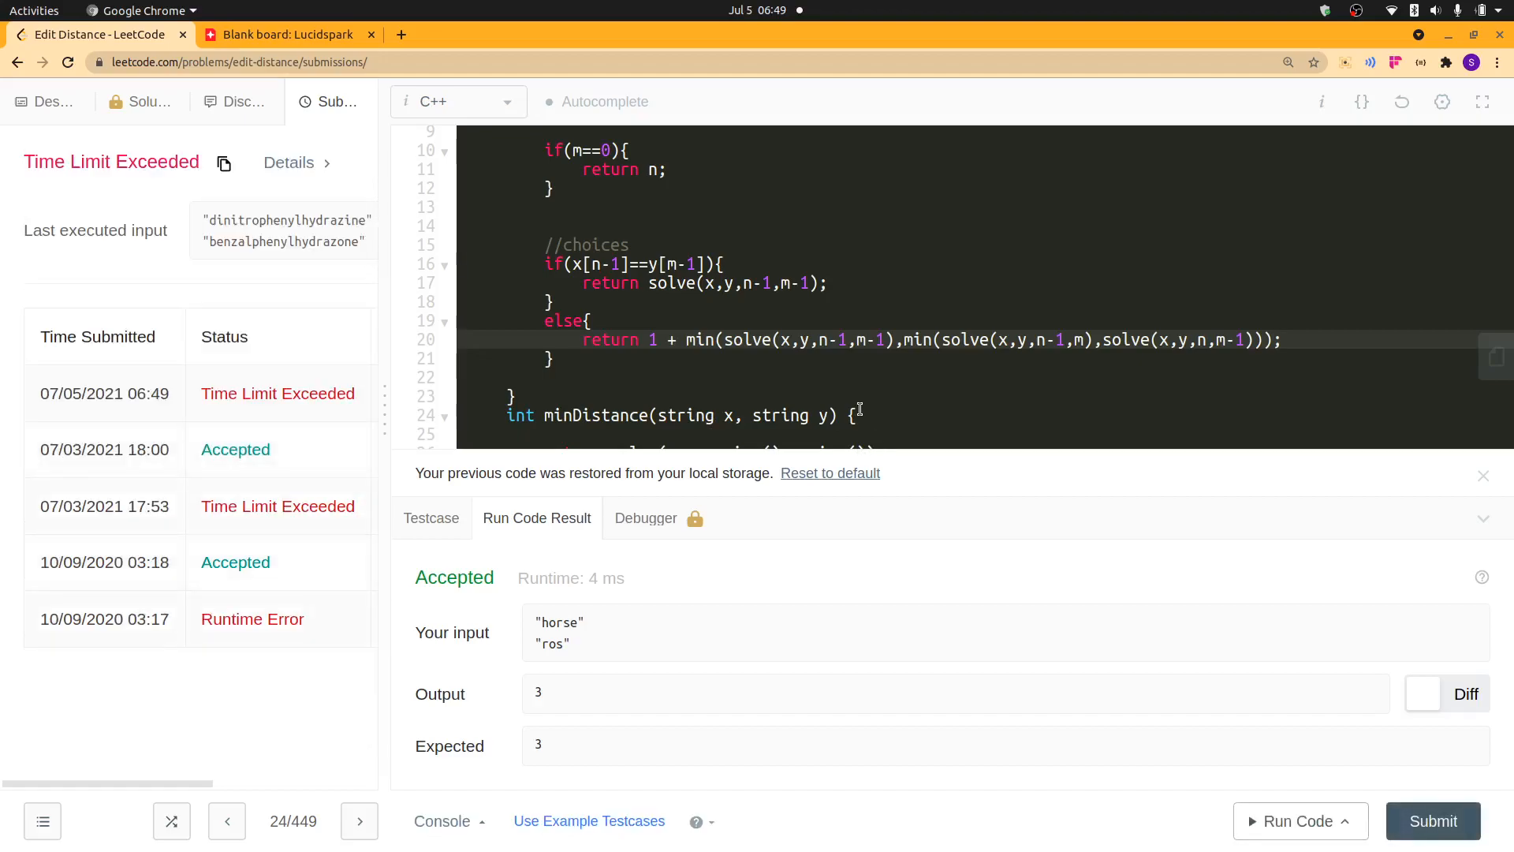
click(46, 102)
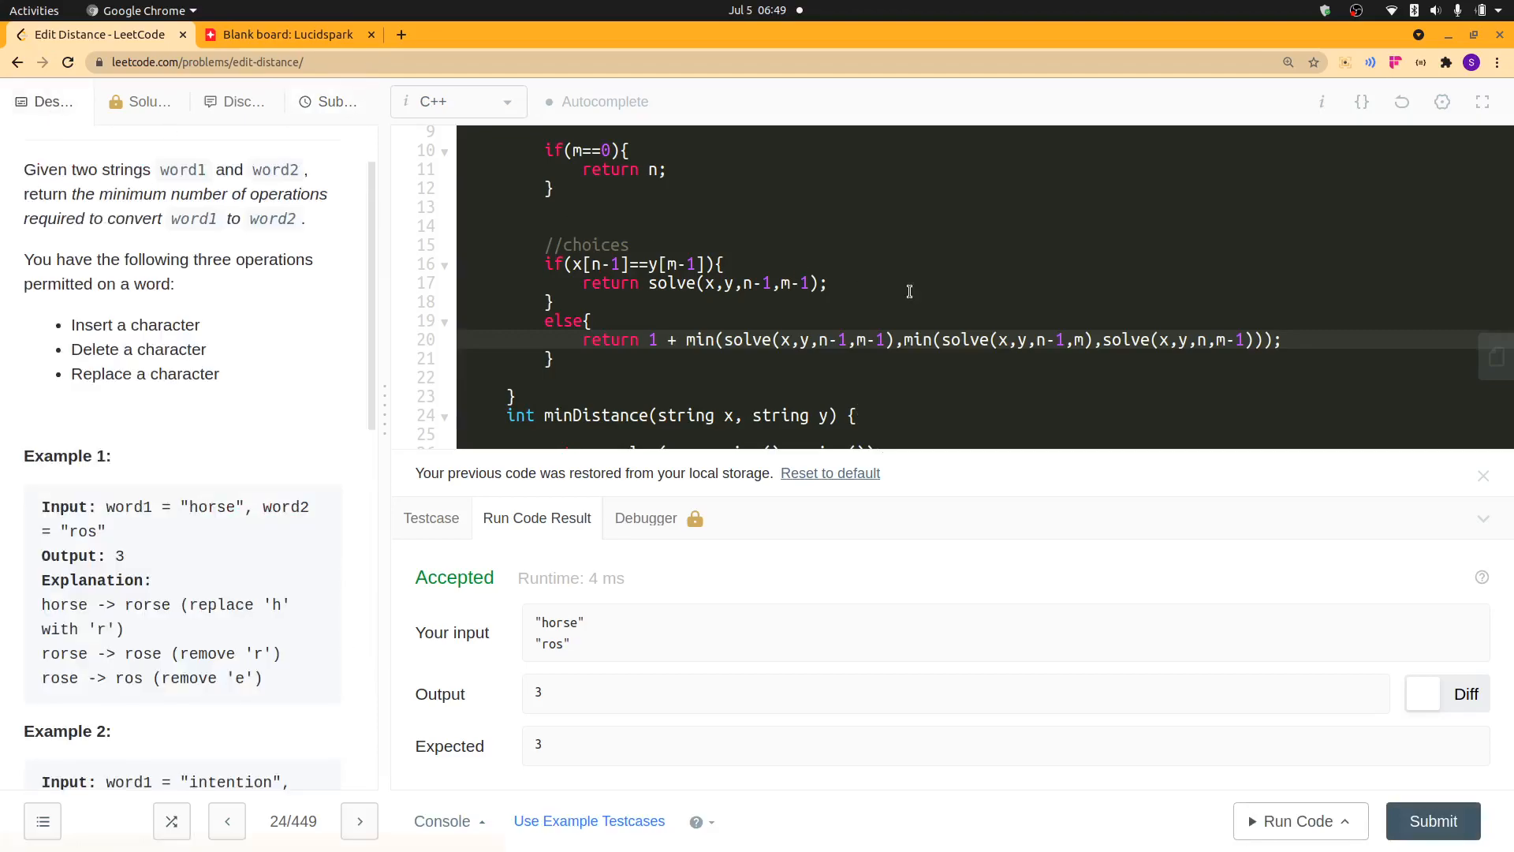
scroll(up, 3)
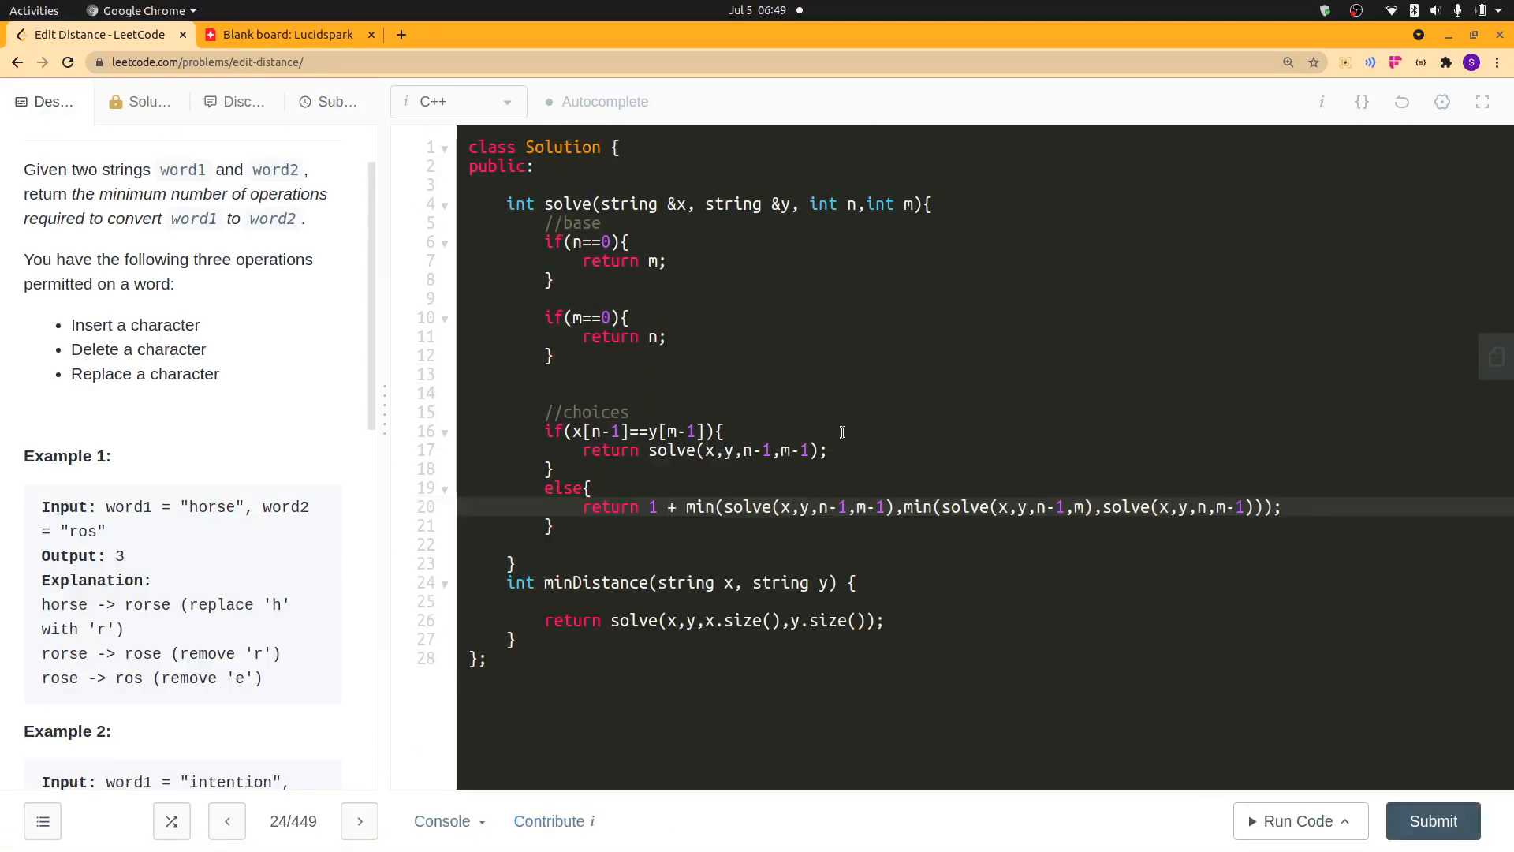
mouse_move(650, 214)
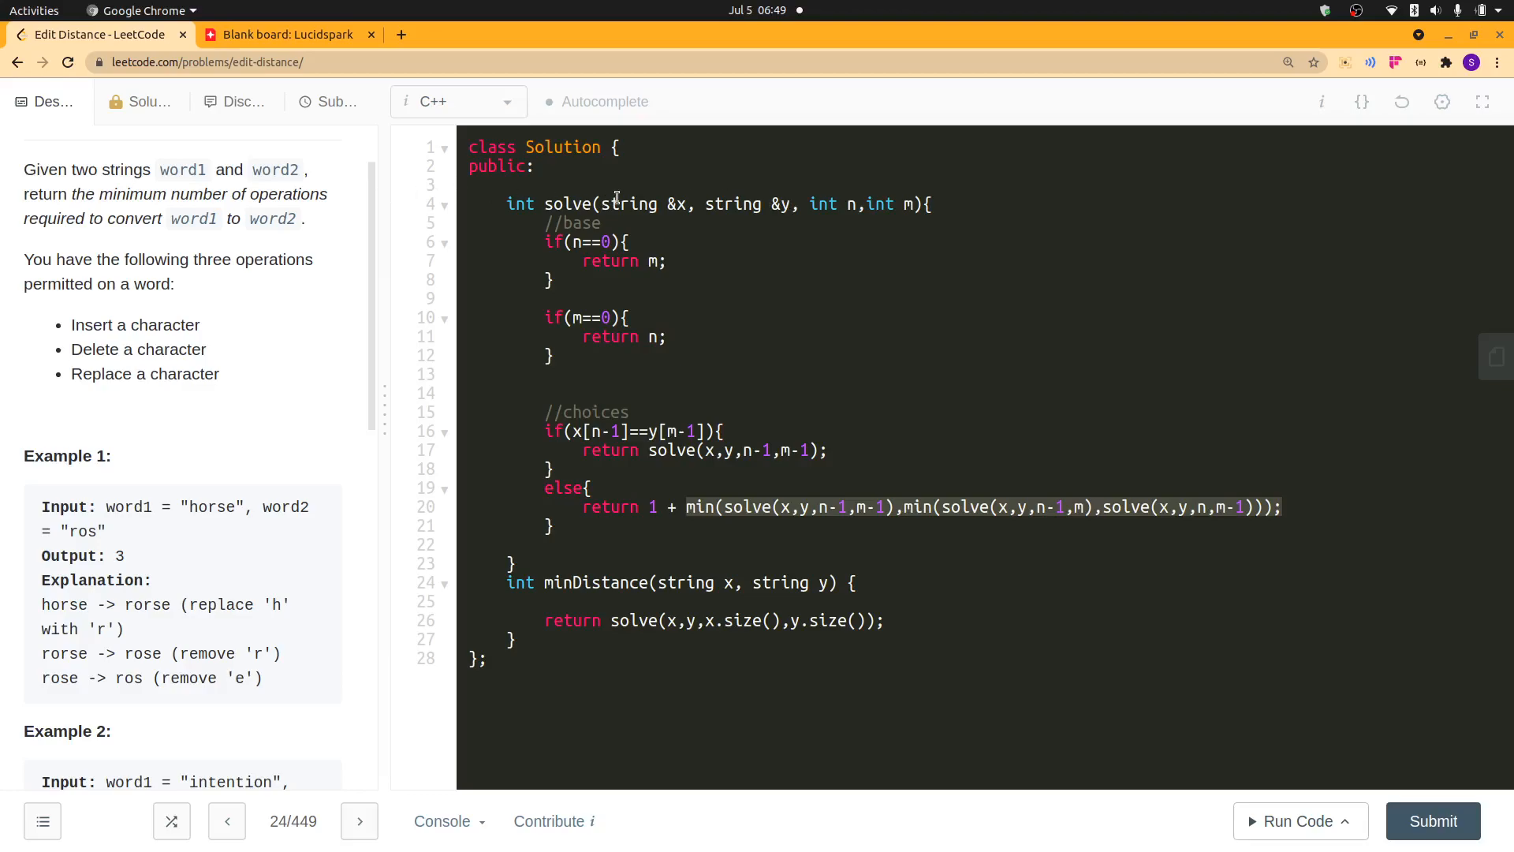
click(509, 184)
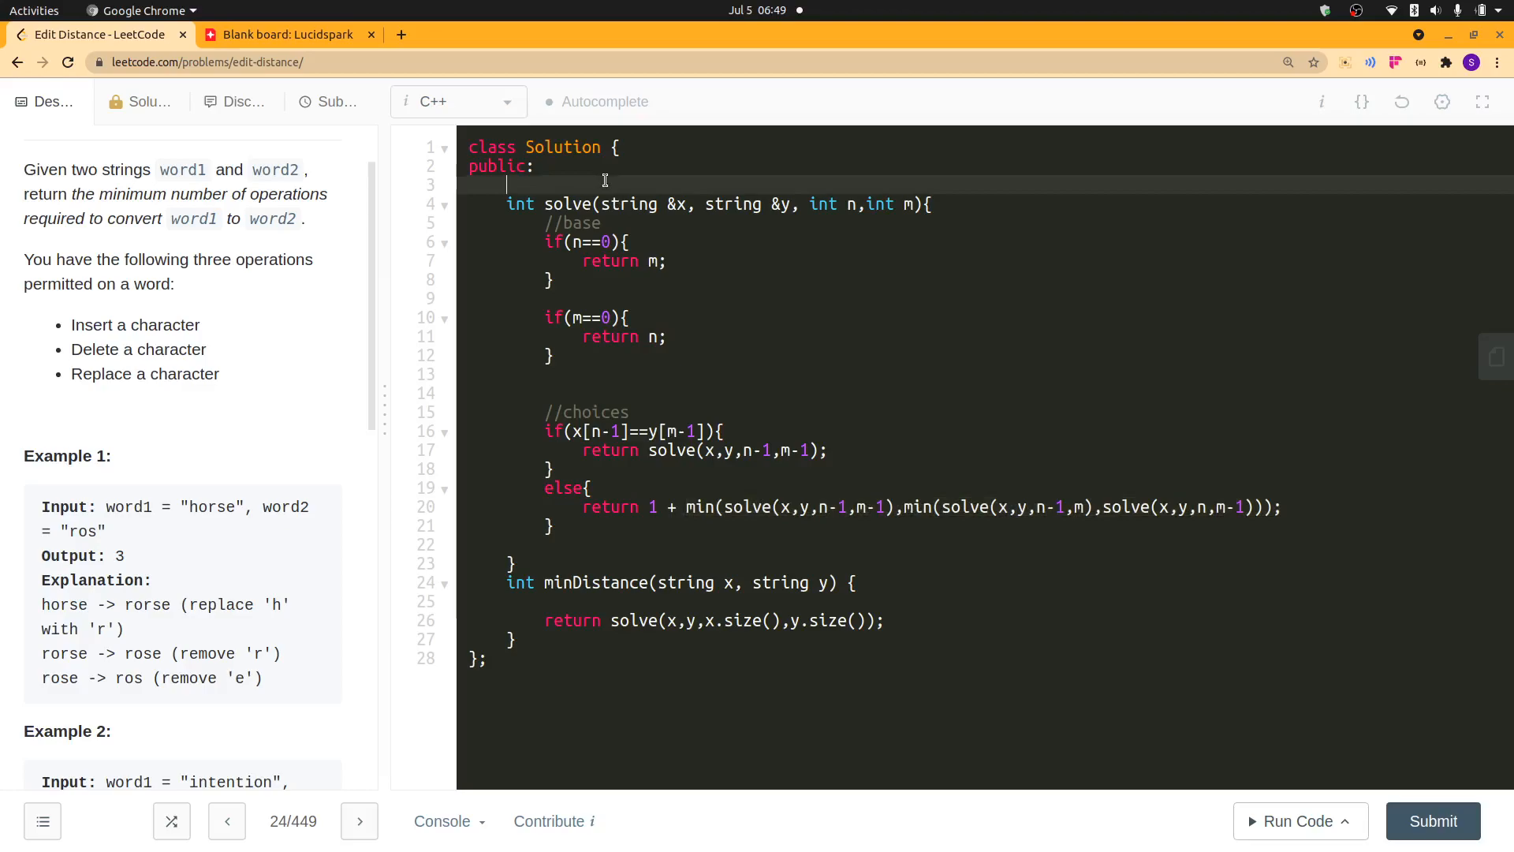
- Declare a member vector<vector<int>> dp in the Solution class
text(vec)
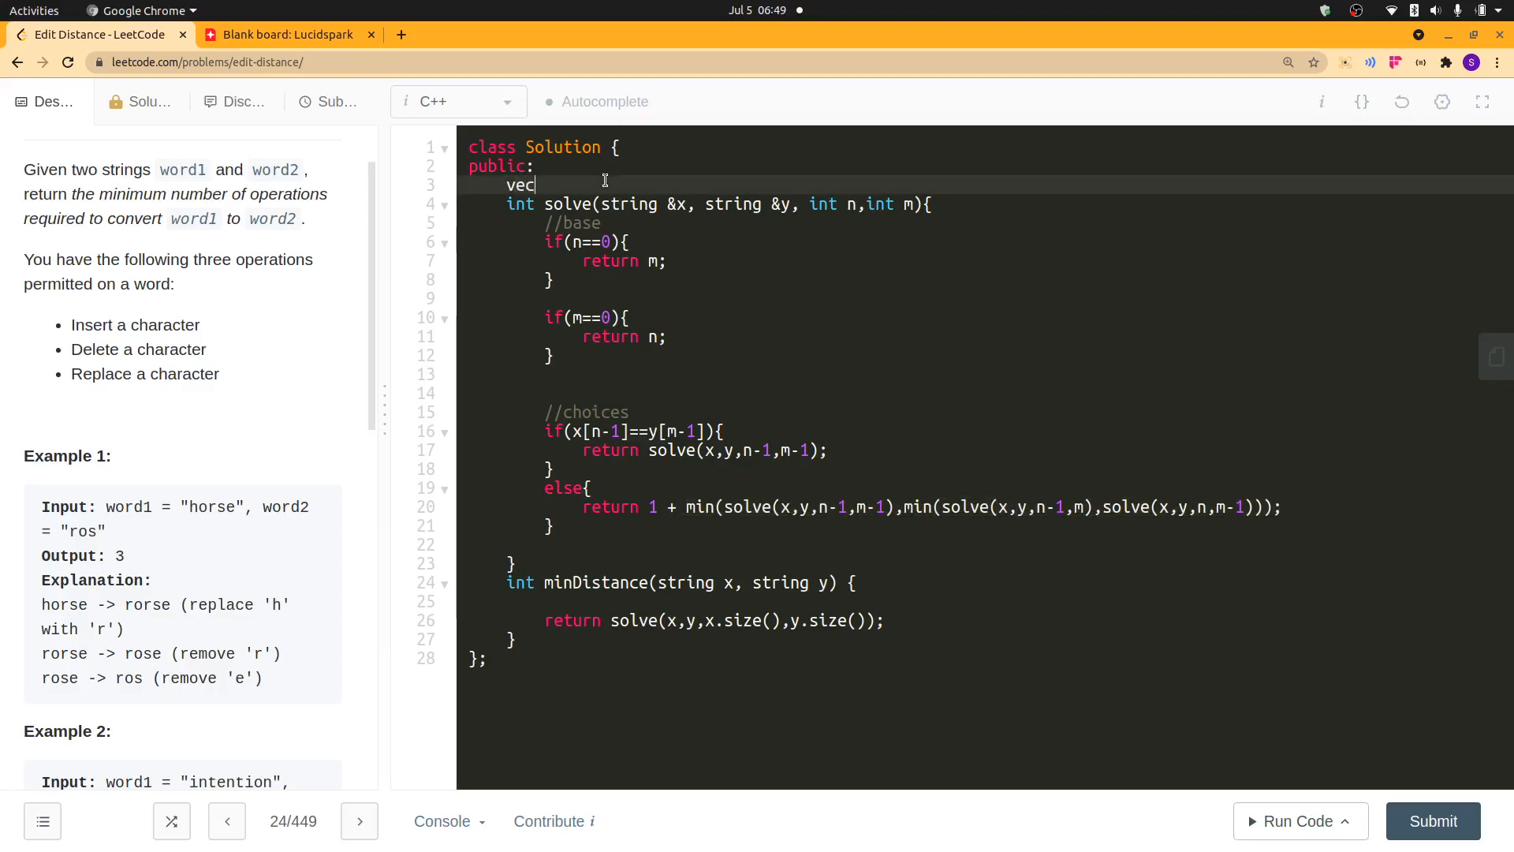
text(tor<)
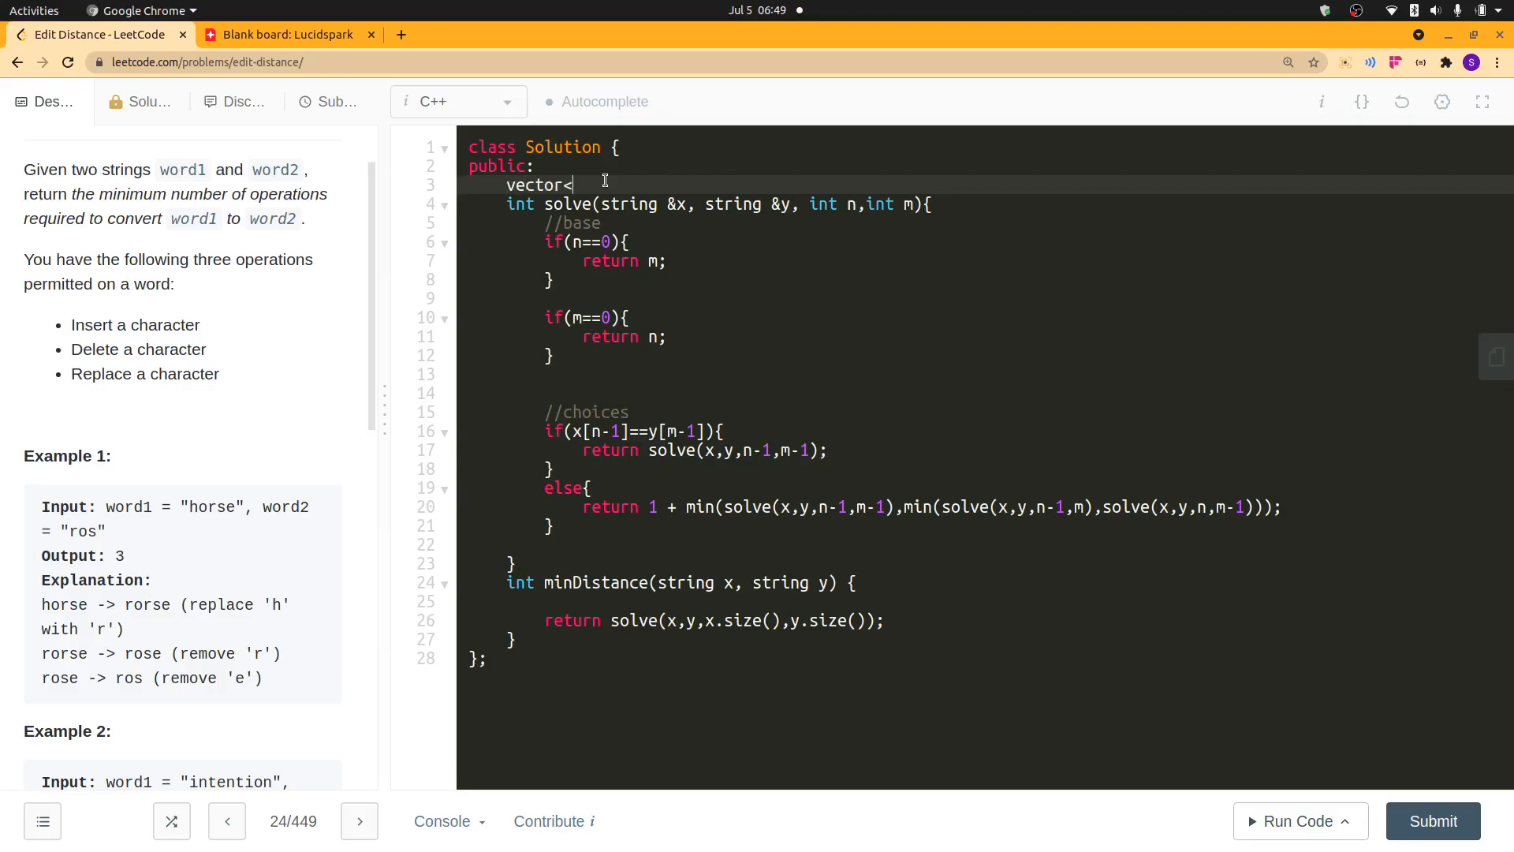
text(vector)
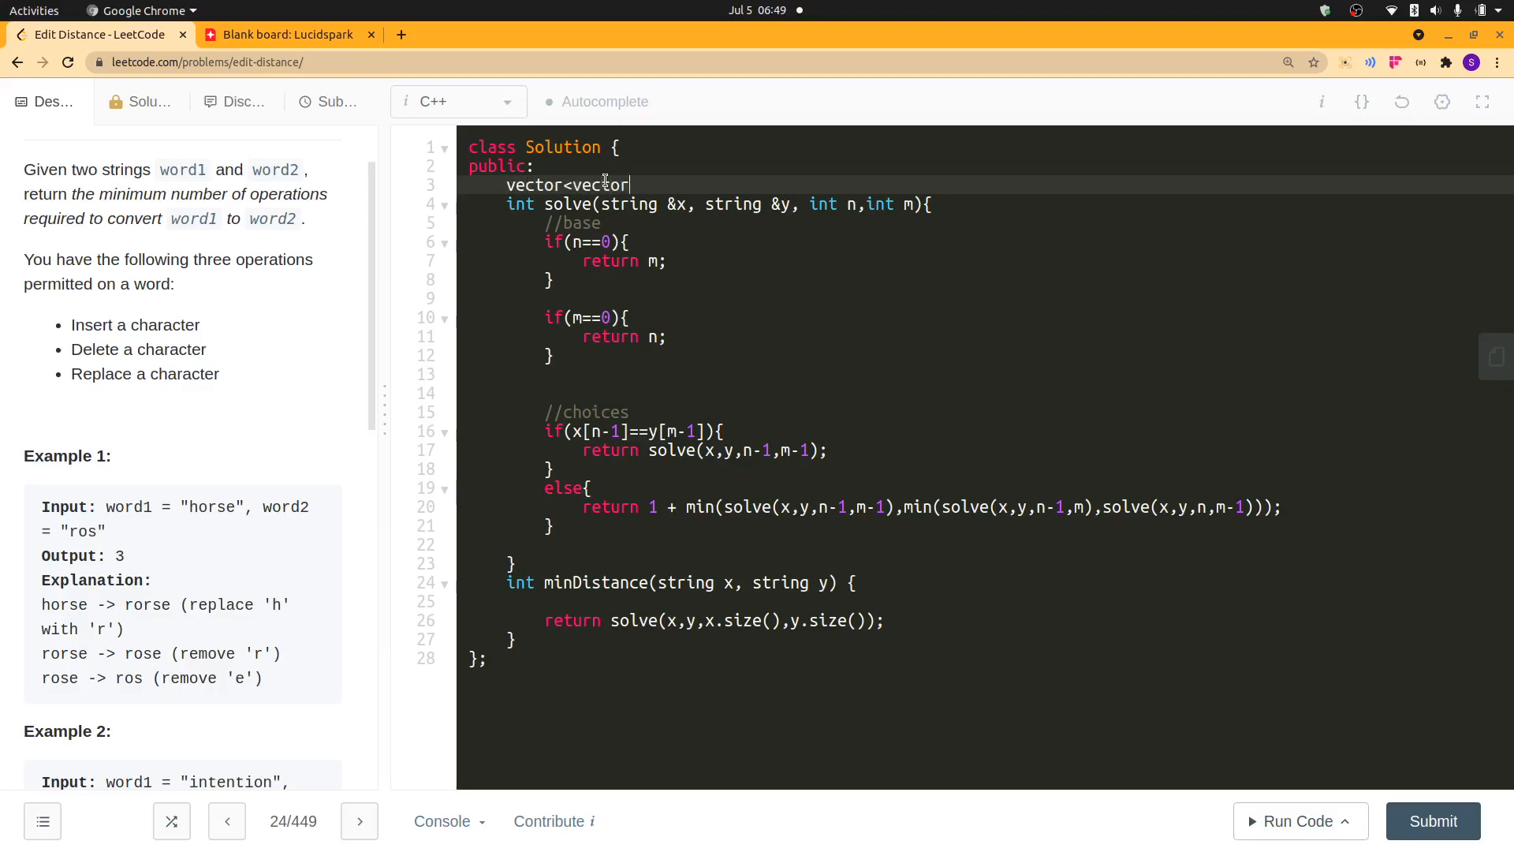
text(<in)
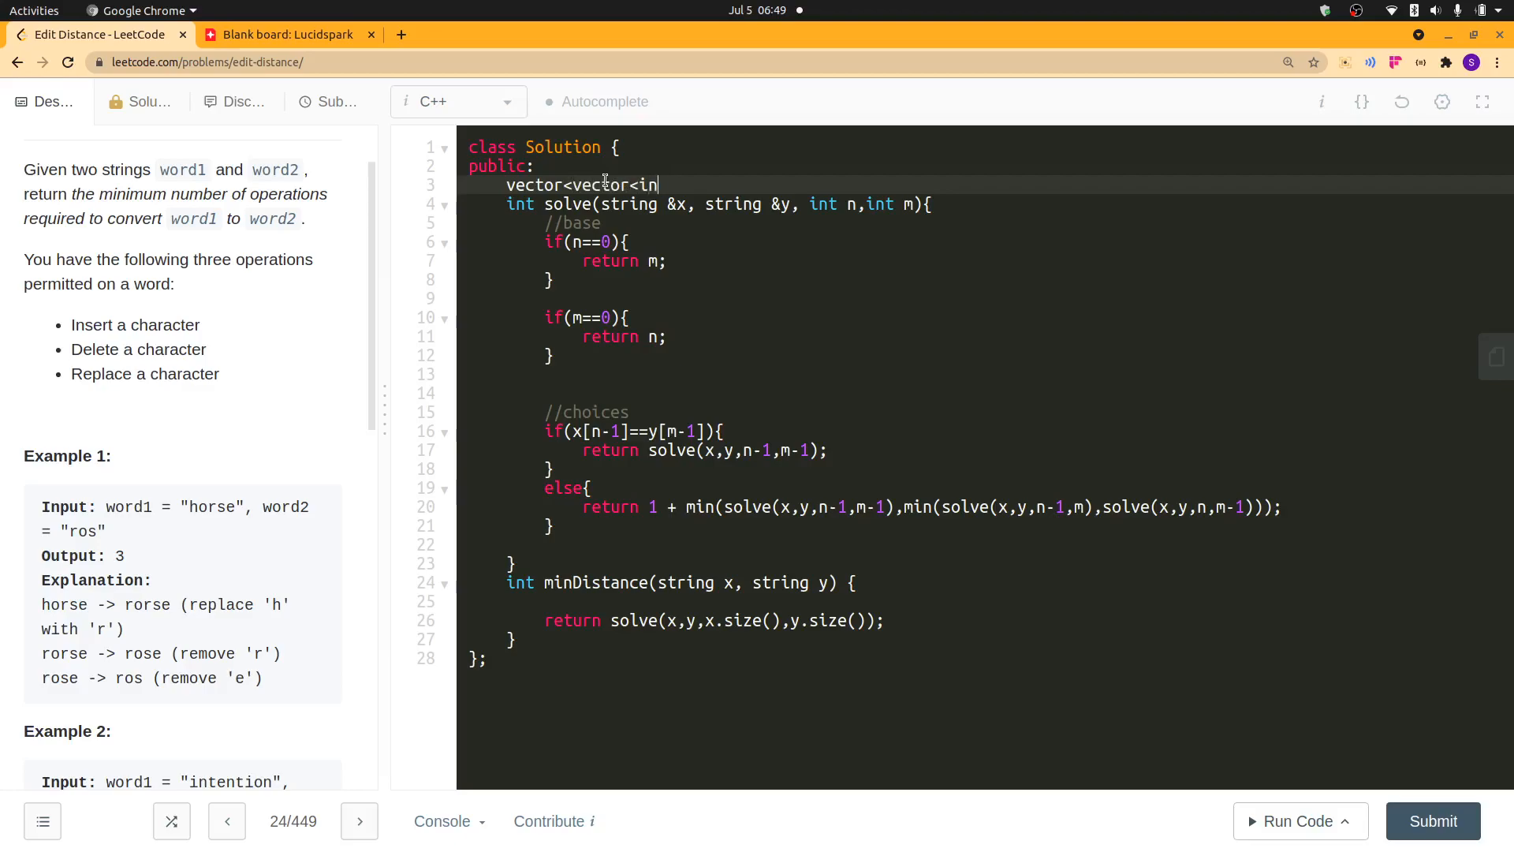
text(t>>dp;)
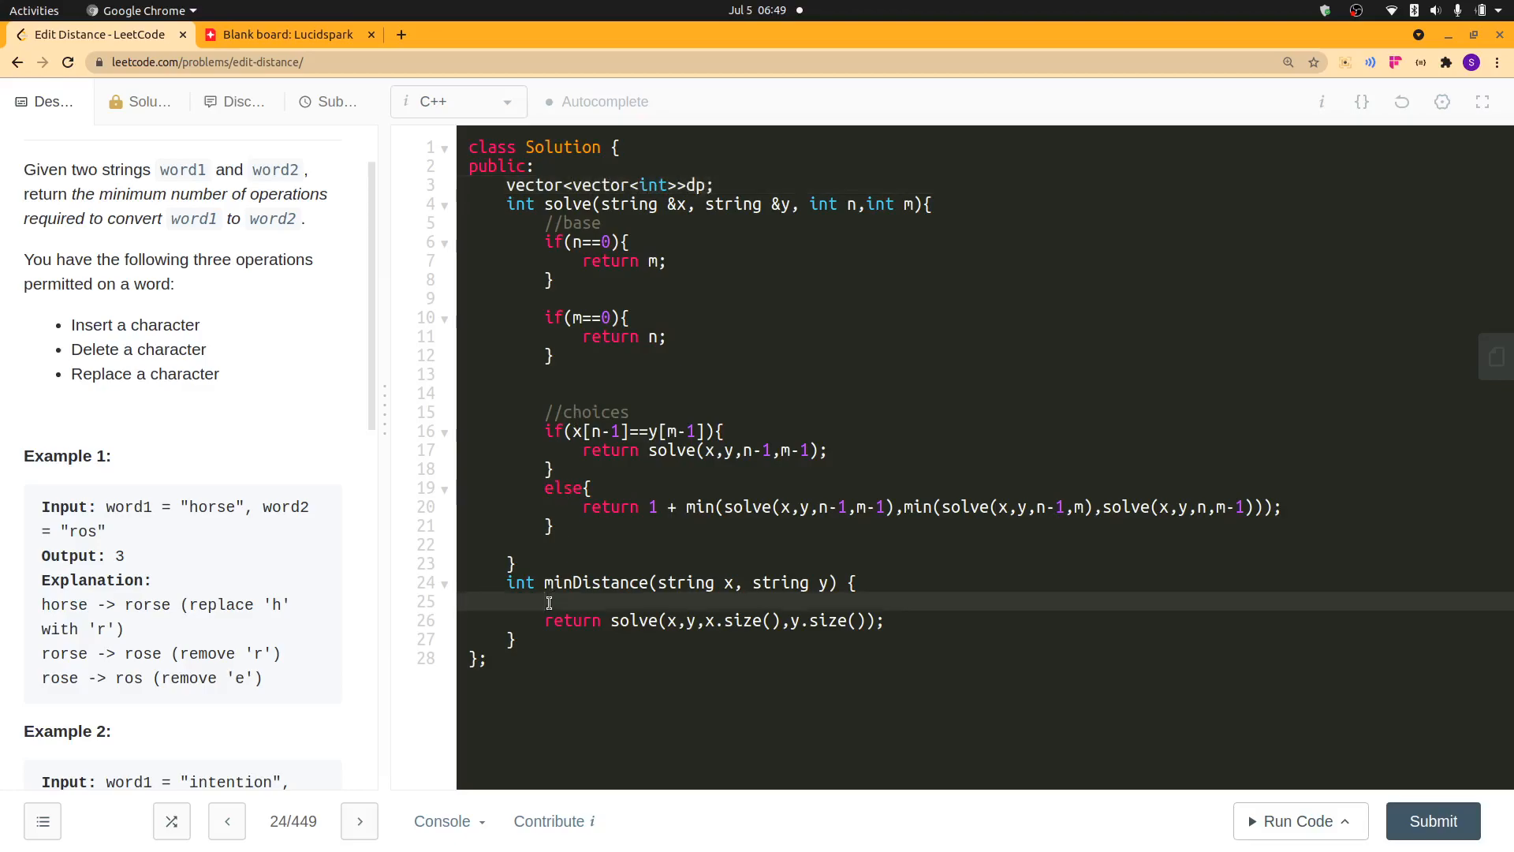
- Resize dp to x.size()+1 rows of y.size()+1 entries filled with -1
text(dp.)
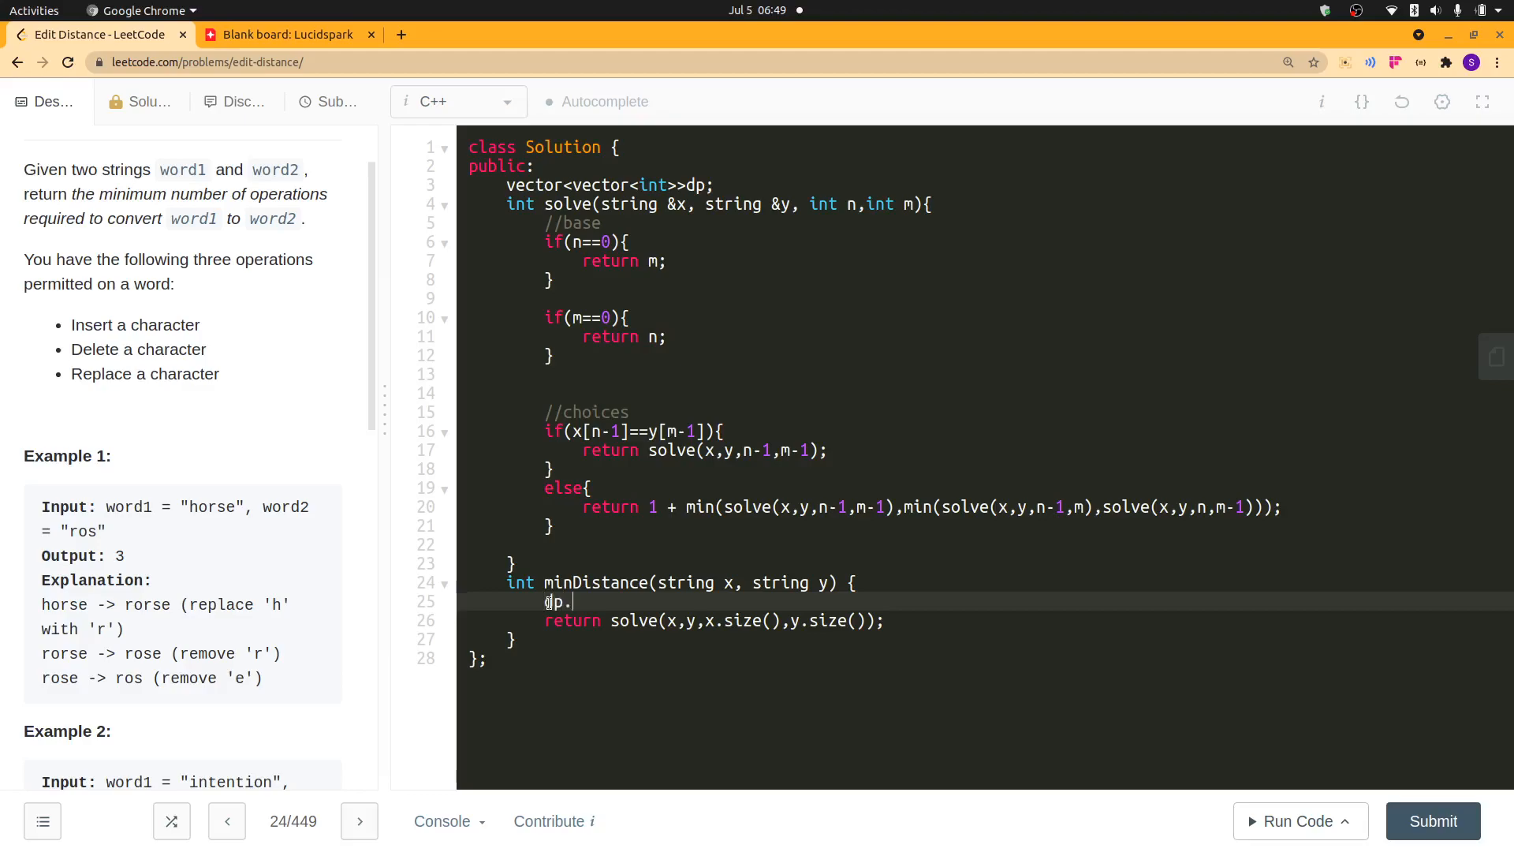
text(resize())
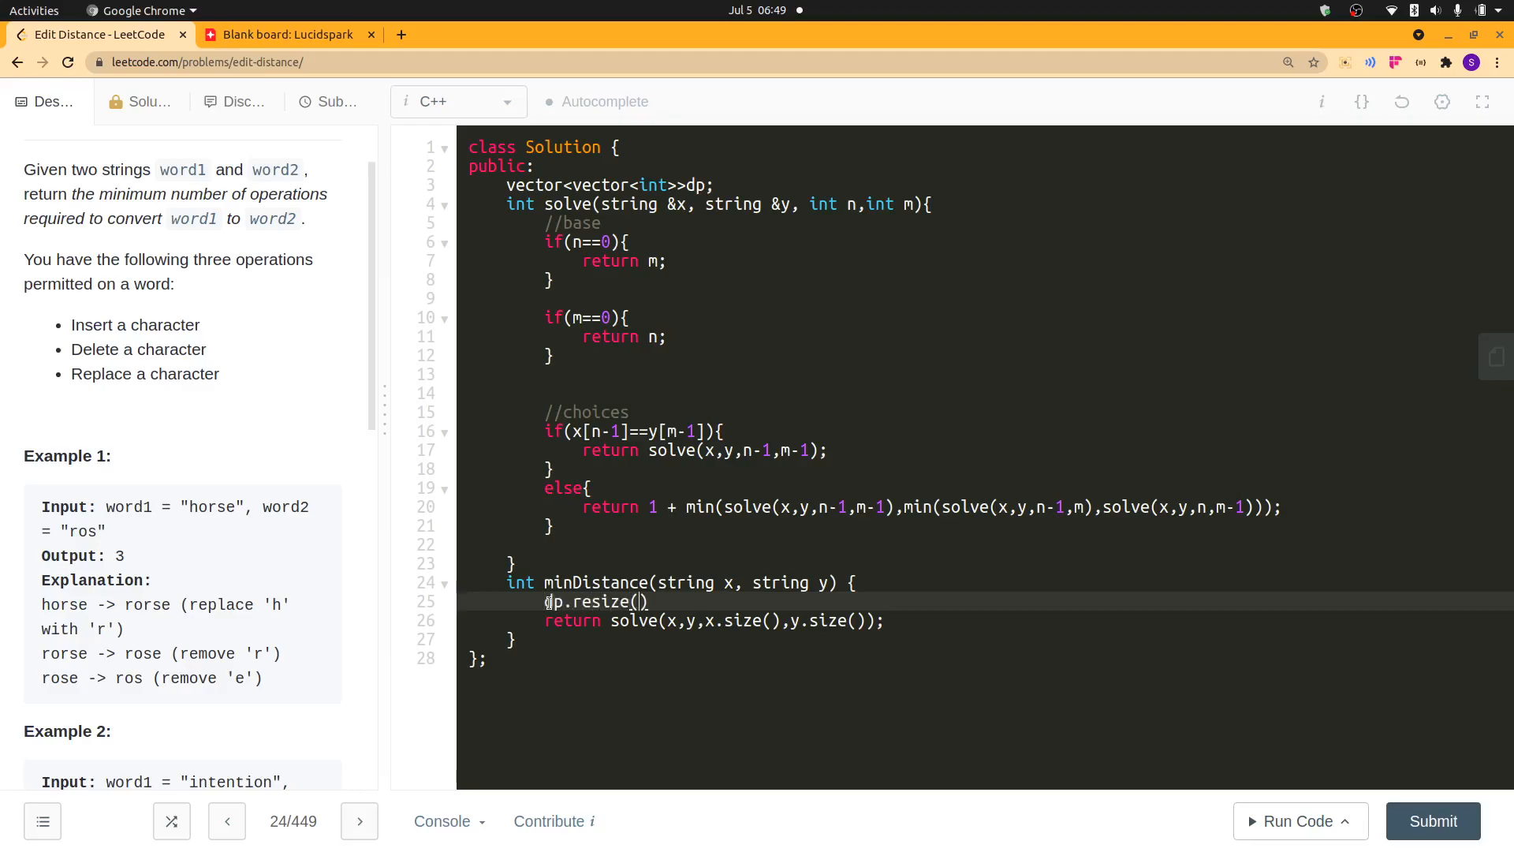
text(x.size())
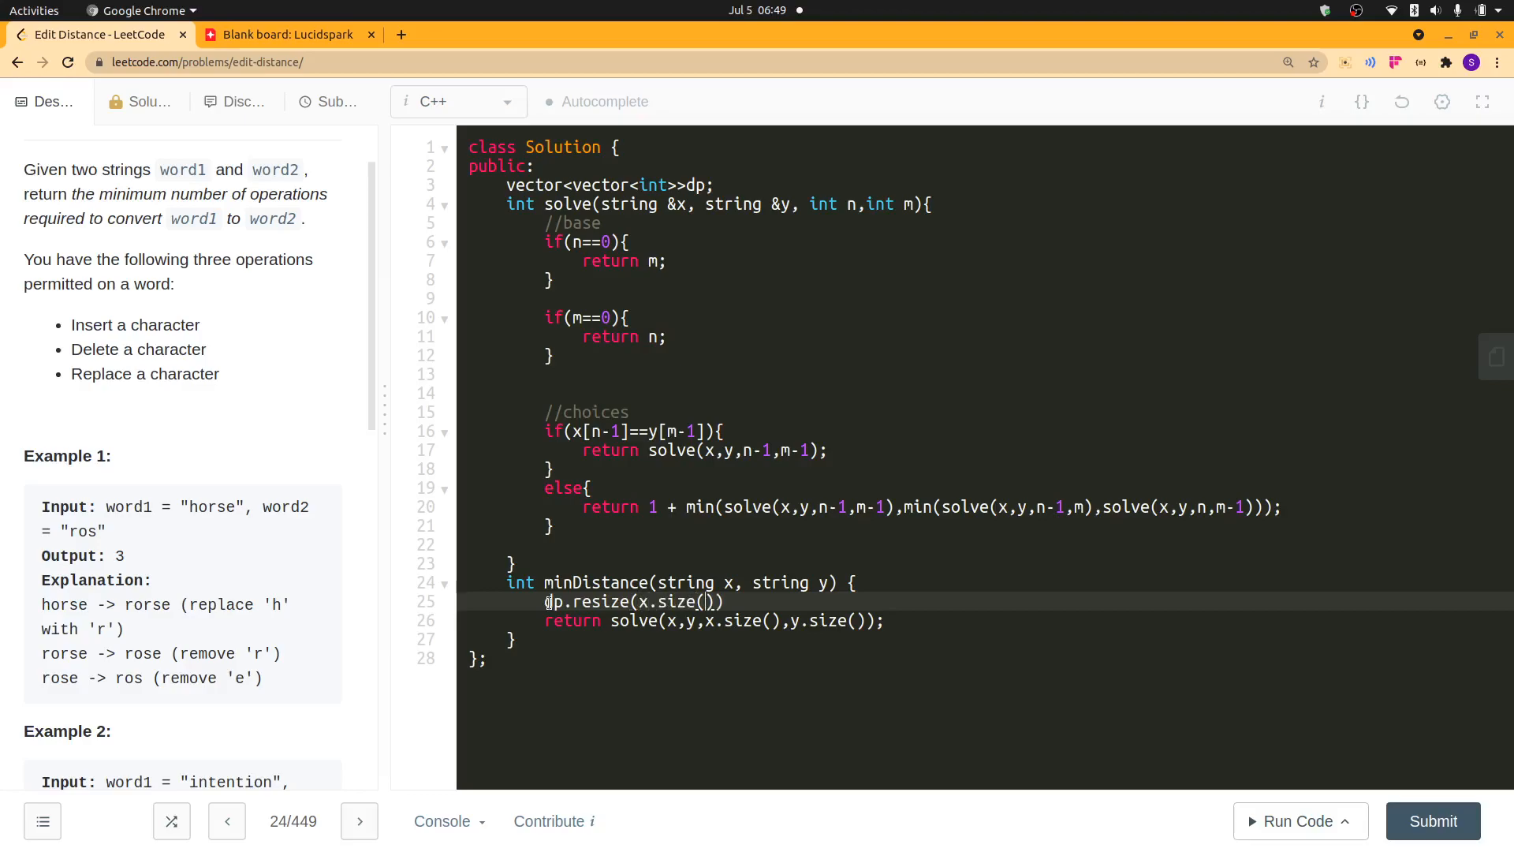
text(+1,)
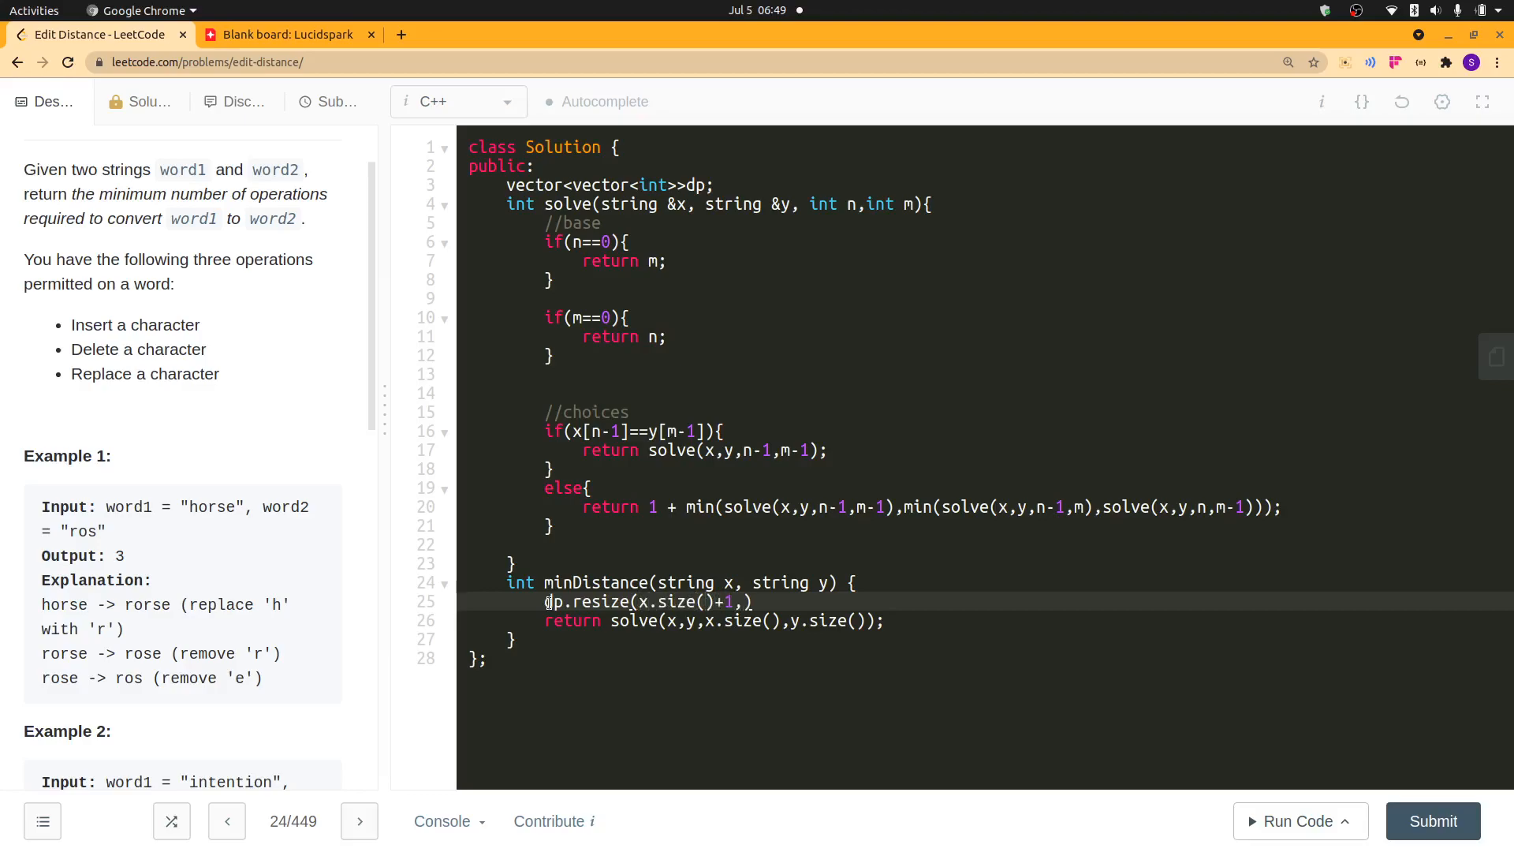
text(vector)
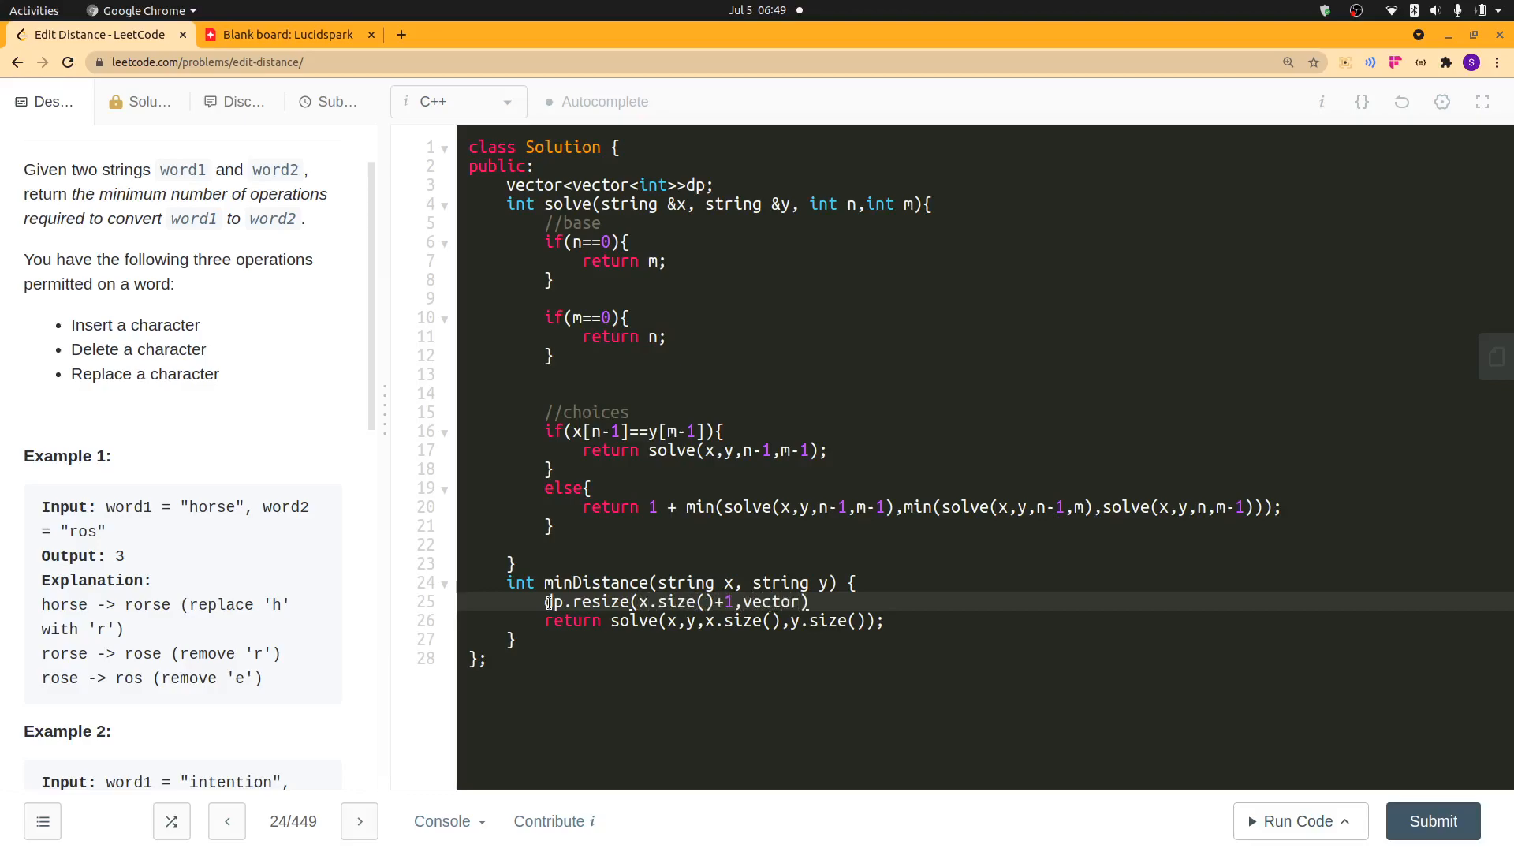
text(int>)
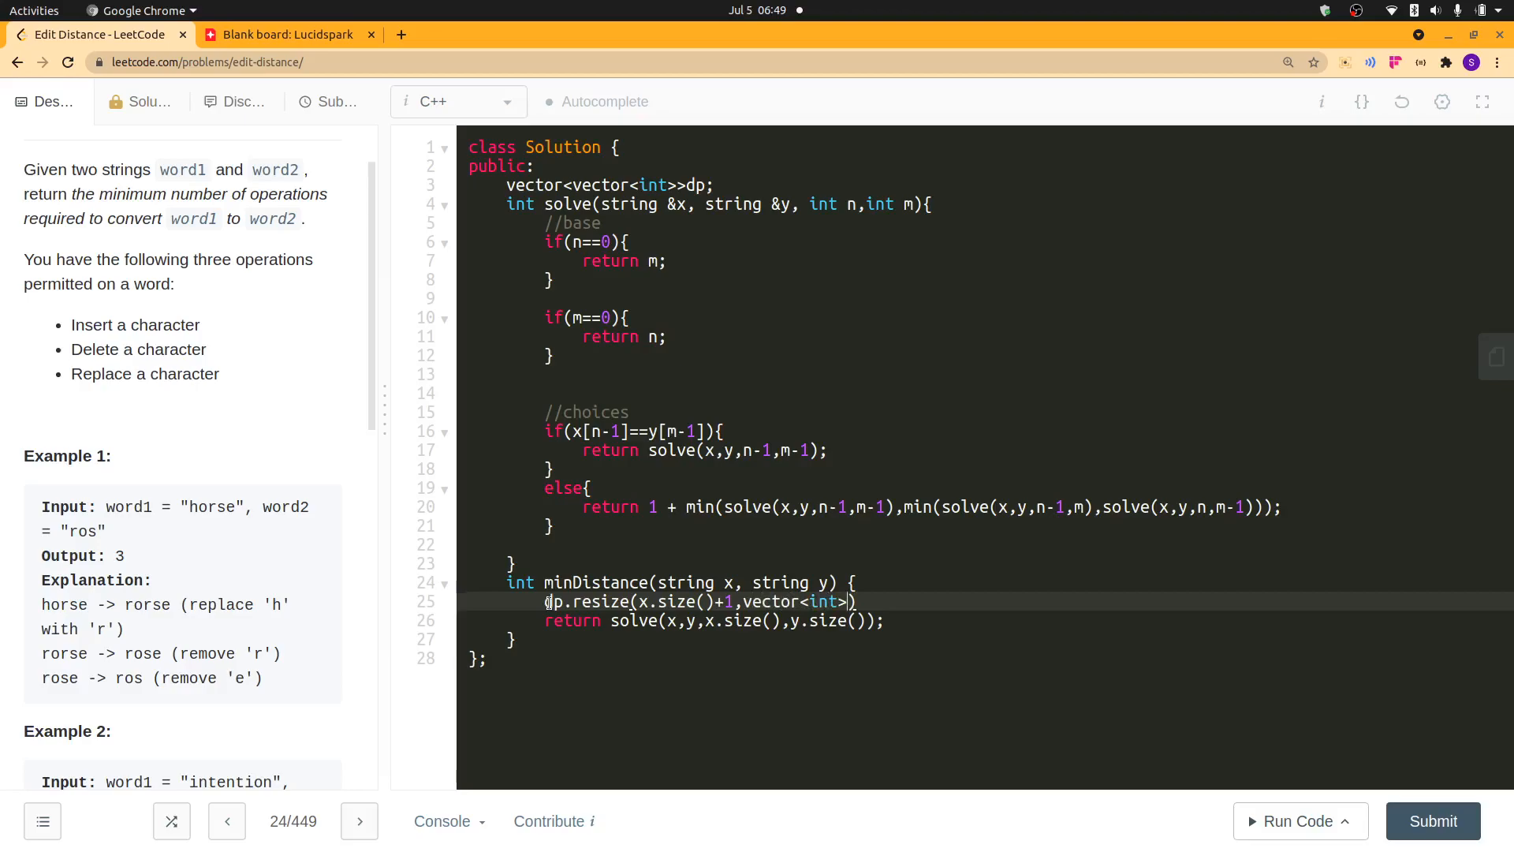
text(y.i)
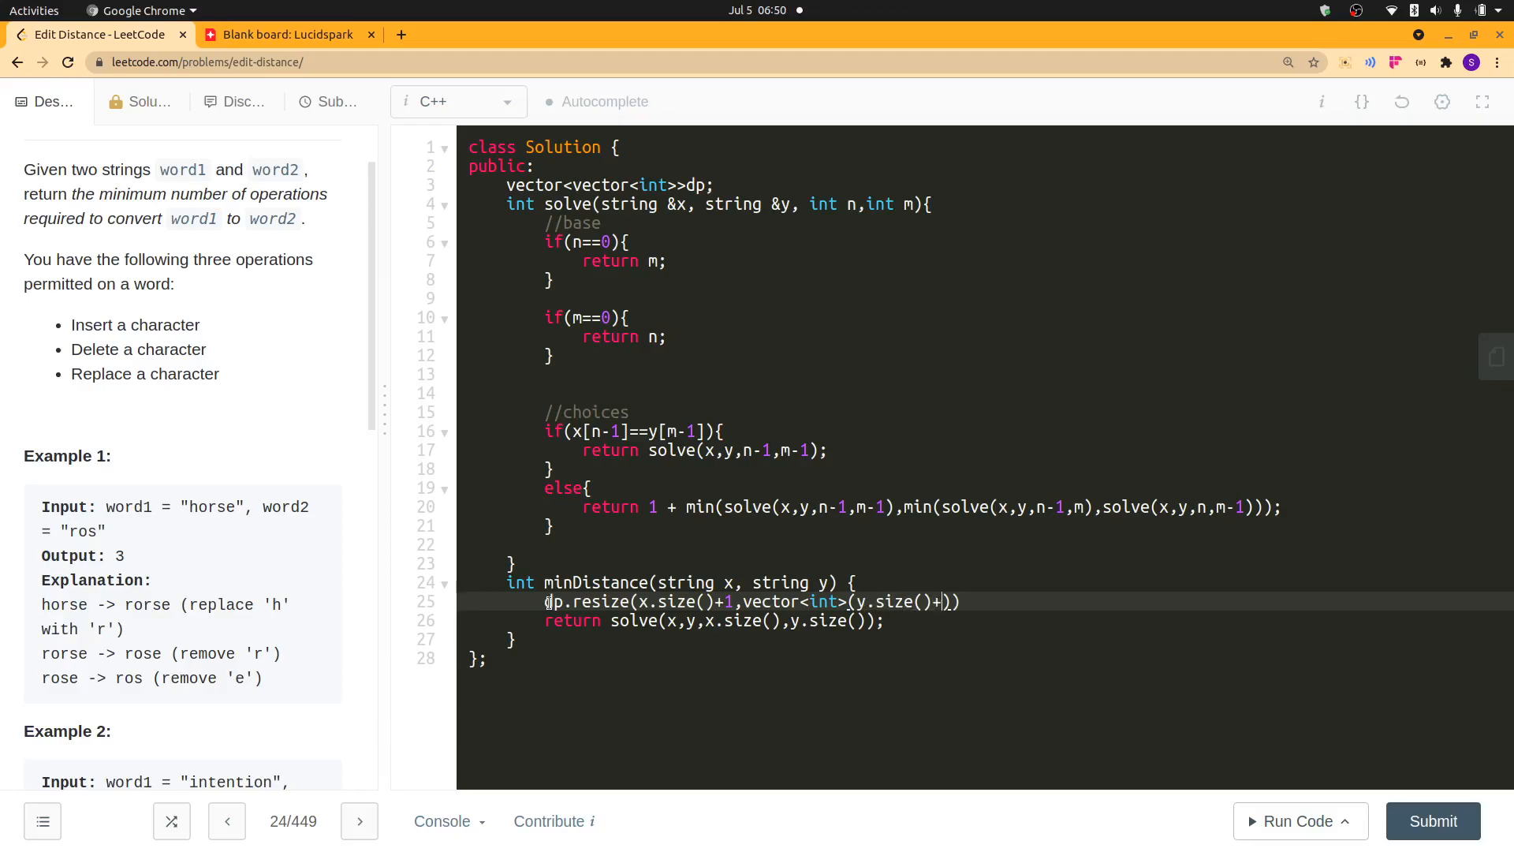
text(1,-1)
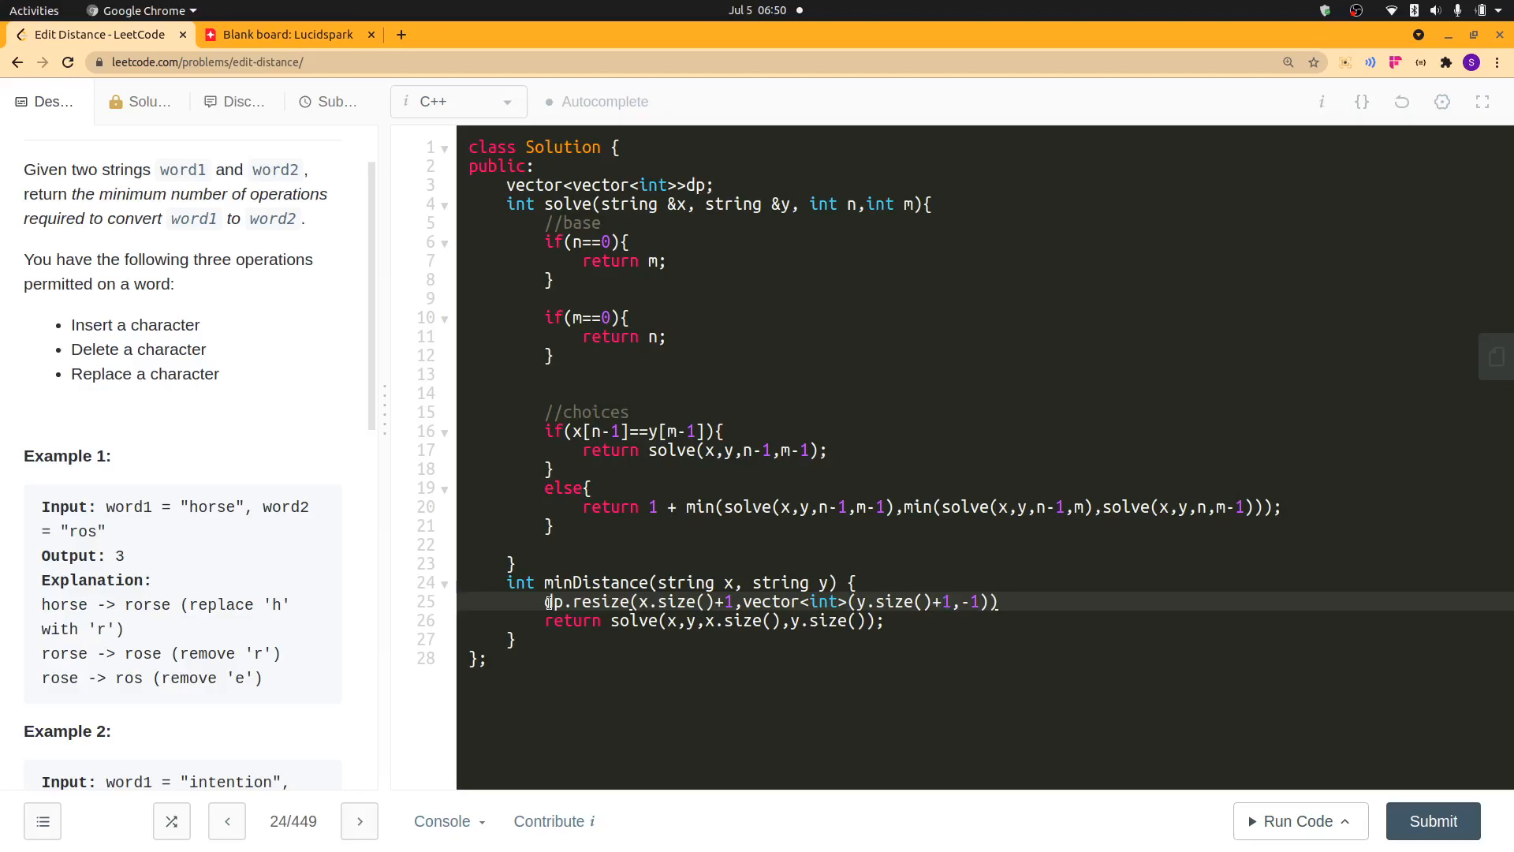
text(;)
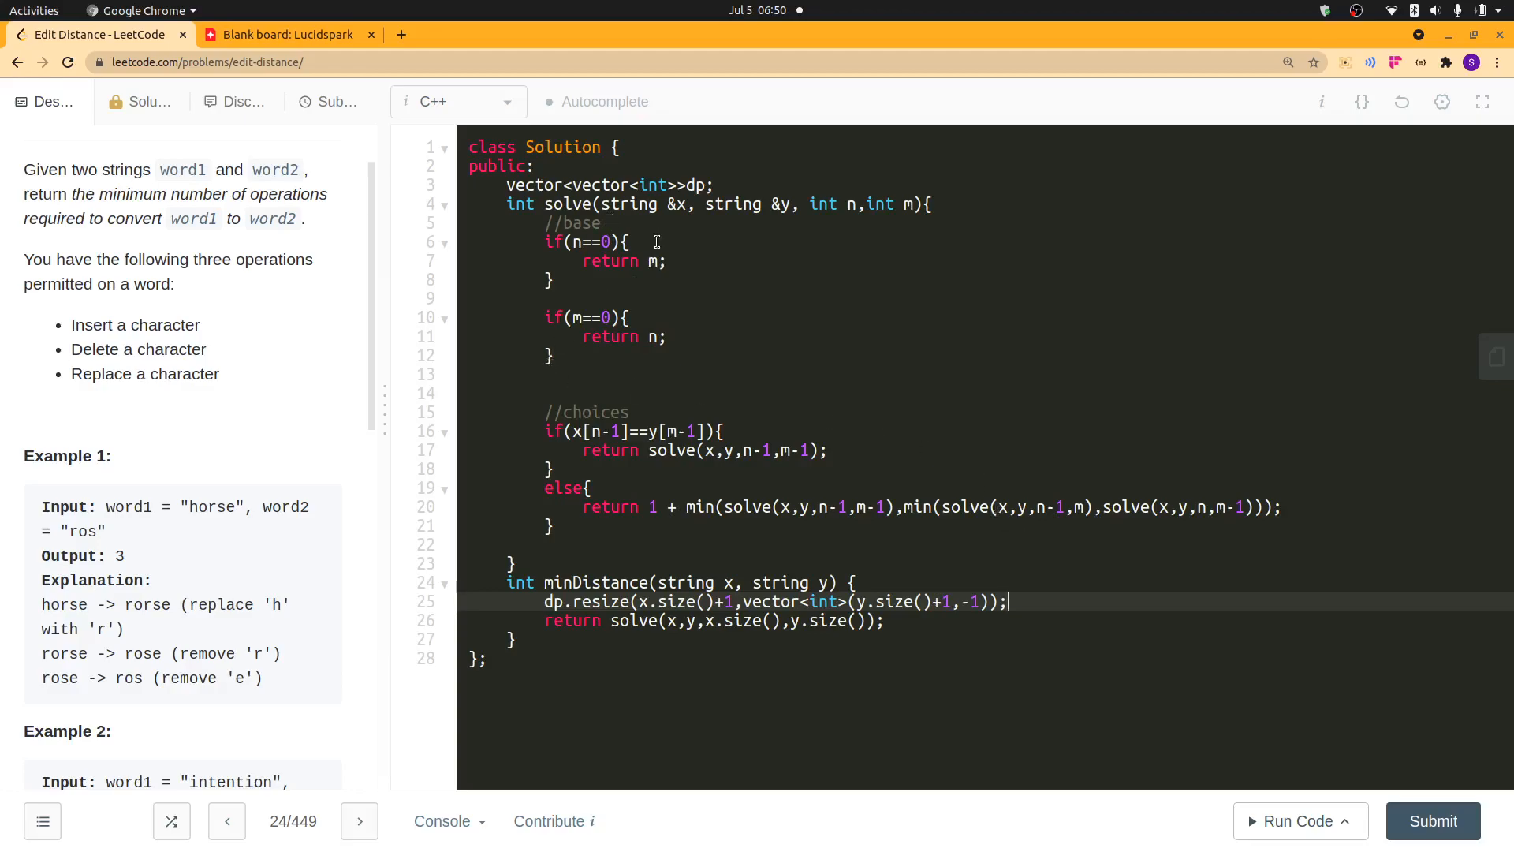
mouse_move(767, 313)
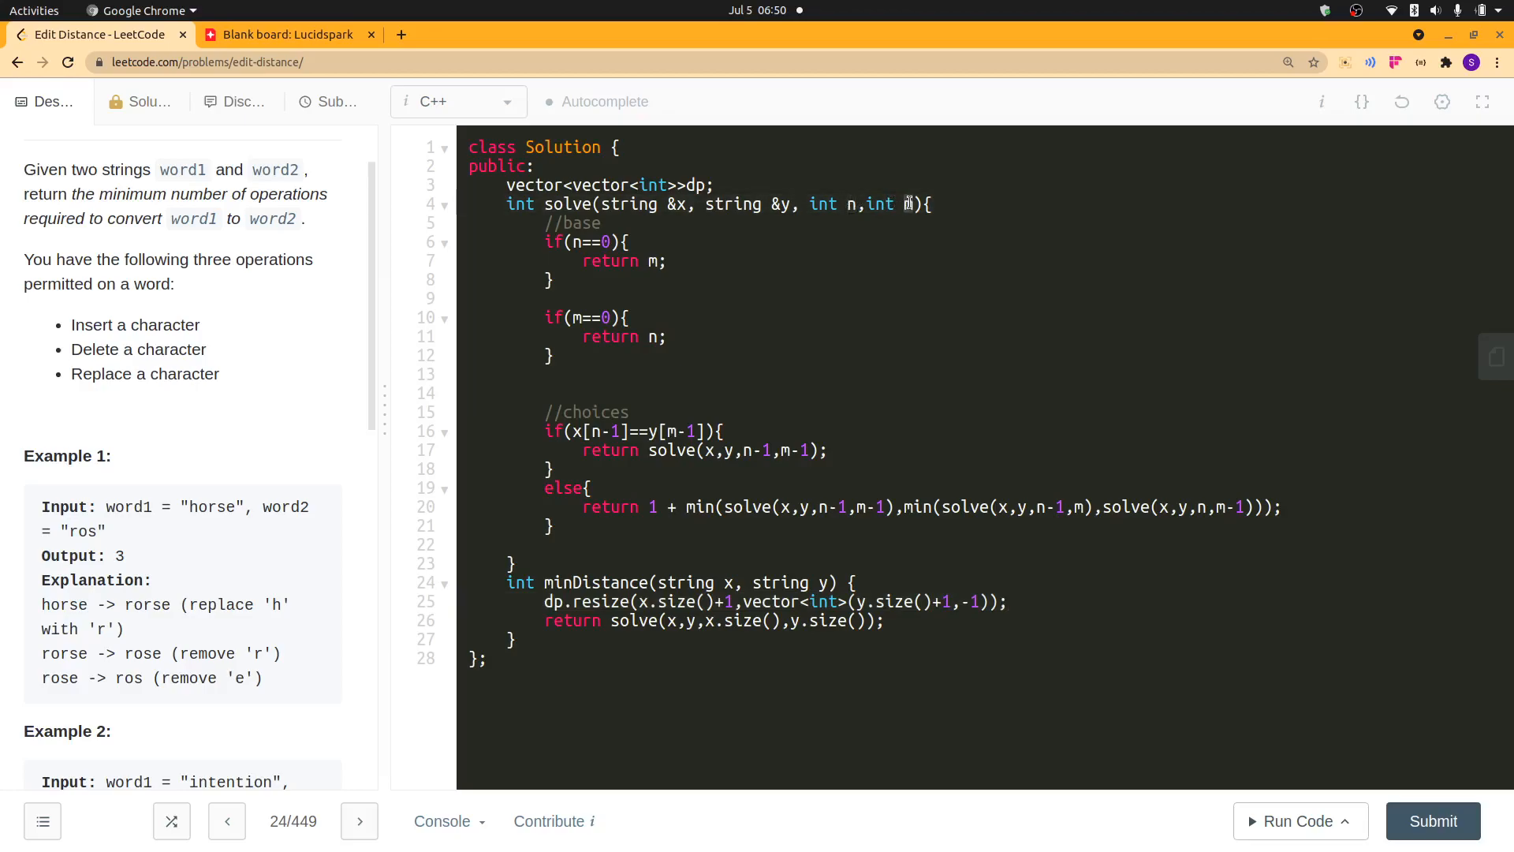
mouse_move(804, 370)
text( dp)
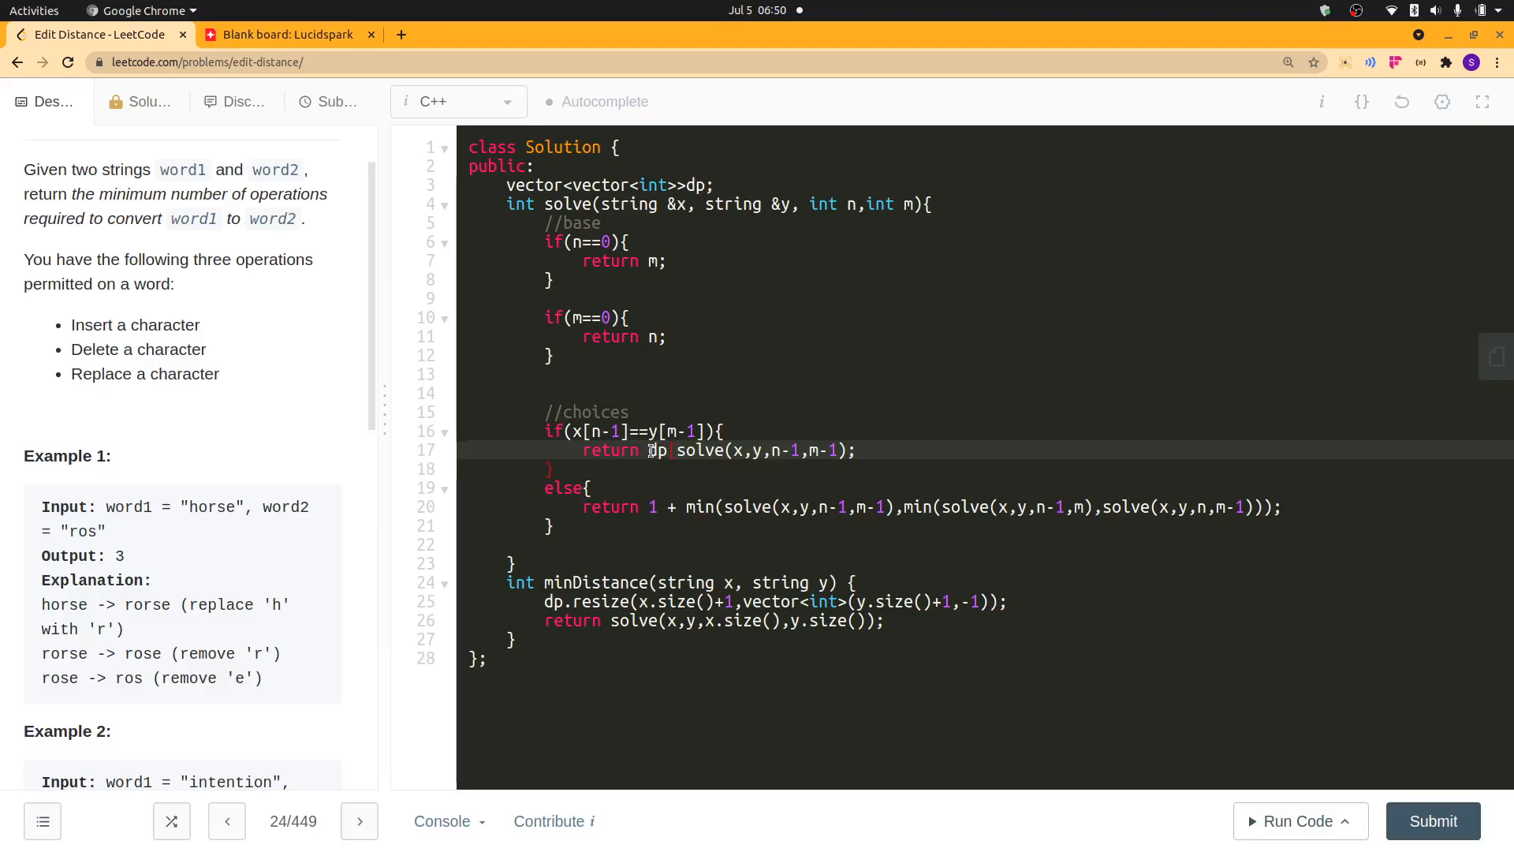
- Assign both branch return values to dp[n][m] and open a line above //choices
text([n])
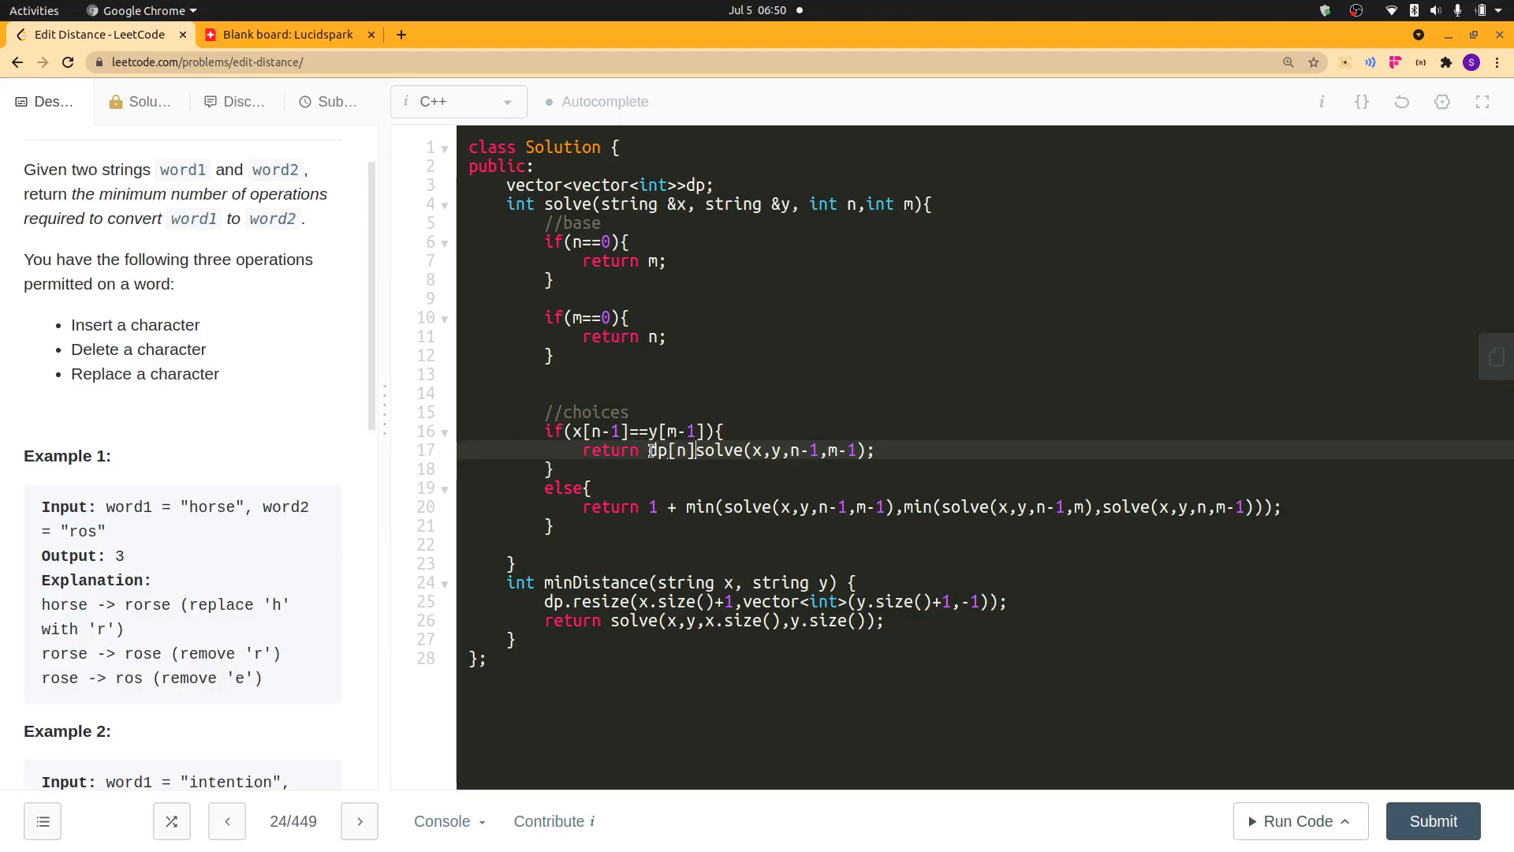
text([,])
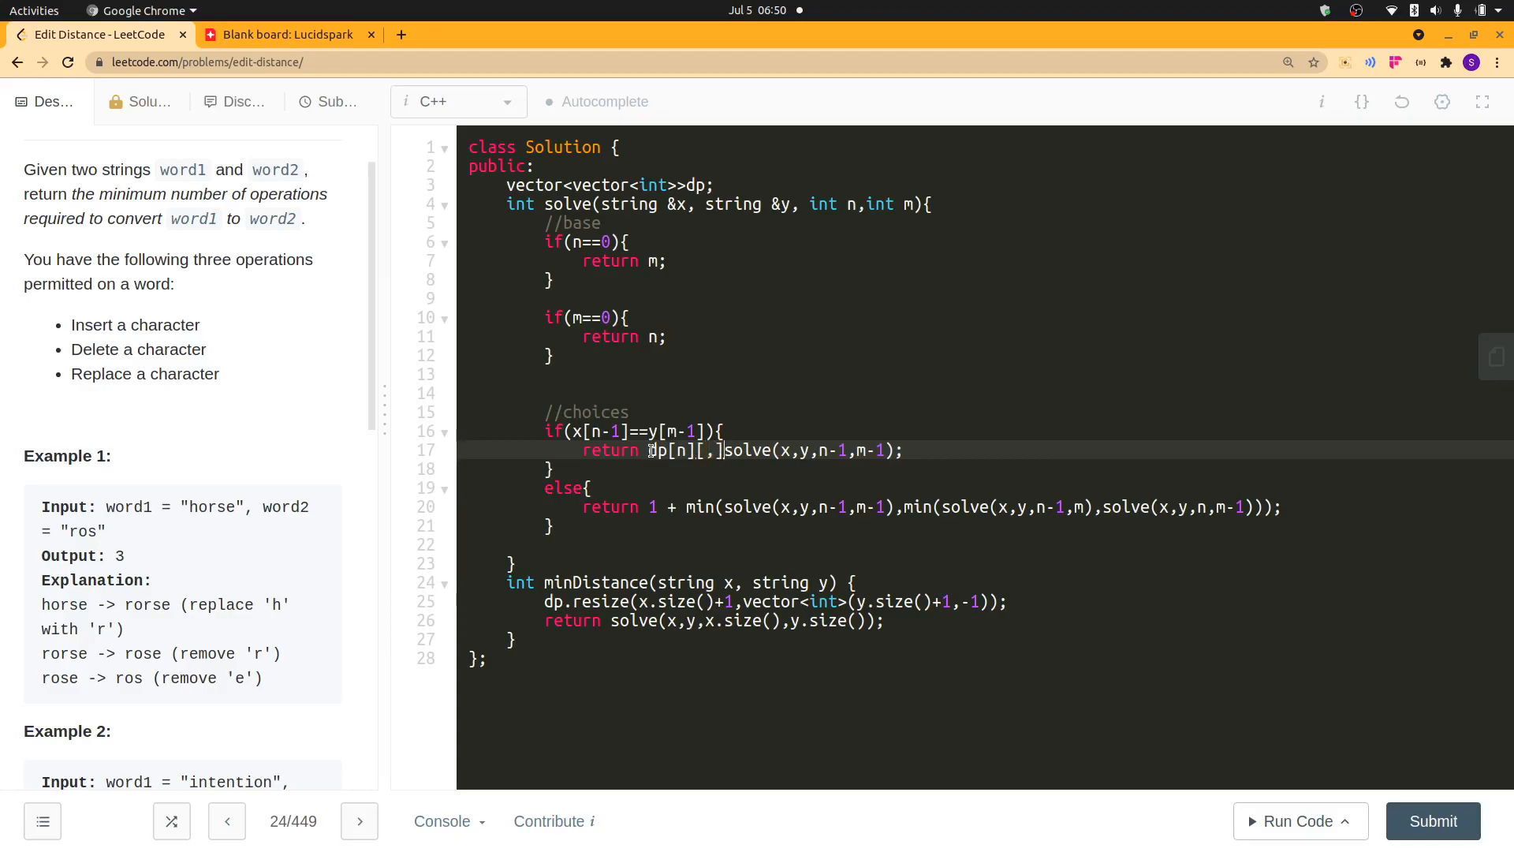
text(m)
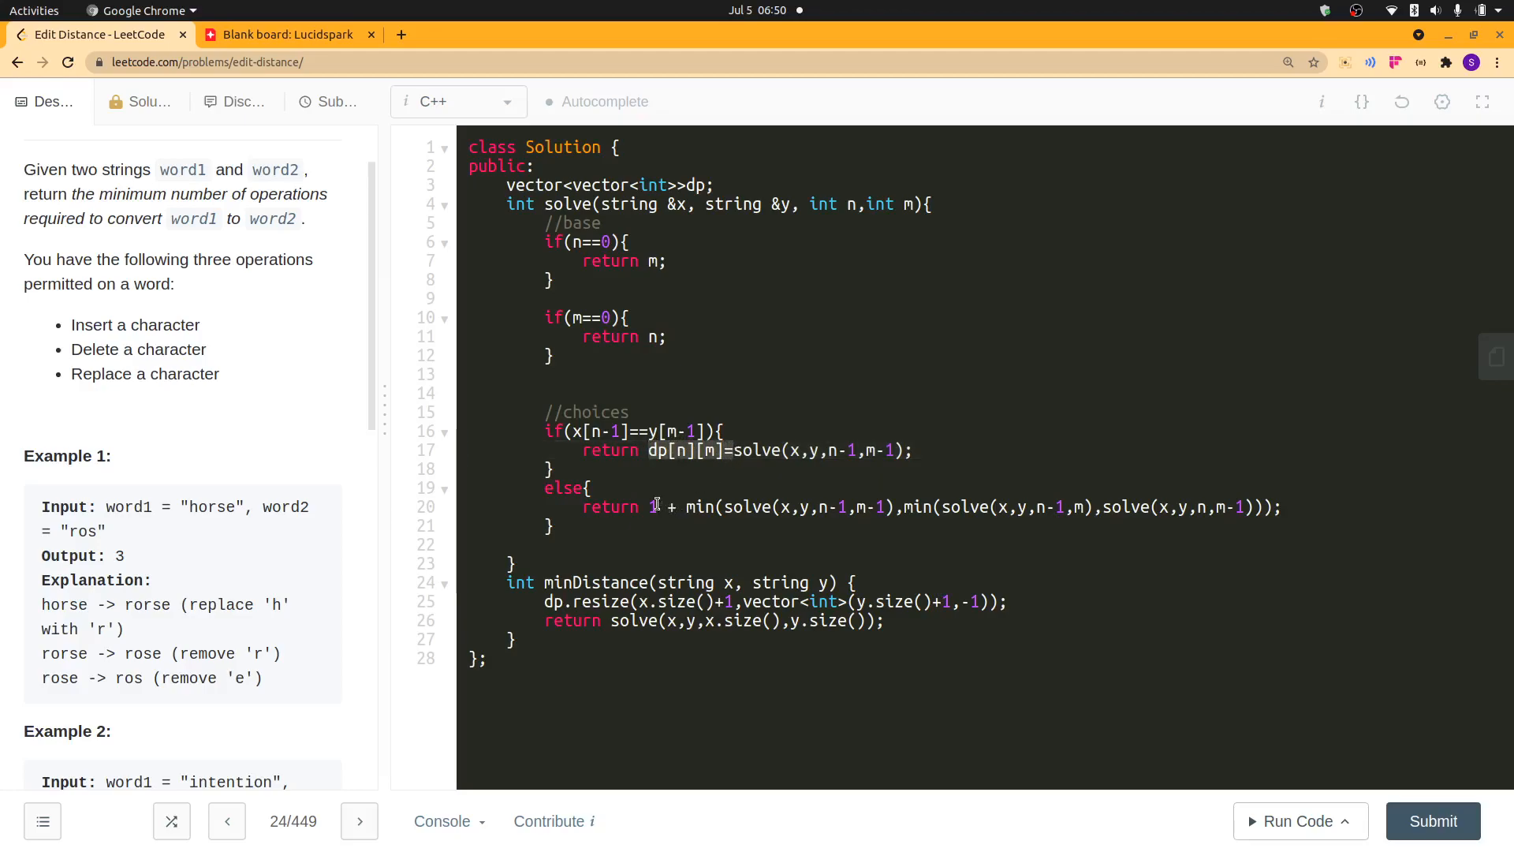
text(dp[n][m]=)
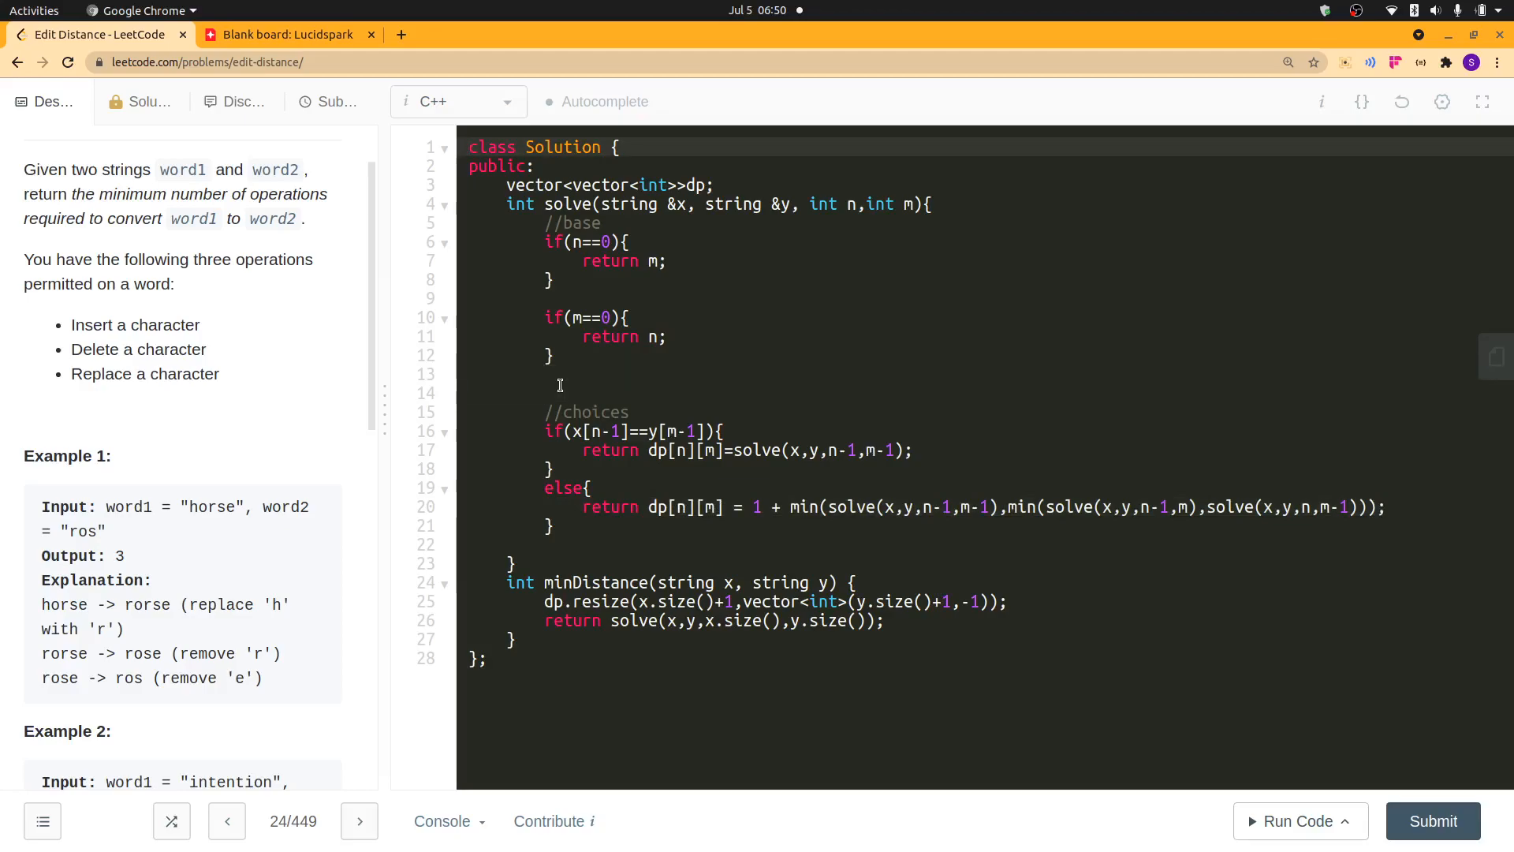
text(i)
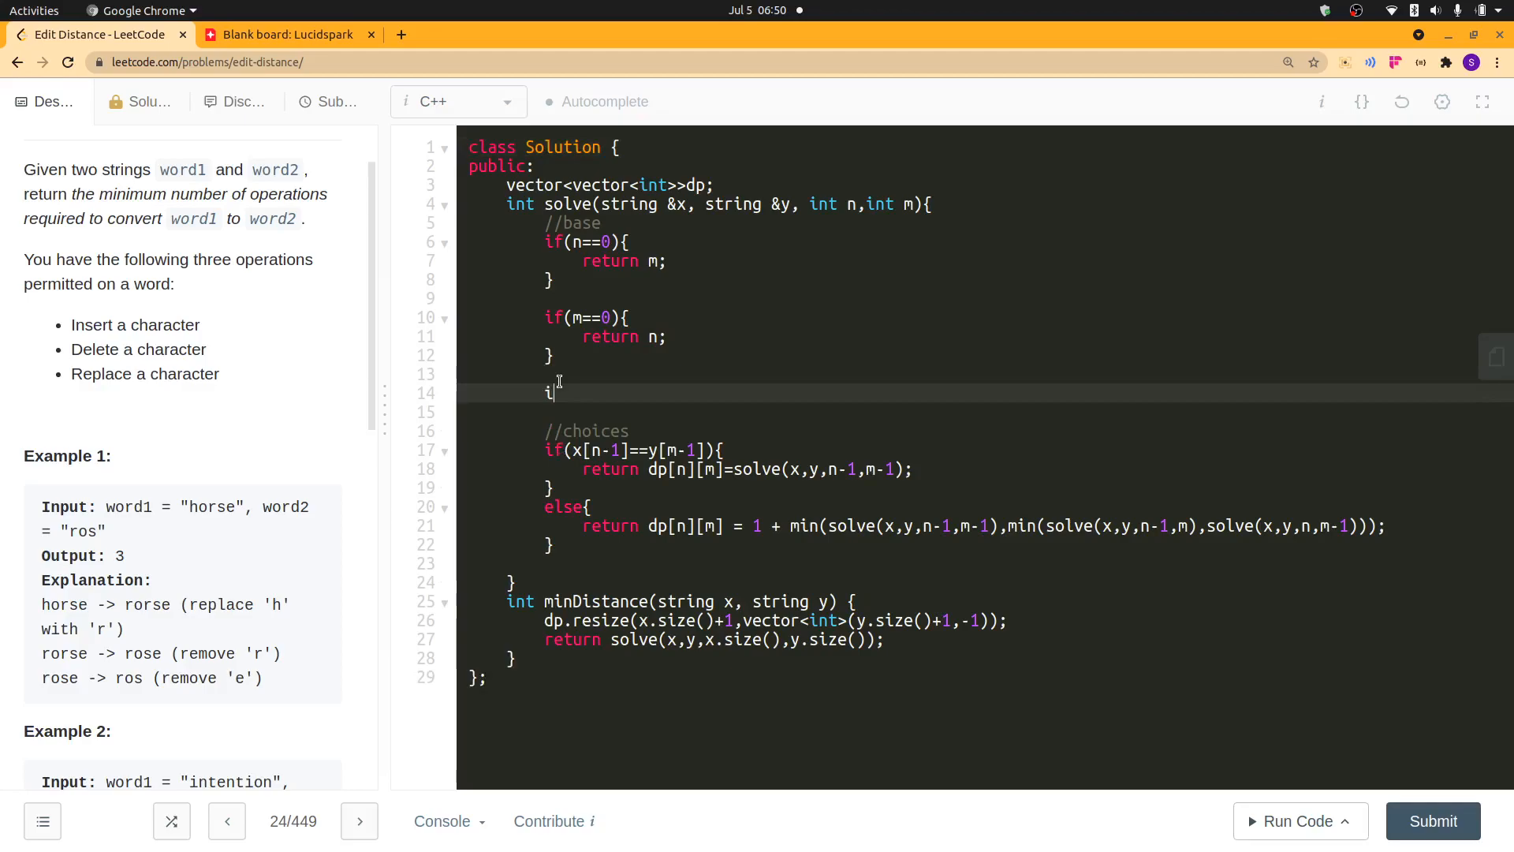
- Add if(dp[n][m]!=-1){ return dp[n][m]; } above the choices logic
text(if(d))
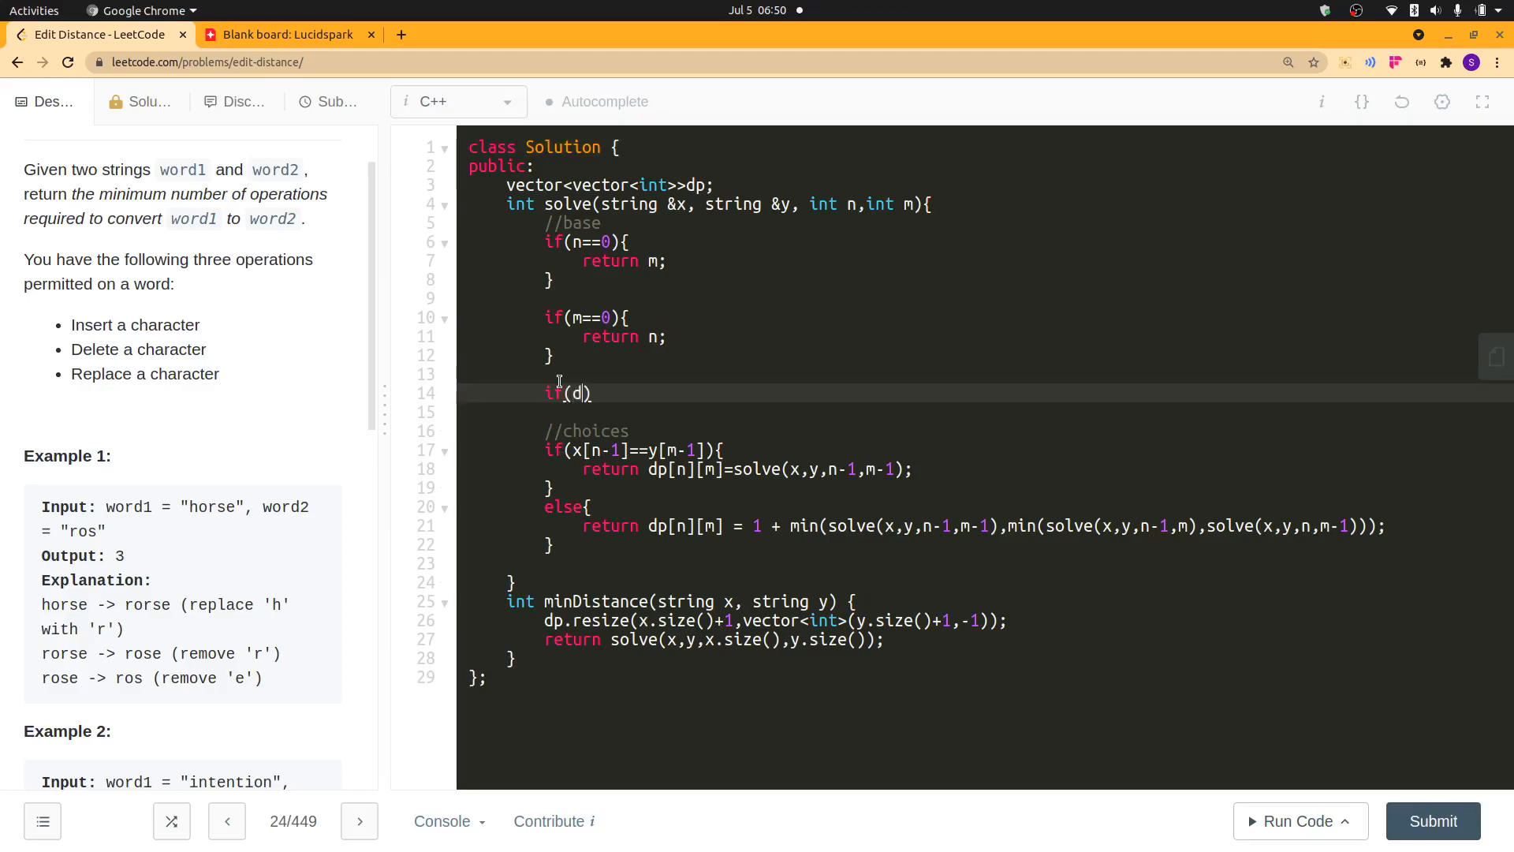
text(p)
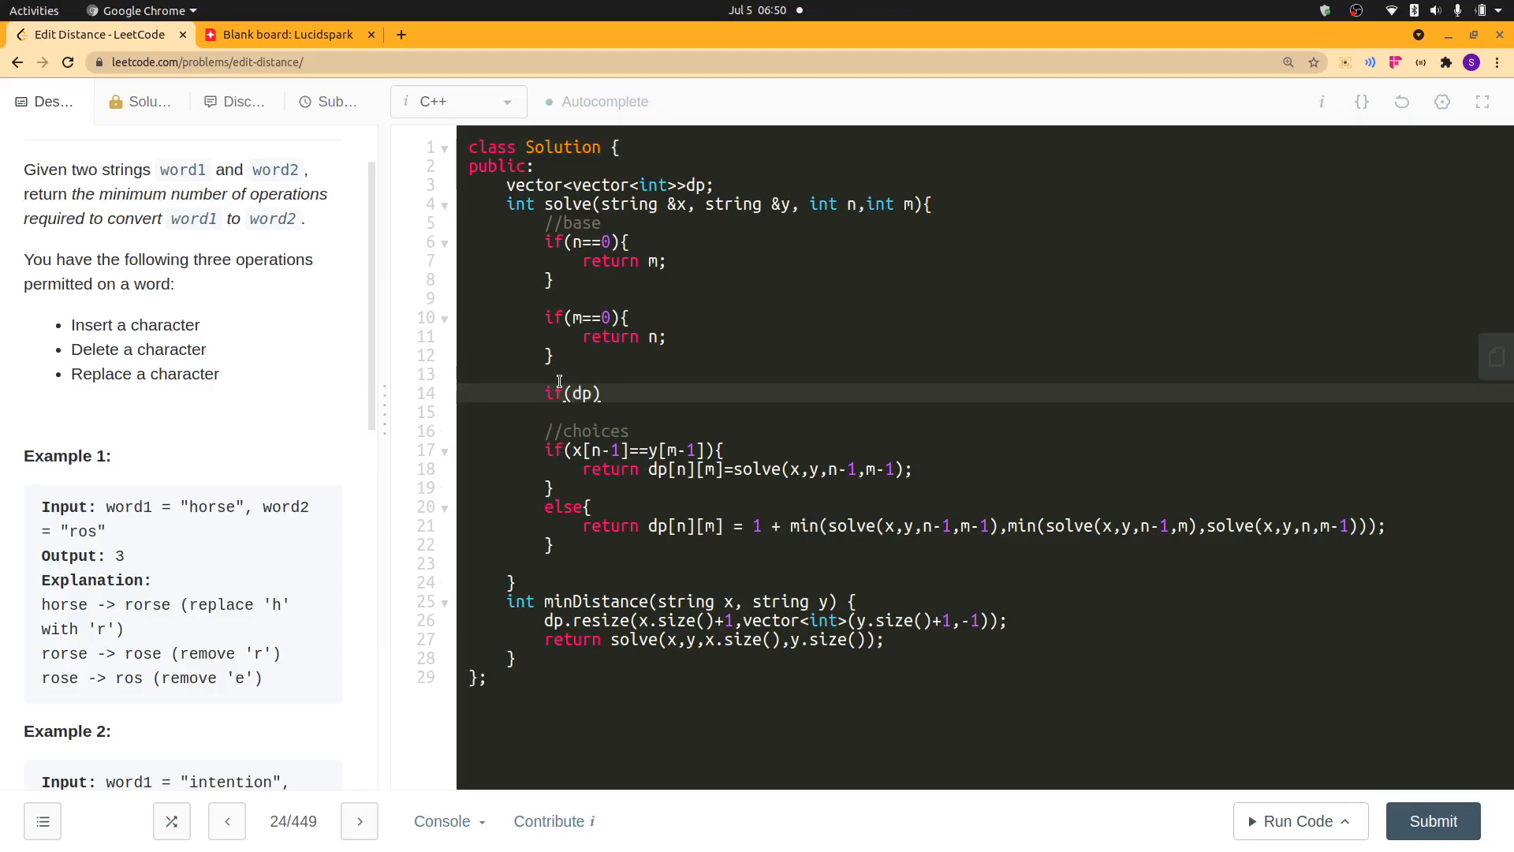
text([n][m])
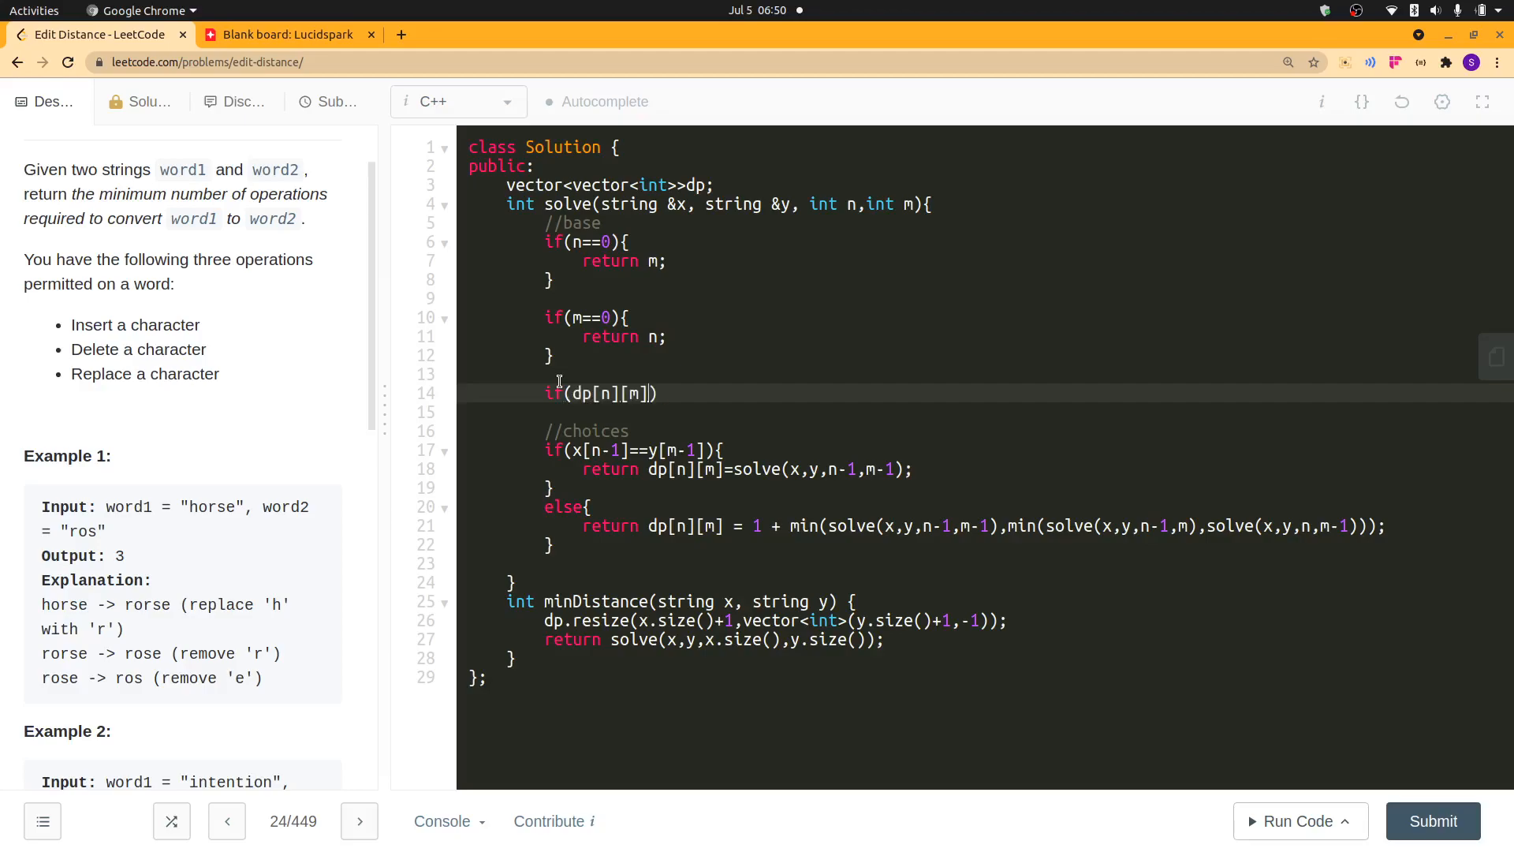
text(!=-1)
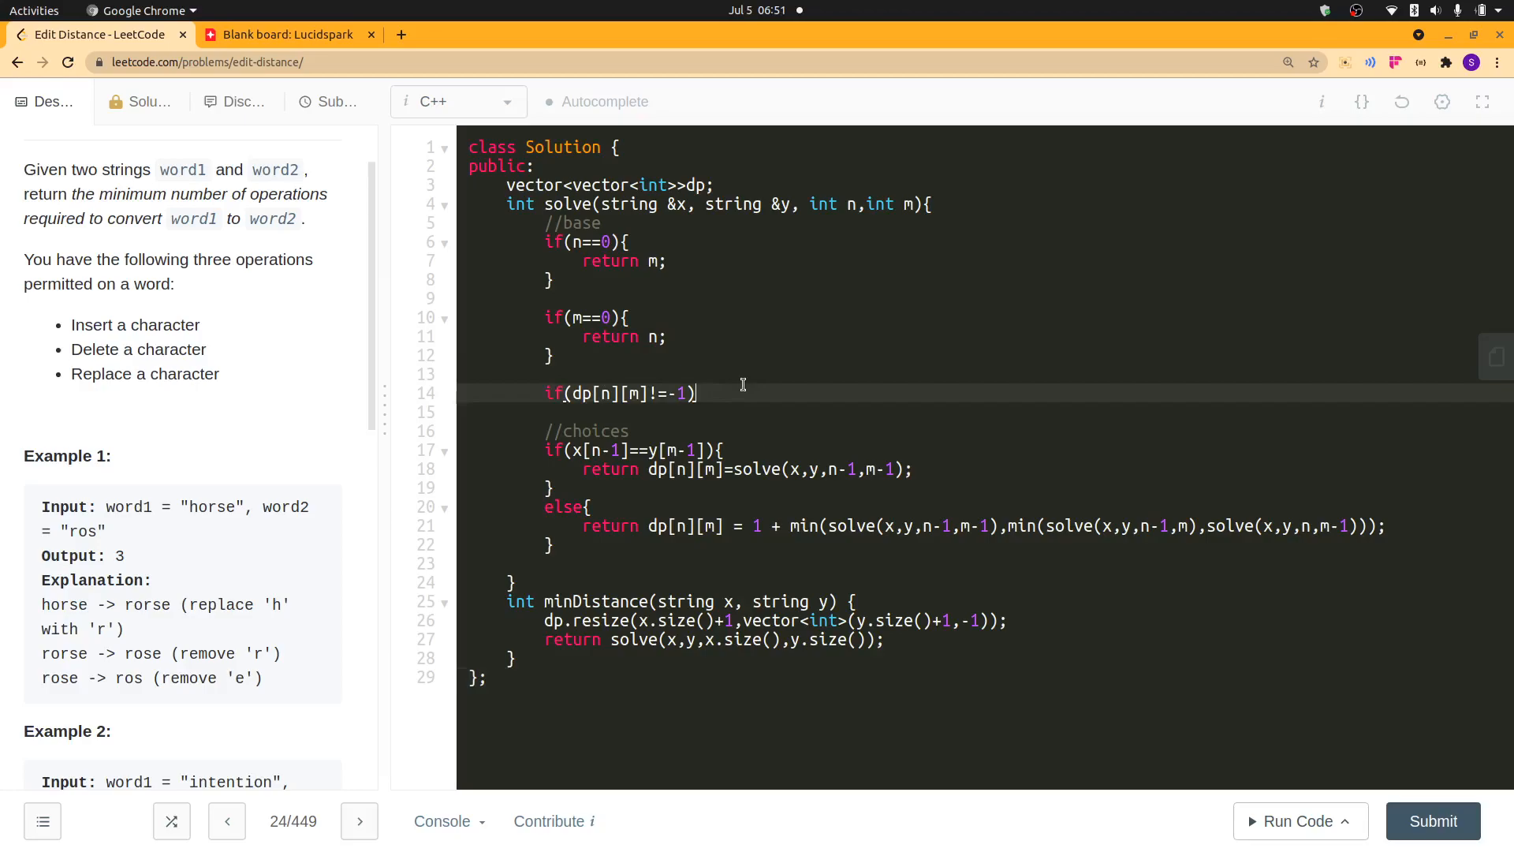
text({)
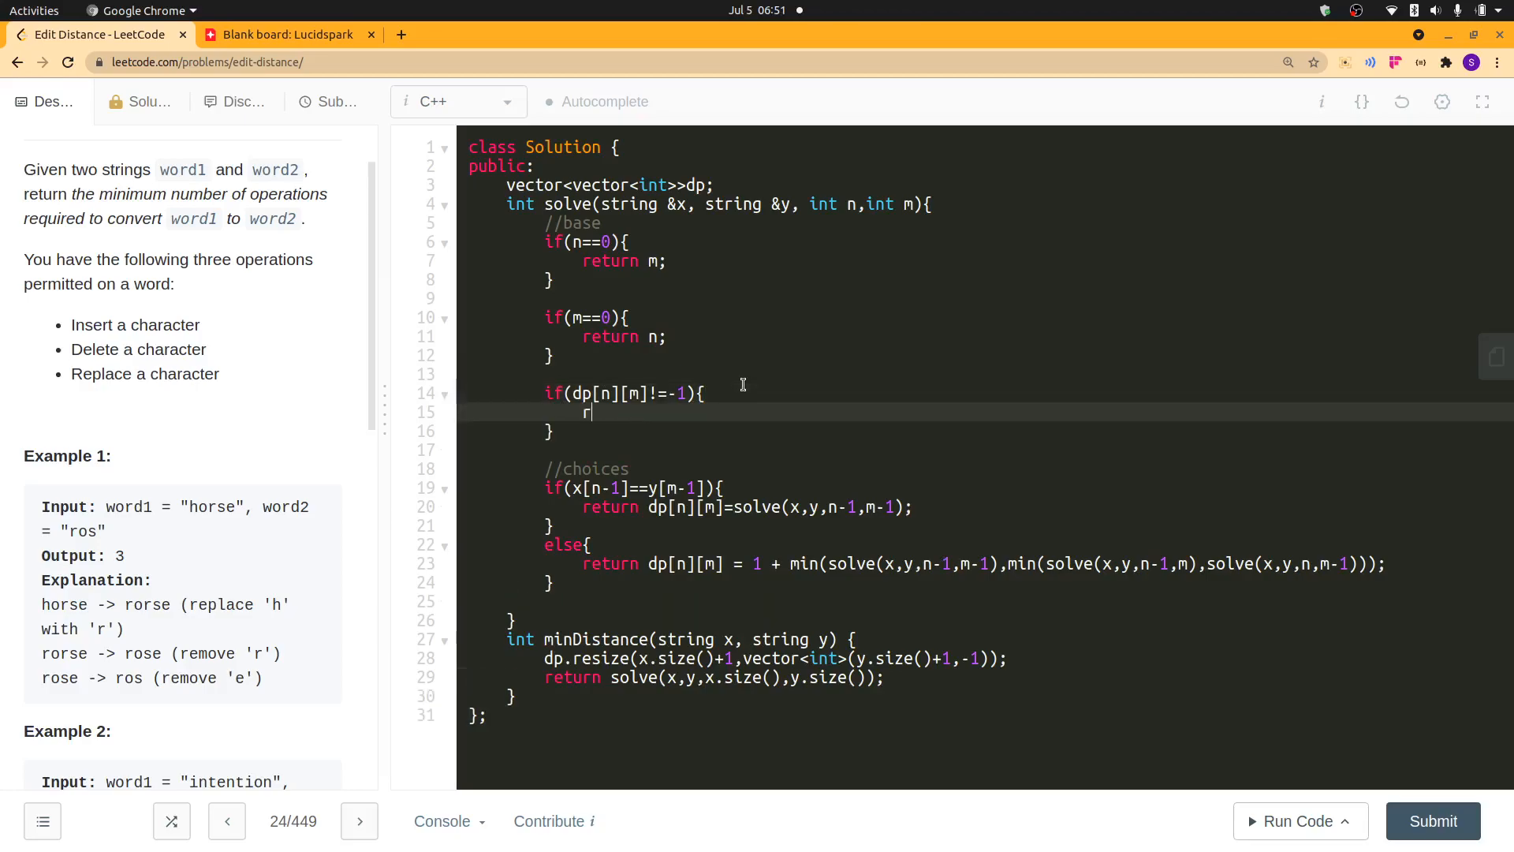
text(eturn dp[])
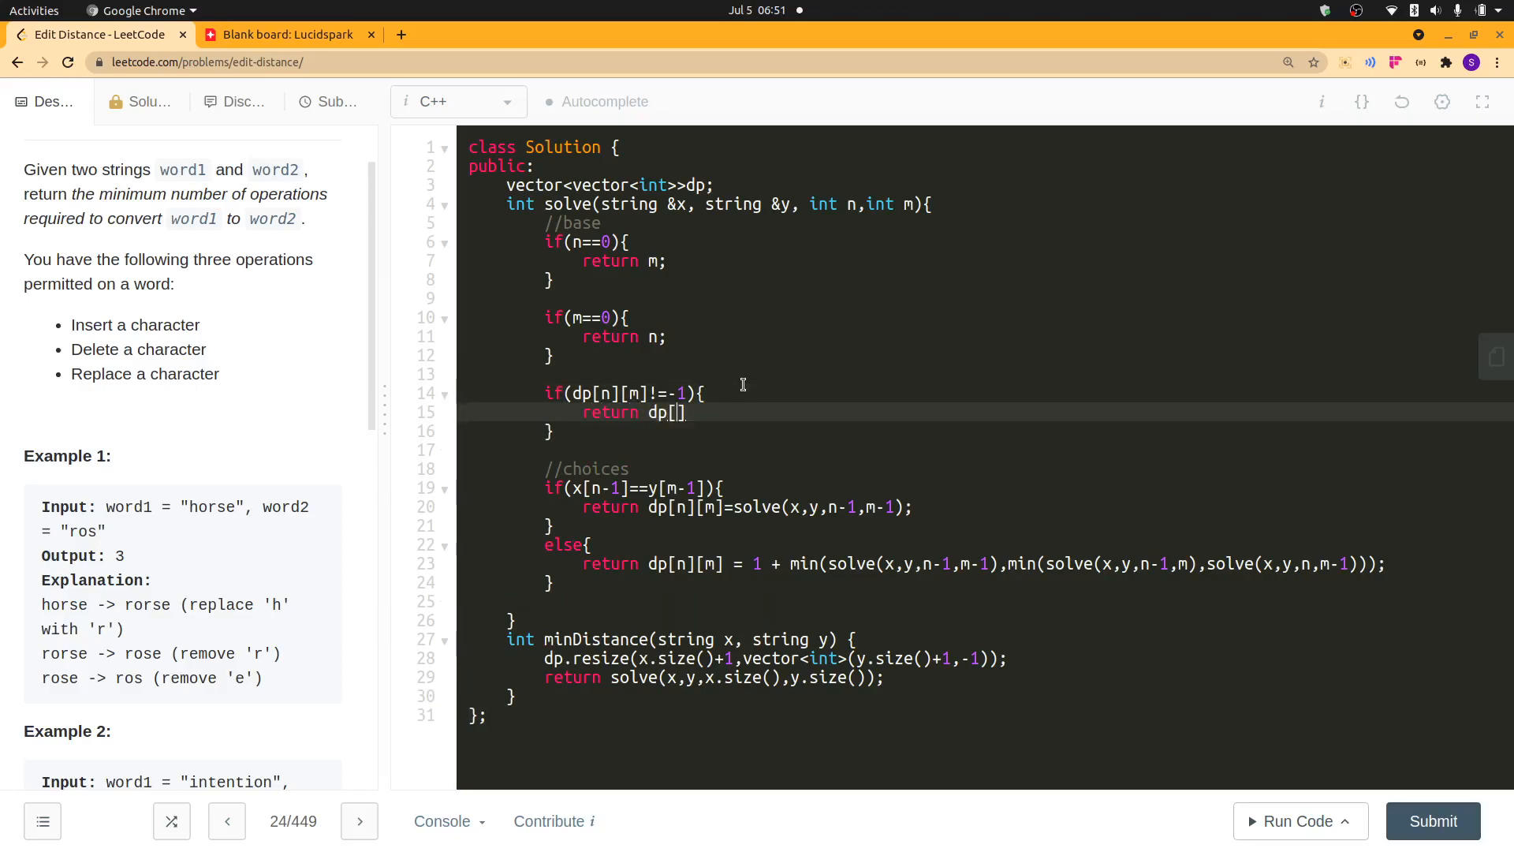
text(n)
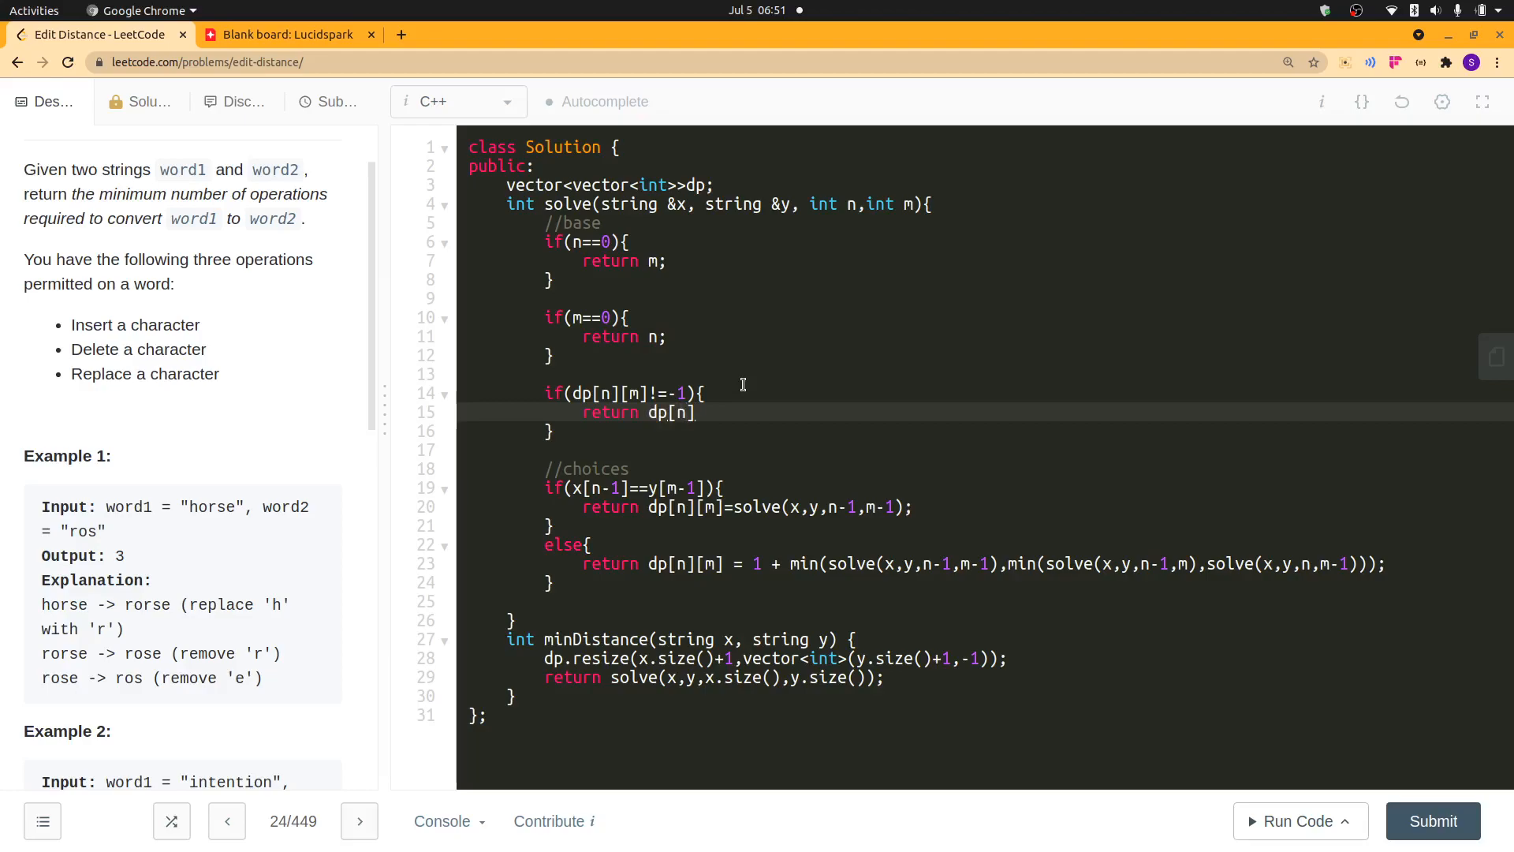
text([m])
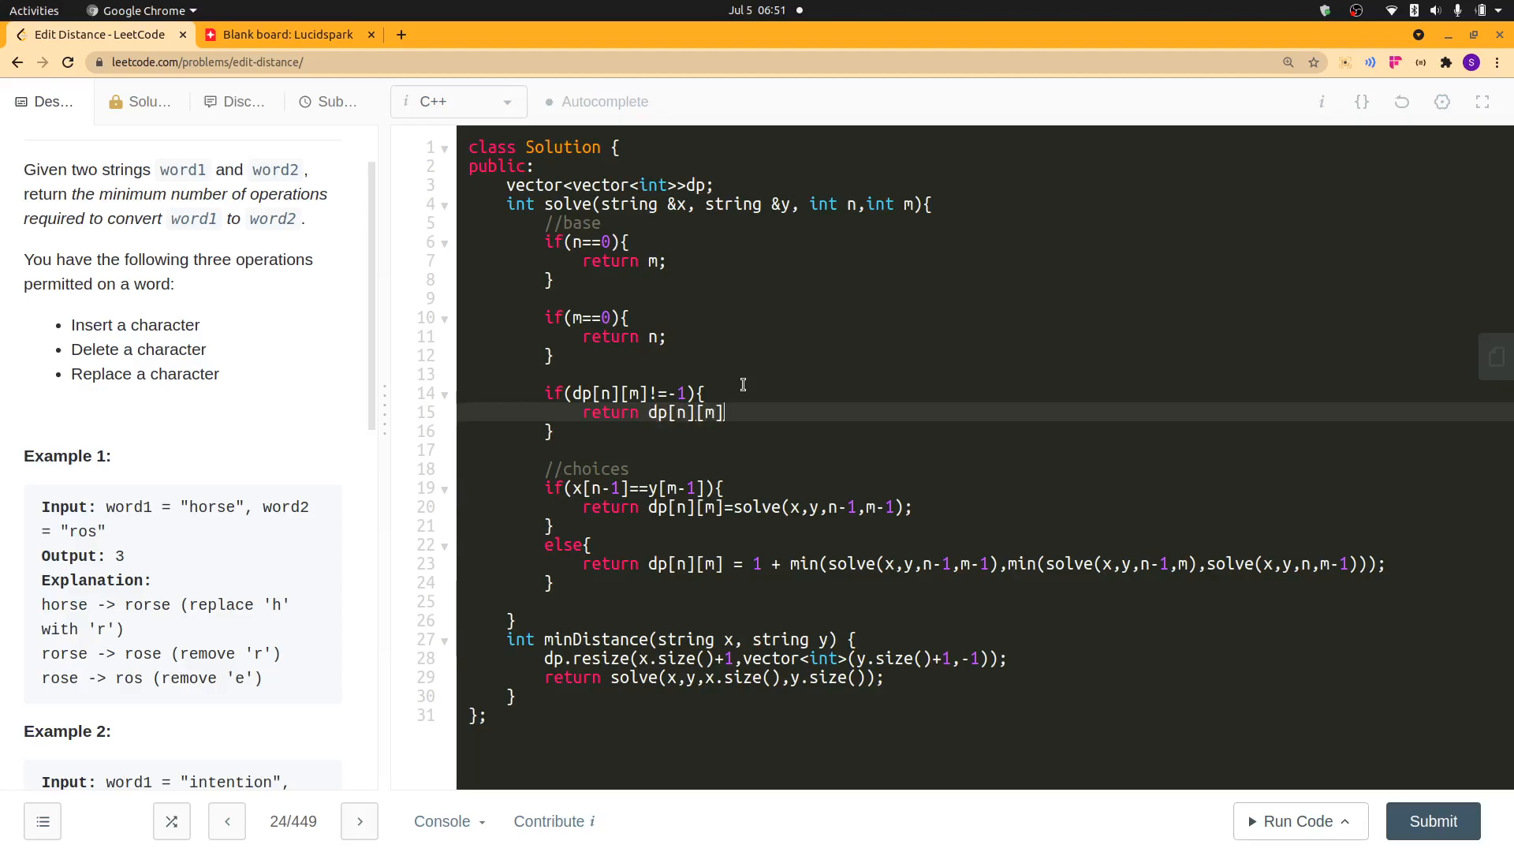
text(;)
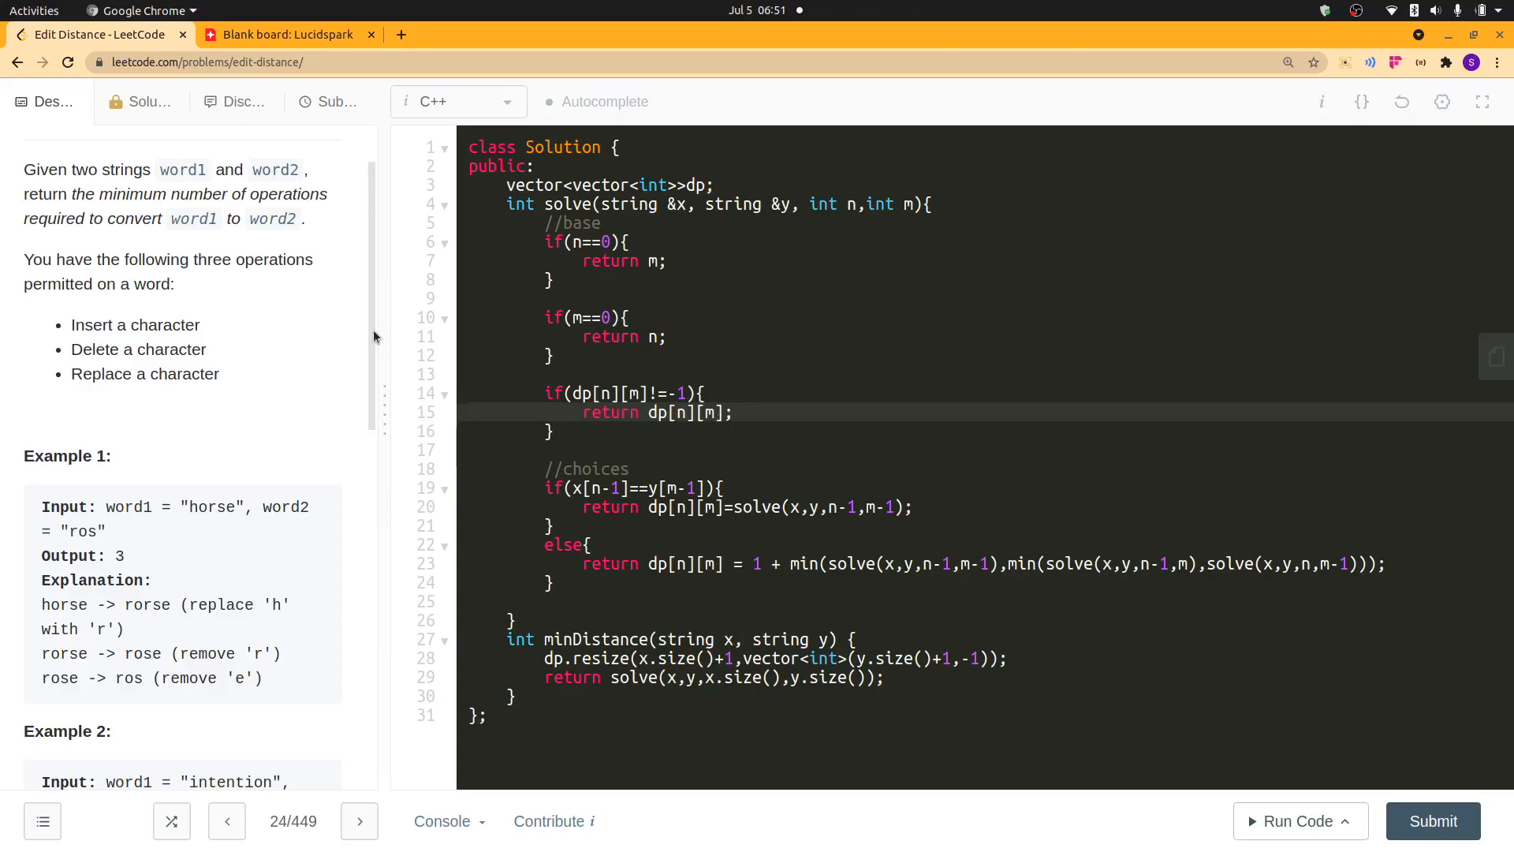
mouse_move(705, 413)
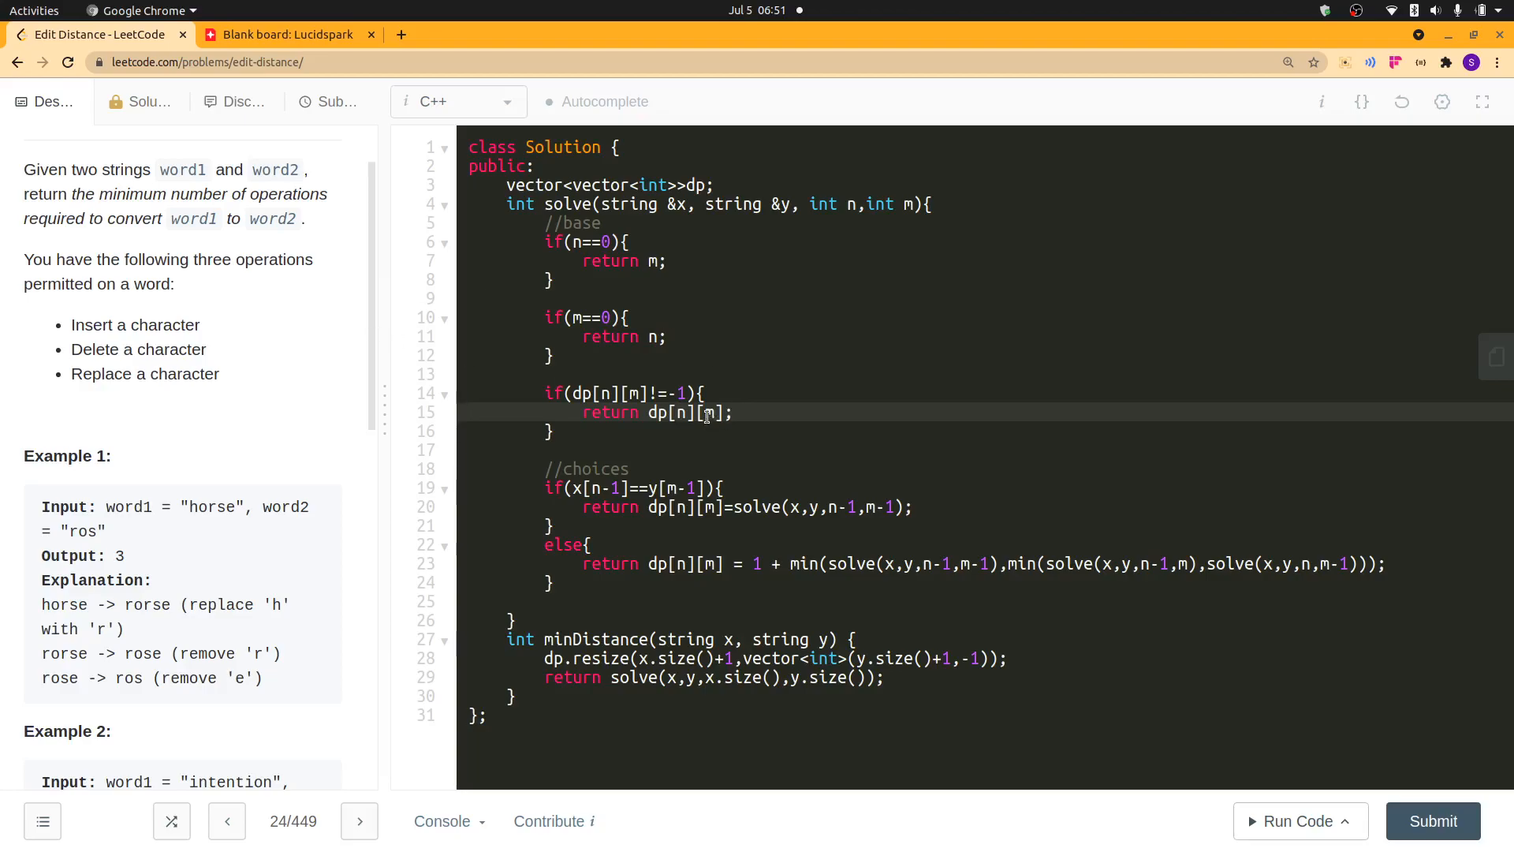
mouse_move(794, 450)
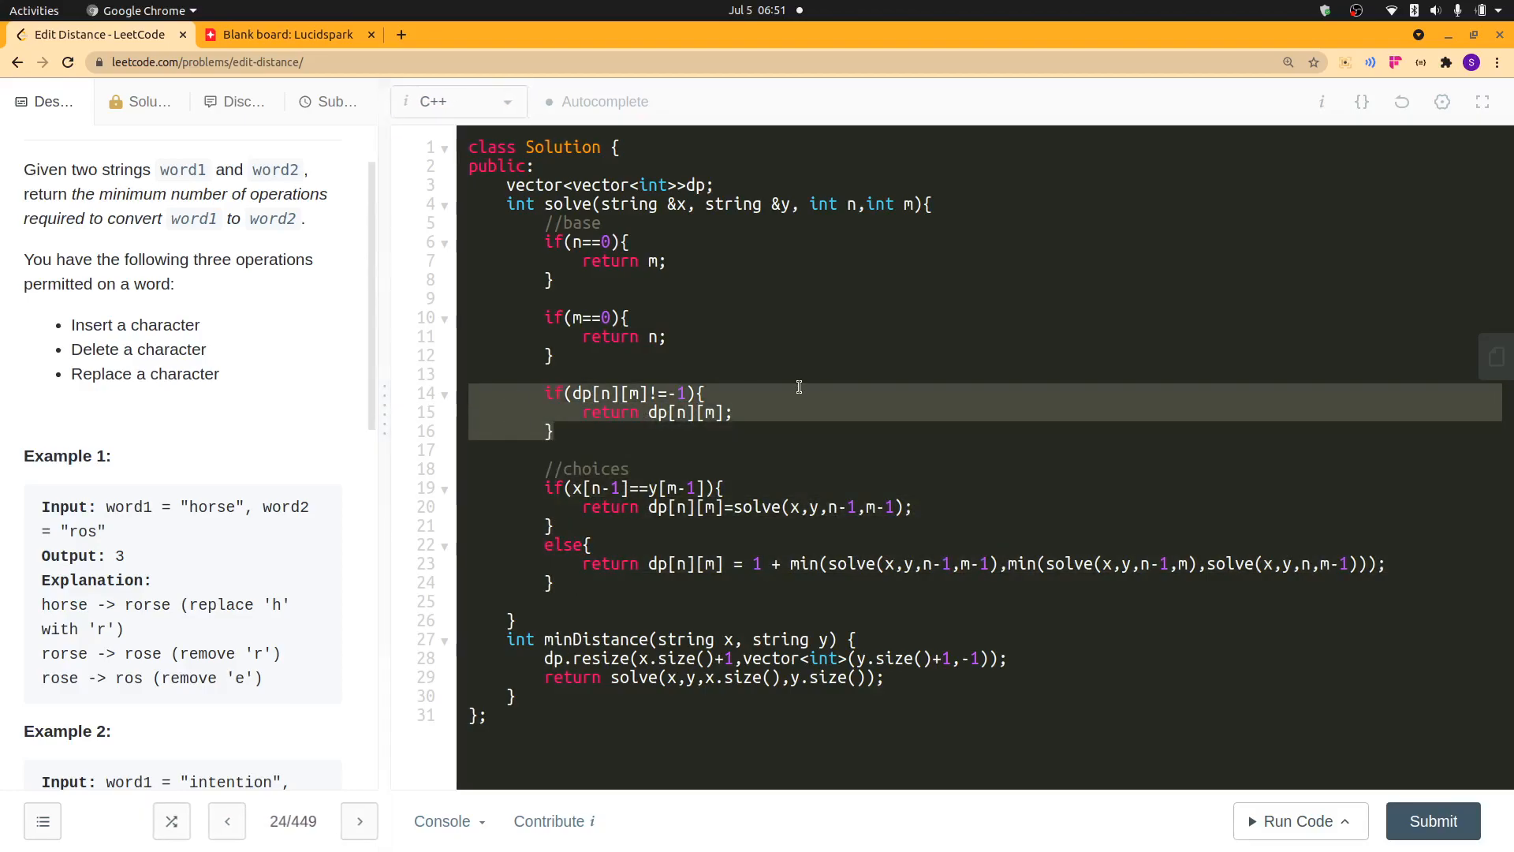
mouse_move(309, 393)
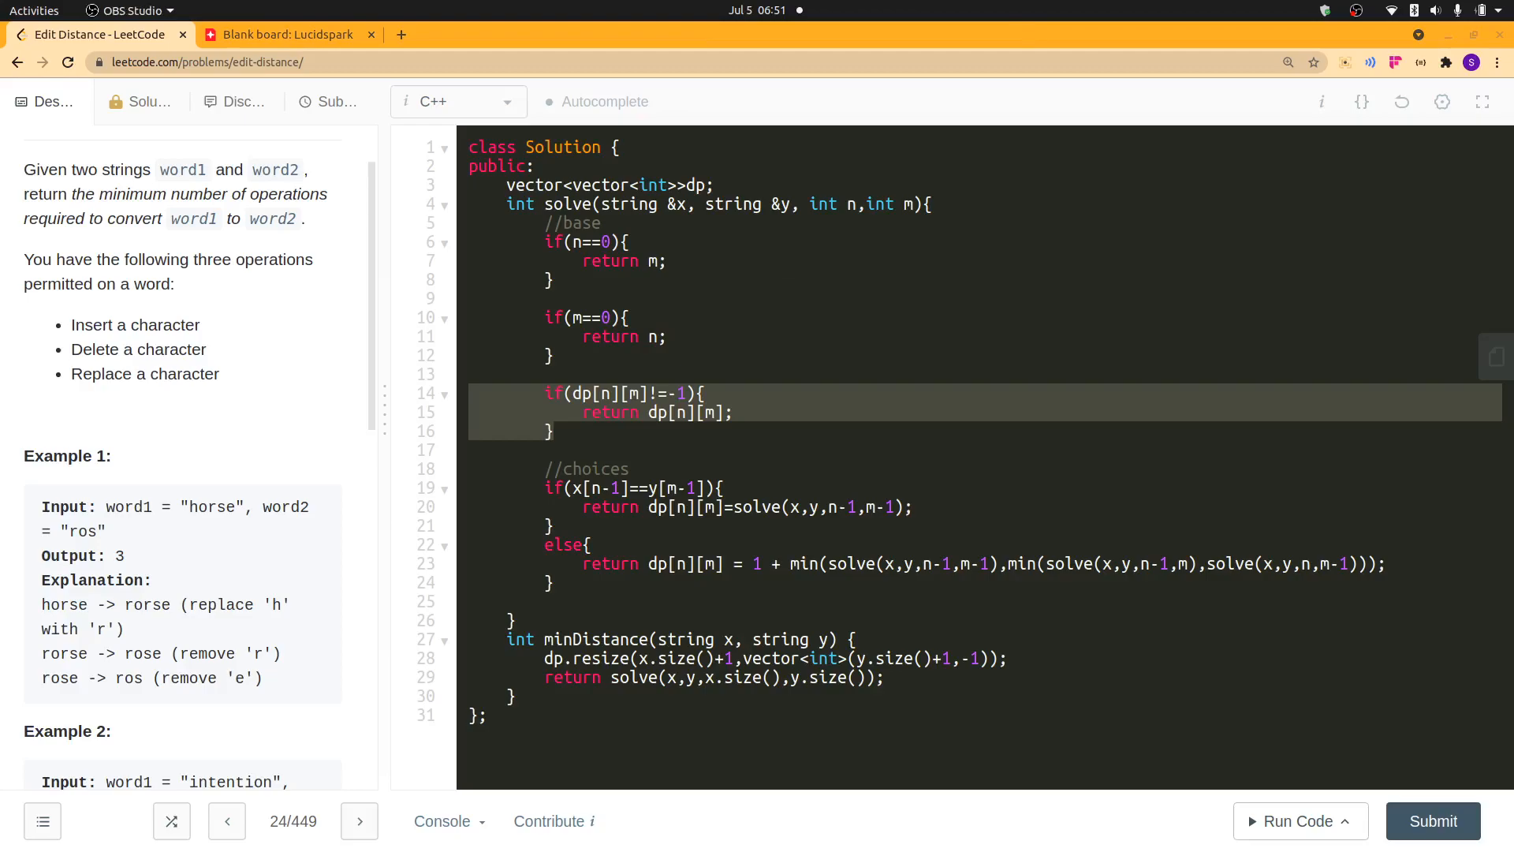
mouse_move(908, 301)
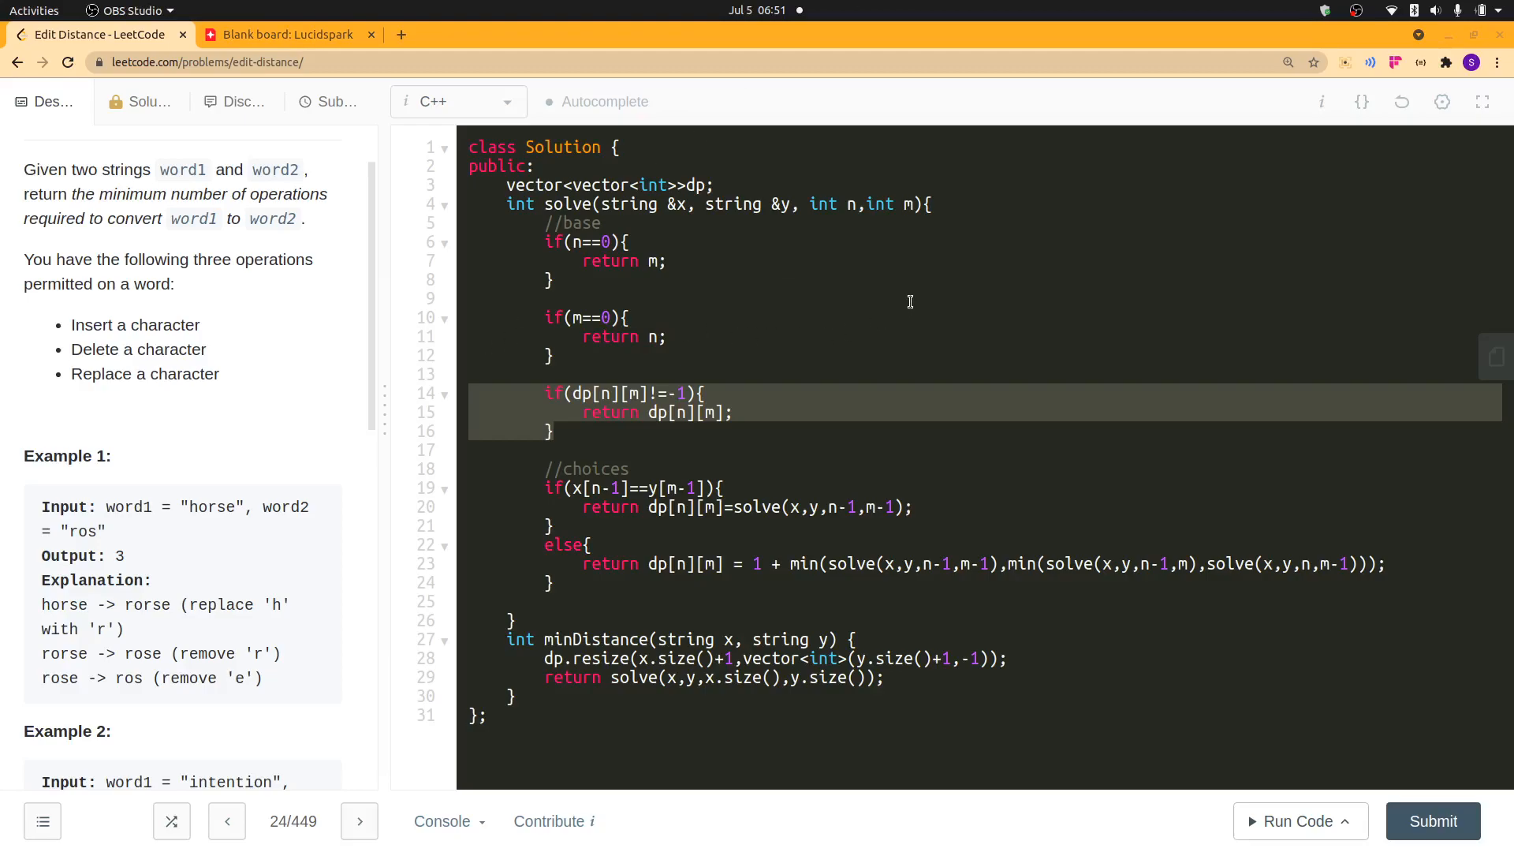
mouse_move(539, 253)
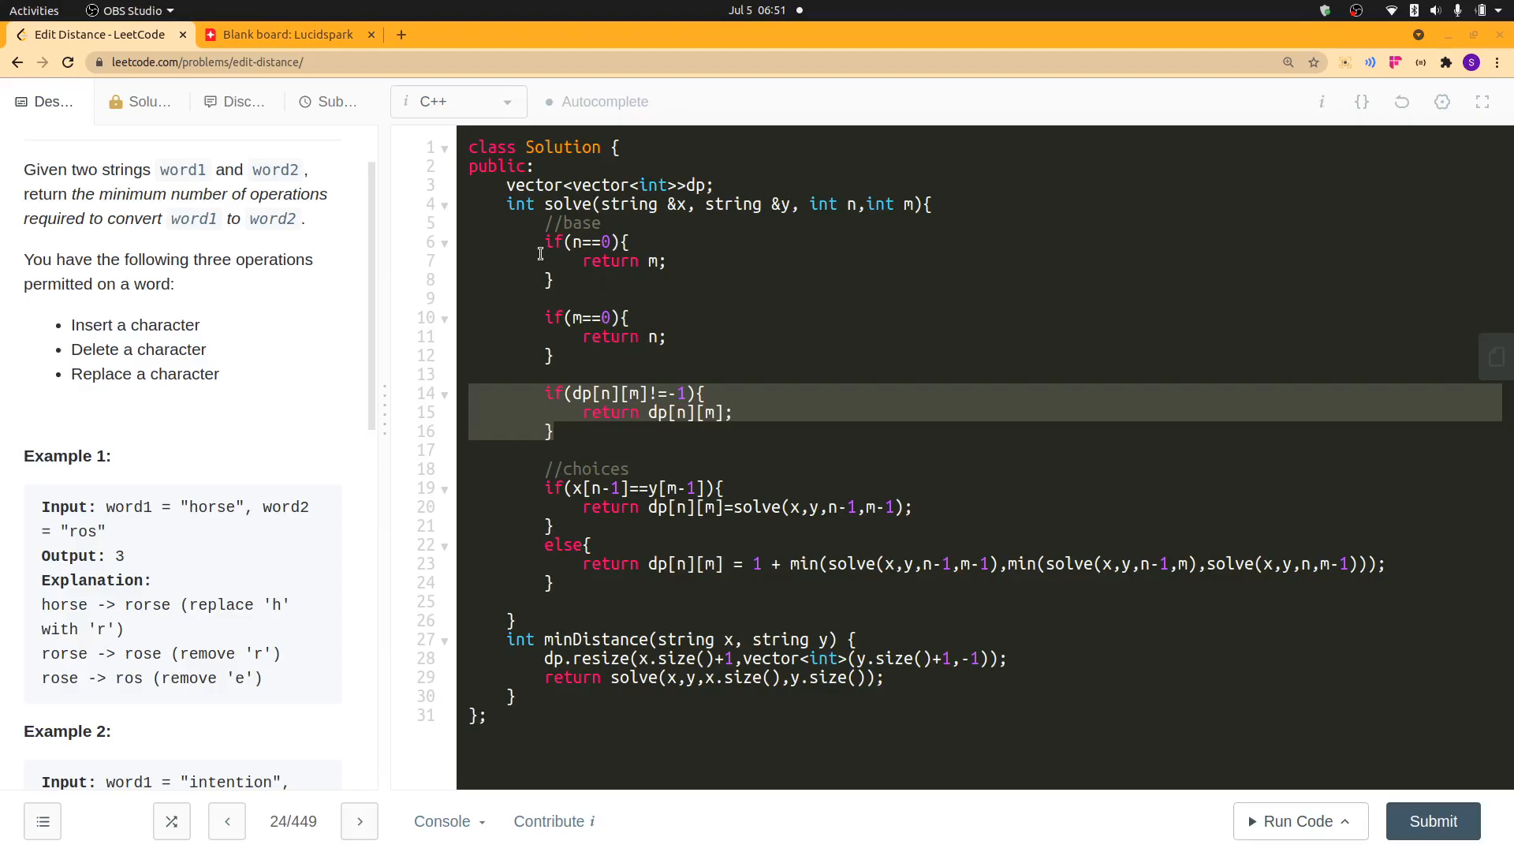